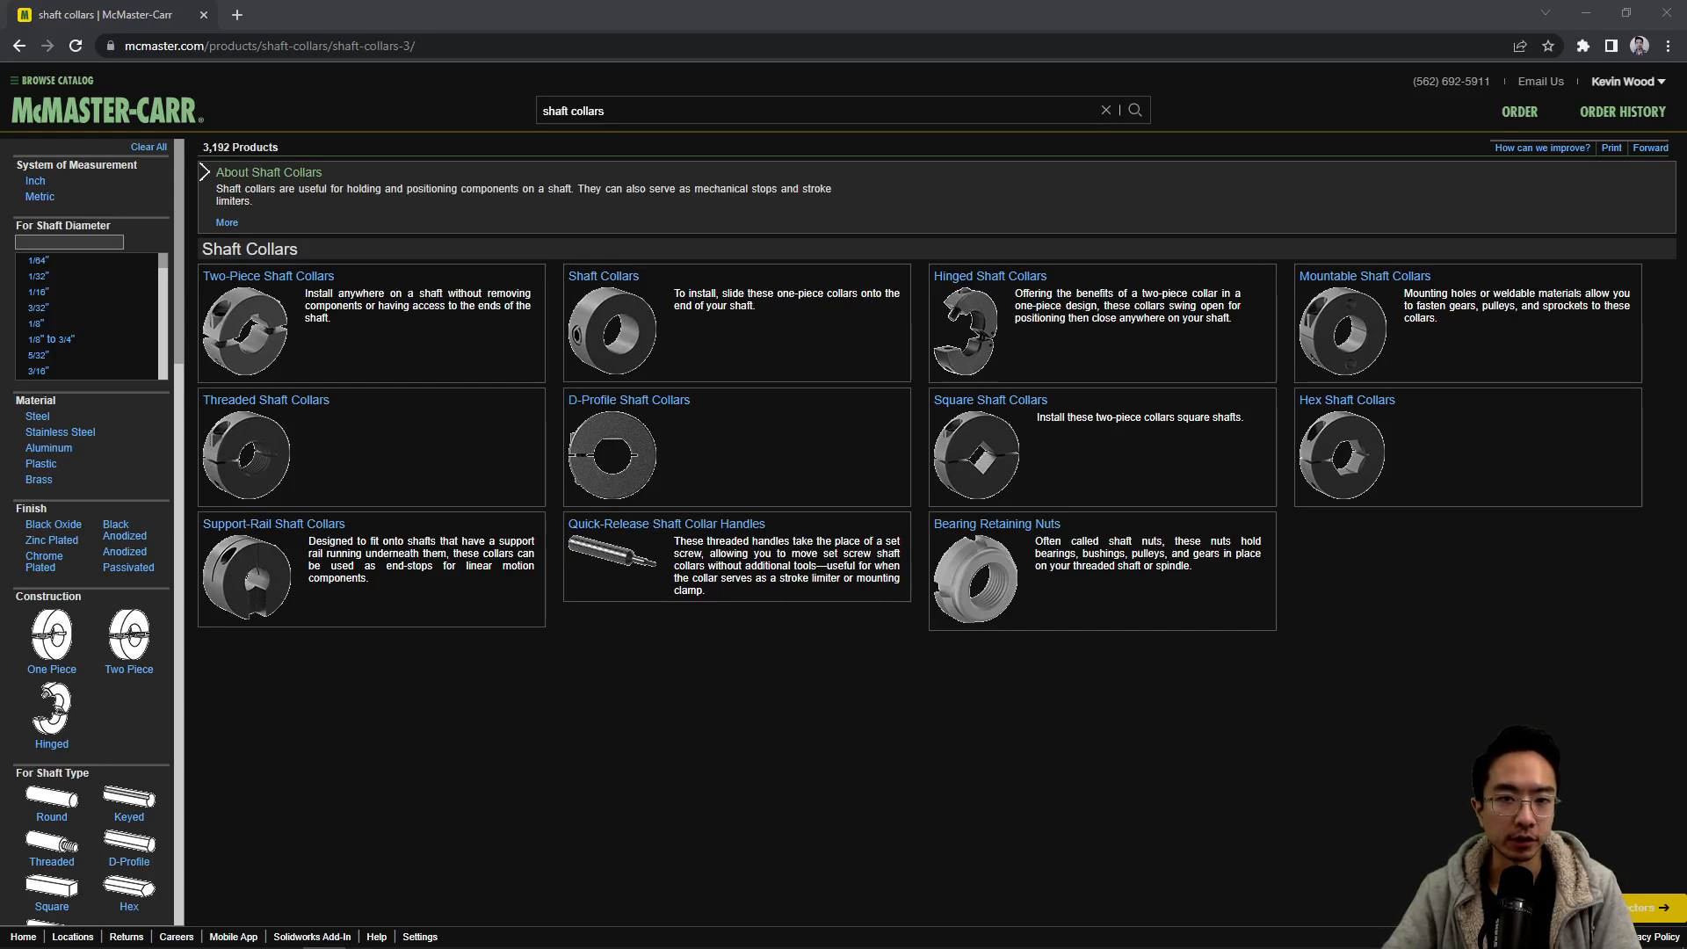
mouse_move(398, 500)
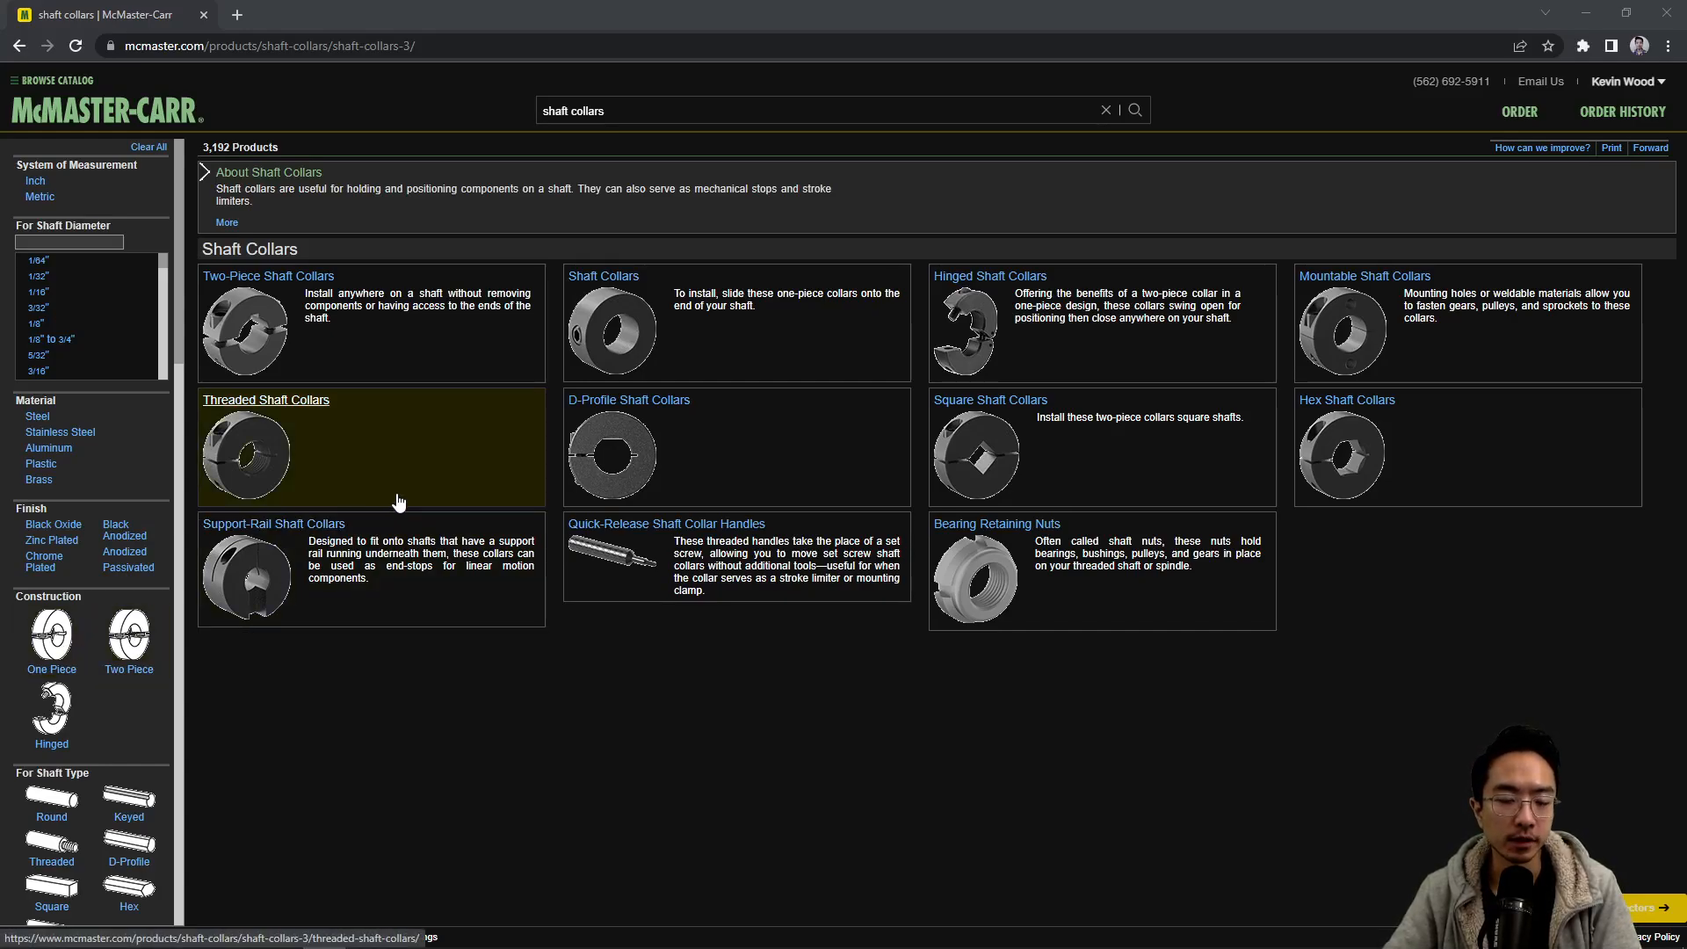
mouse_move(483, 494)
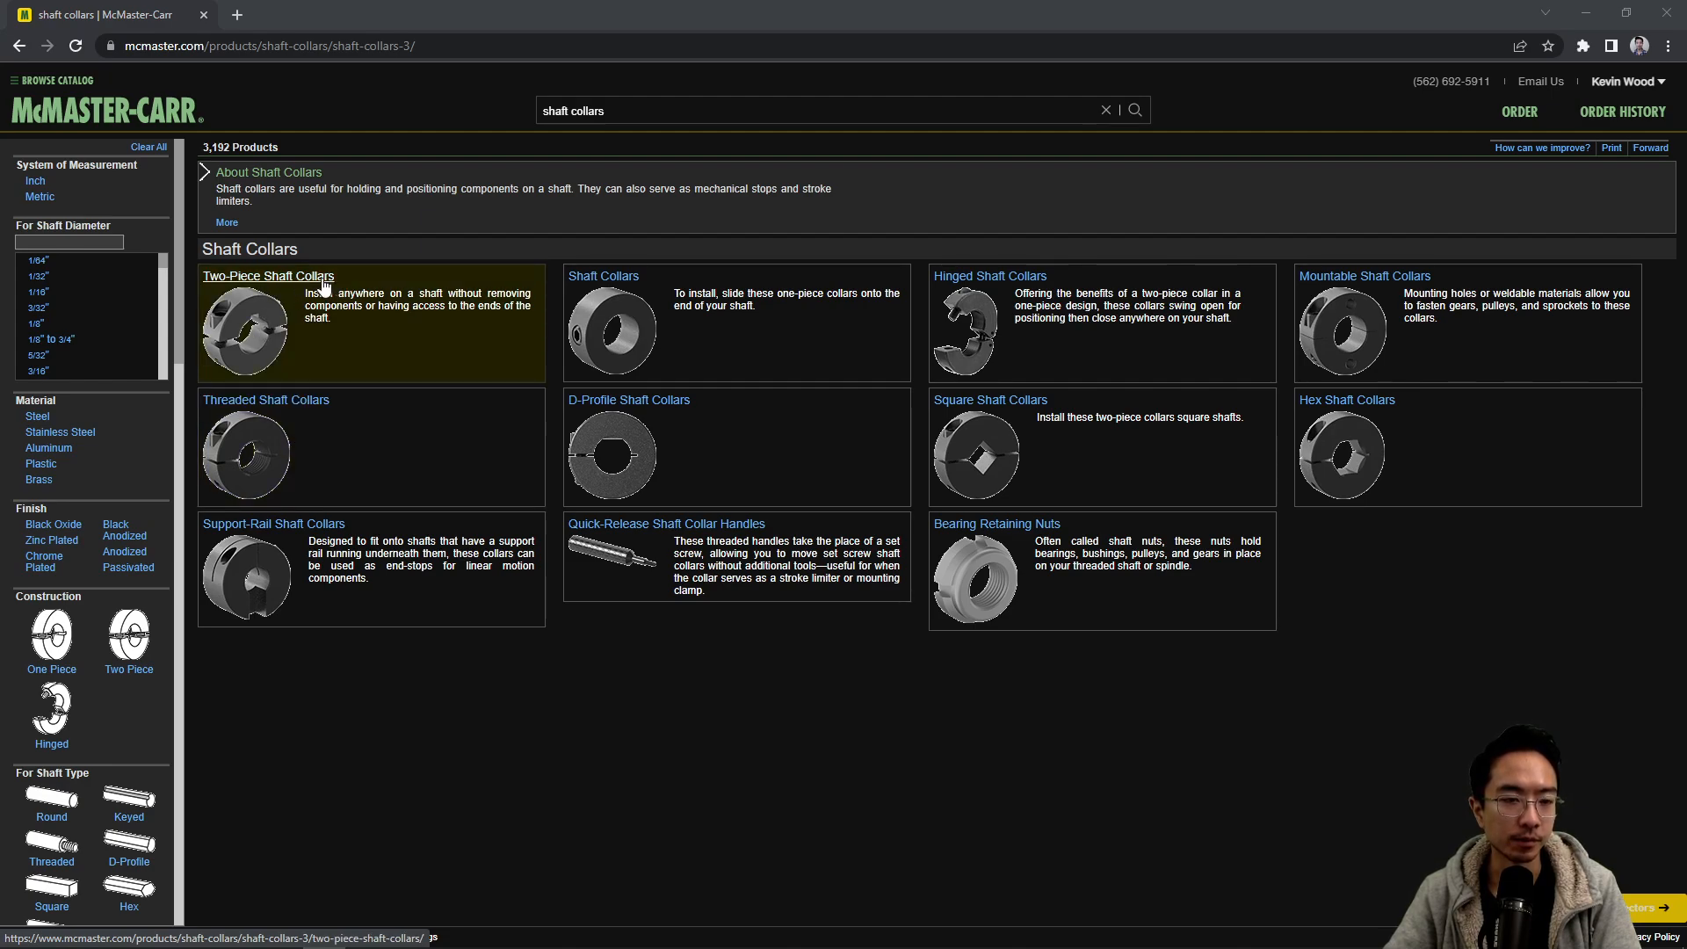
mouse_move(308, 288)
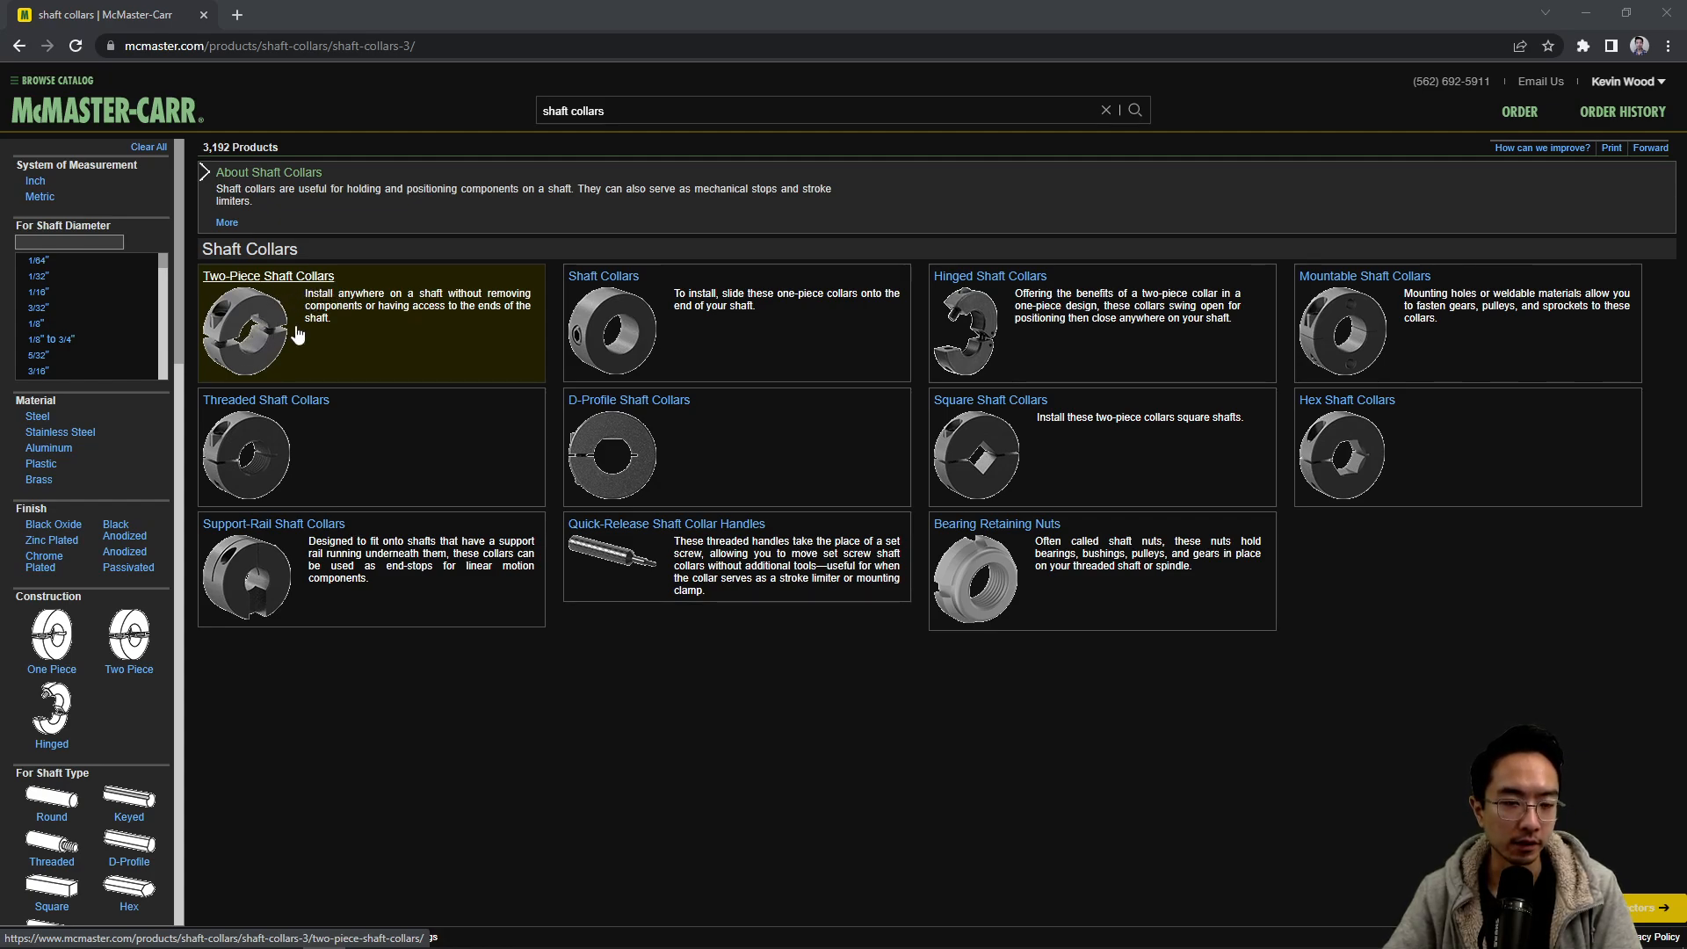
mouse_move(311, 346)
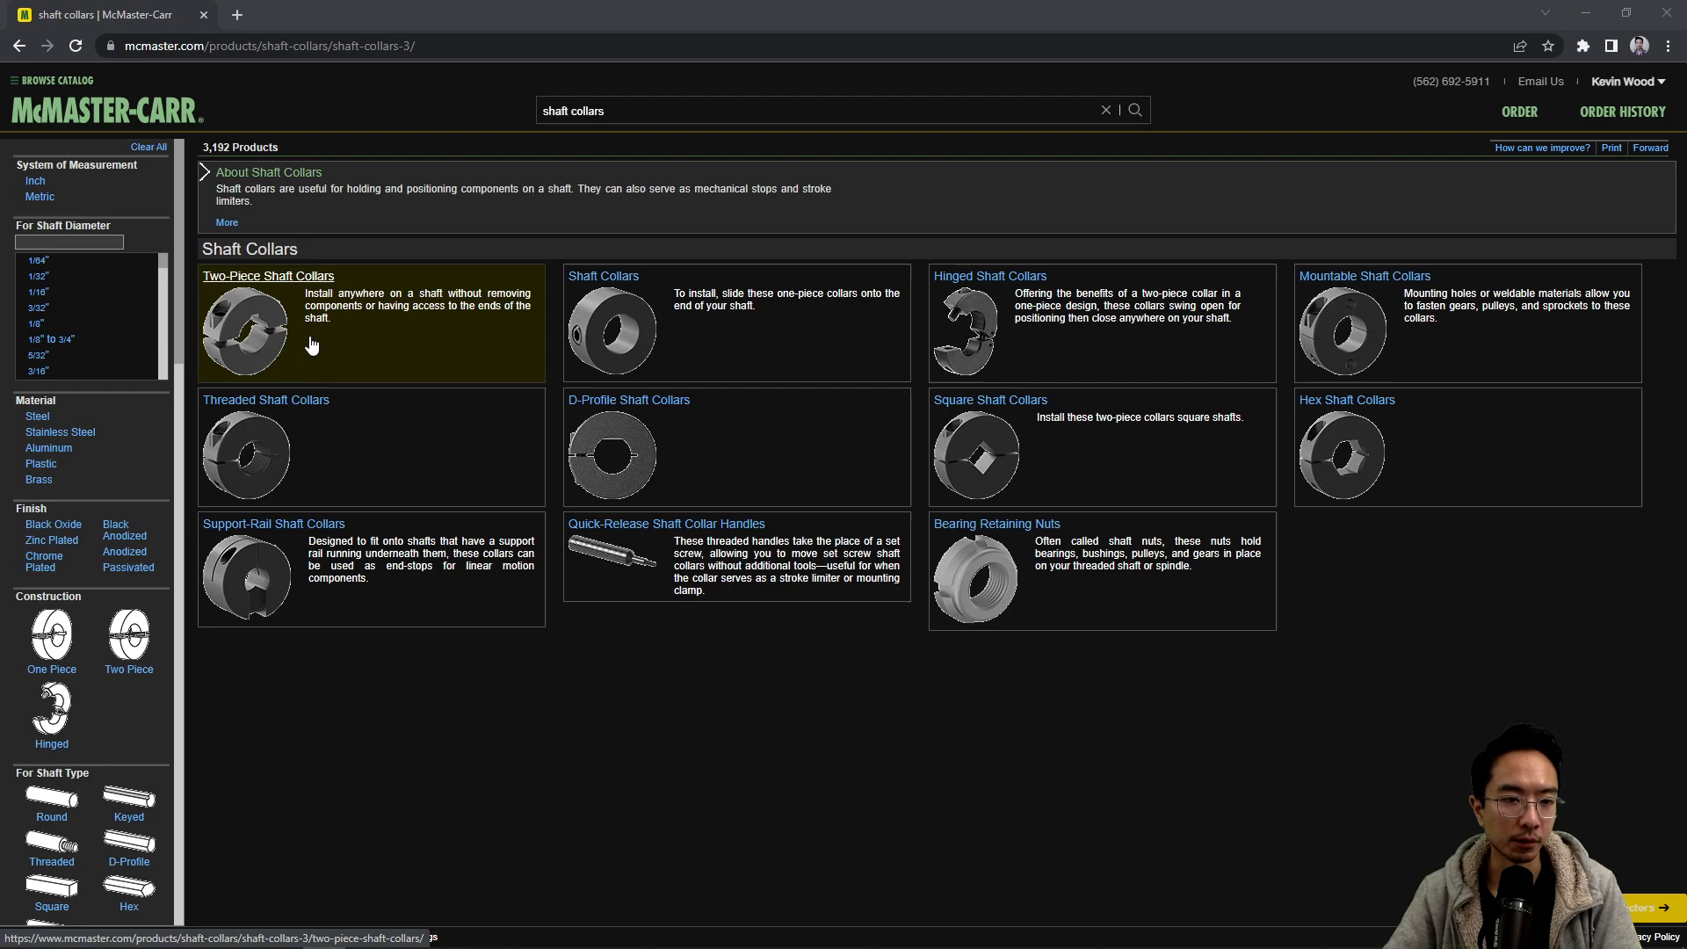
mouse_move(263, 312)
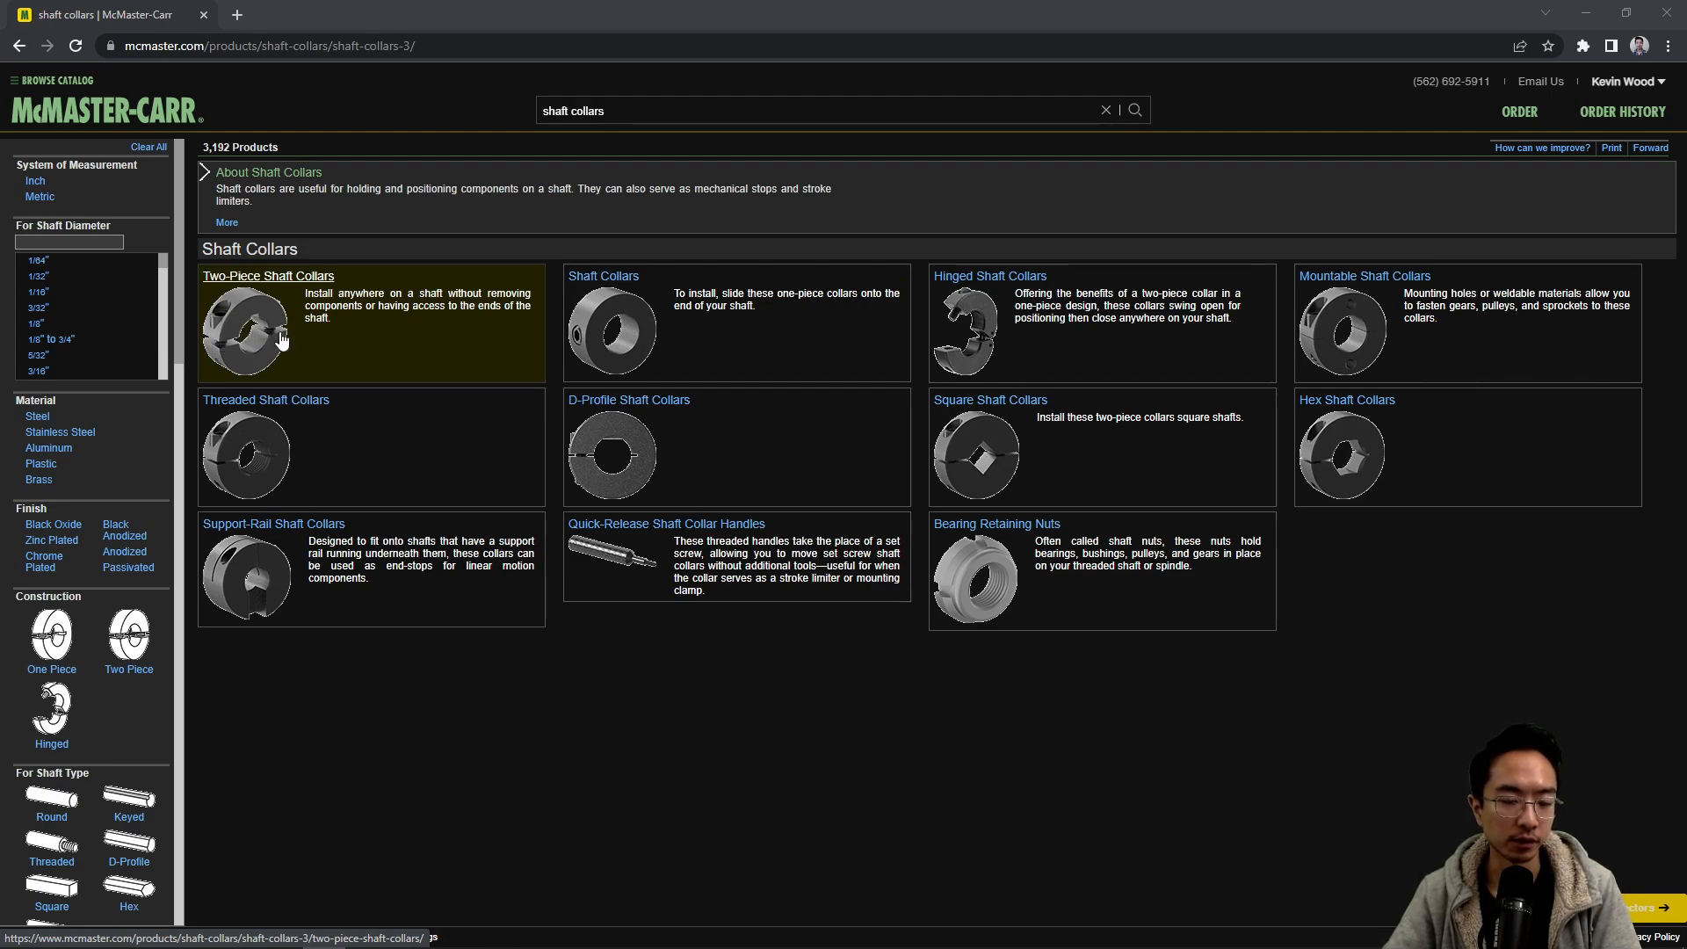
mouse_move(556, 336)
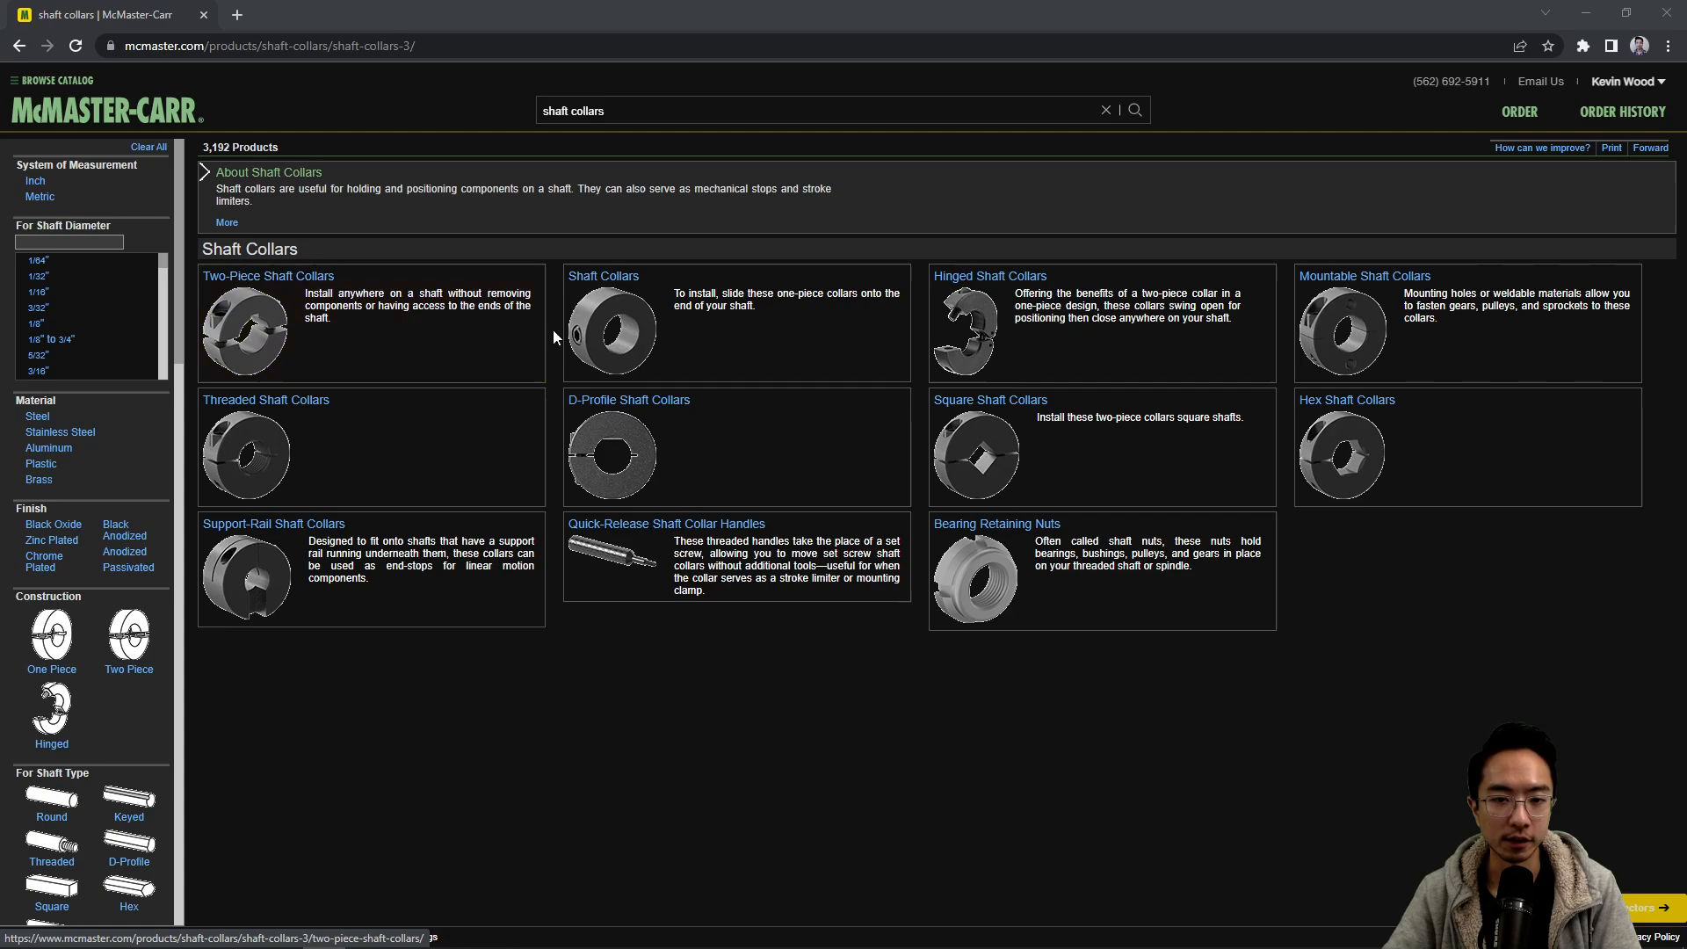
mouse_move(609, 328)
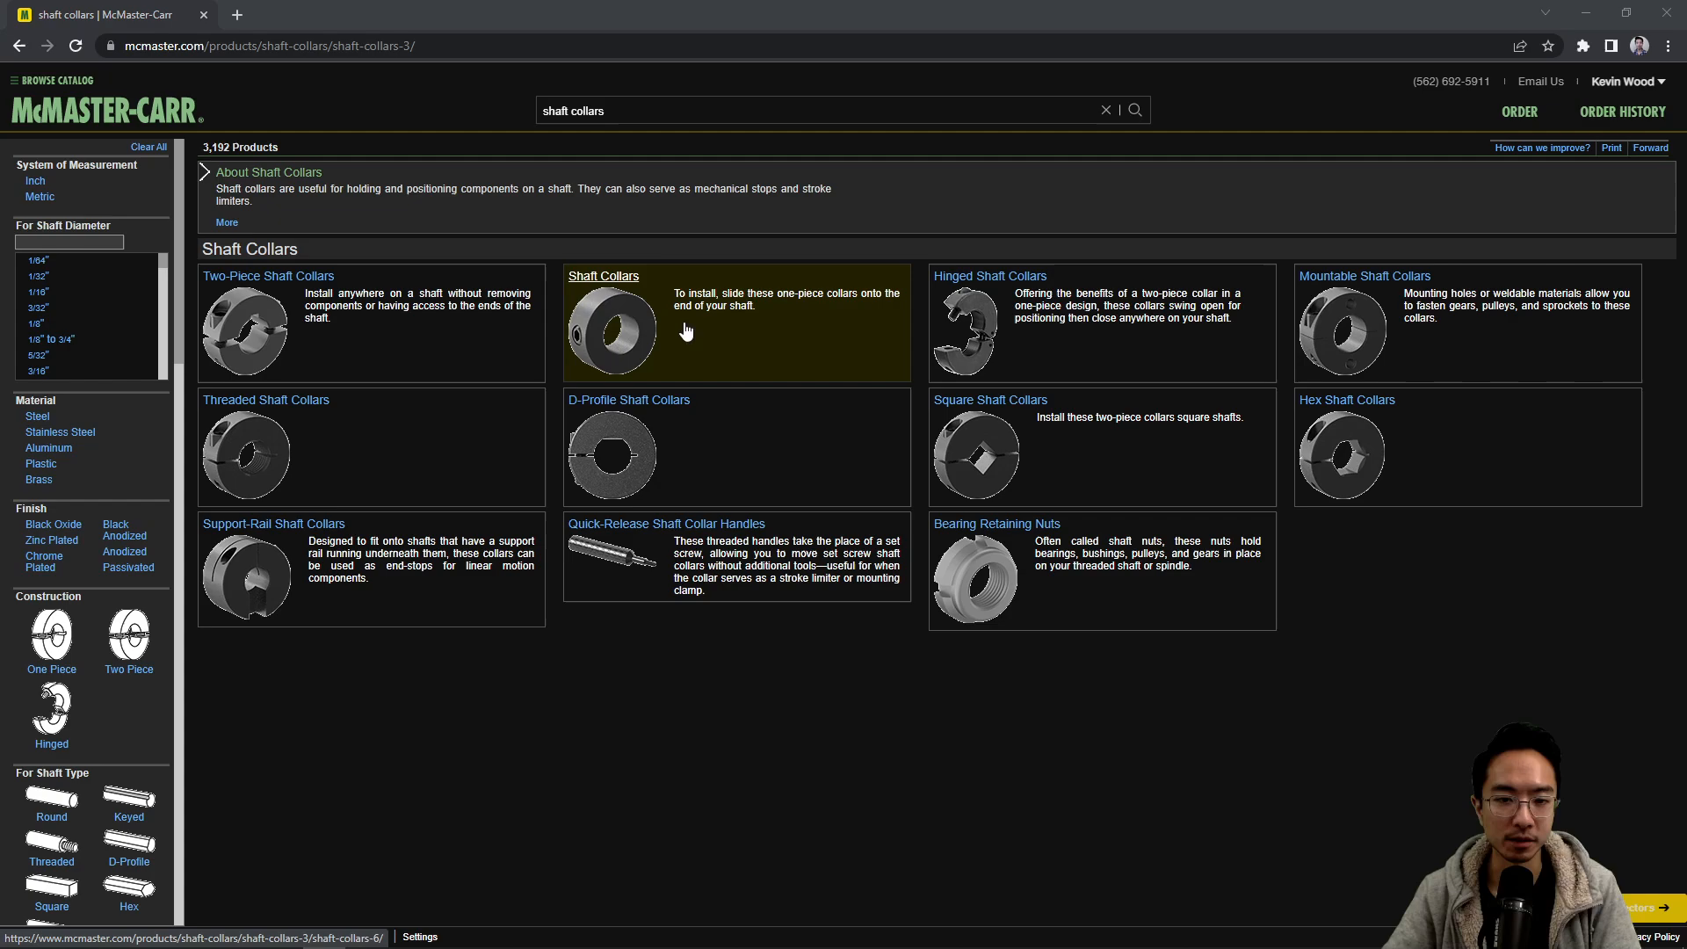
mouse_move(656, 325)
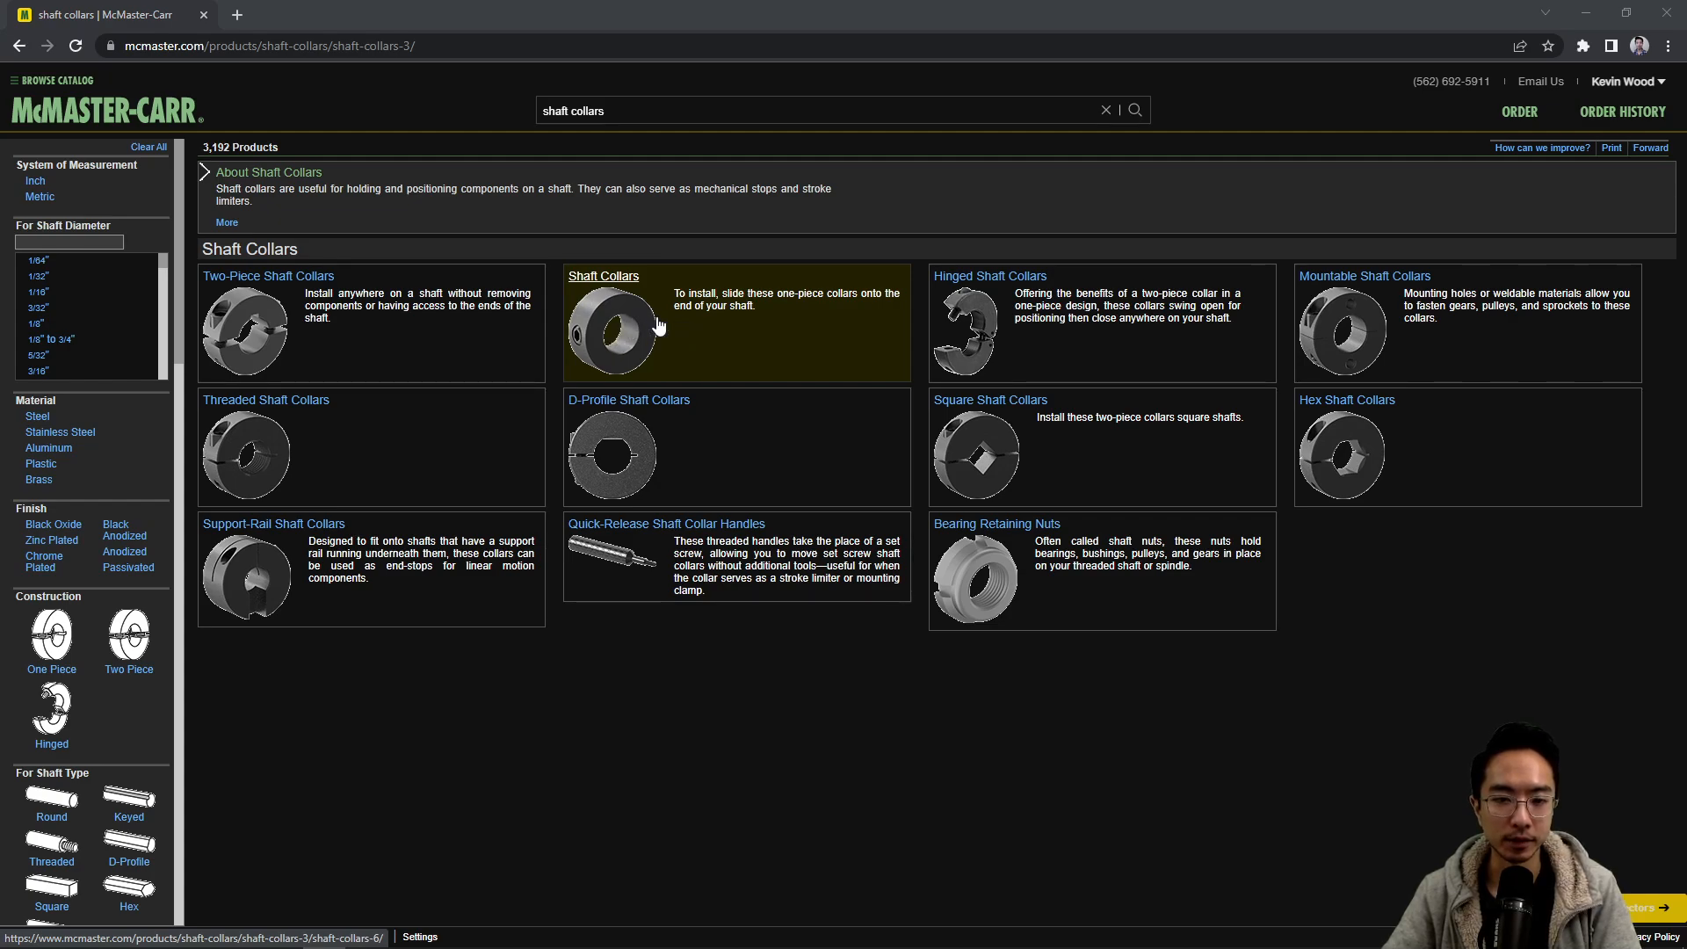
mouse_move(637, 316)
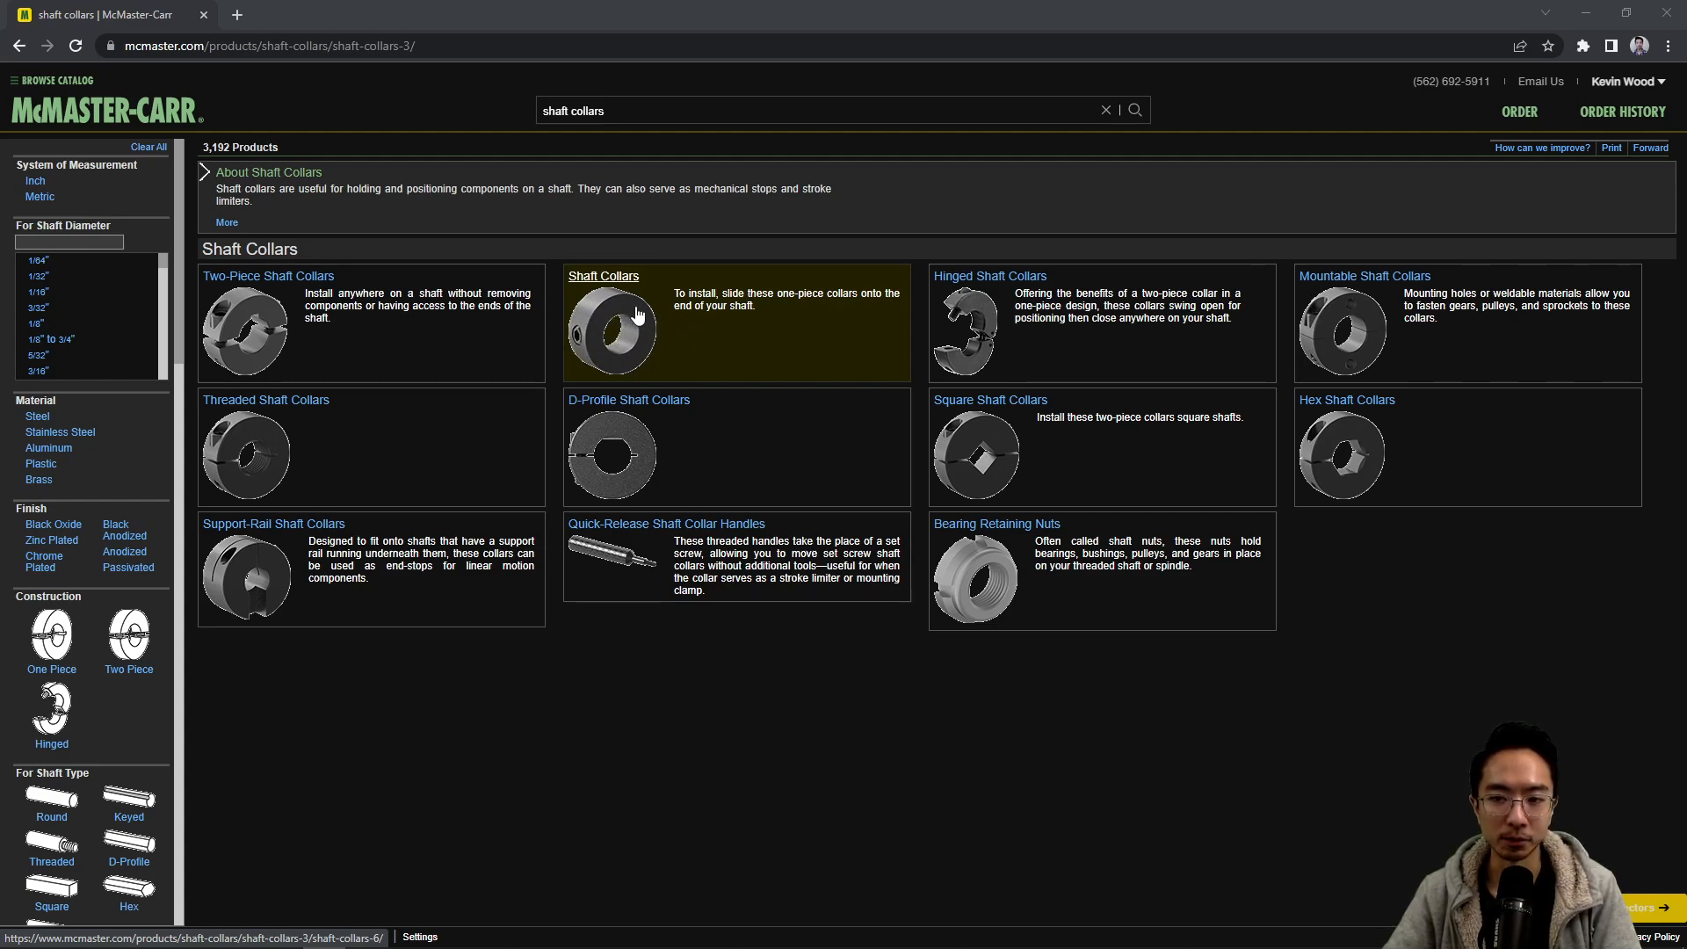
mouse_move(794, 337)
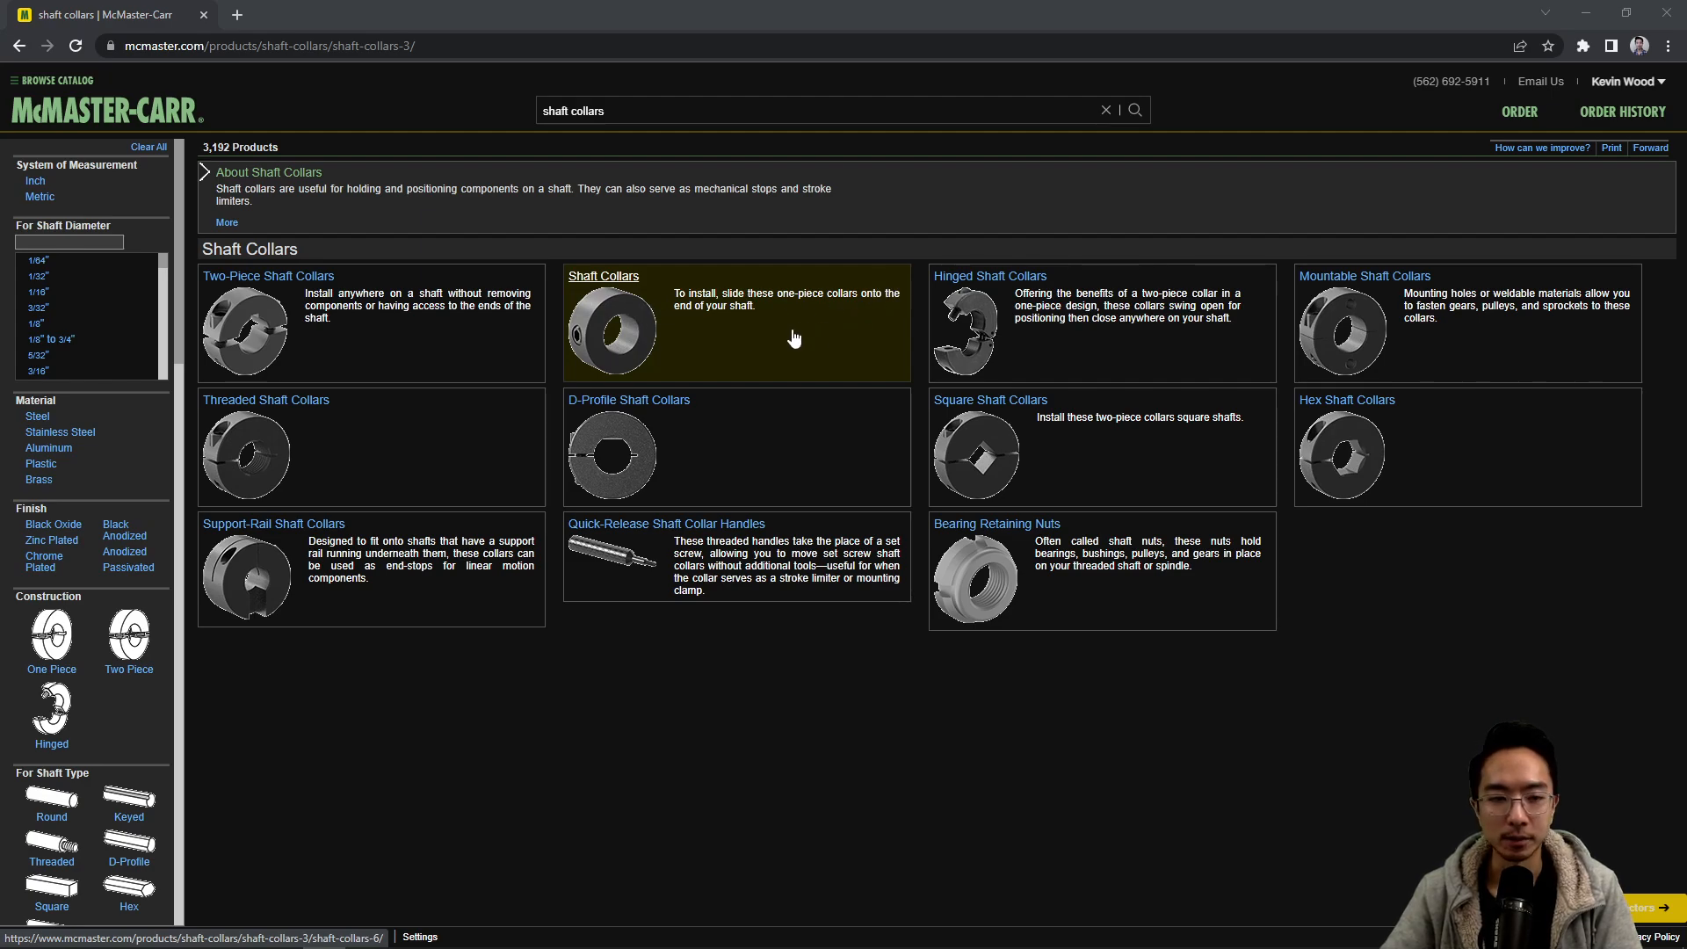
mouse_move(700, 336)
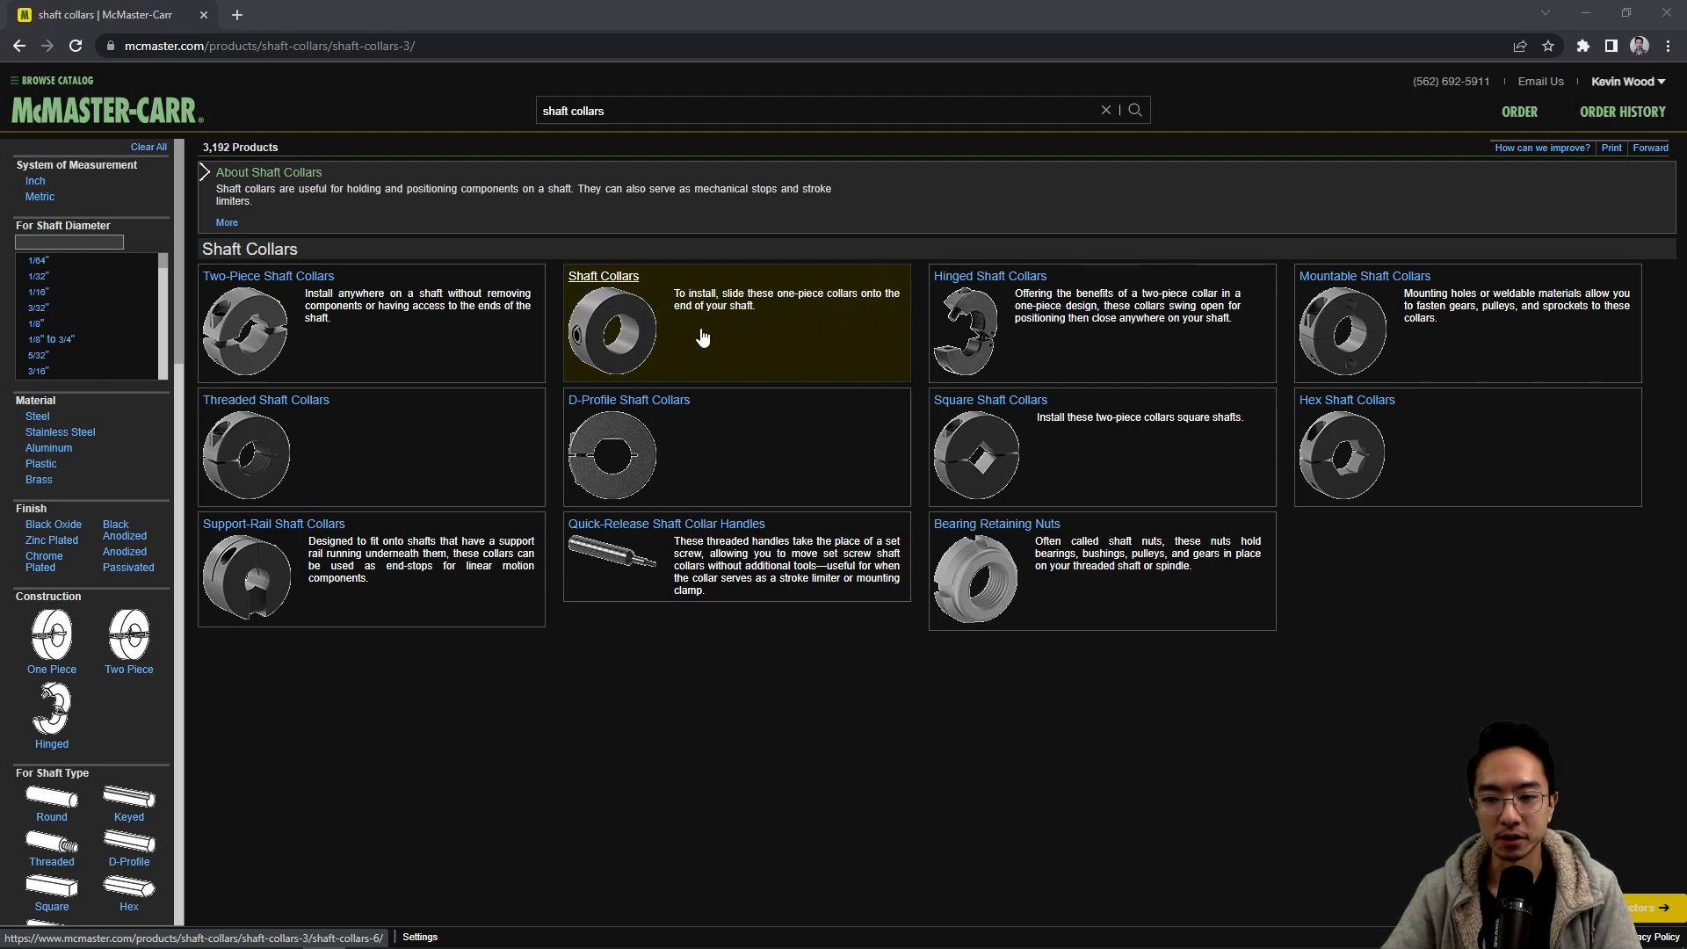
mouse_move(967, 303)
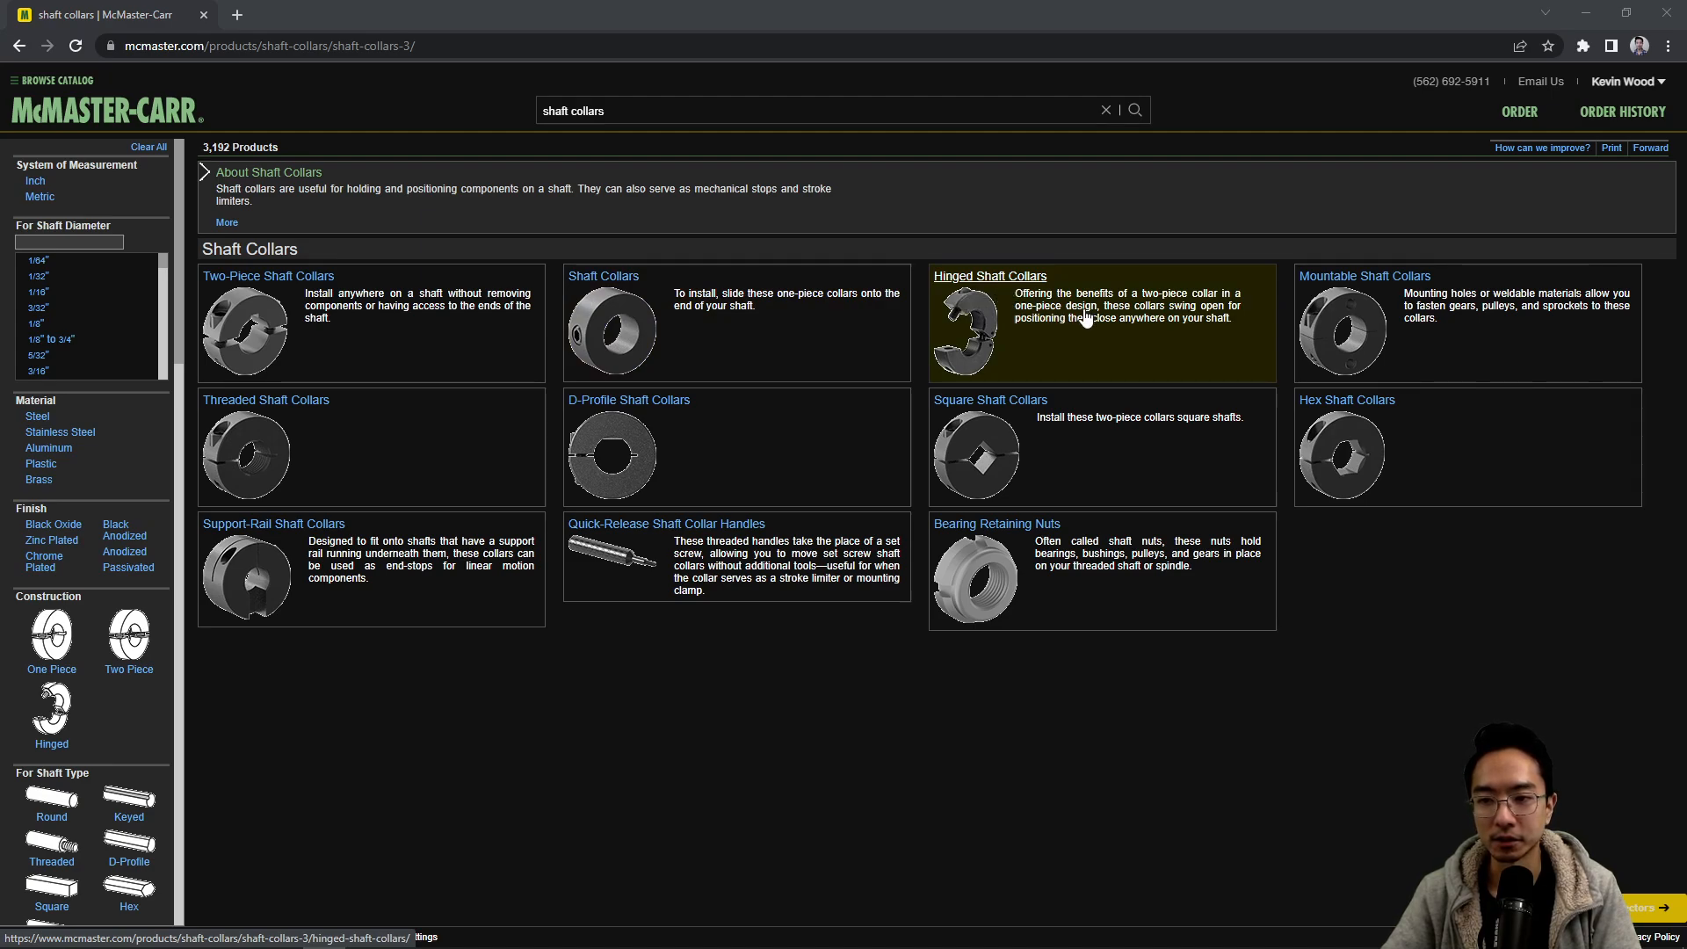
mouse_move(982, 345)
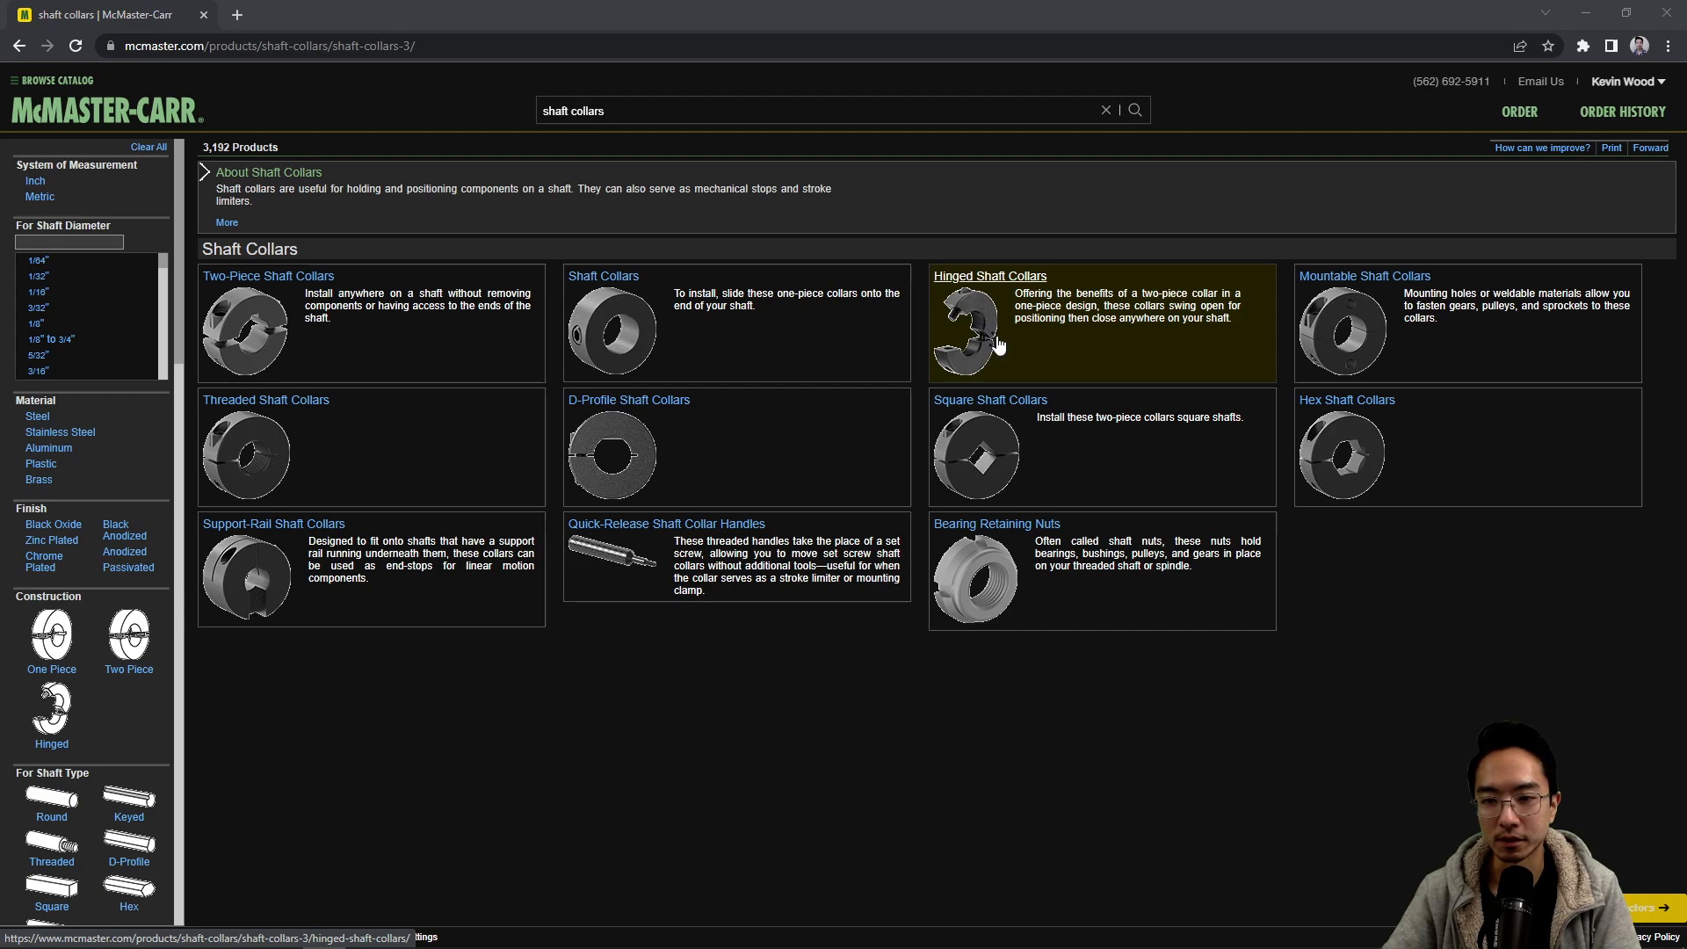
mouse_move(991, 328)
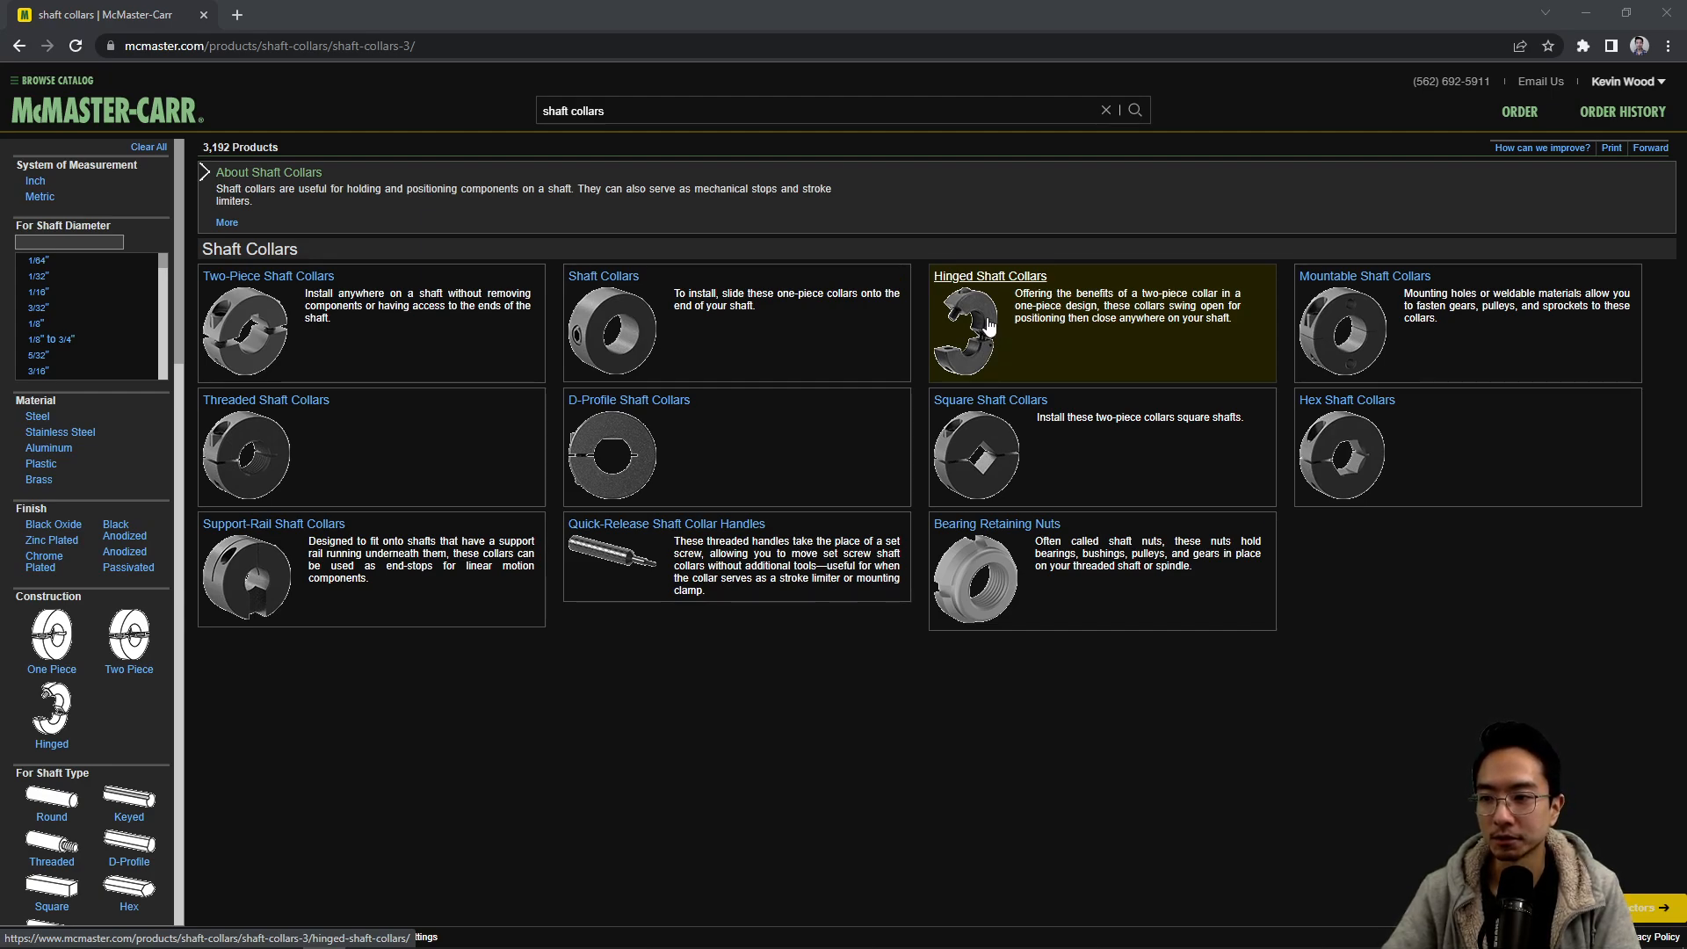
mouse_move(1442, 348)
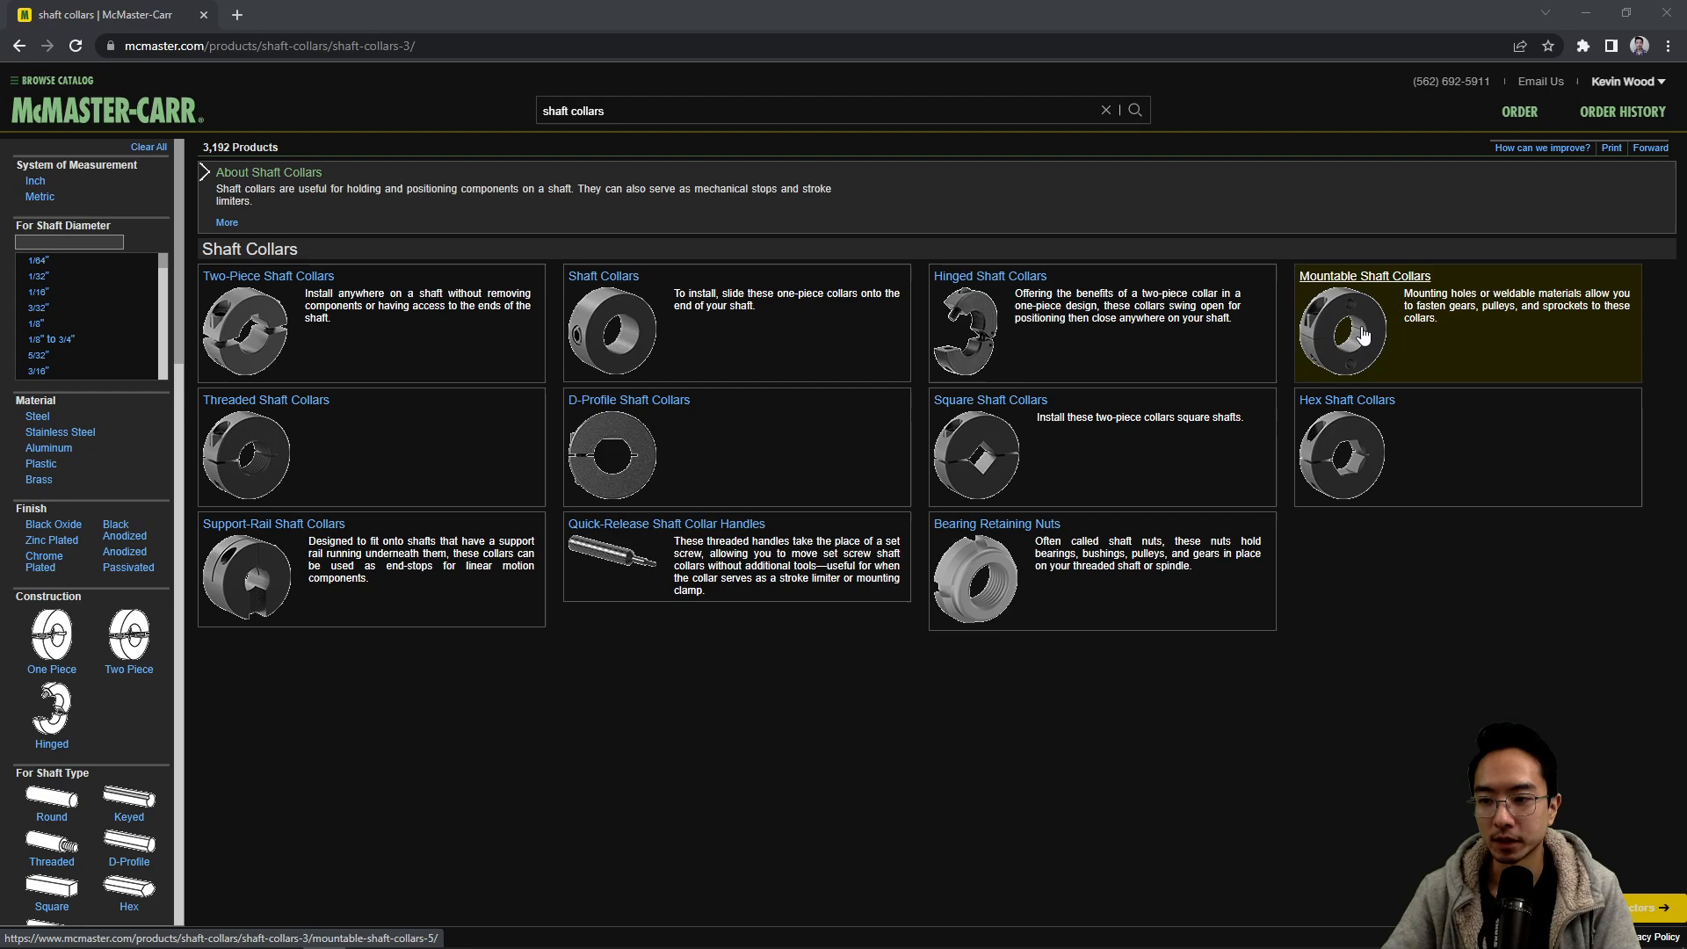
mouse_move(1351, 313)
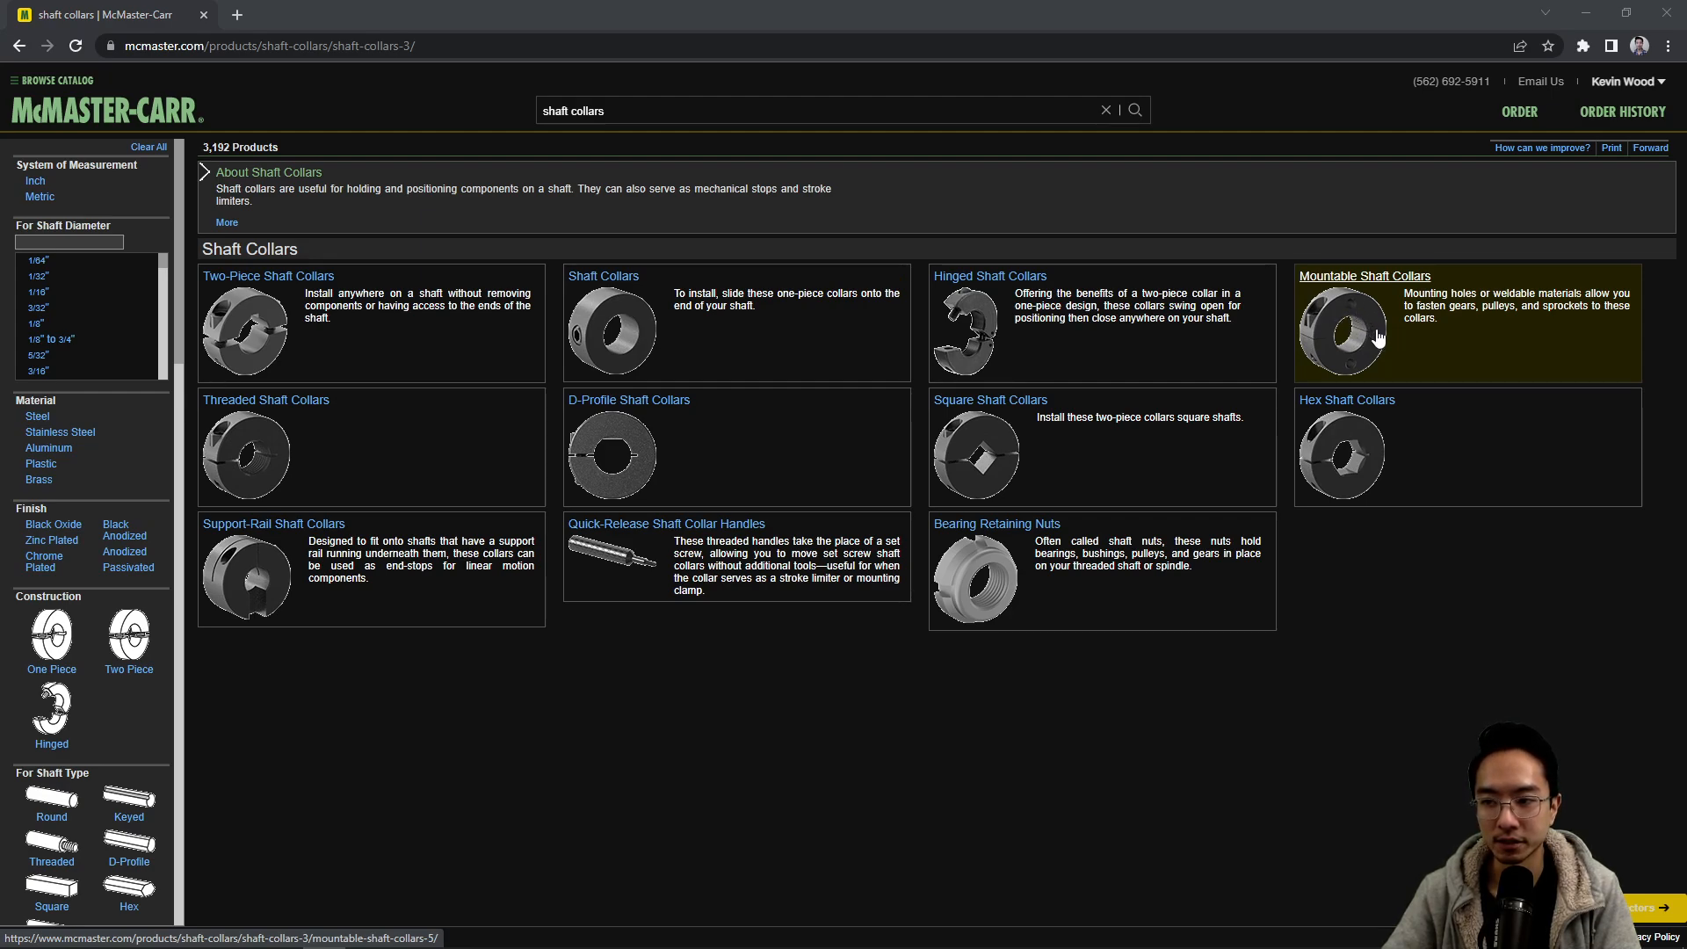
mouse_move(1491, 318)
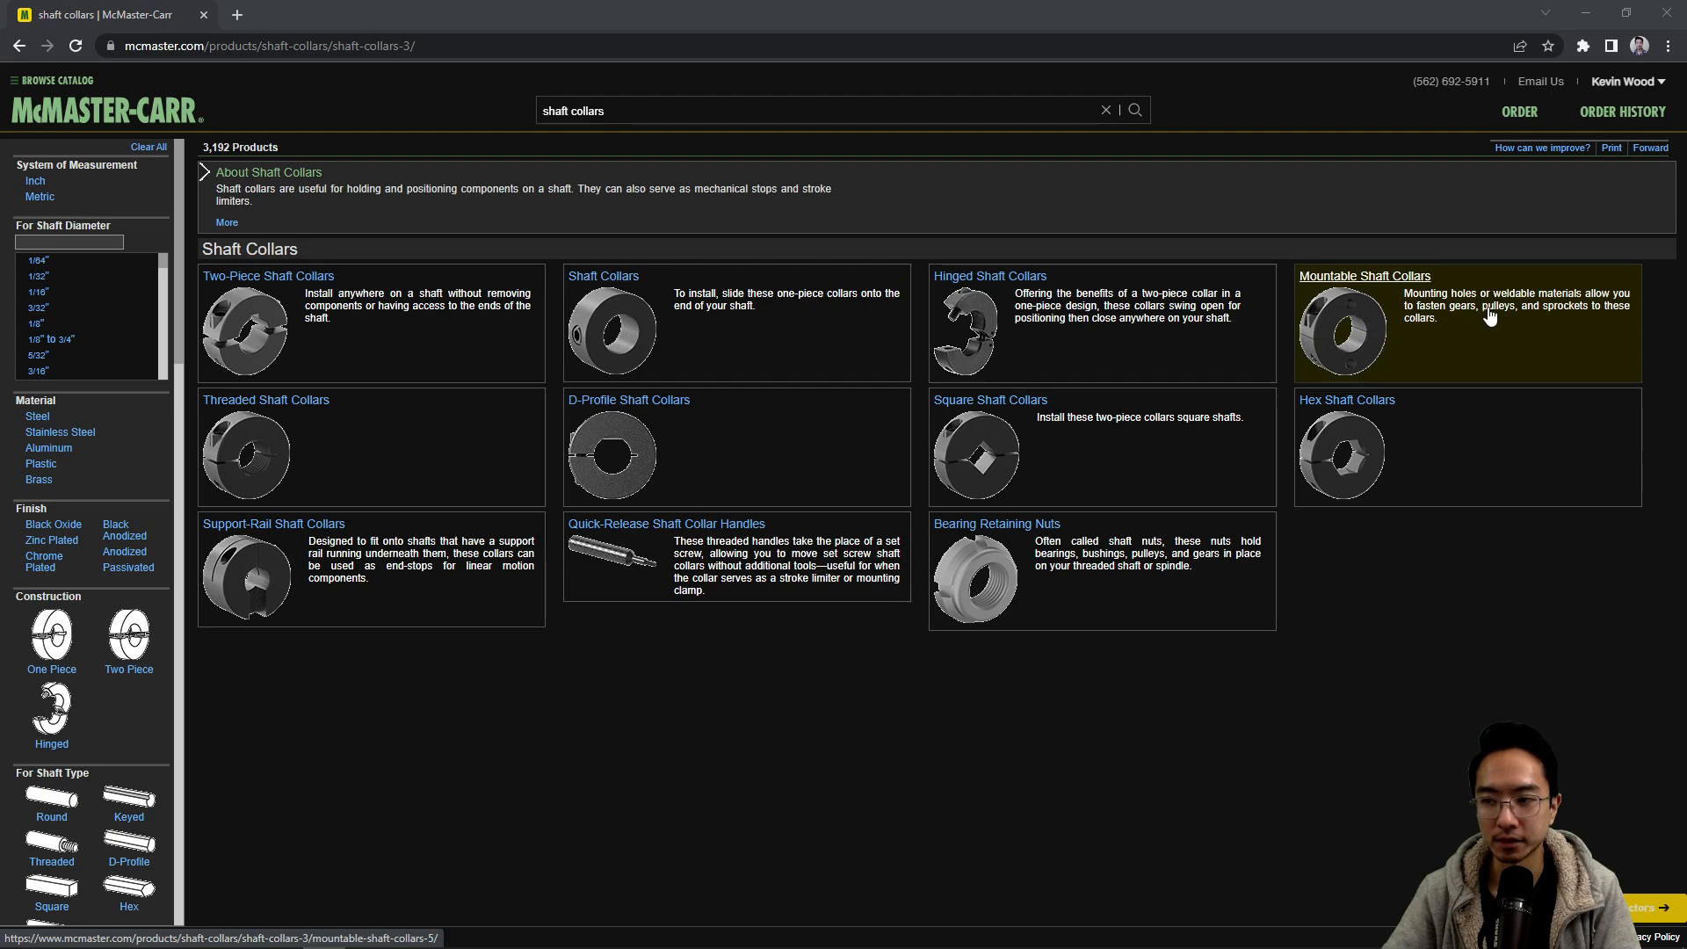
mouse_move(1557, 320)
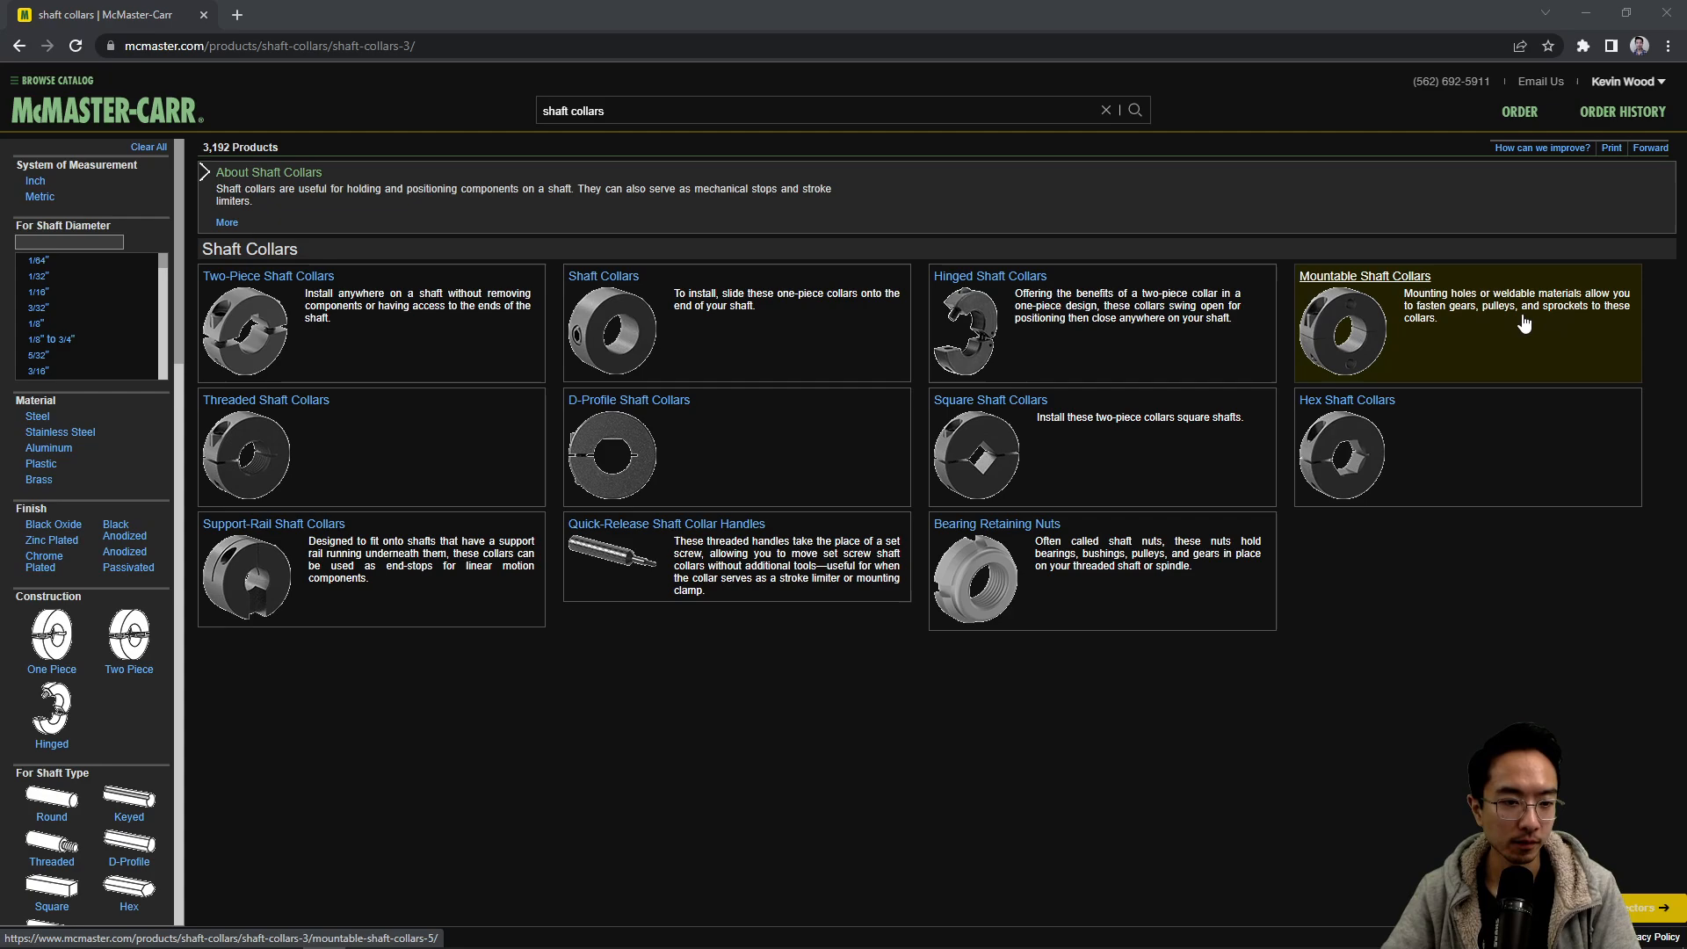
mouse_move(893, 367)
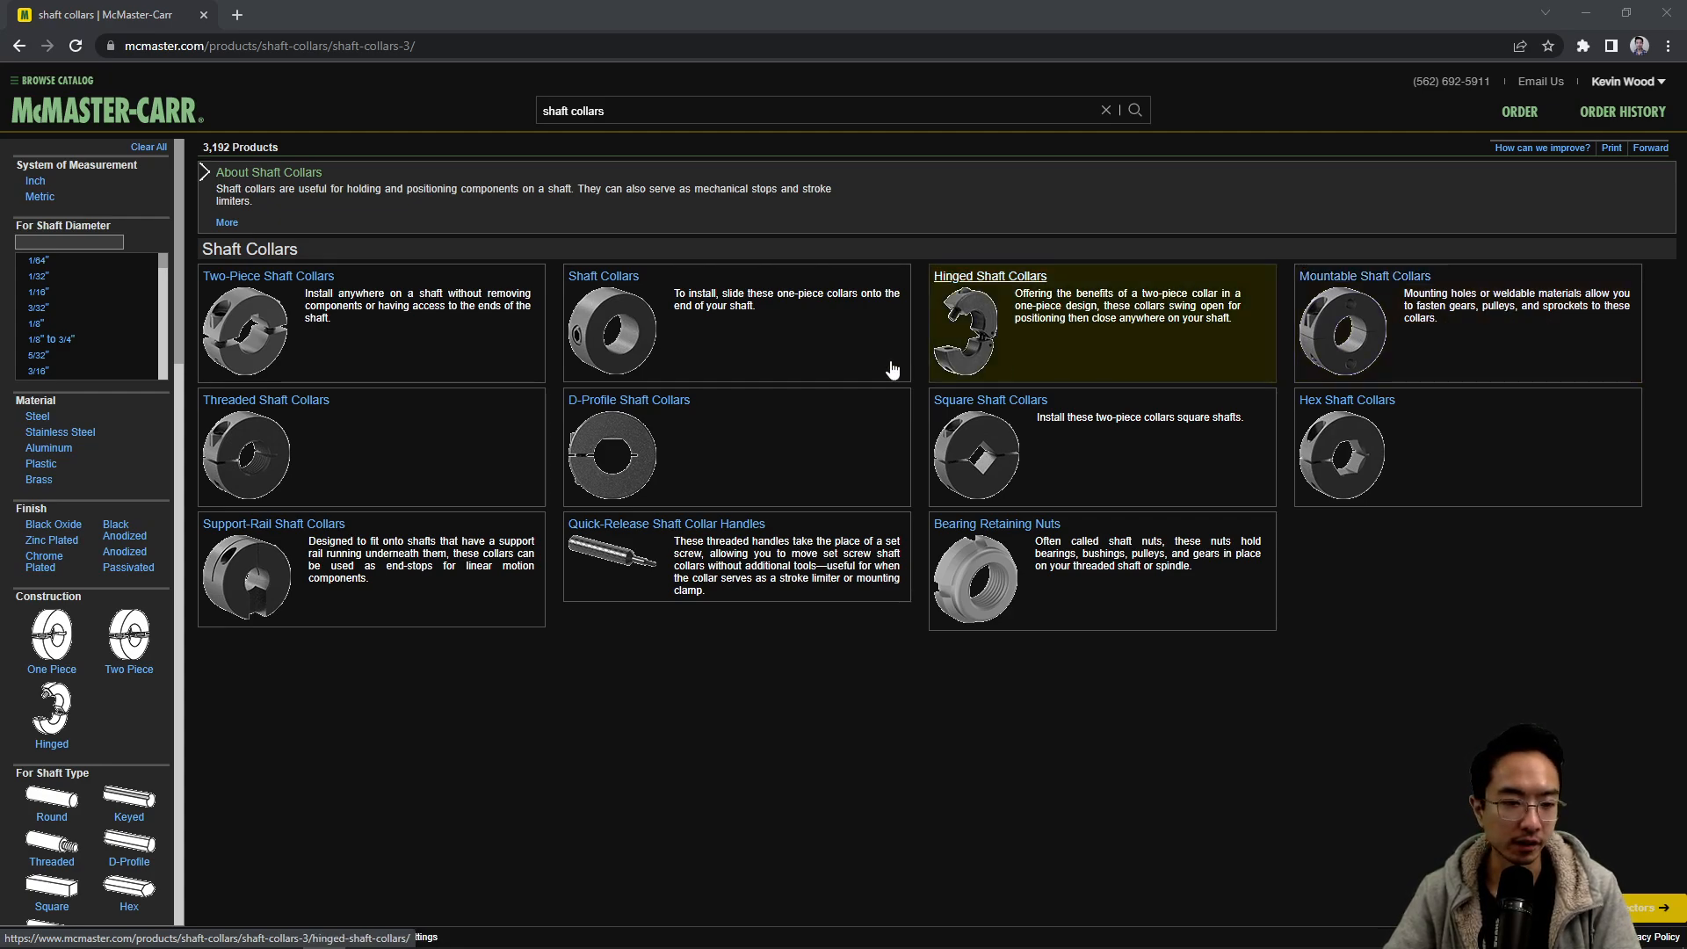
mouse_move(277, 422)
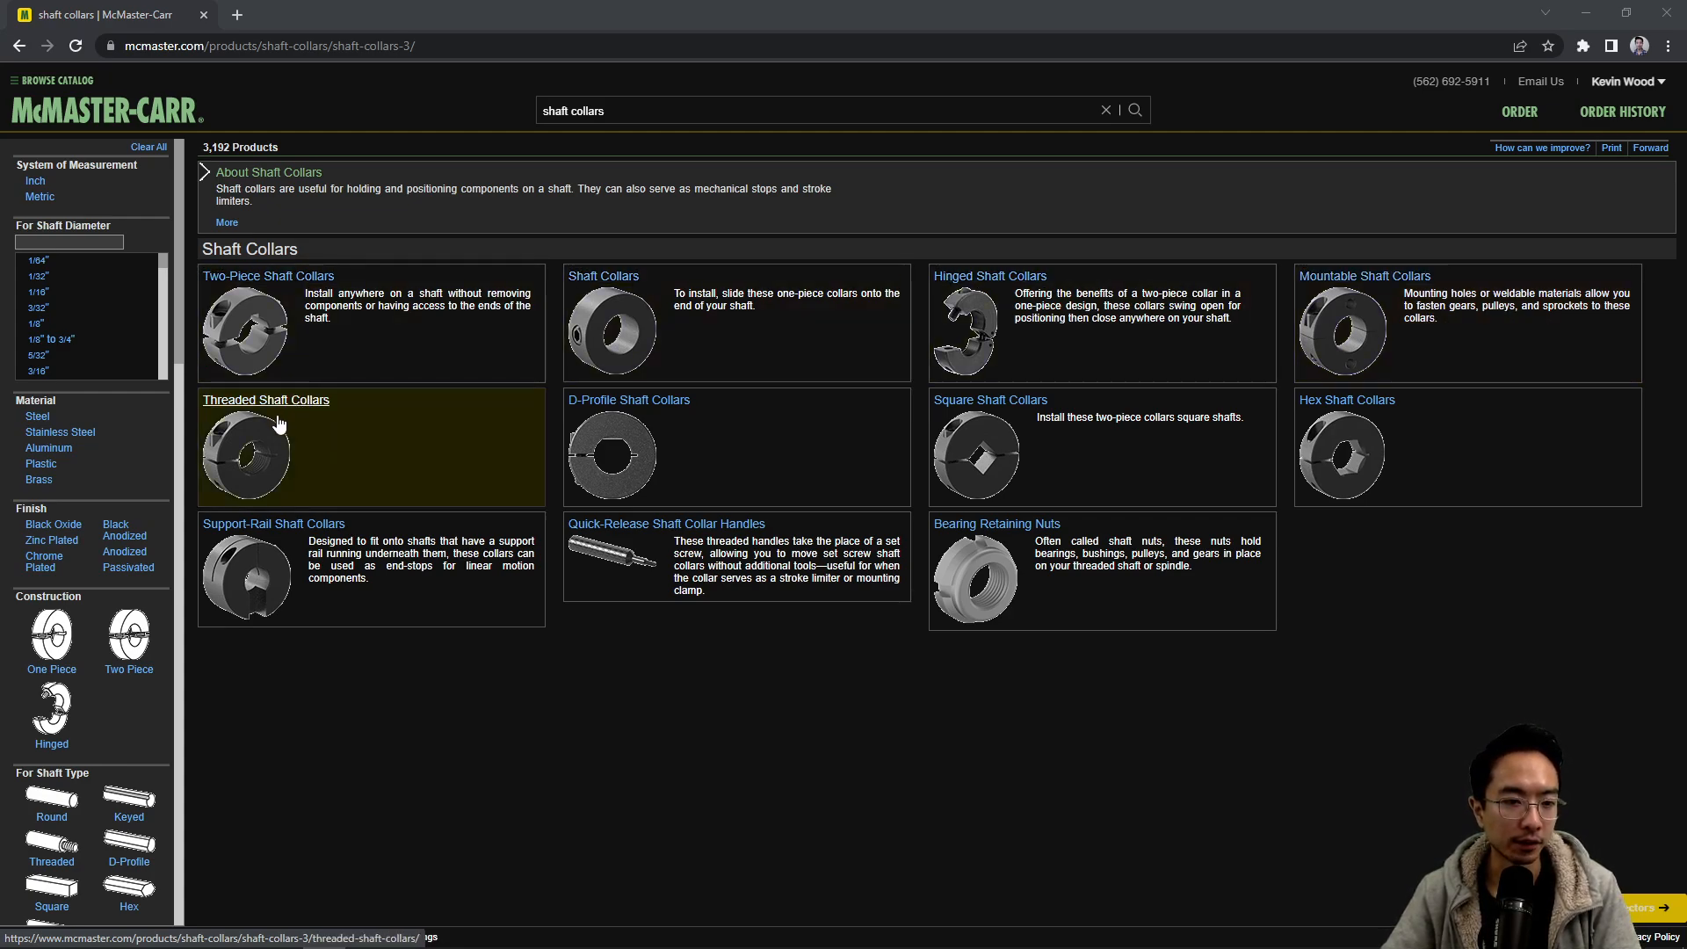
mouse_move(279, 470)
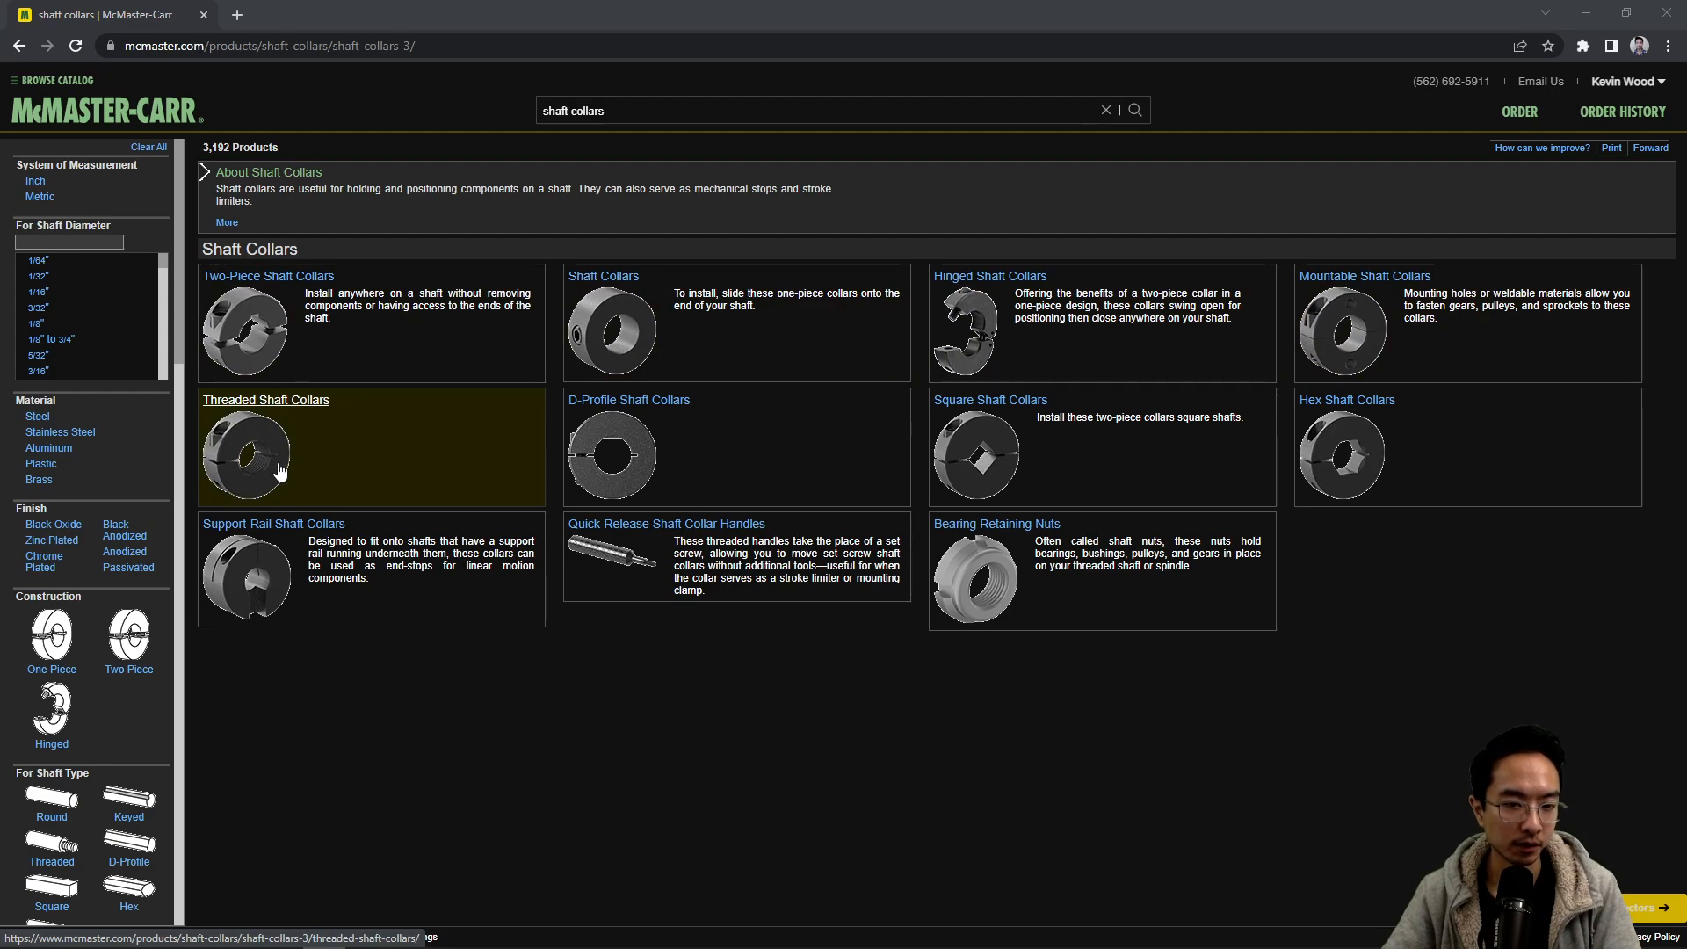
mouse_move(612, 450)
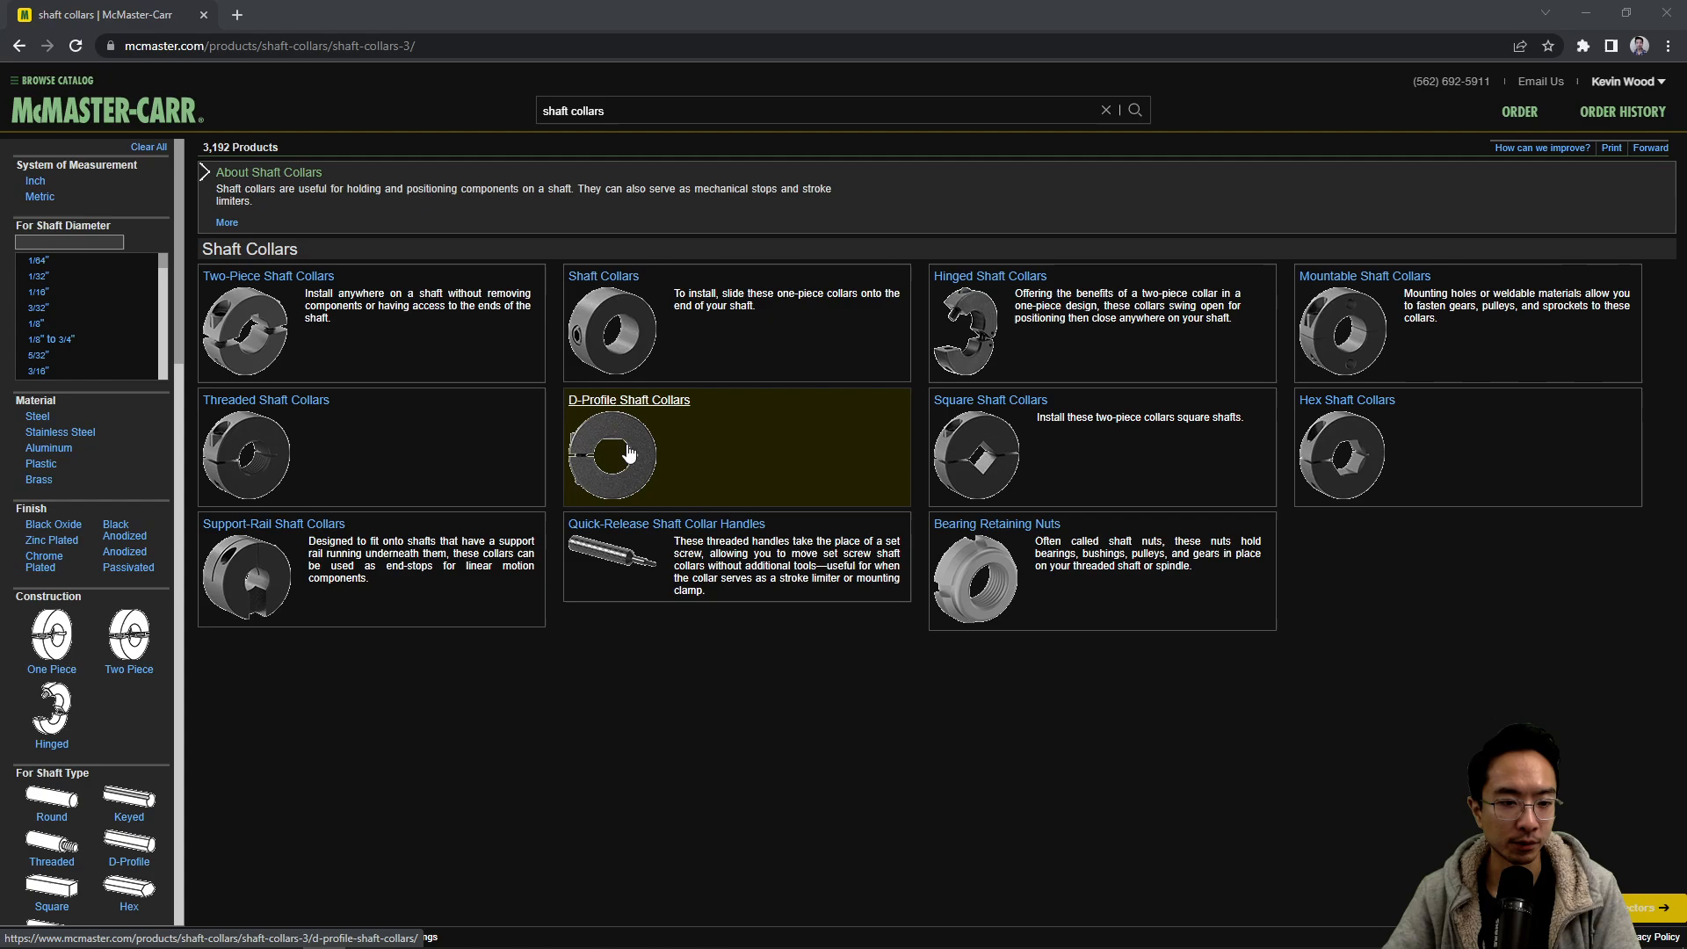
mouse_move(1076, 470)
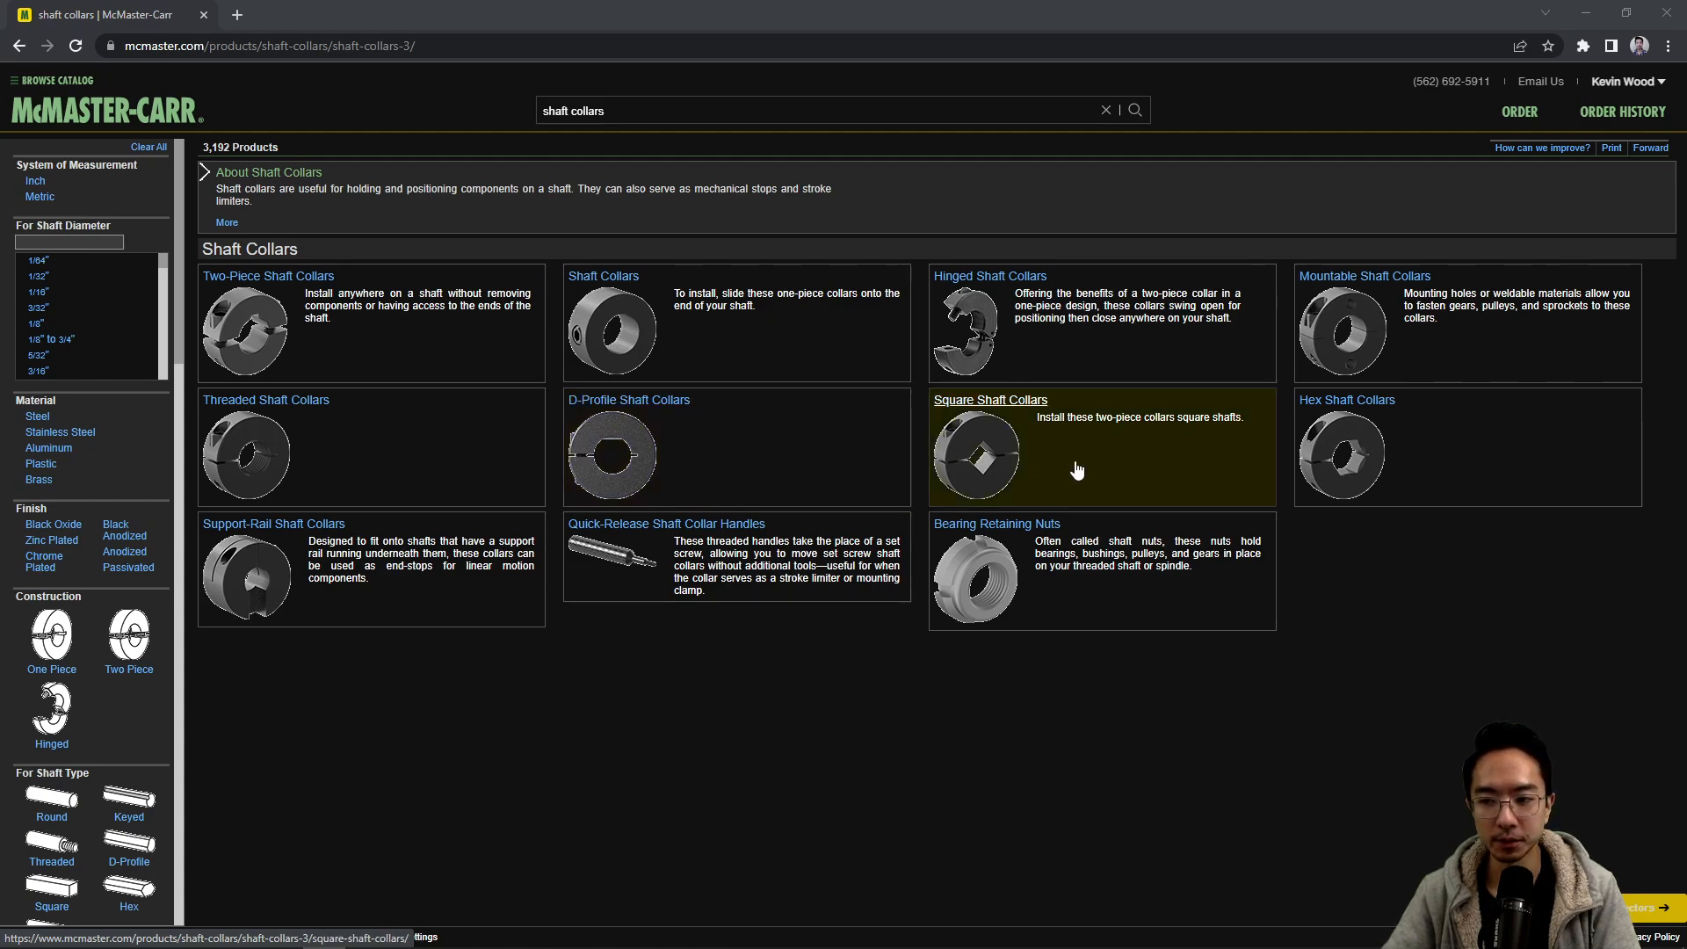
mouse_move(1358, 467)
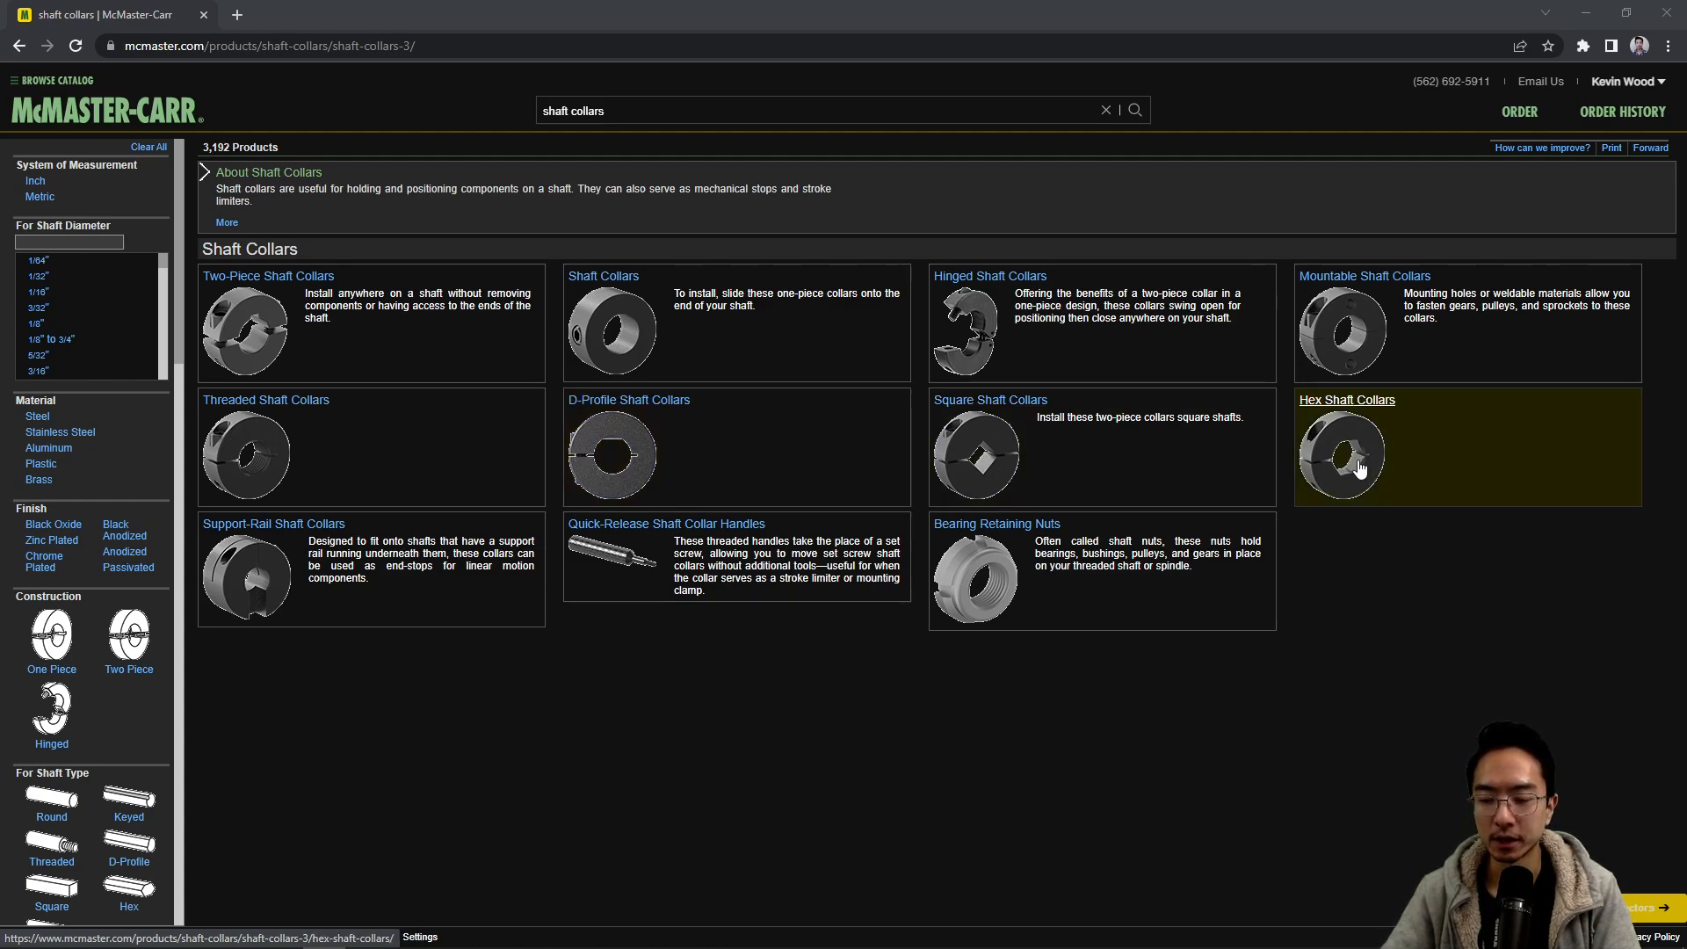
mouse_move(1377, 441)
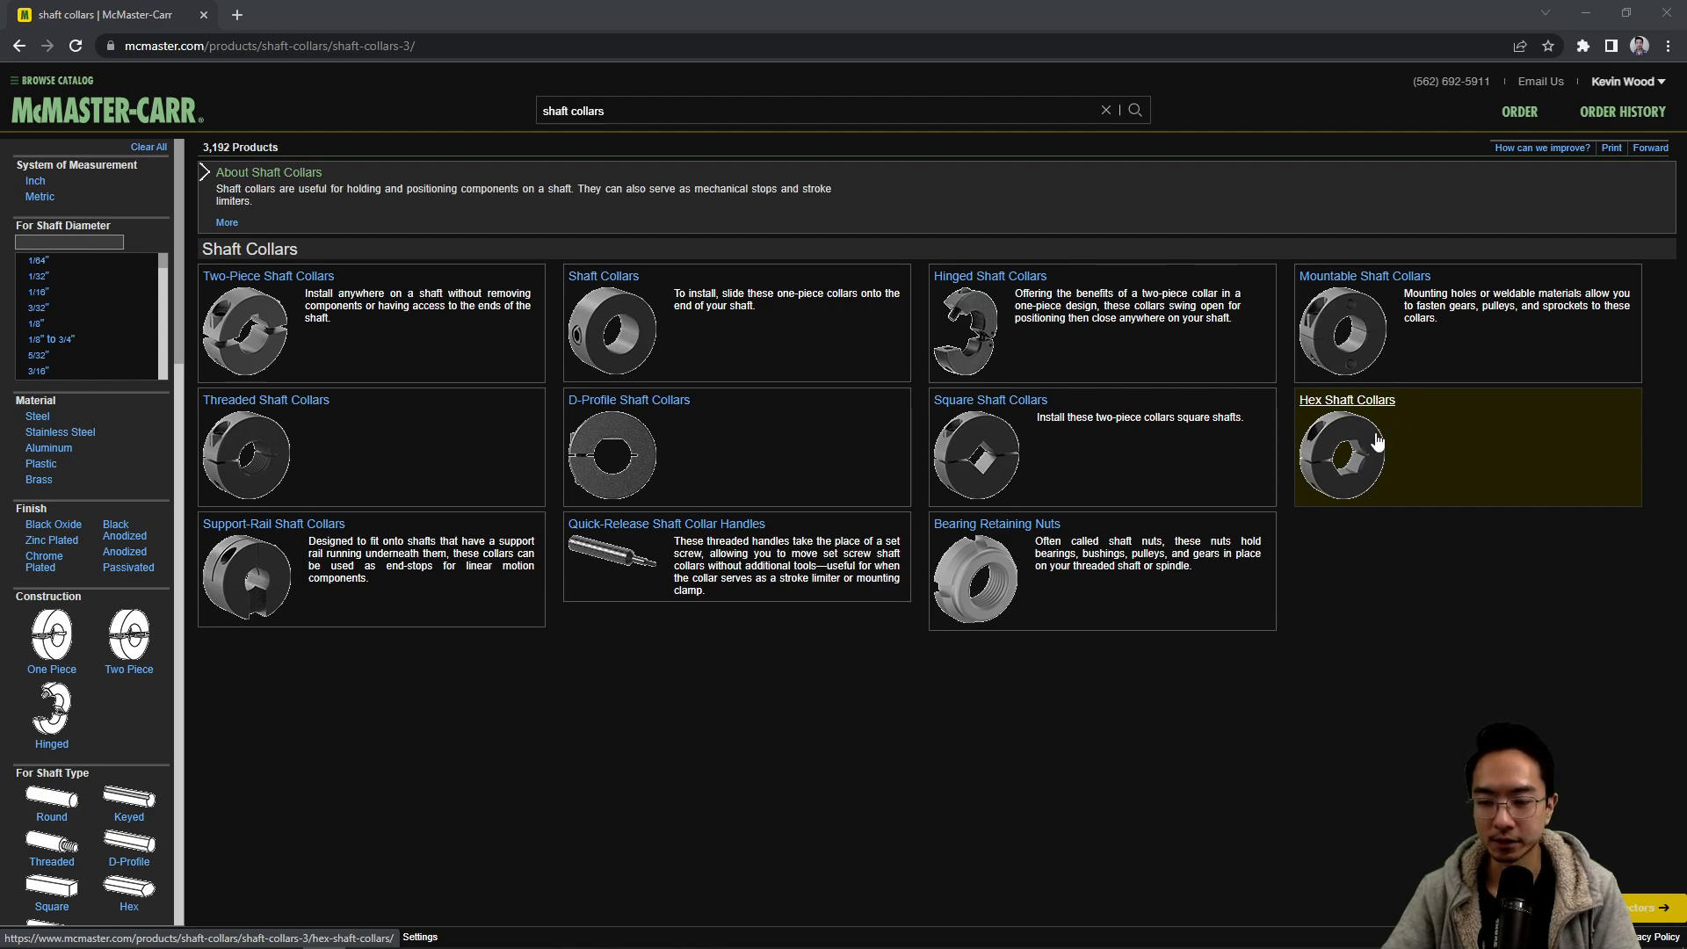
mouse_move(1367, 457)
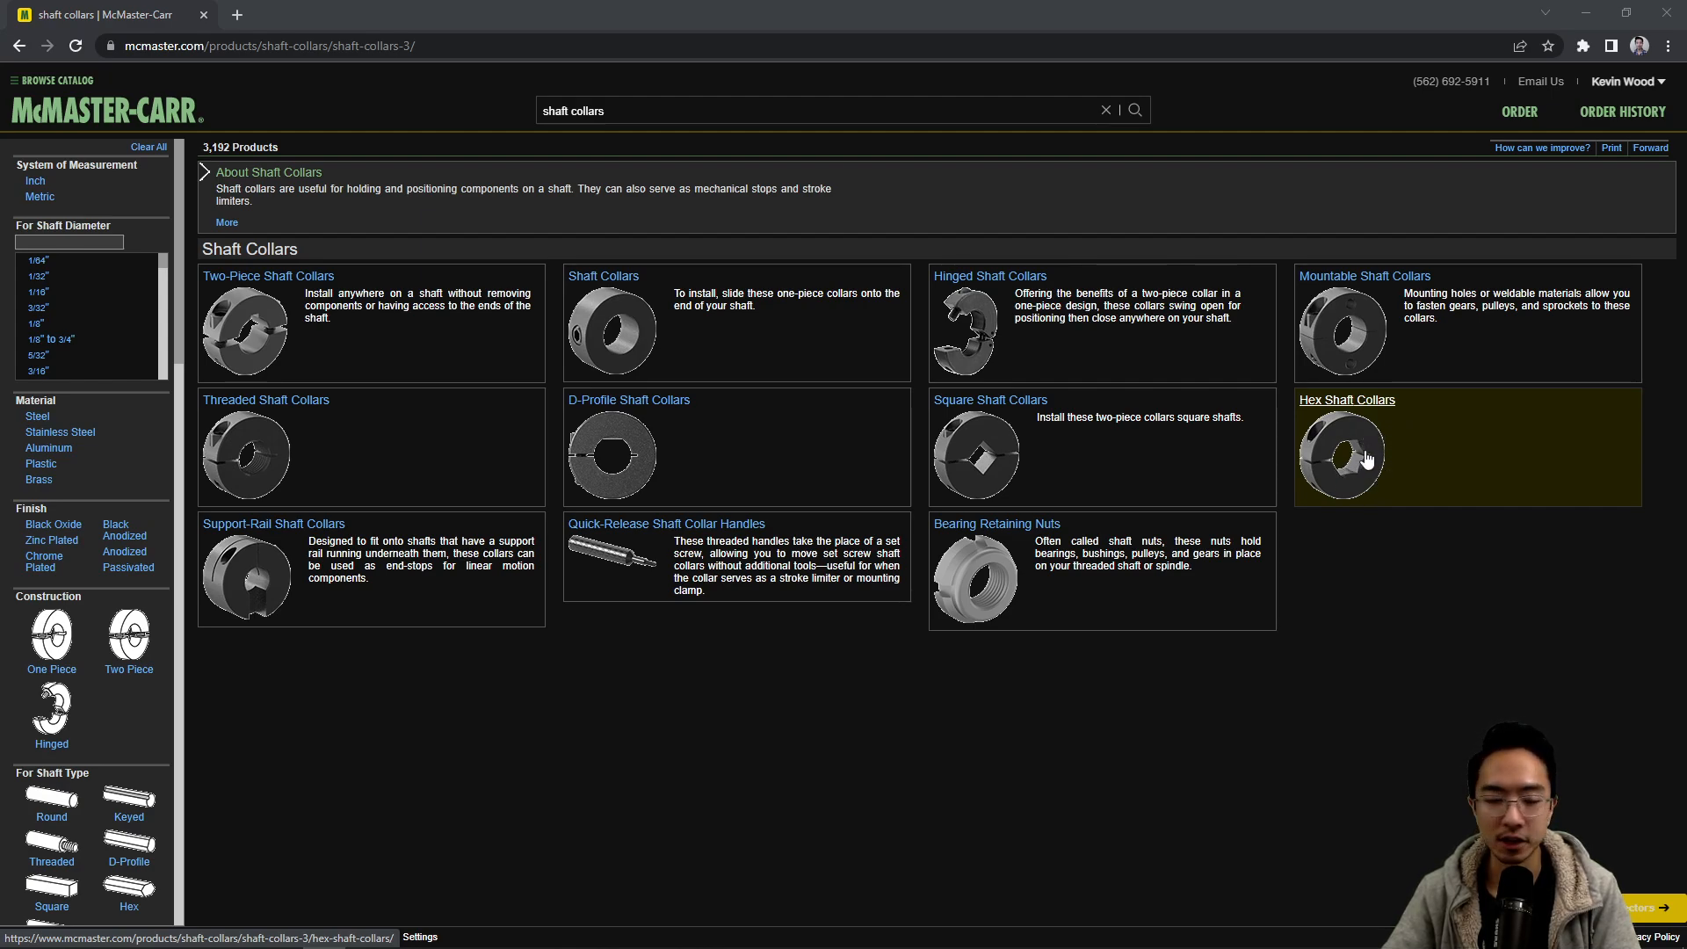
mouse_move(1255, 432)
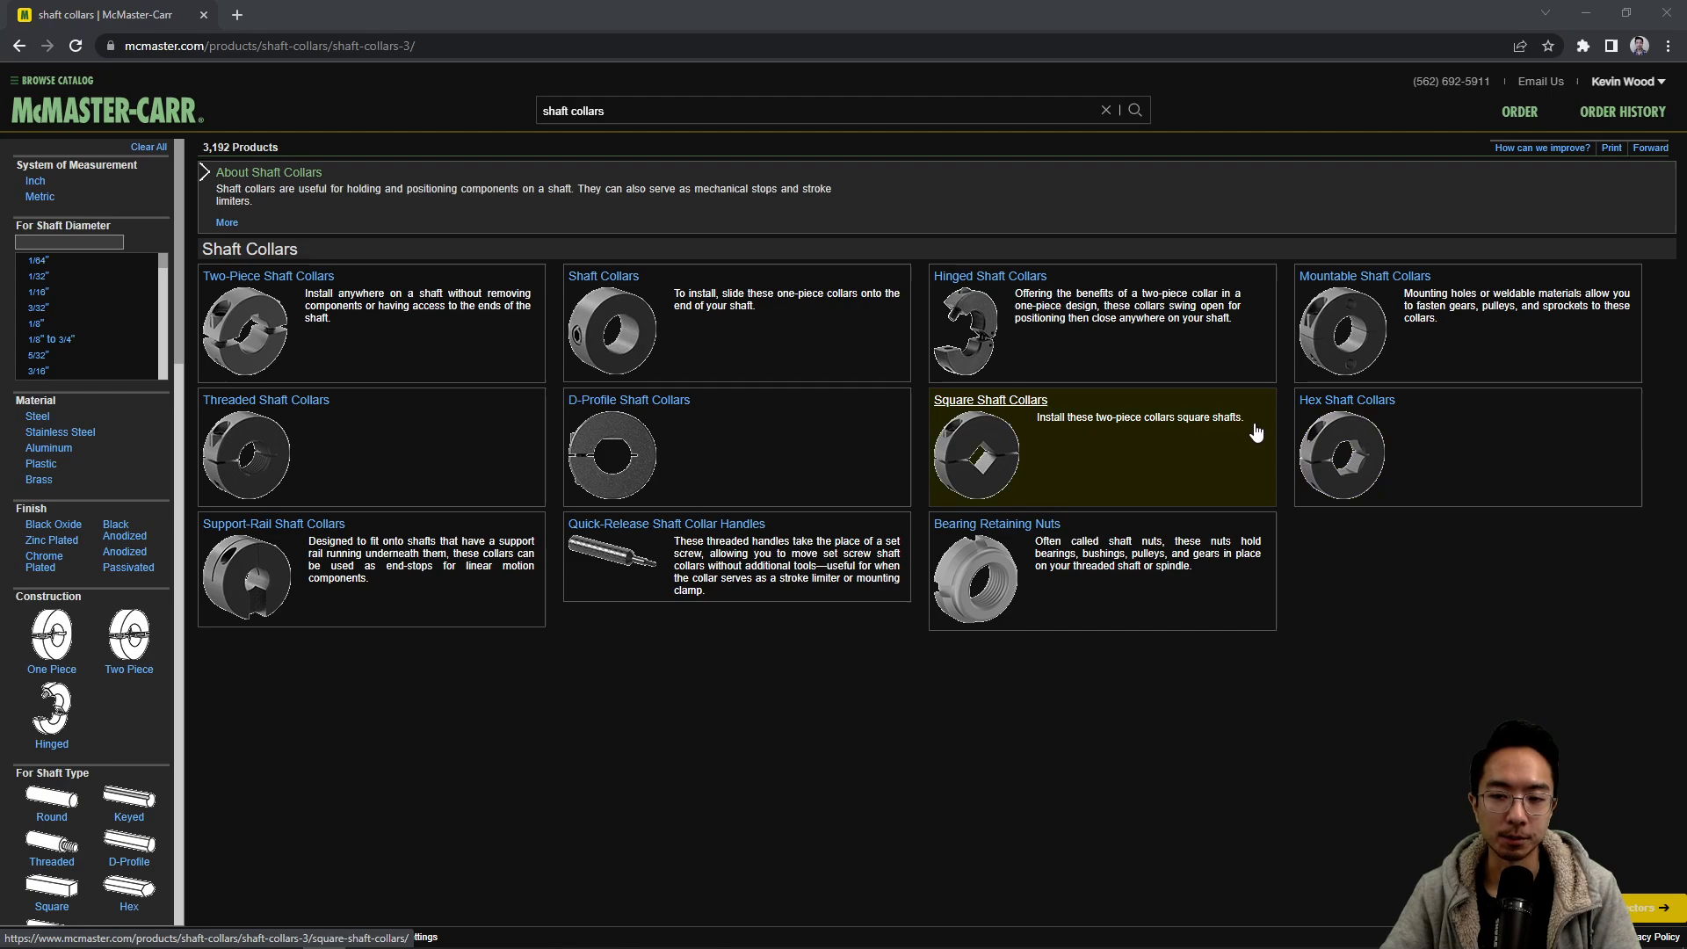
mouse_move(818, 360)
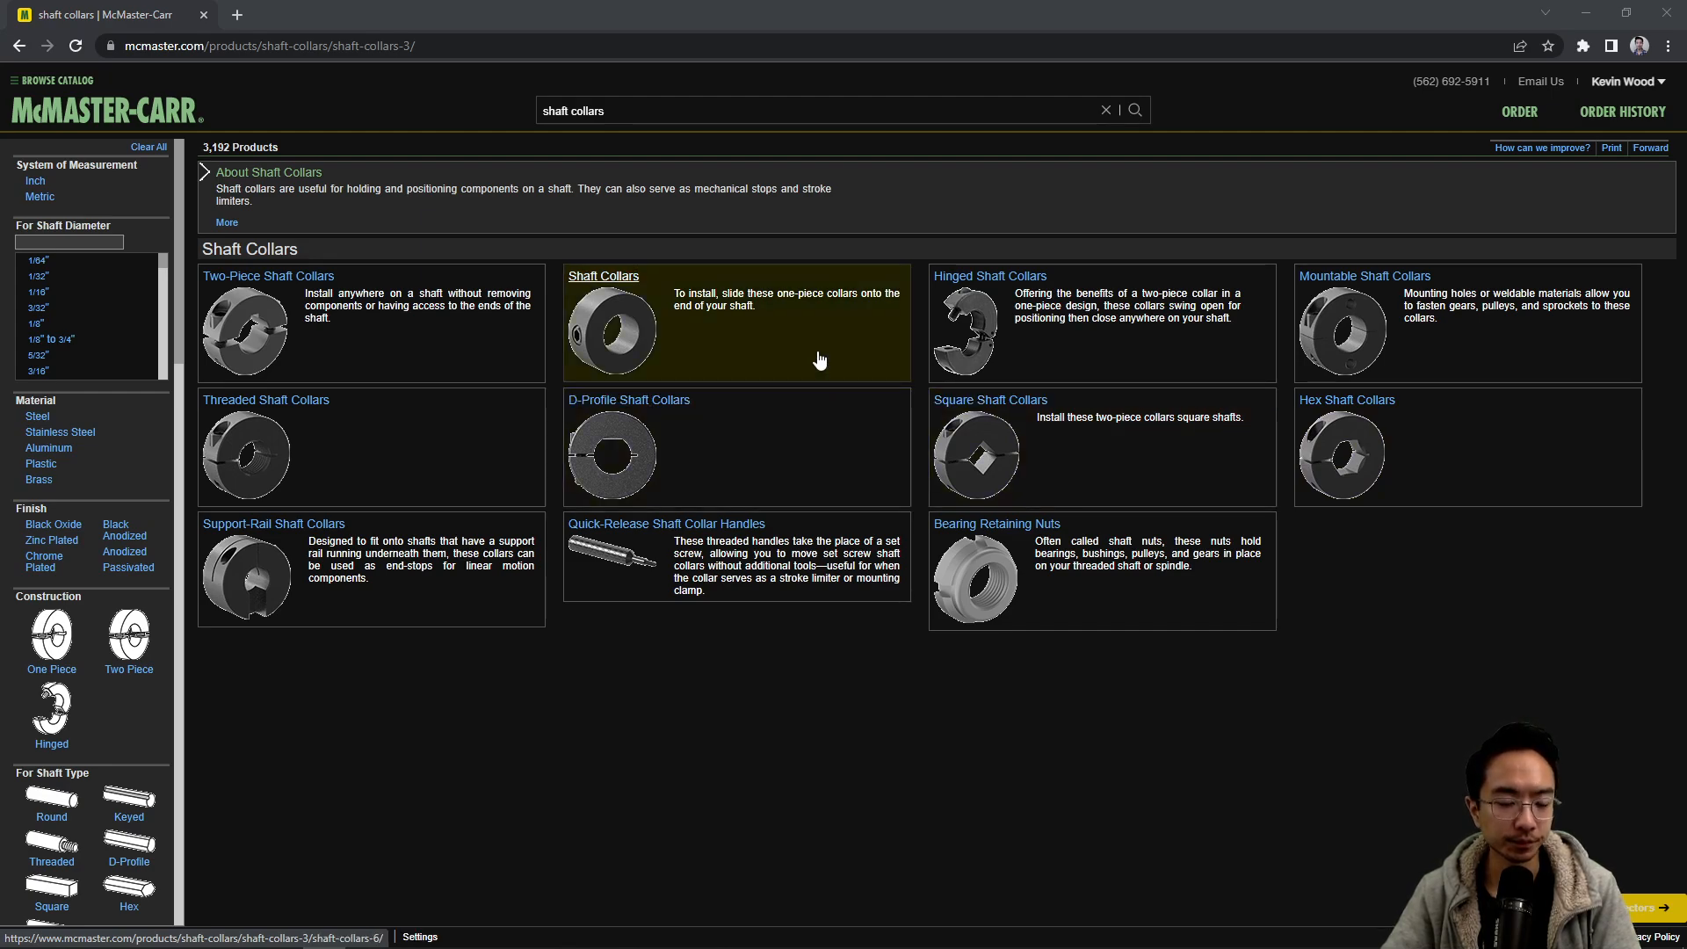
mouse_move(637, 363)
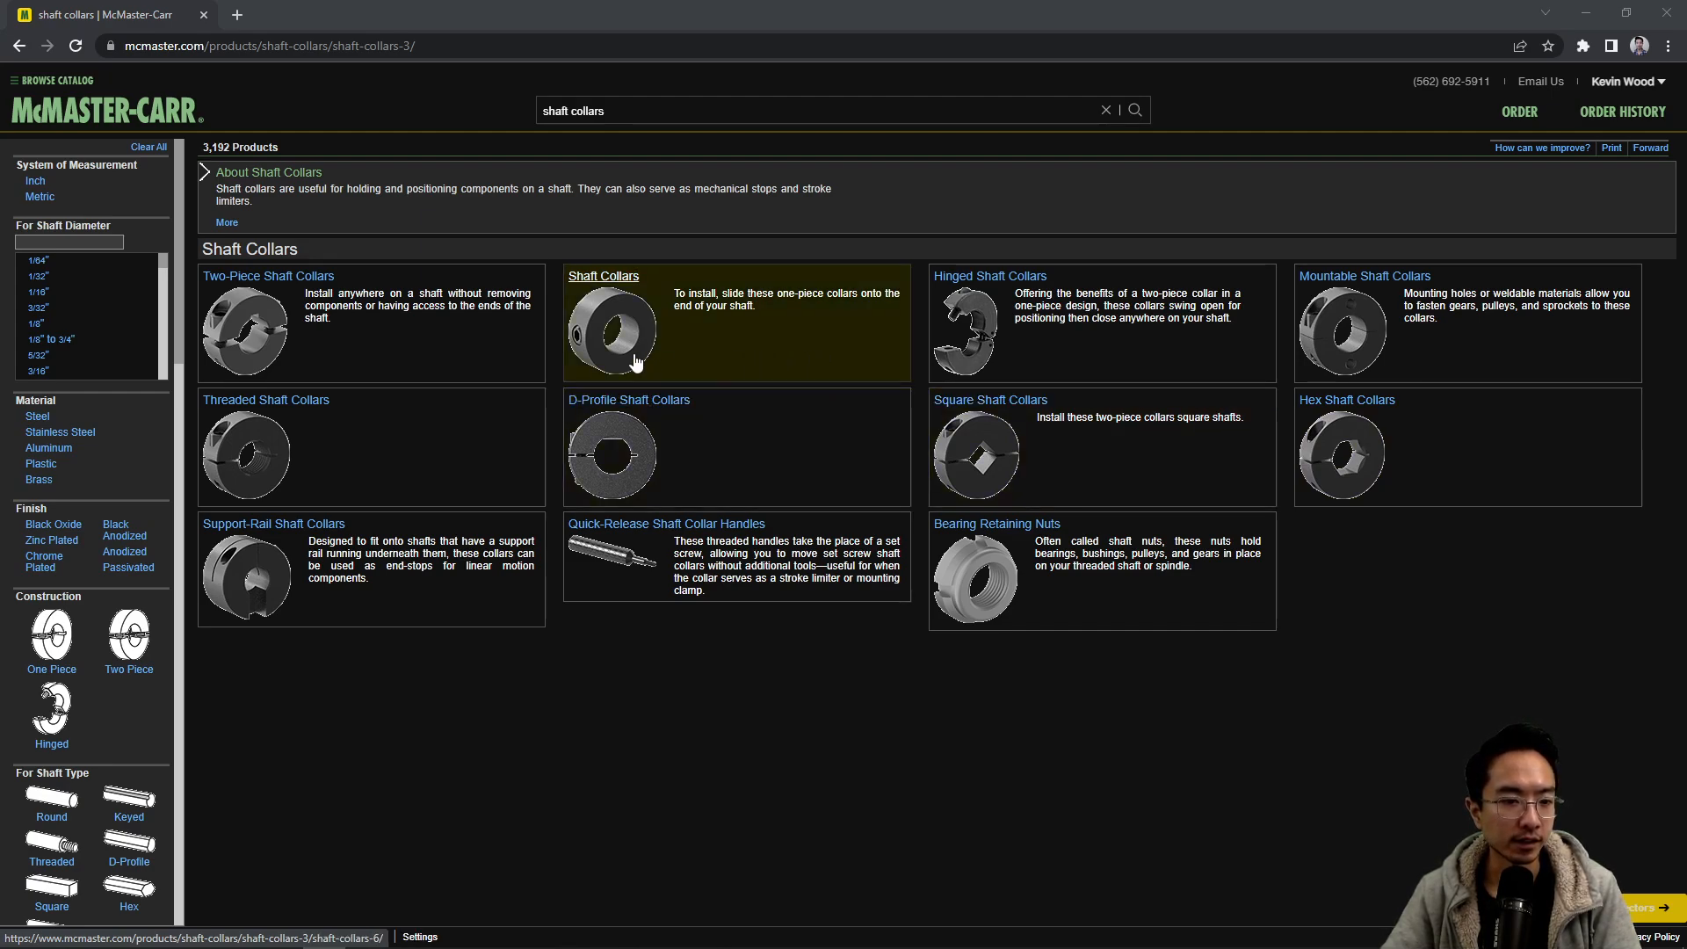
Step: Browse from Two-Piece Shaft Collars to the Clamping Two-Piece Shaft Collars table
left_click(603, 275)
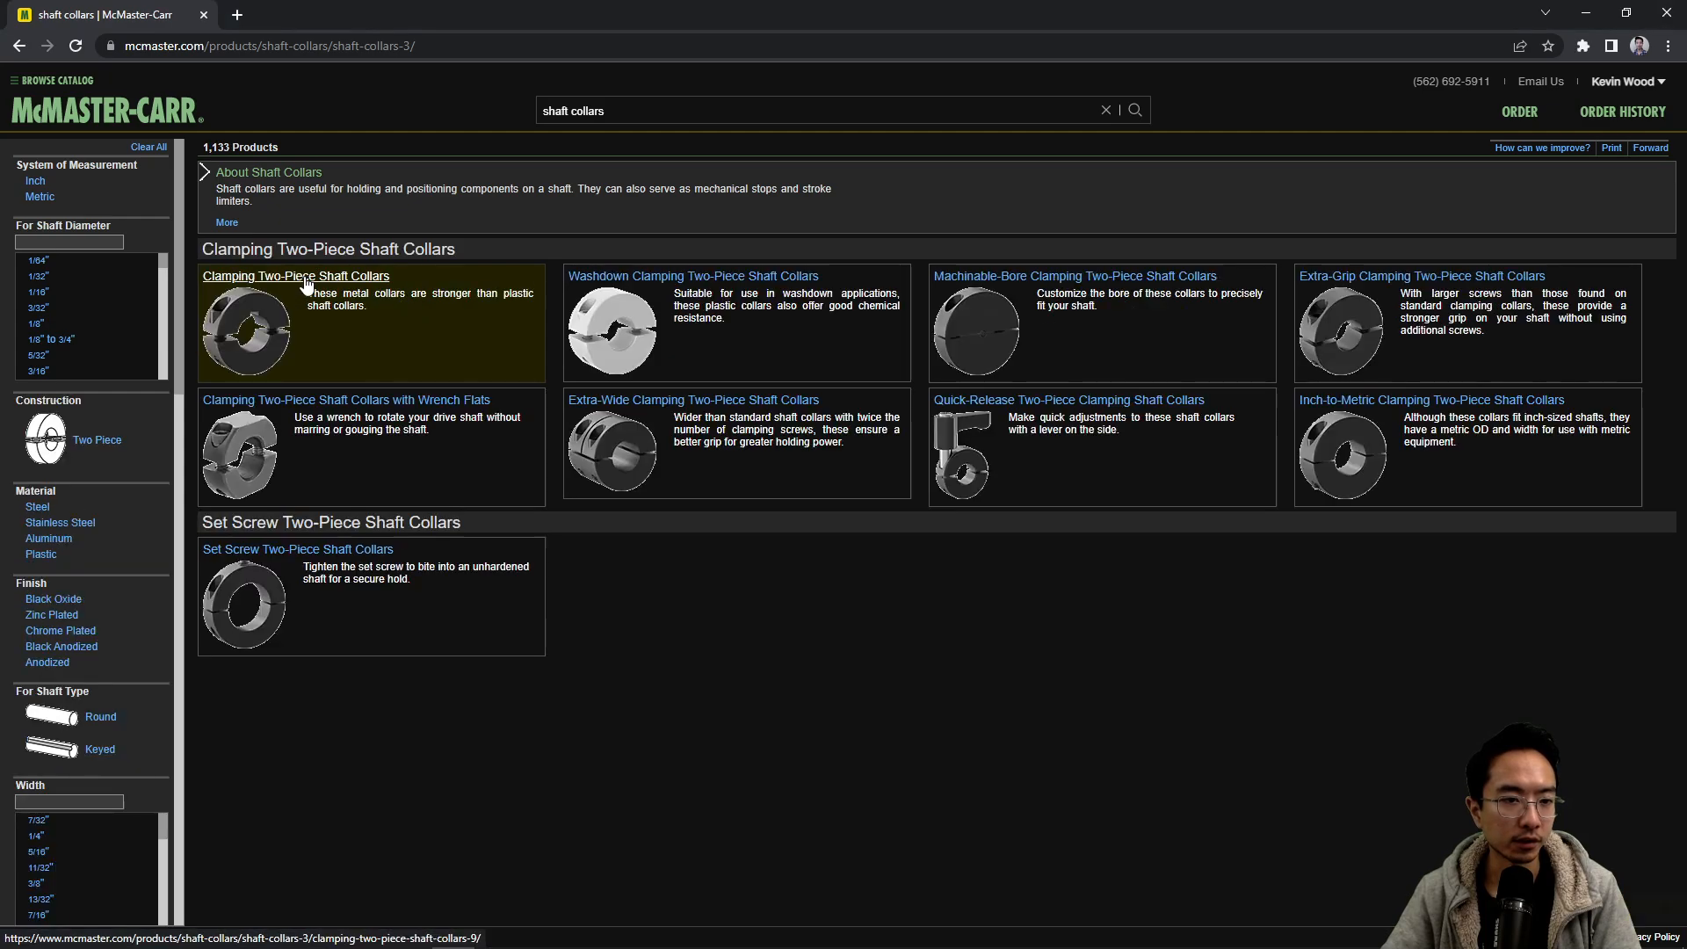
left_click(296, 275)
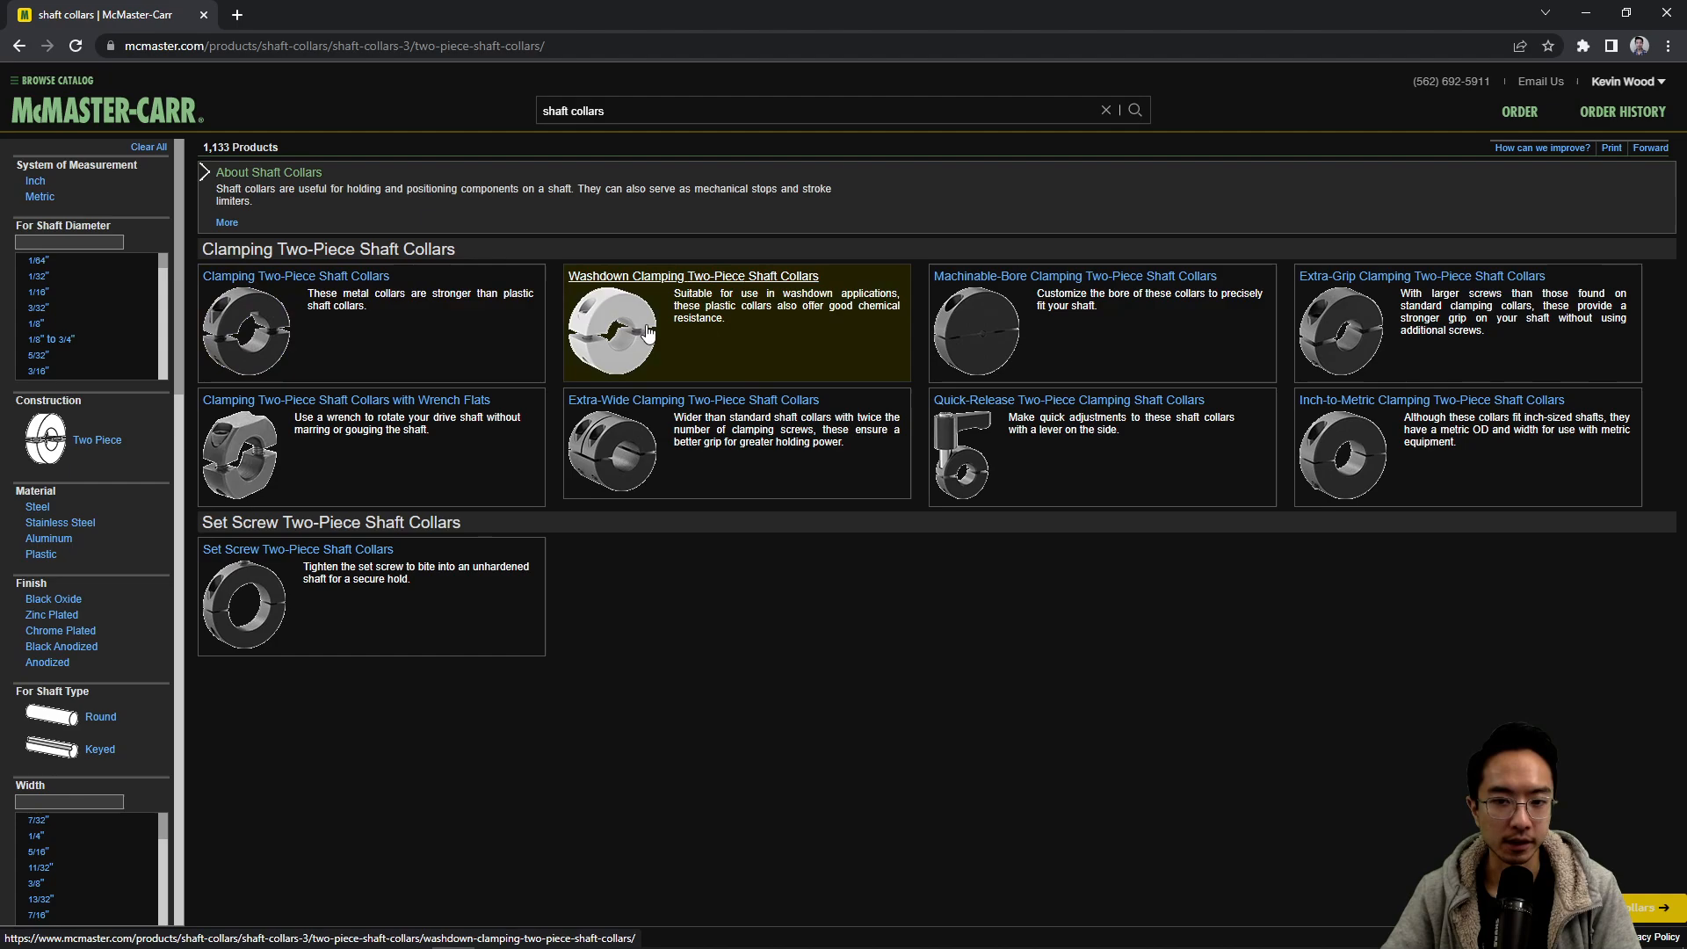
mouse_move(646, 450)
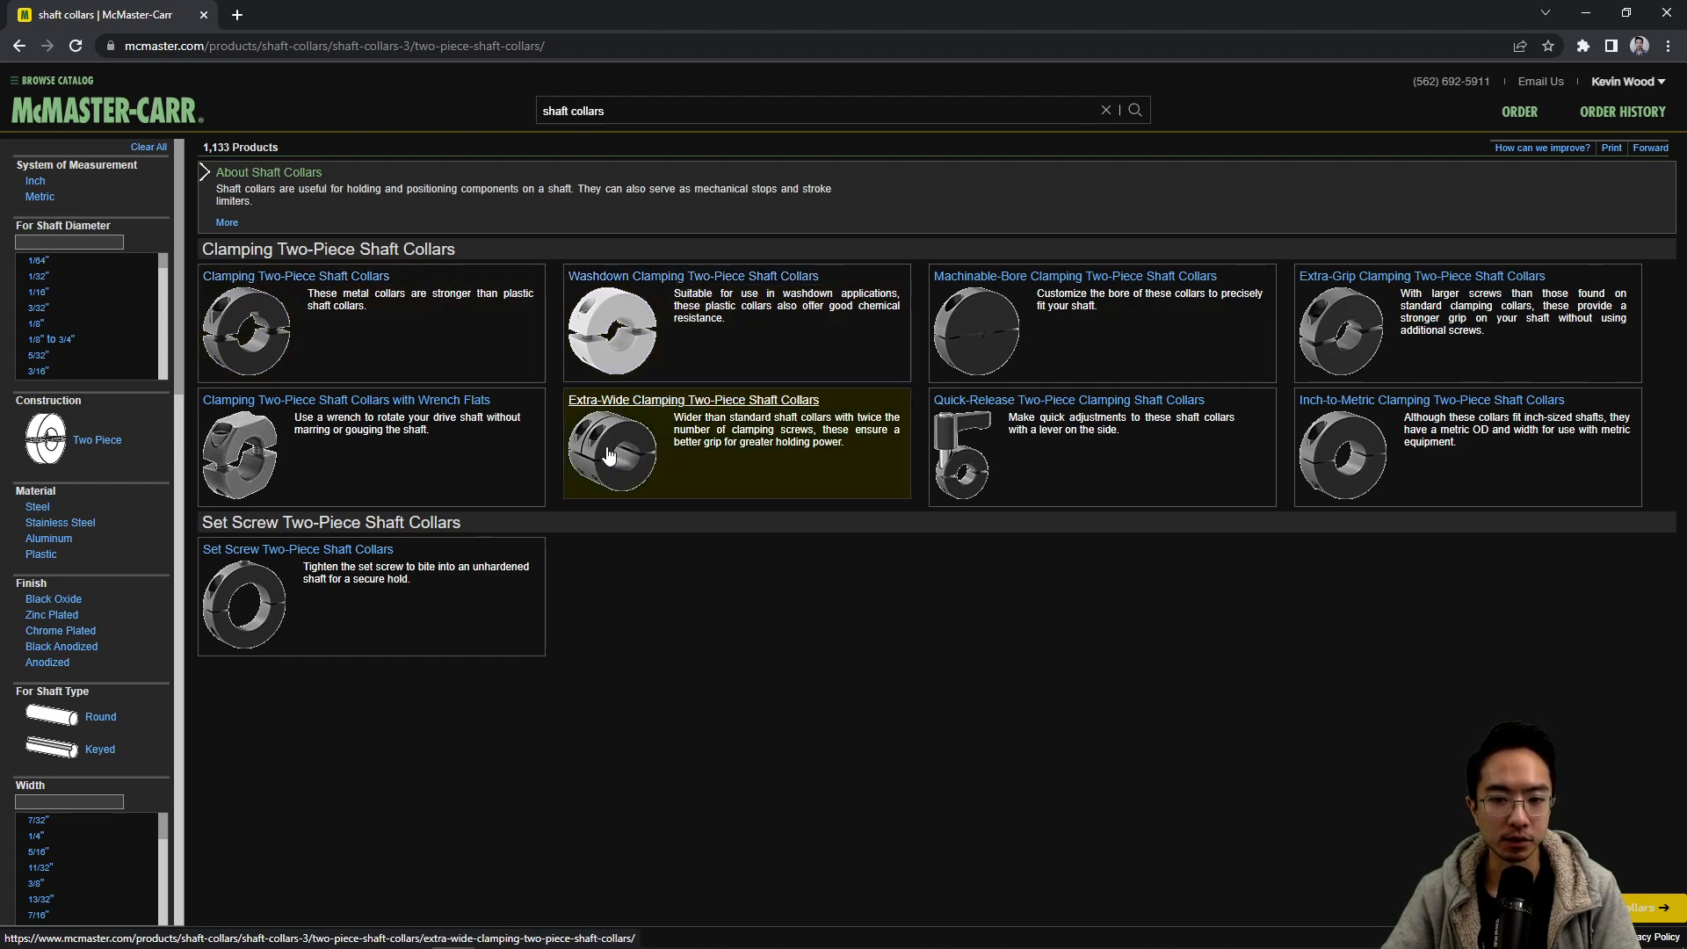
mouse_move(796, 413)
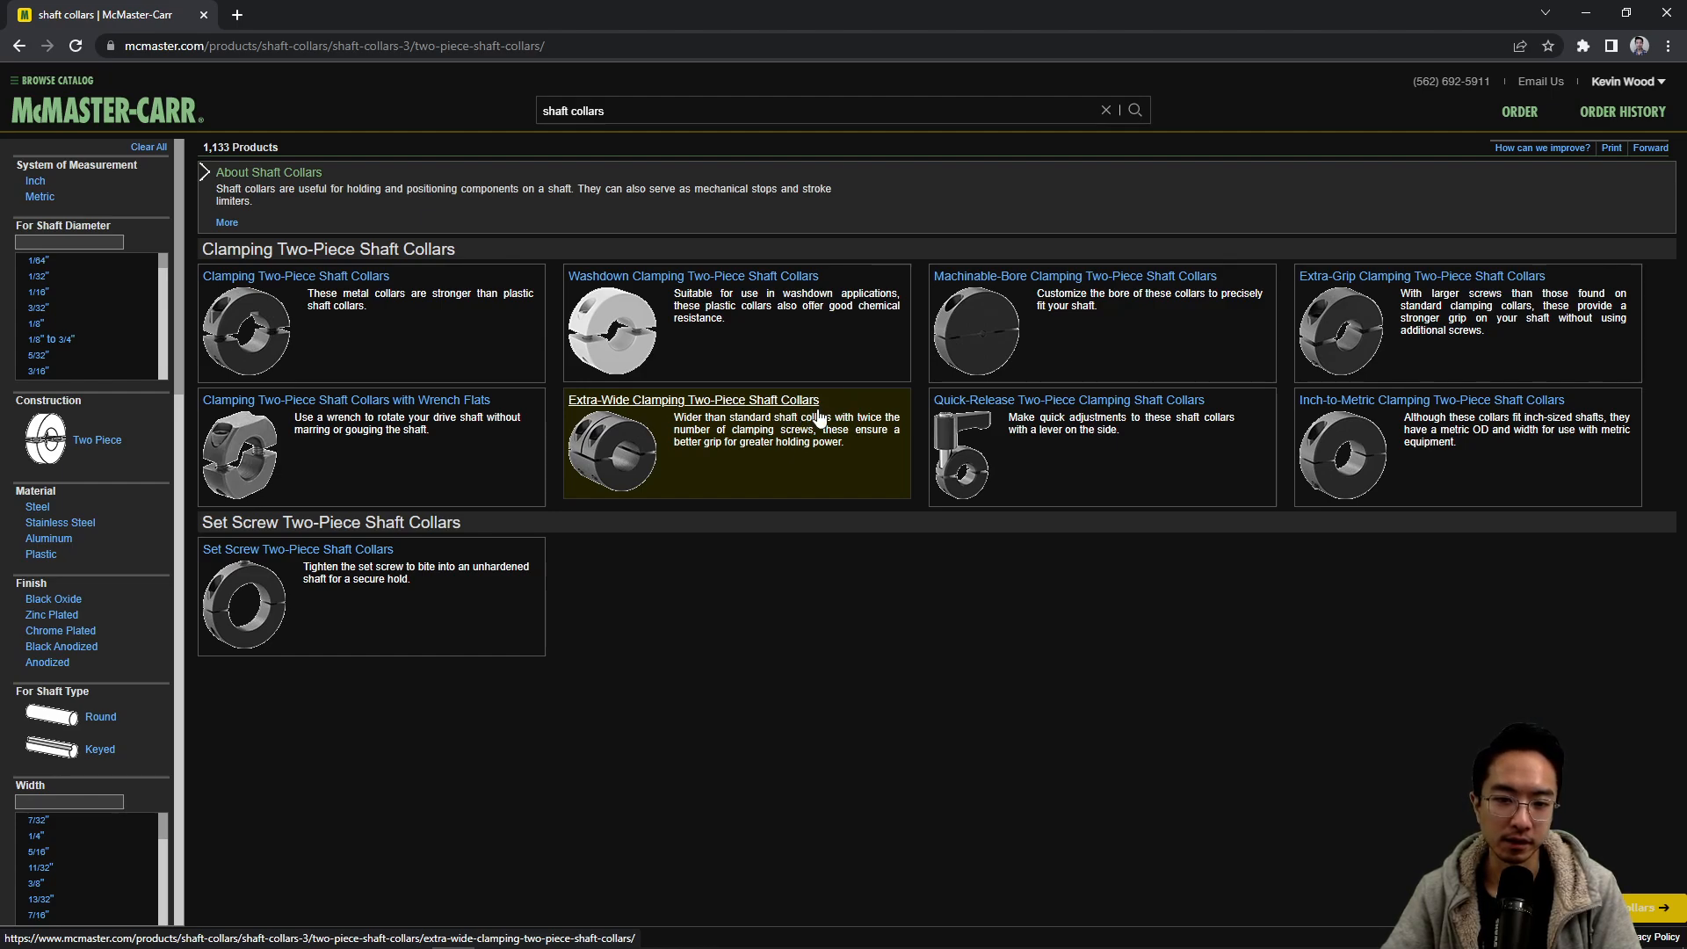
mouse_move(609, 409)
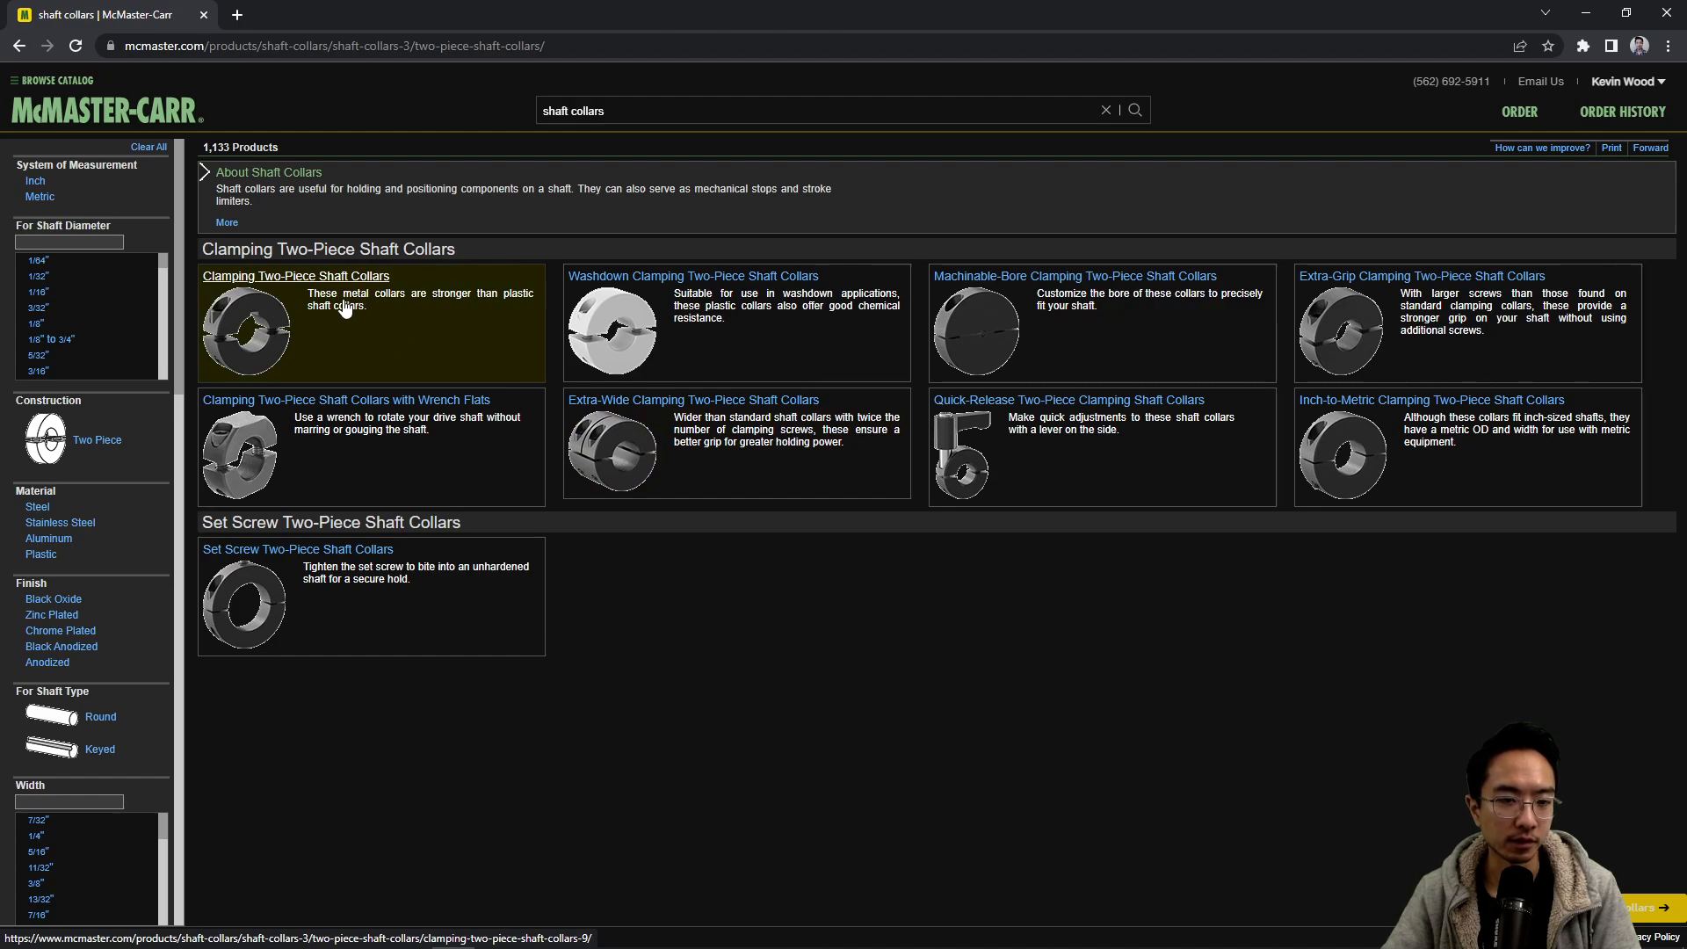
left_click(296, 275)
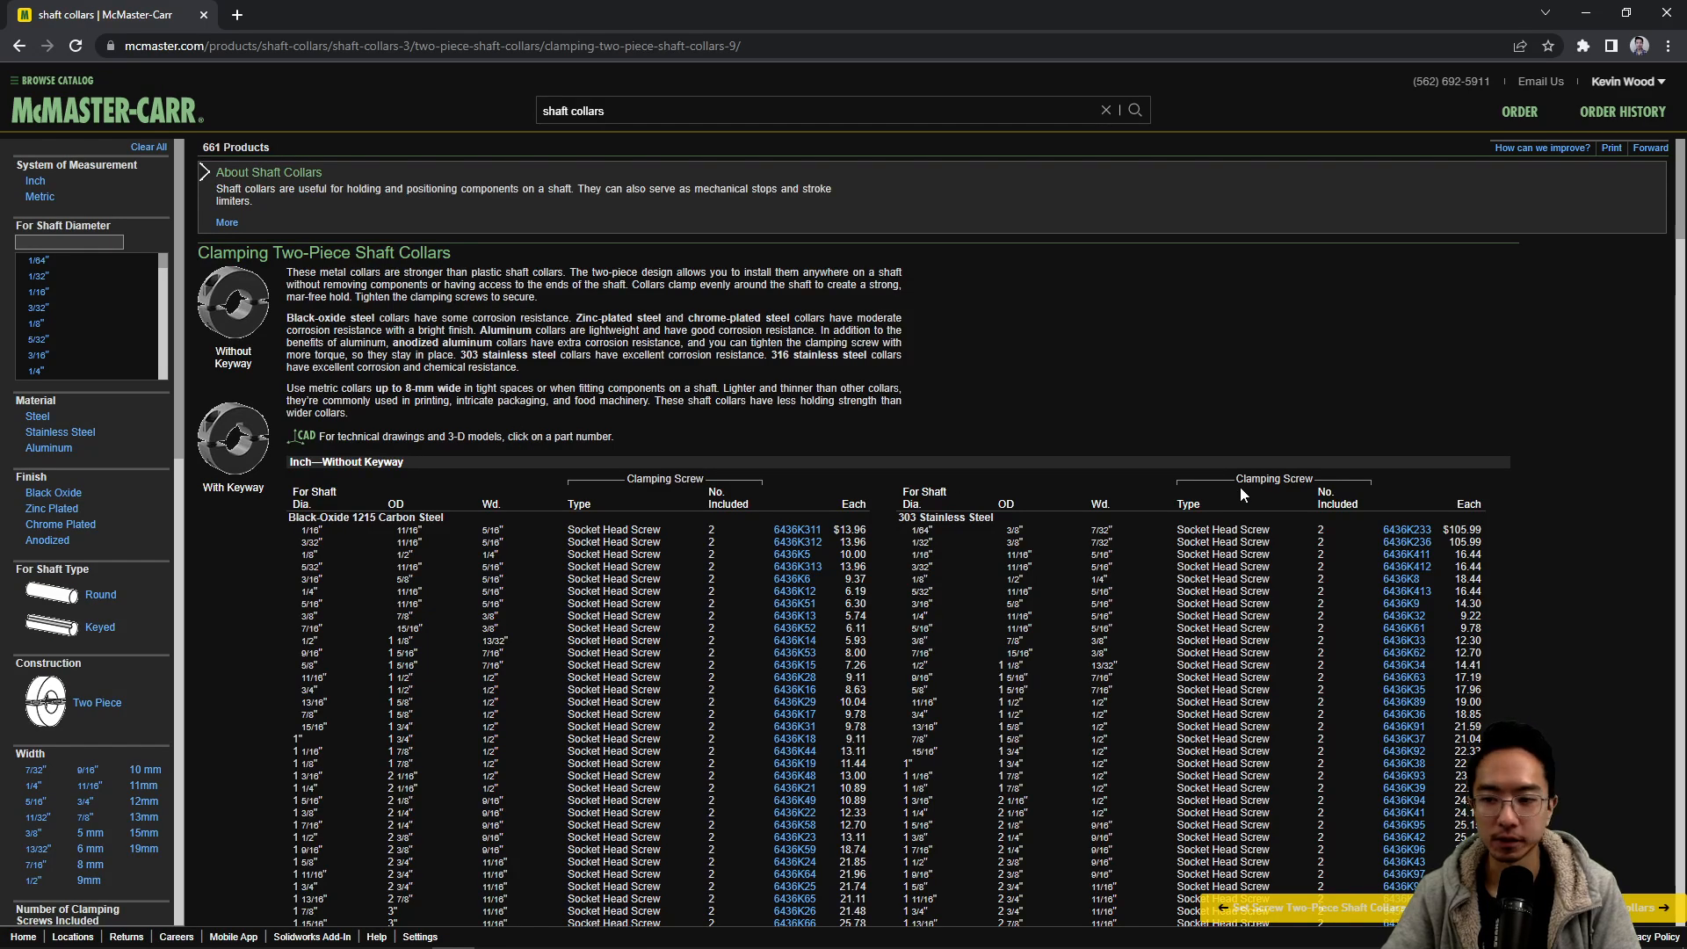
mouse_move(183, 412)
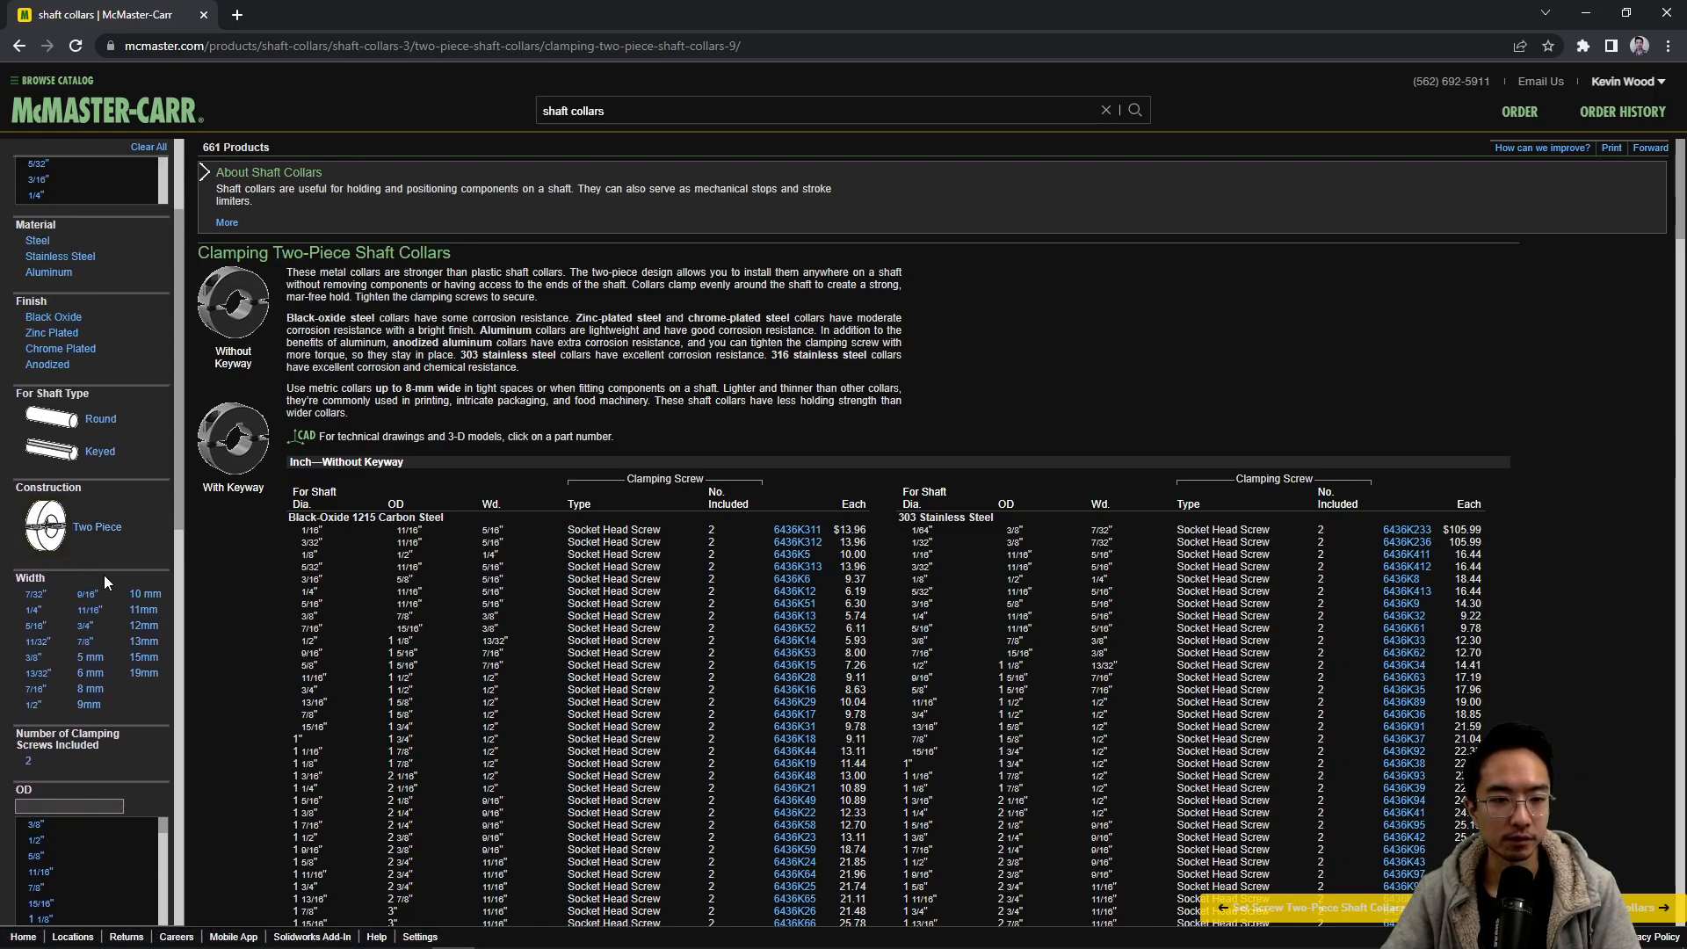
Step: Filter to 1/4" shaft diameter and open the 6436K12 product page
left_click(60, 464)
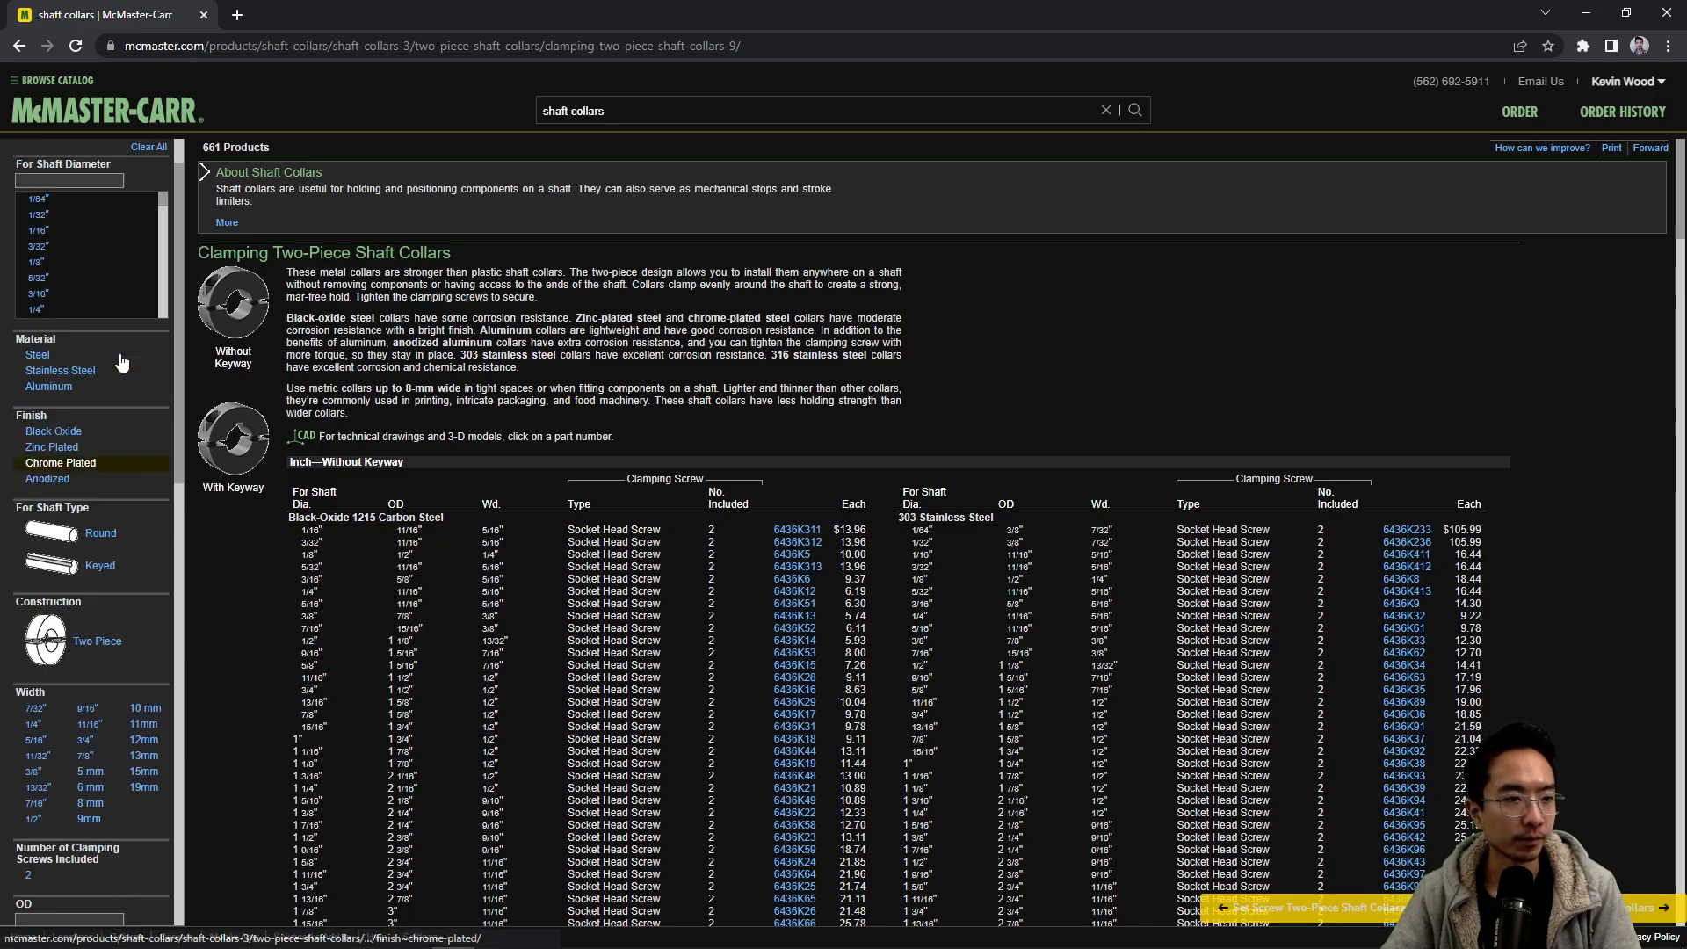
left_click(35, 324)
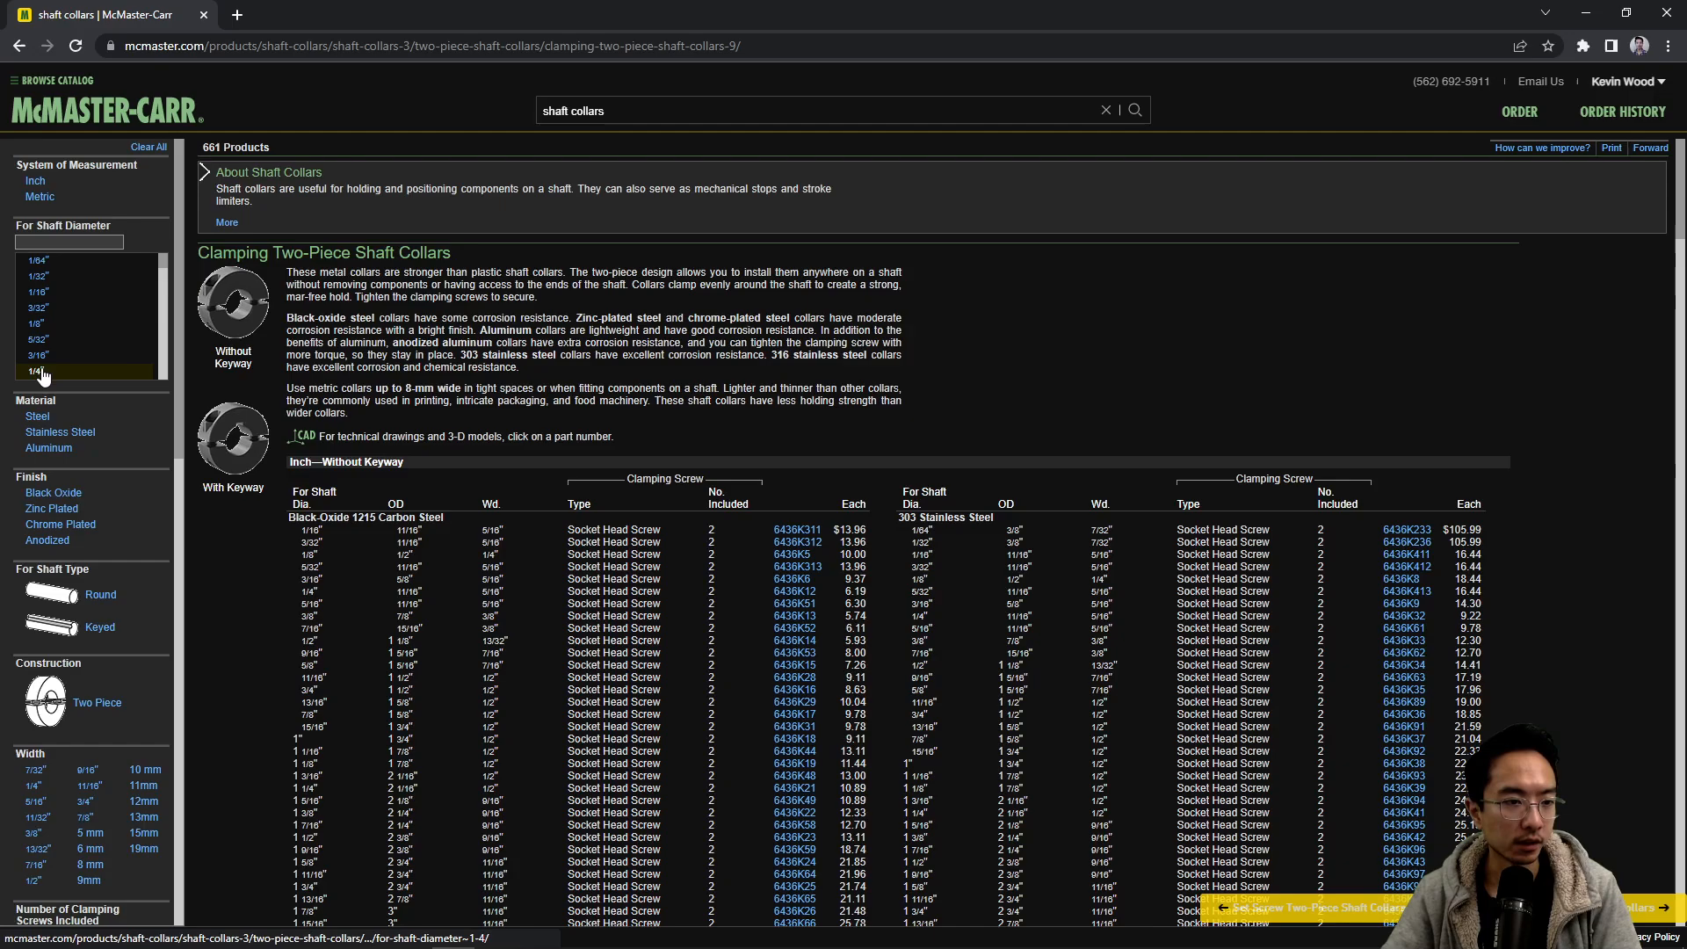
left_click(33, 371)
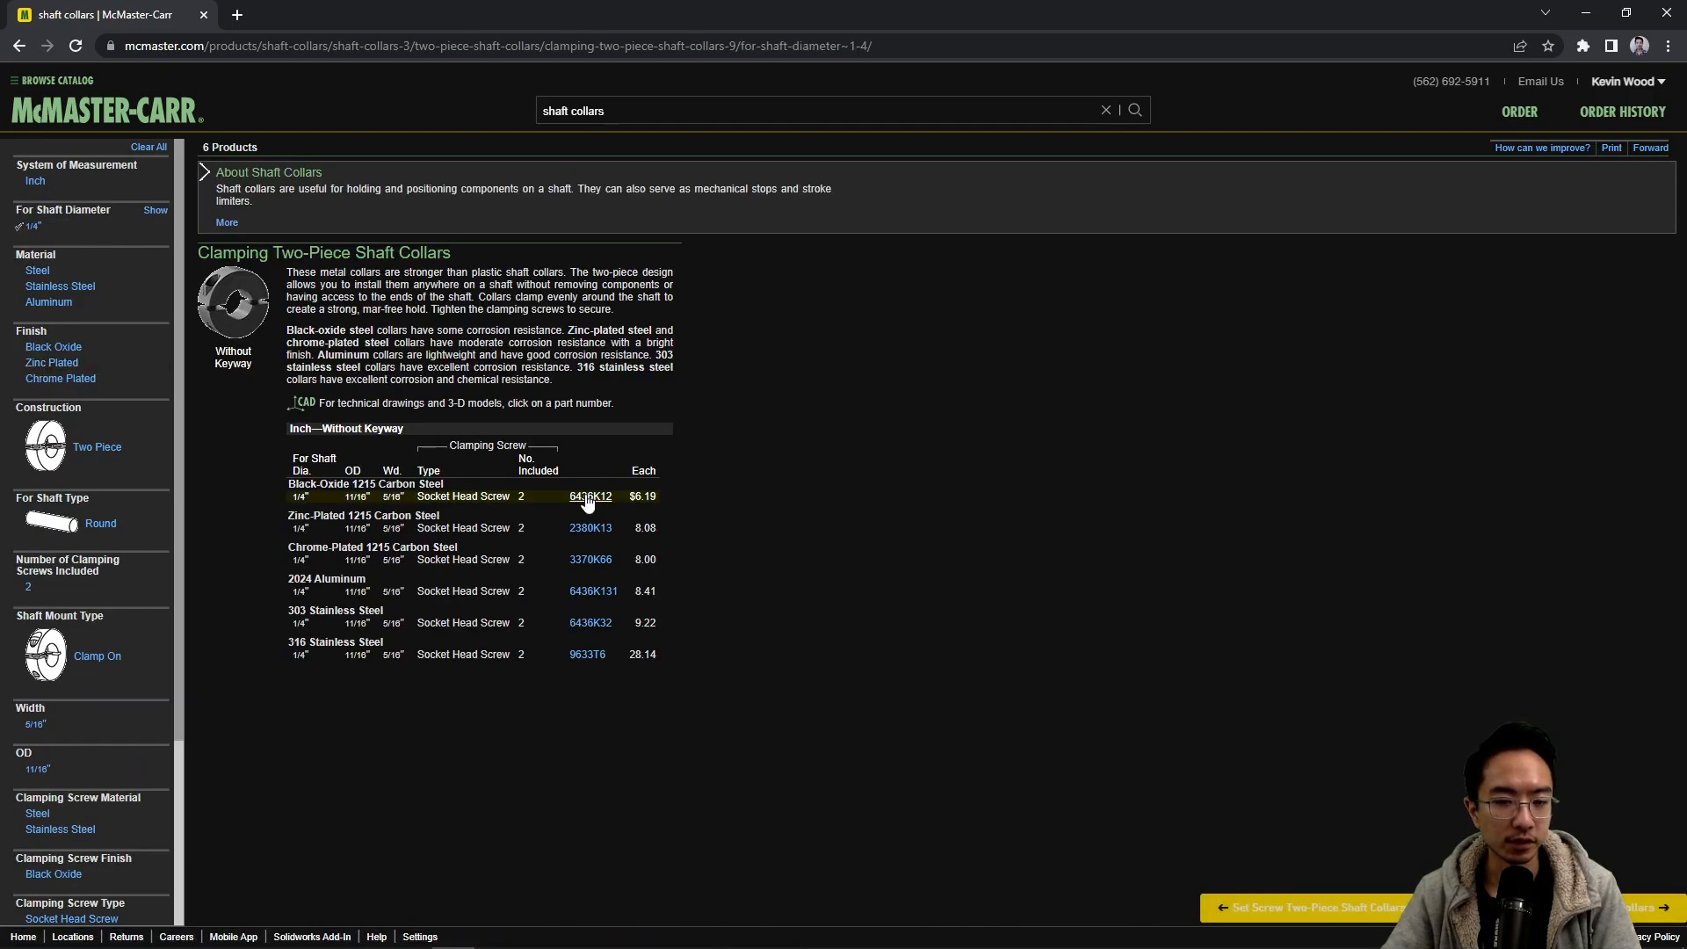
left_click(590, 496)
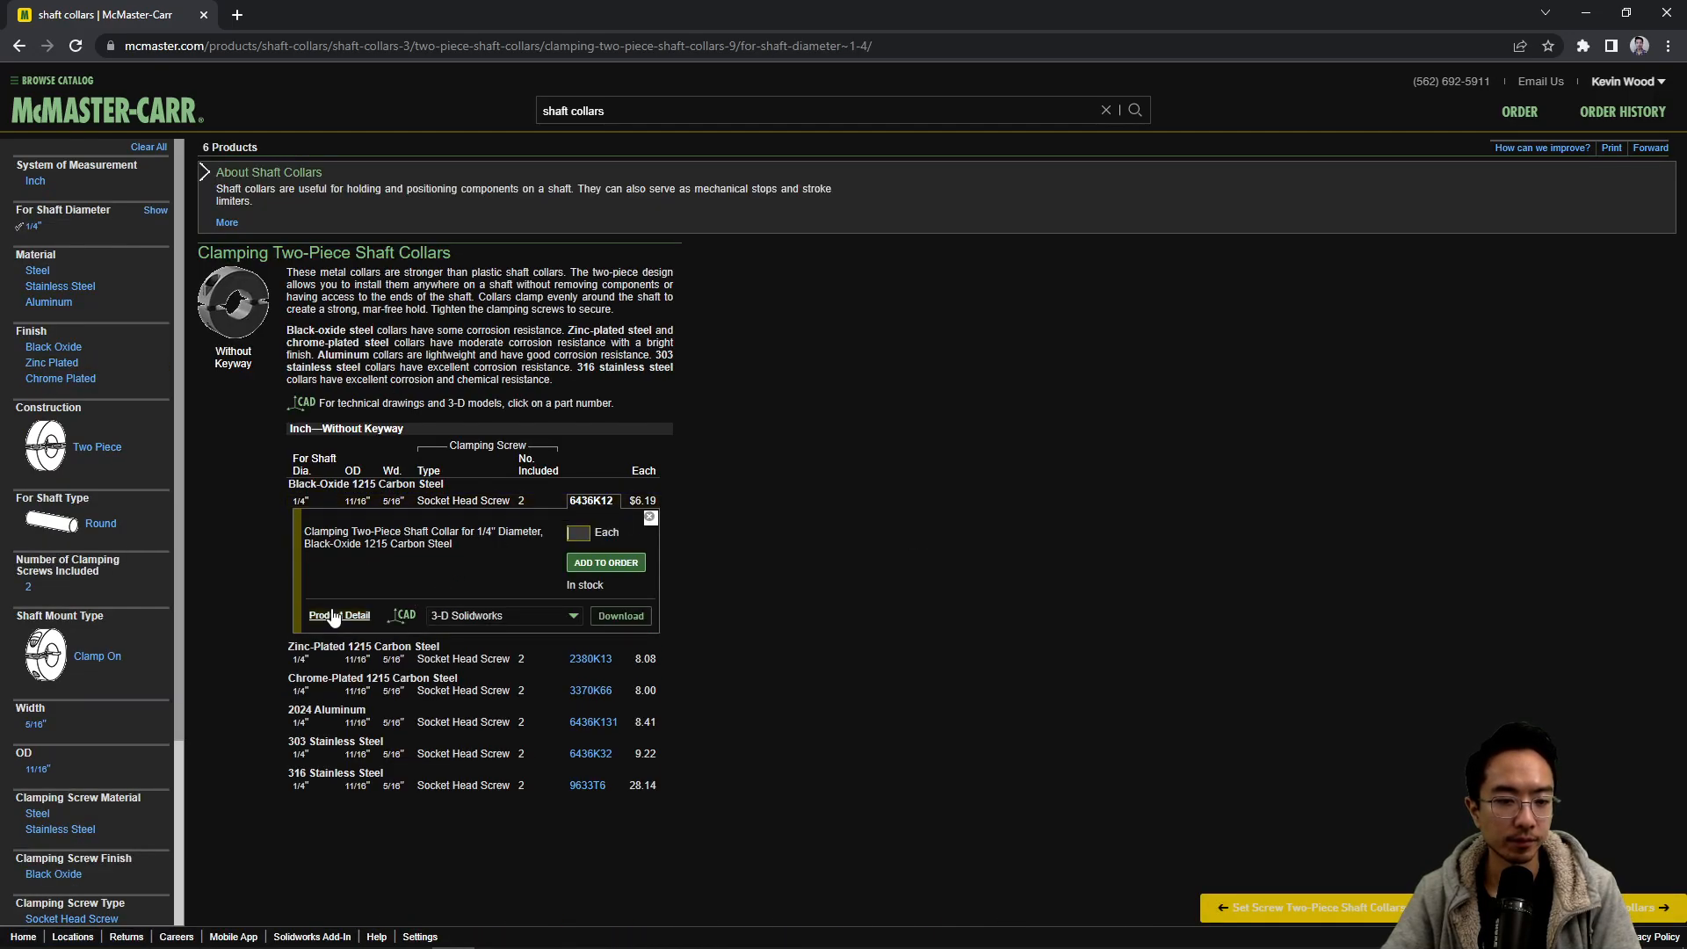
left_click(337, 614)
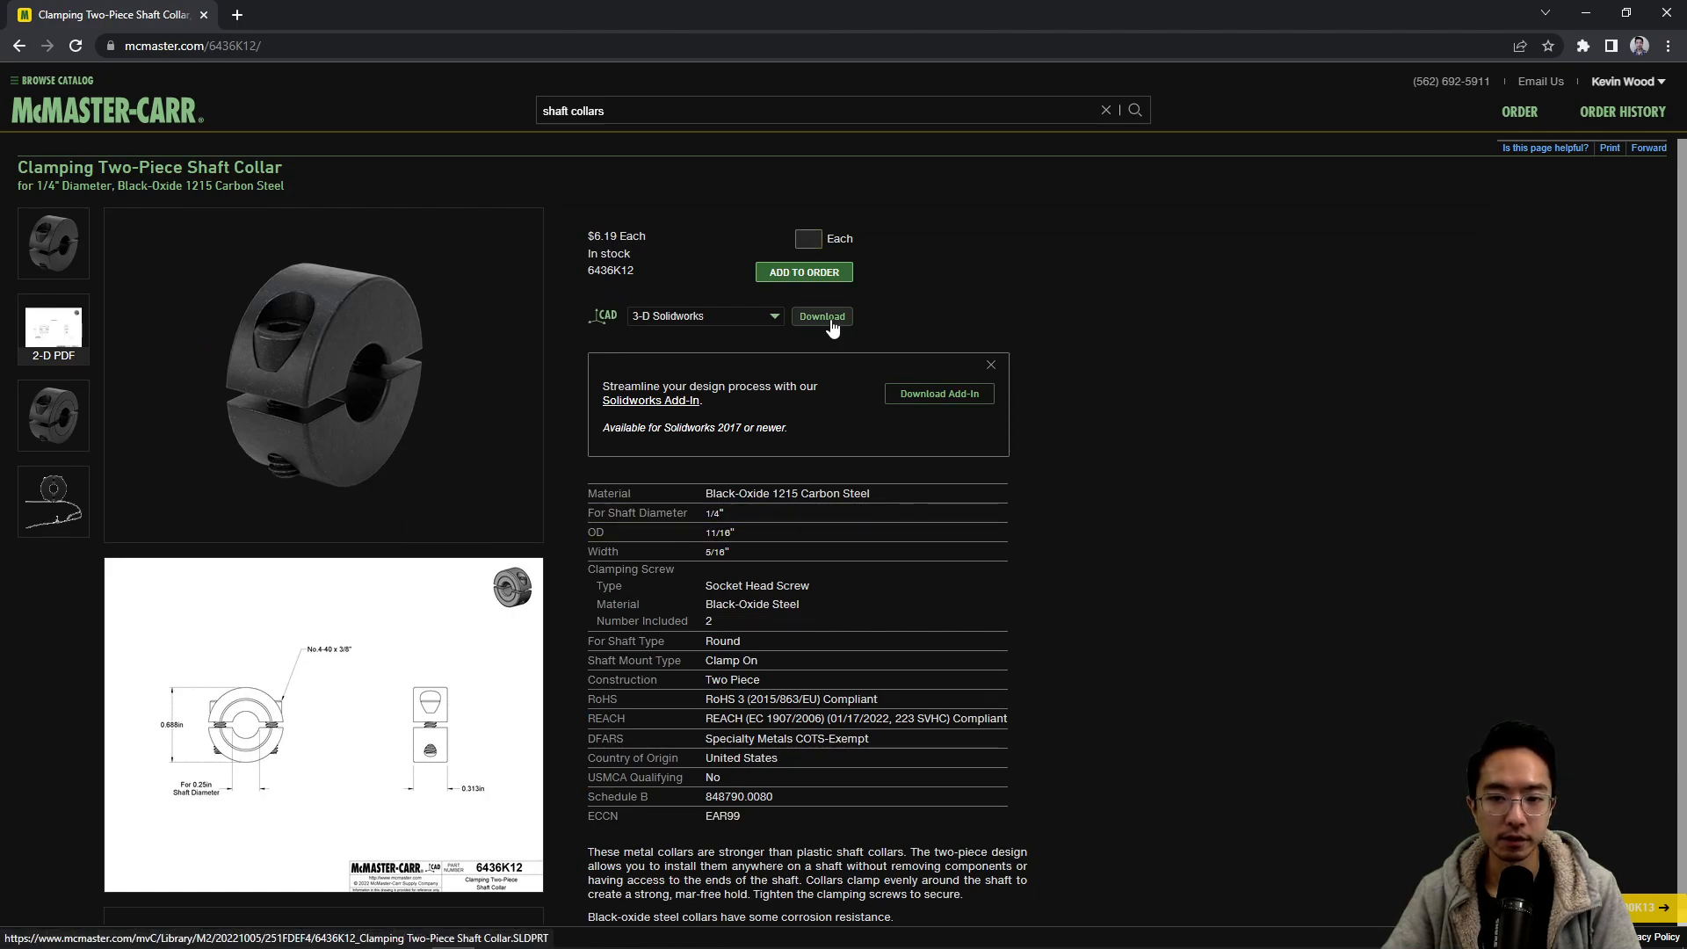
Step: Download the 6436K12 3-D SOLIDWORKS model into the 19-shaft-collars folder
left_click(821, 315)
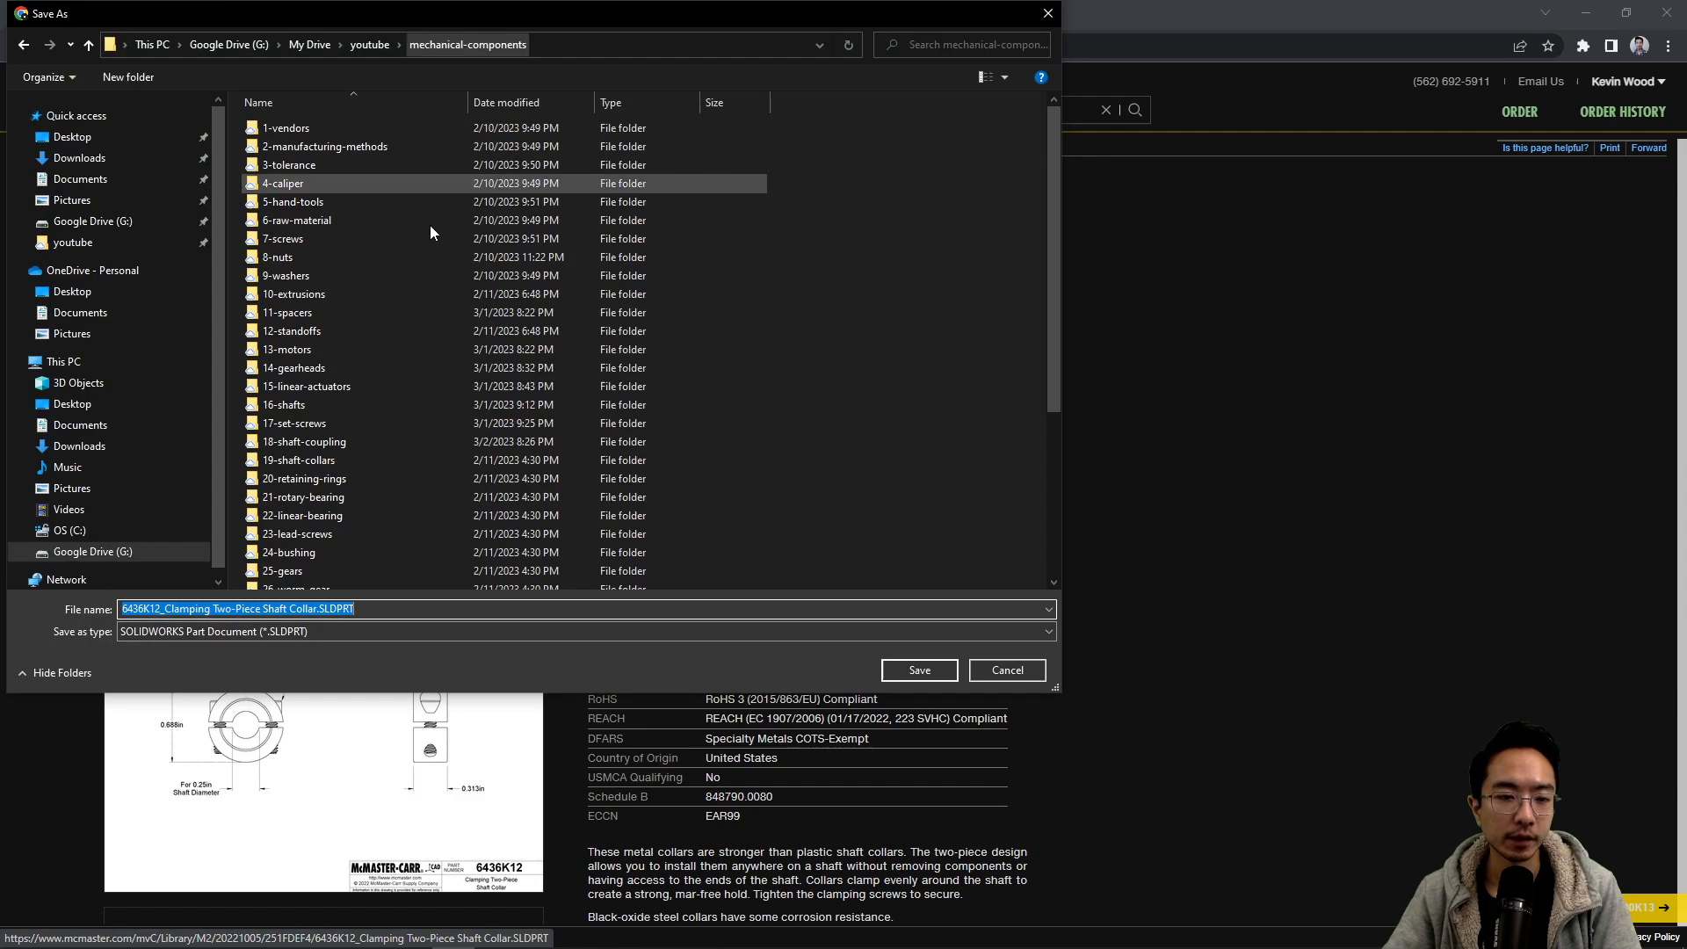
scroll("down", 3)
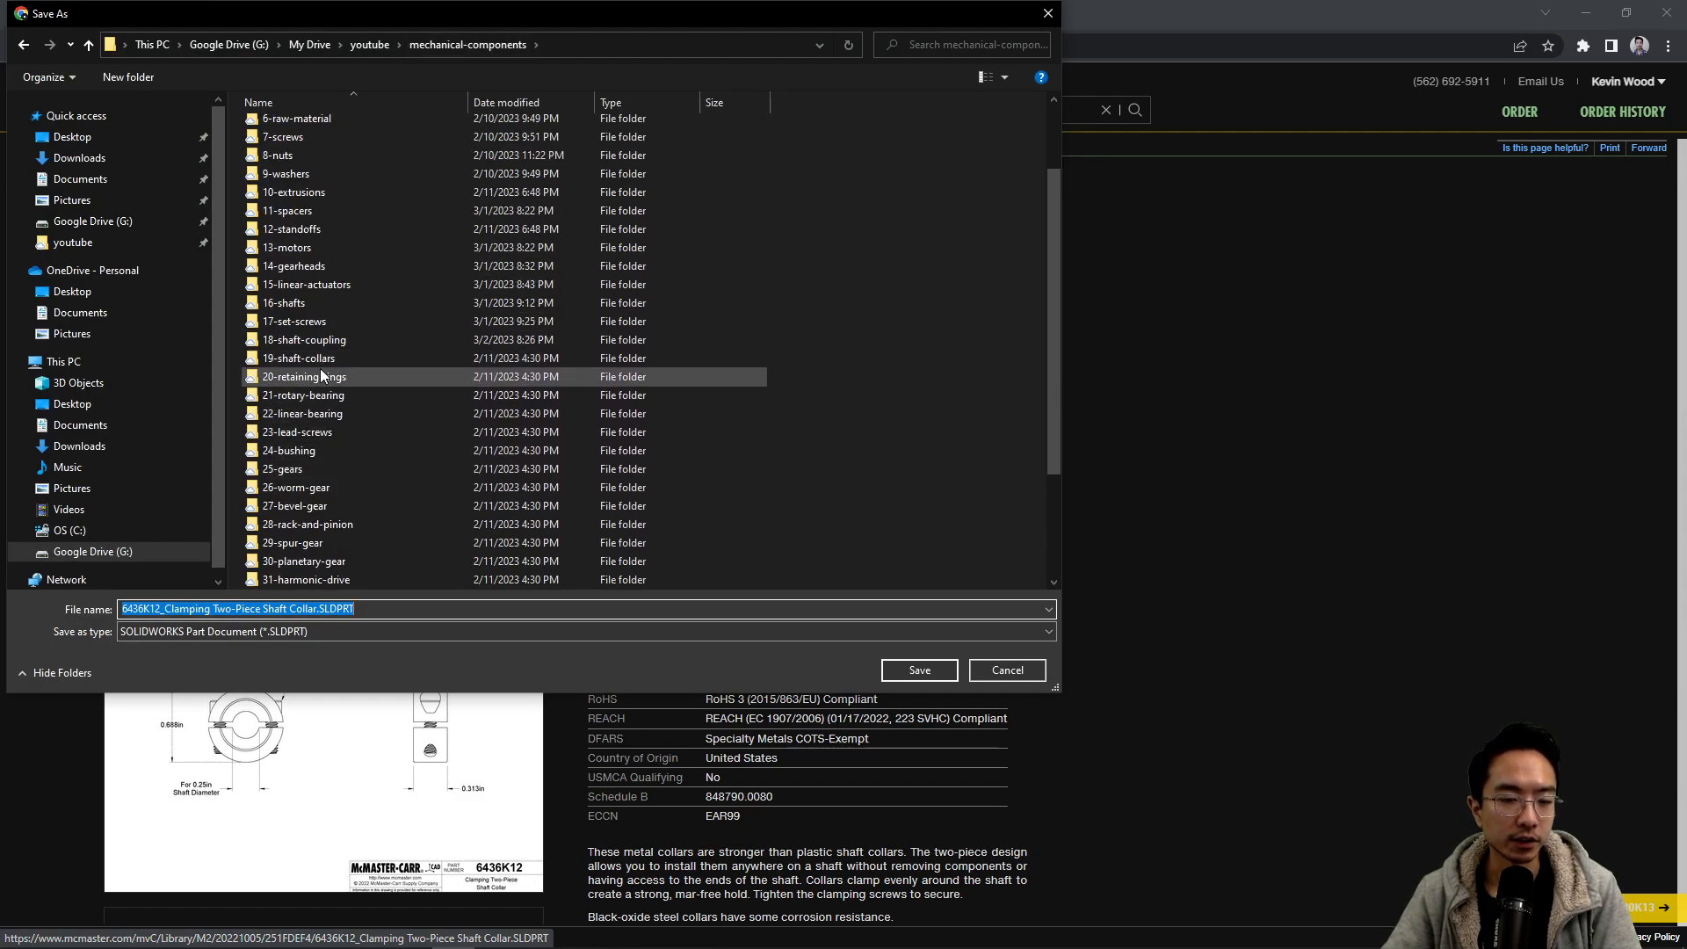
double_click(298, 358)
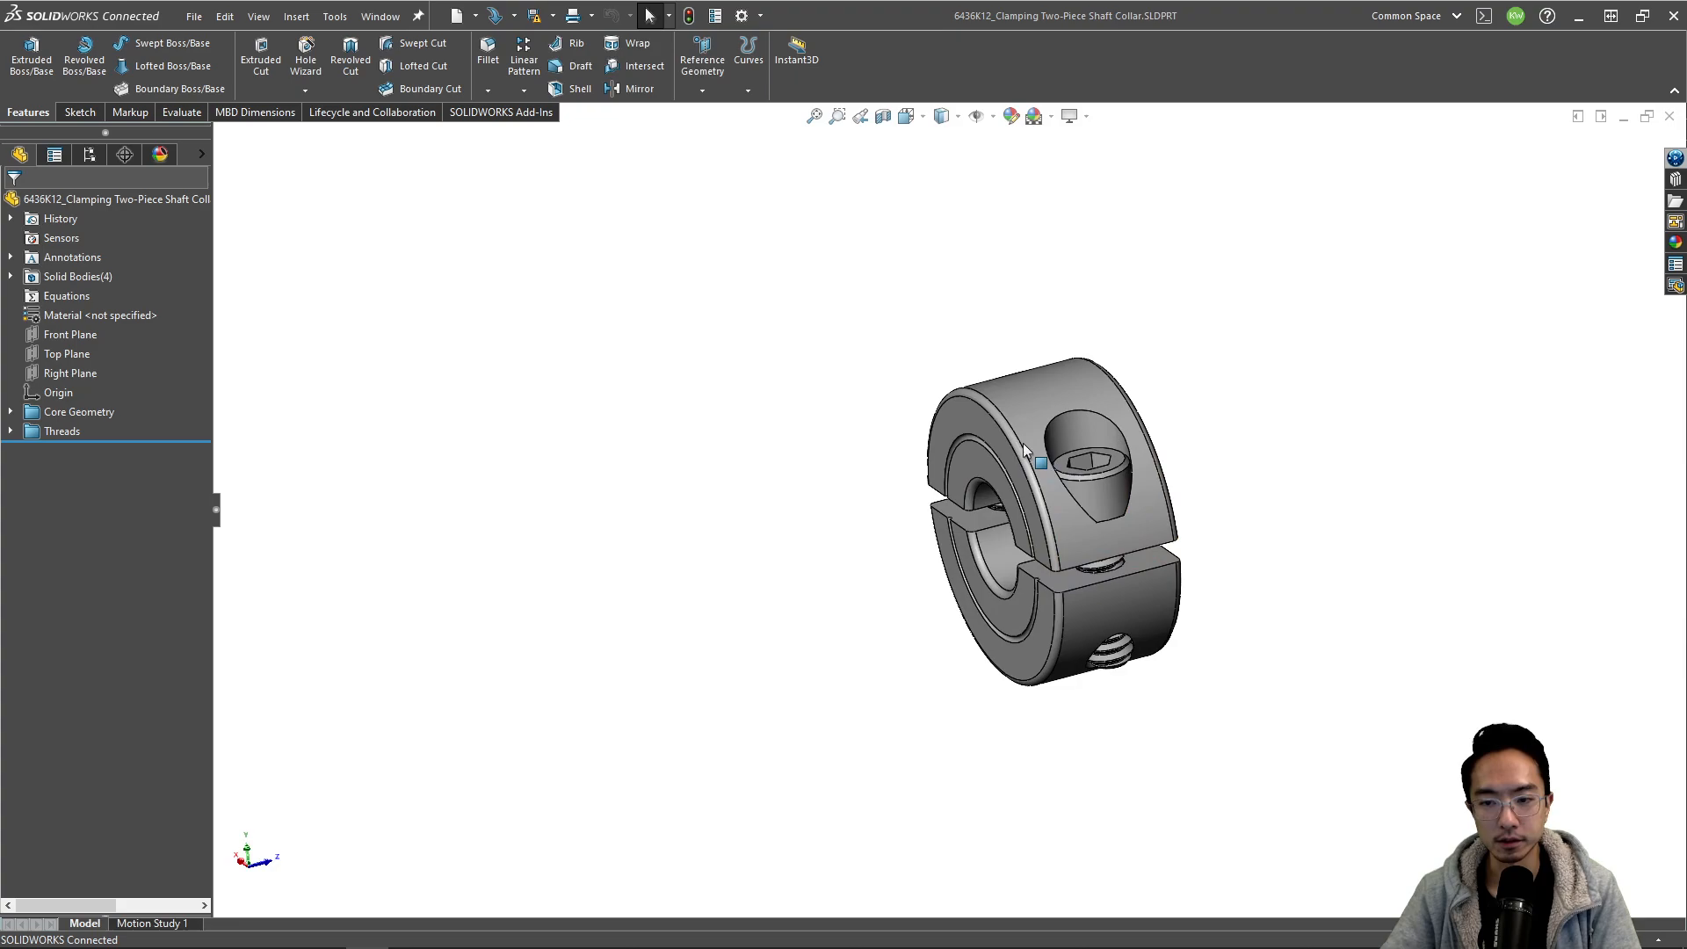
Step: Orbit the collar part and apply the Rooftop scene background
left_click_drag(1022, 446, 1055, 587)
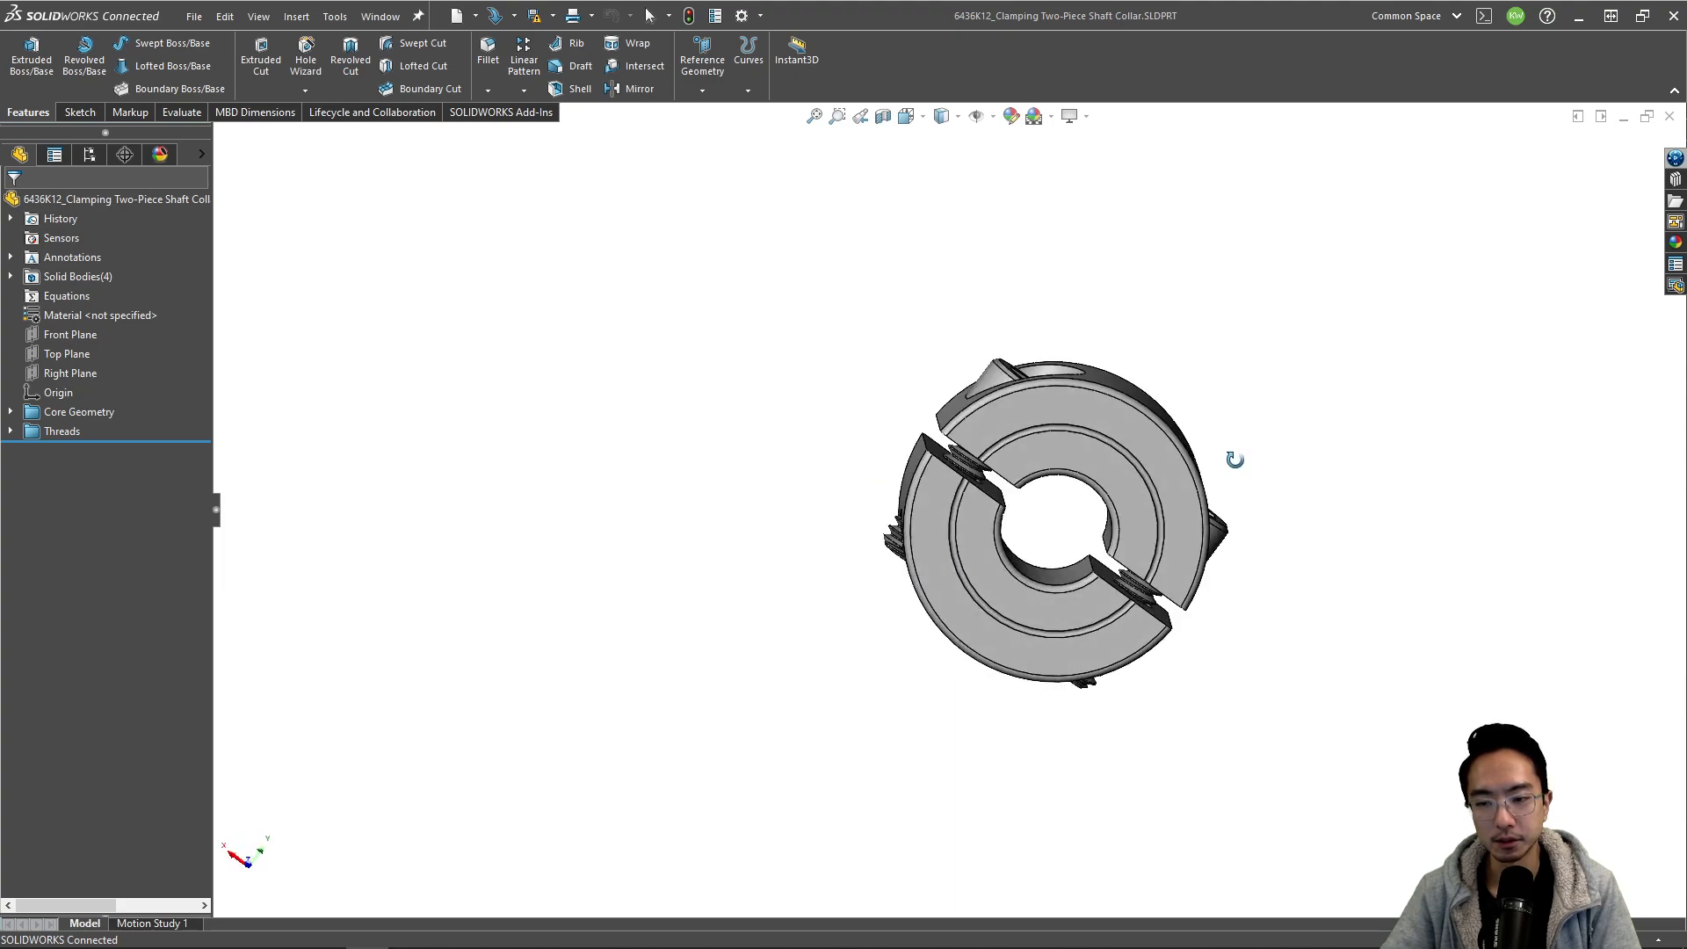
left_click(1007, 548)
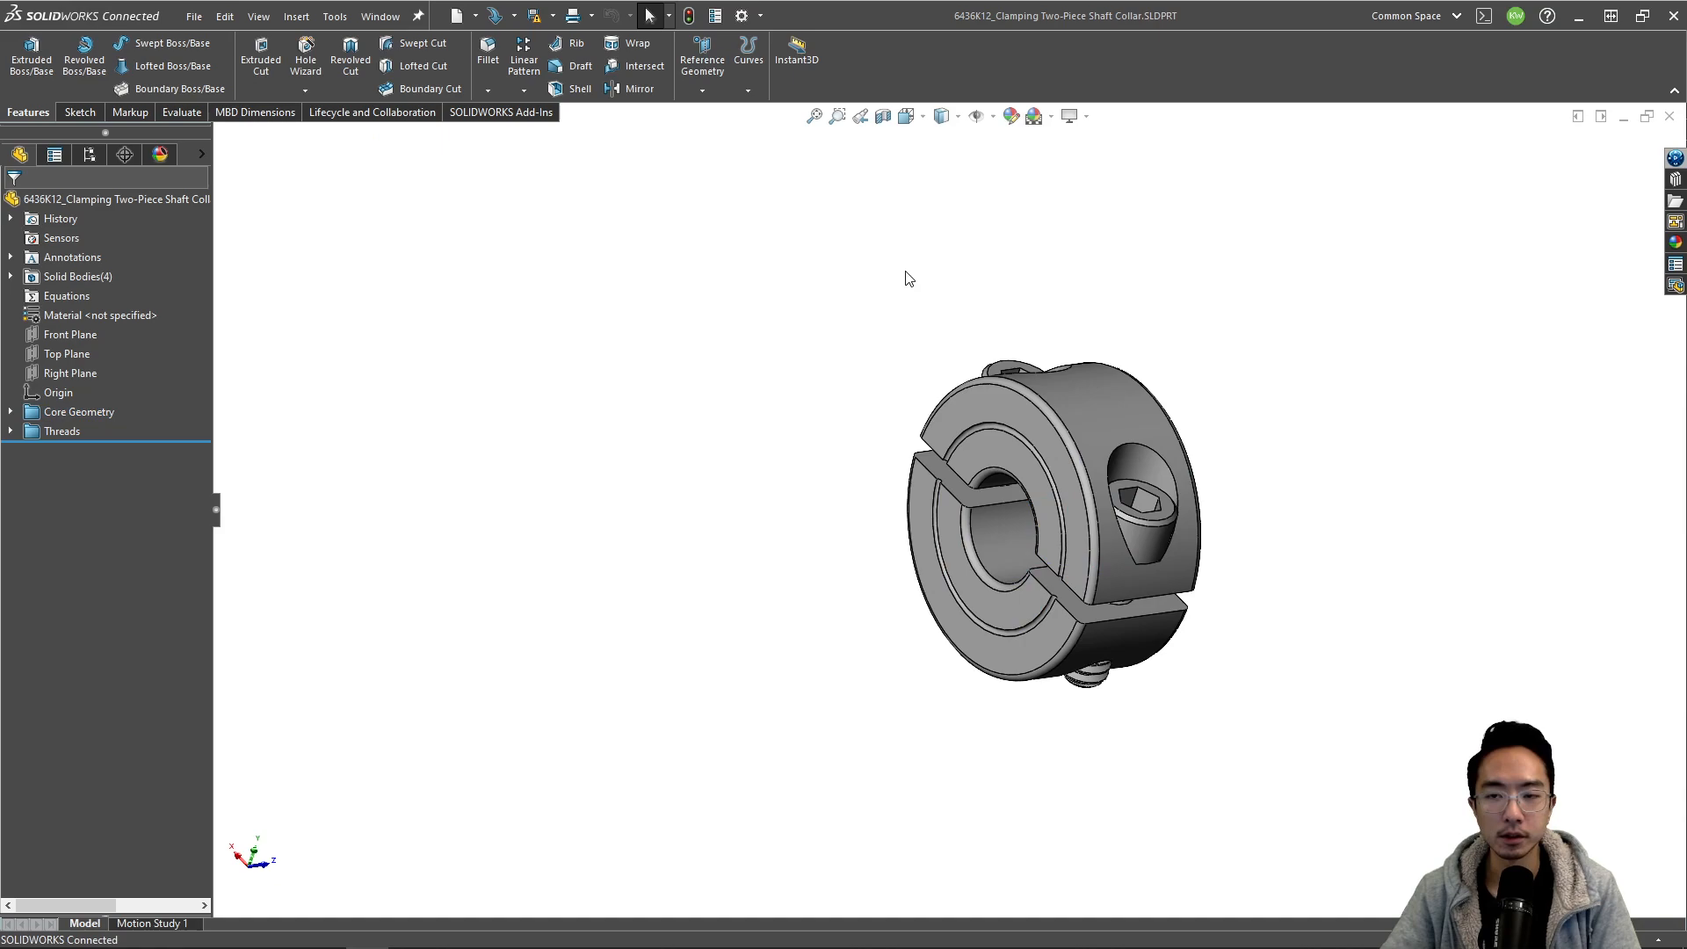
left_click(1030, 115)
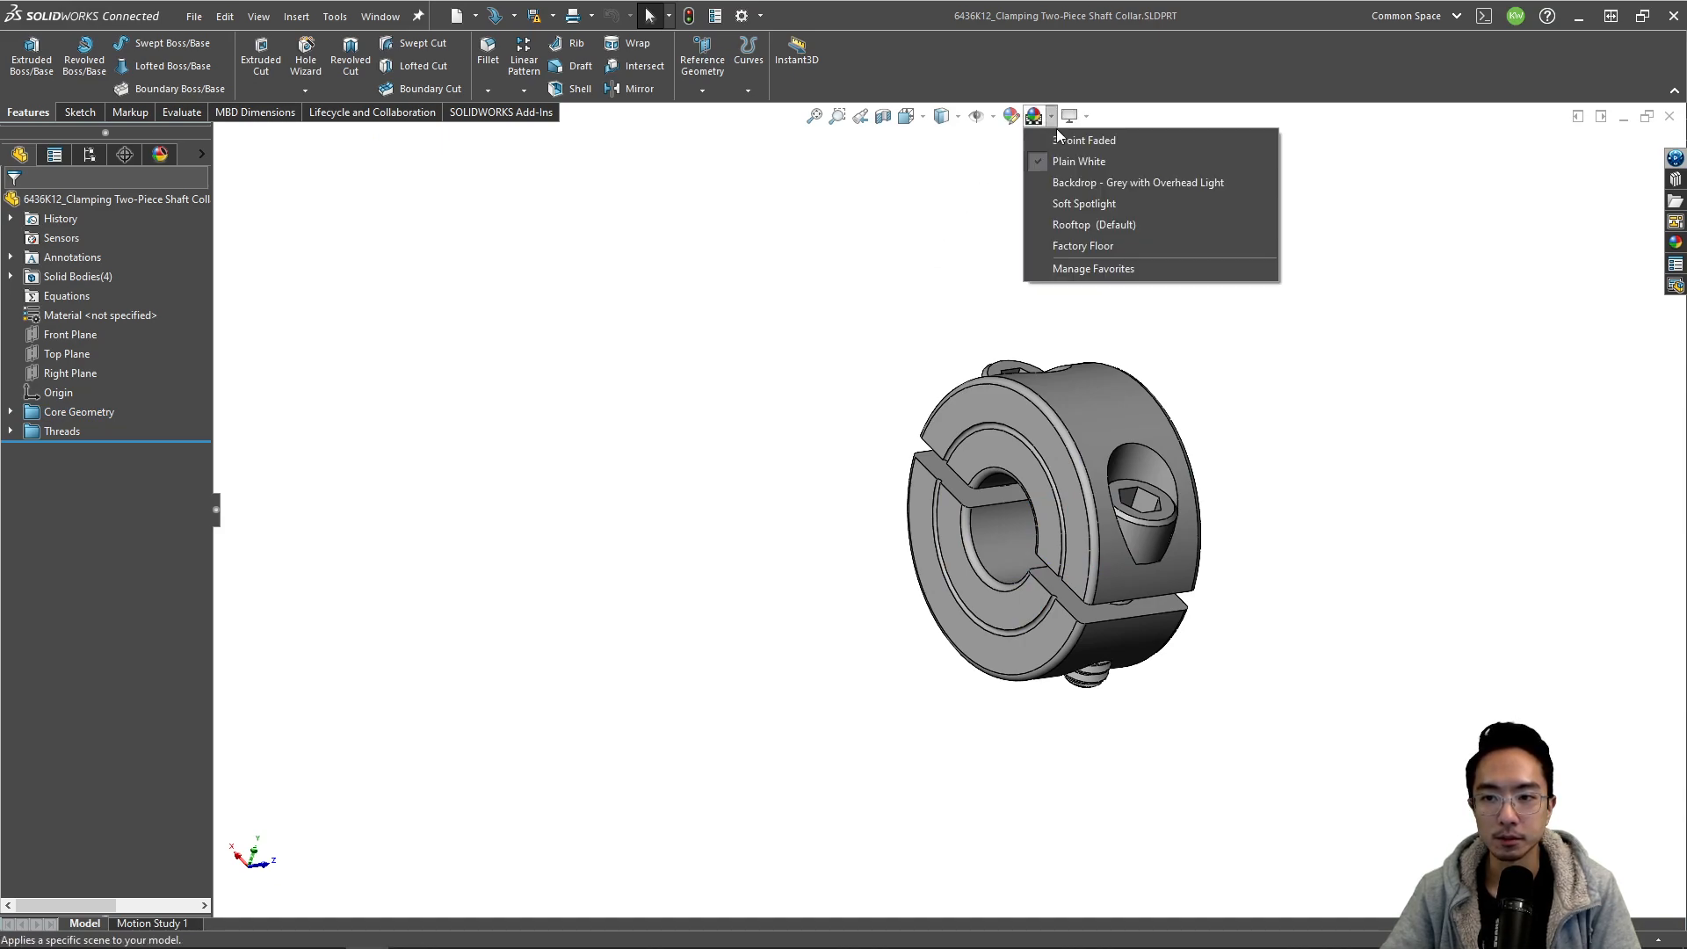
mouse_move(1093, 224)
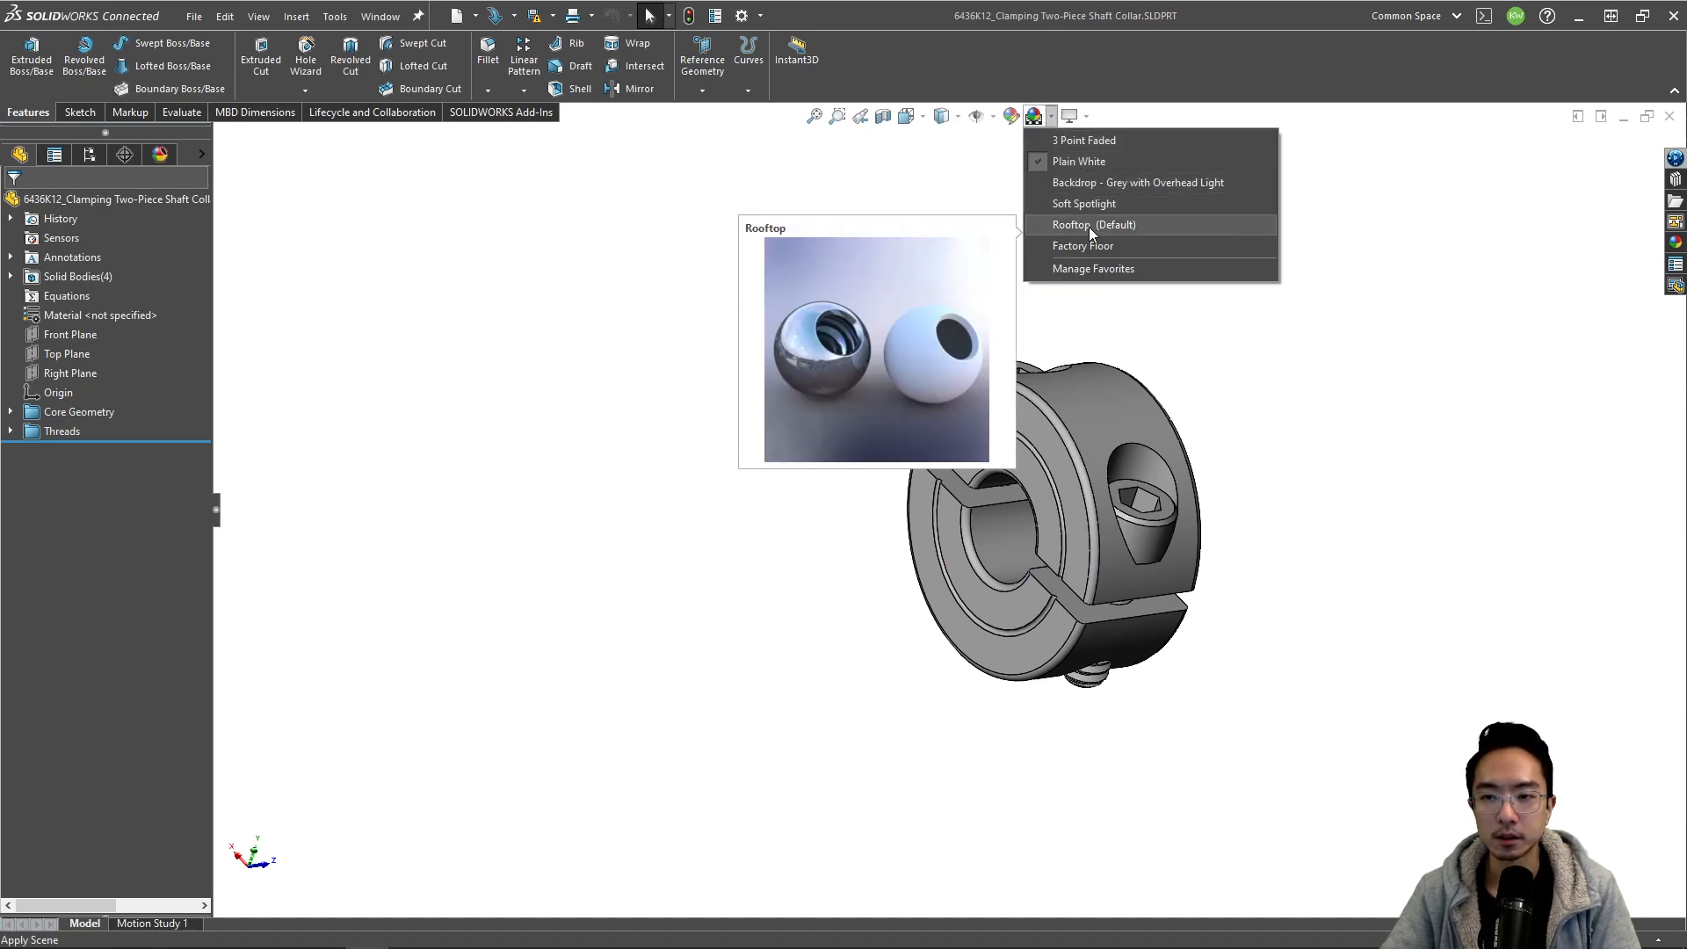
left_click(1093, 224)
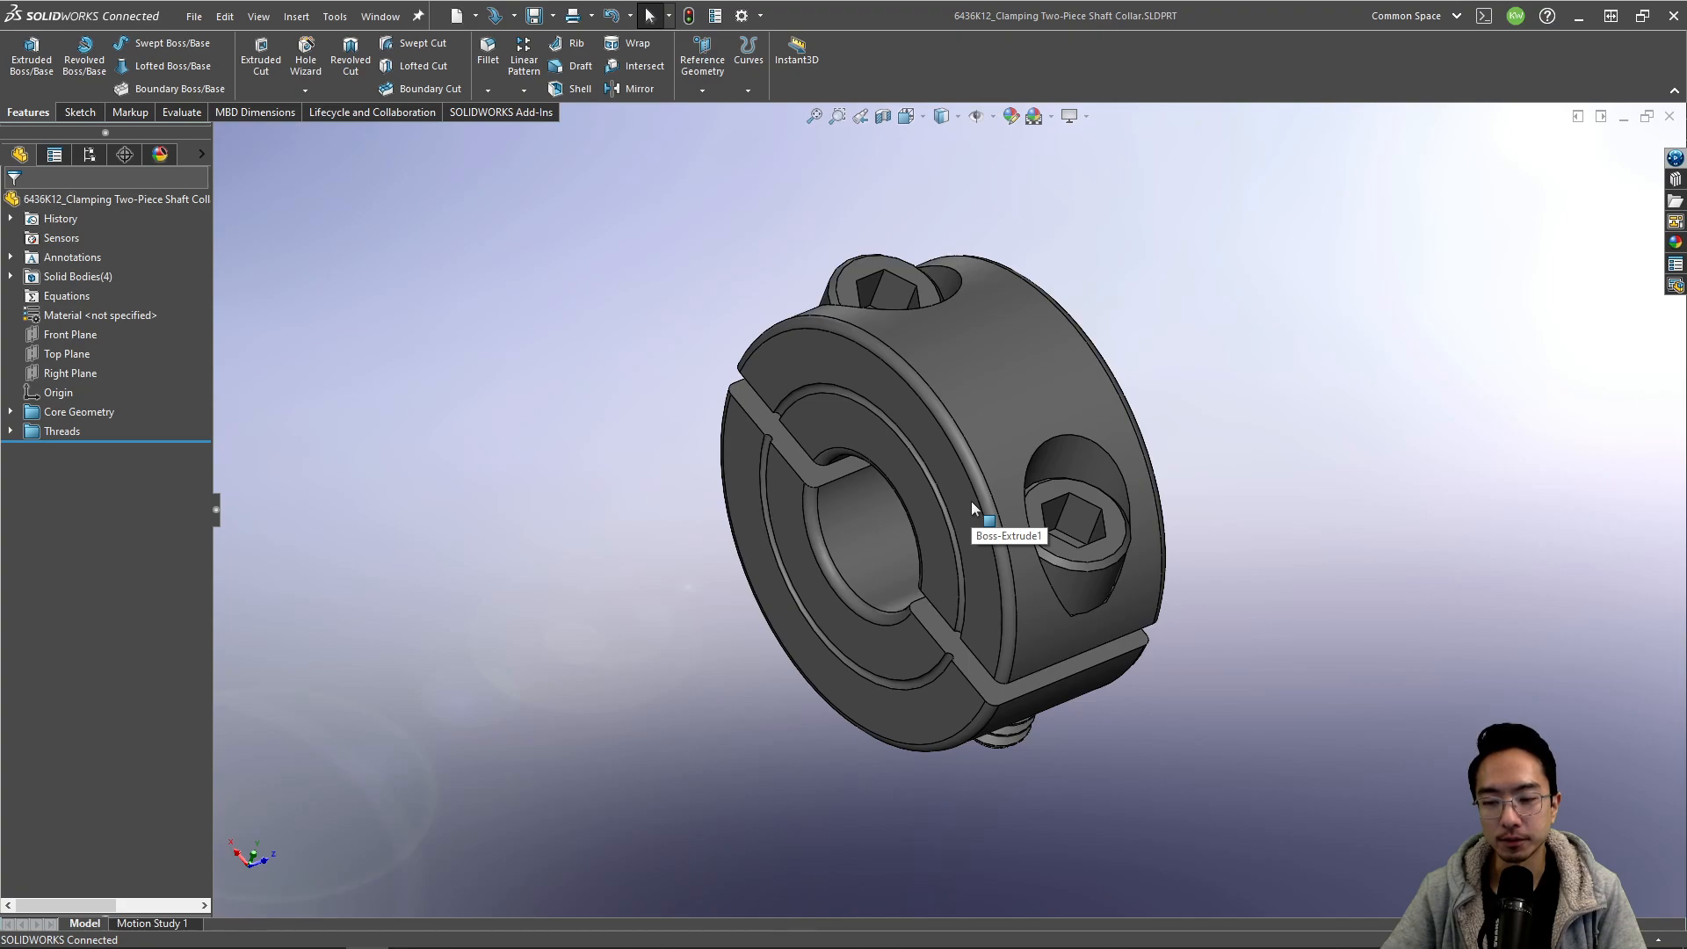
mouse_move(1636, 97)
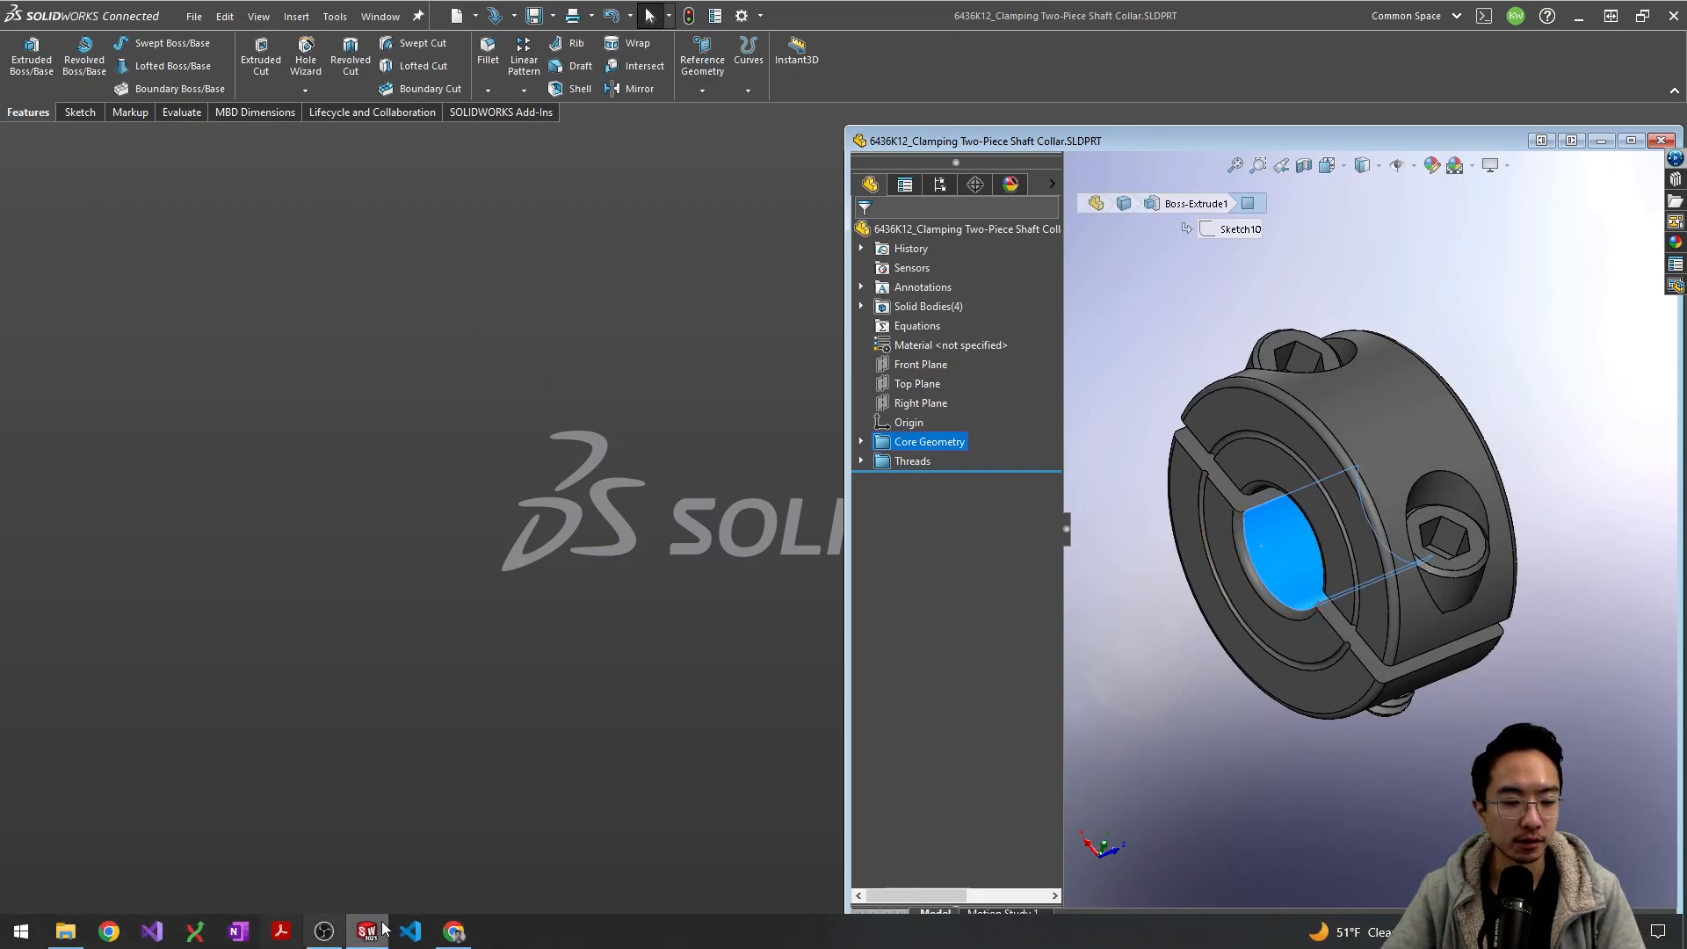
Step: Create a new SOLIDWORKS part document
left_click(193, 15)
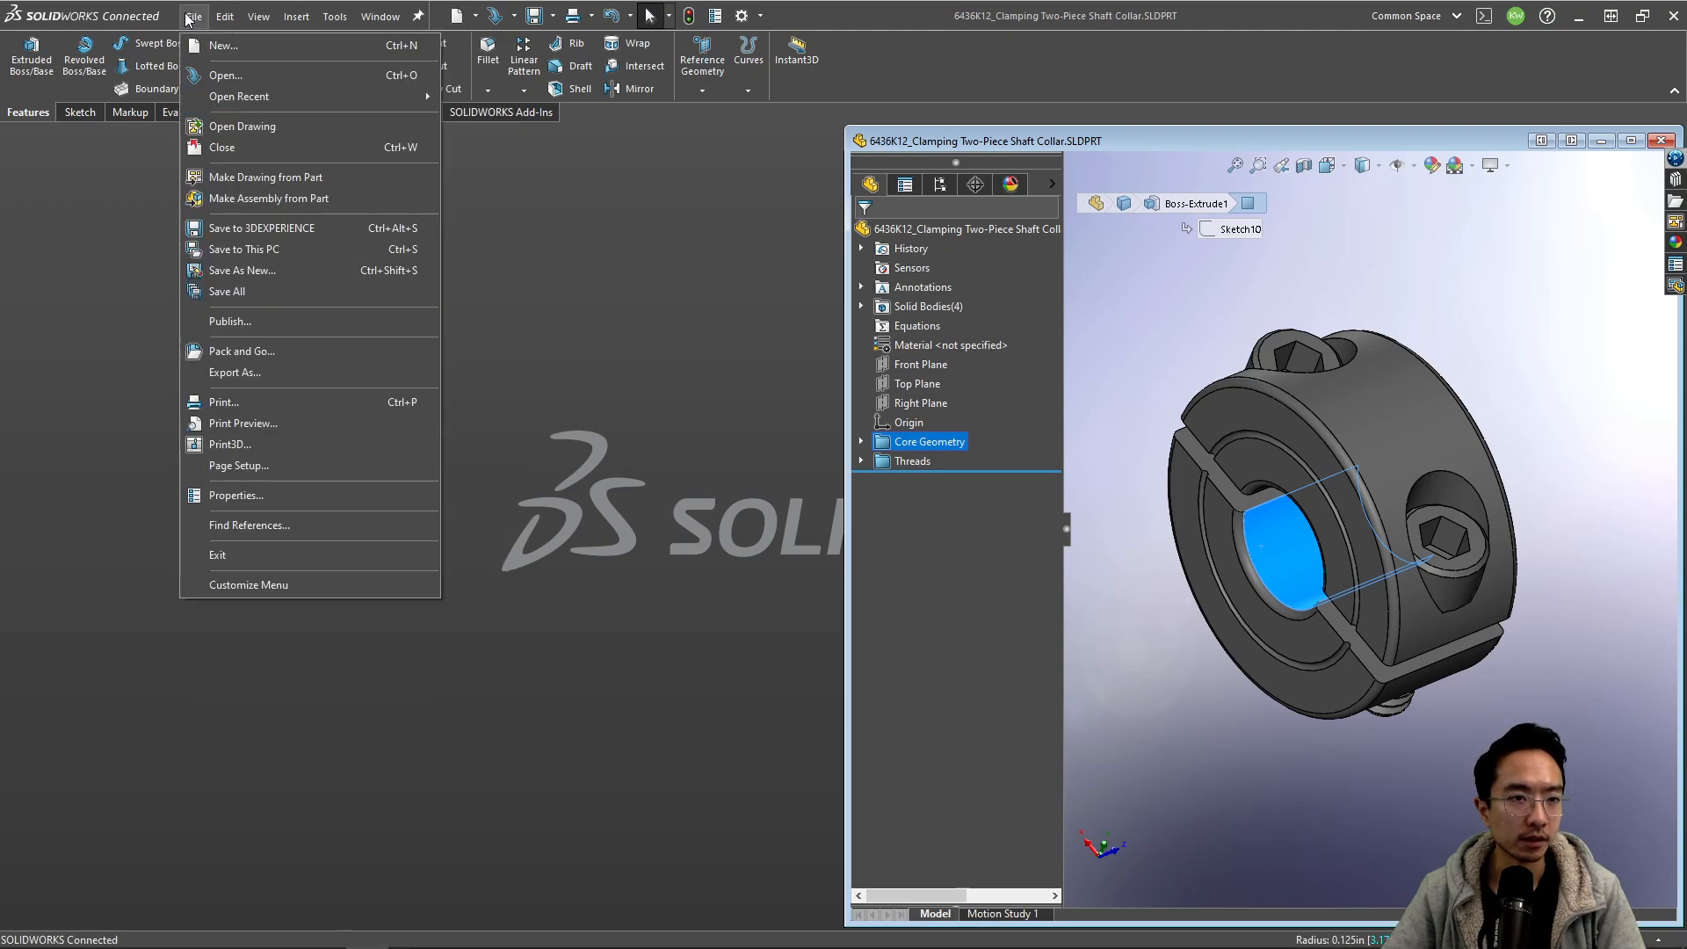
left_click(224, 45)
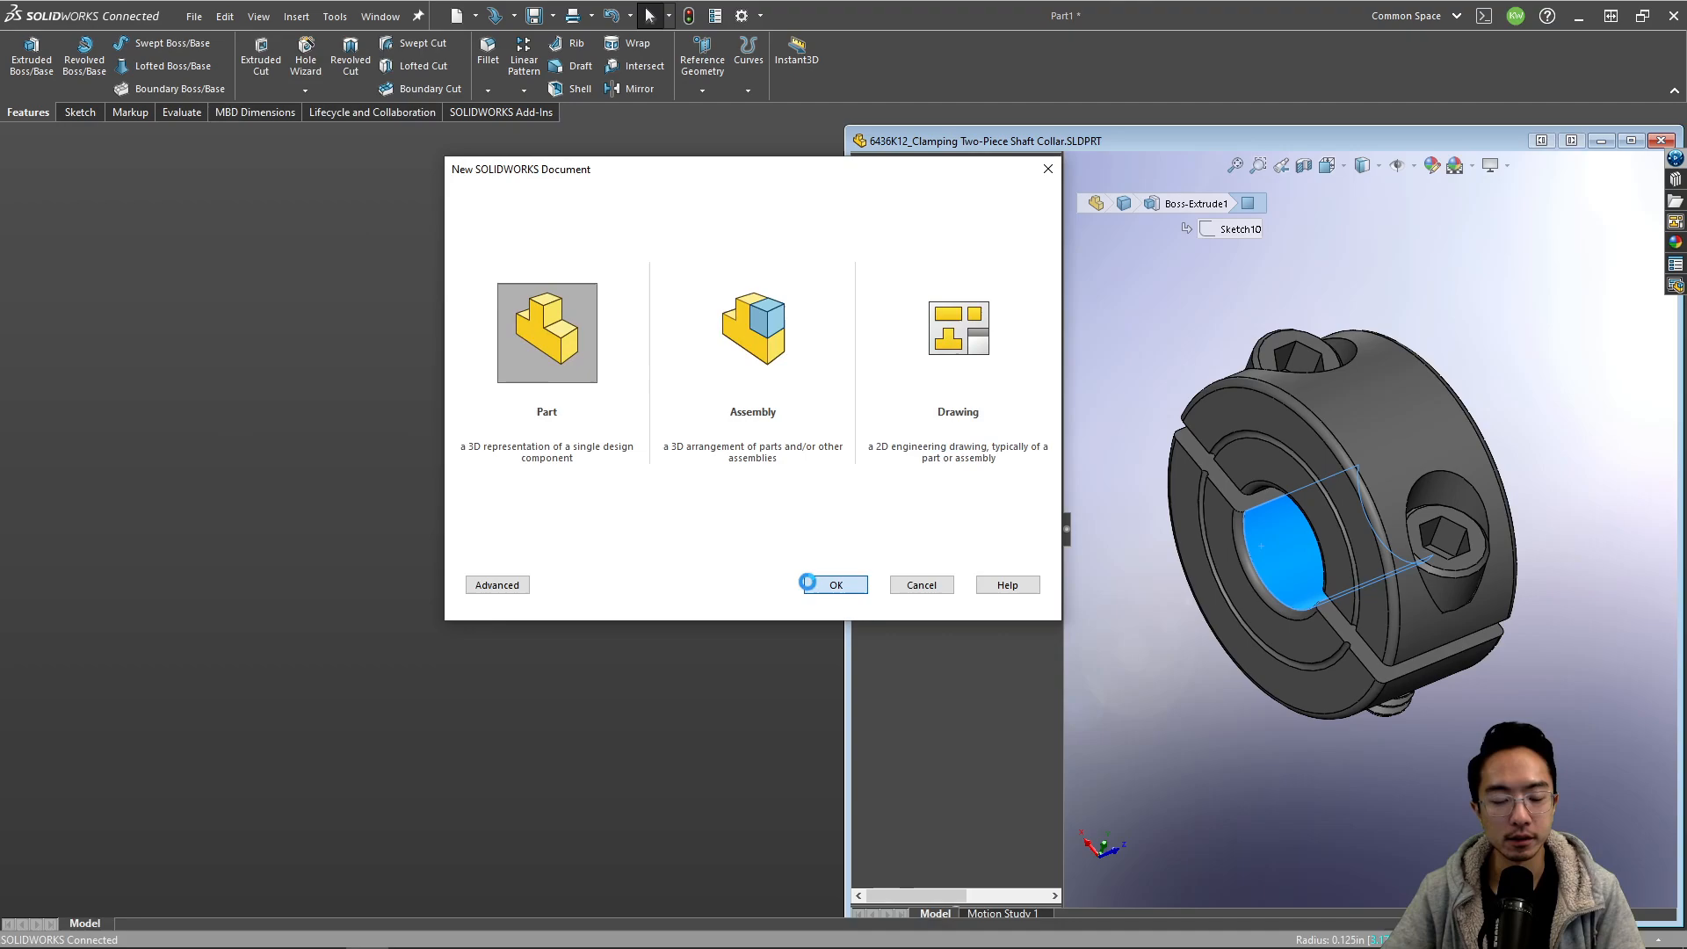
left_click(836, 585)
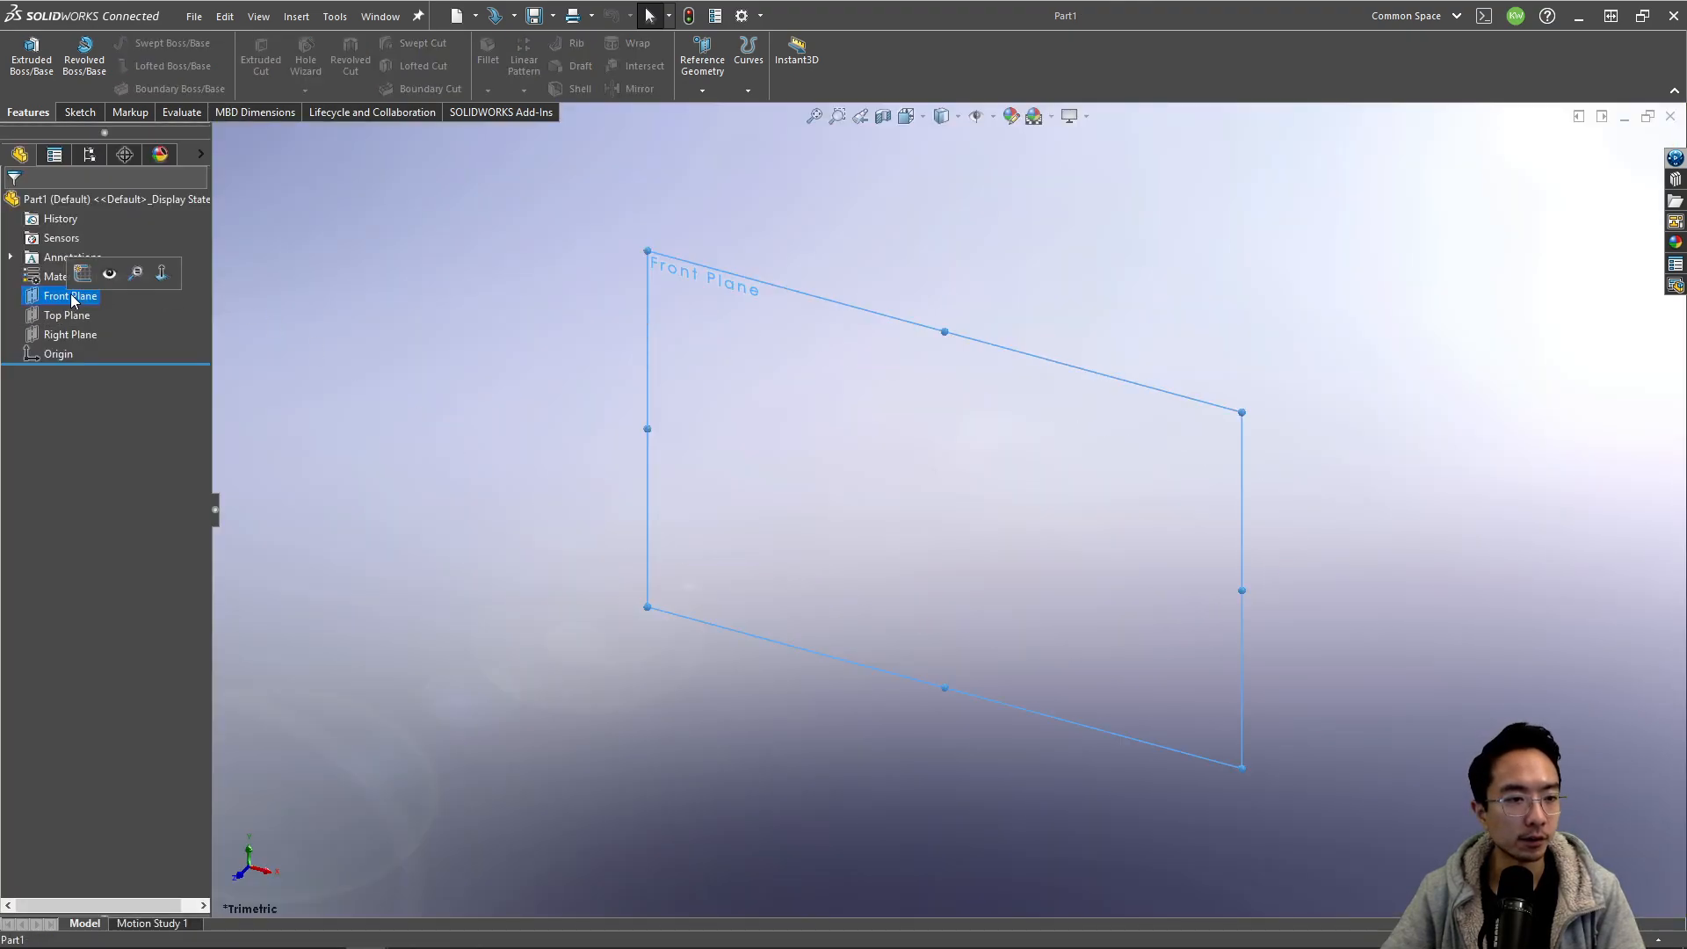
Step: Sketch a circle on the Front Plane and extrude it into a 0.25 in cylinder
left_click(82, 272)
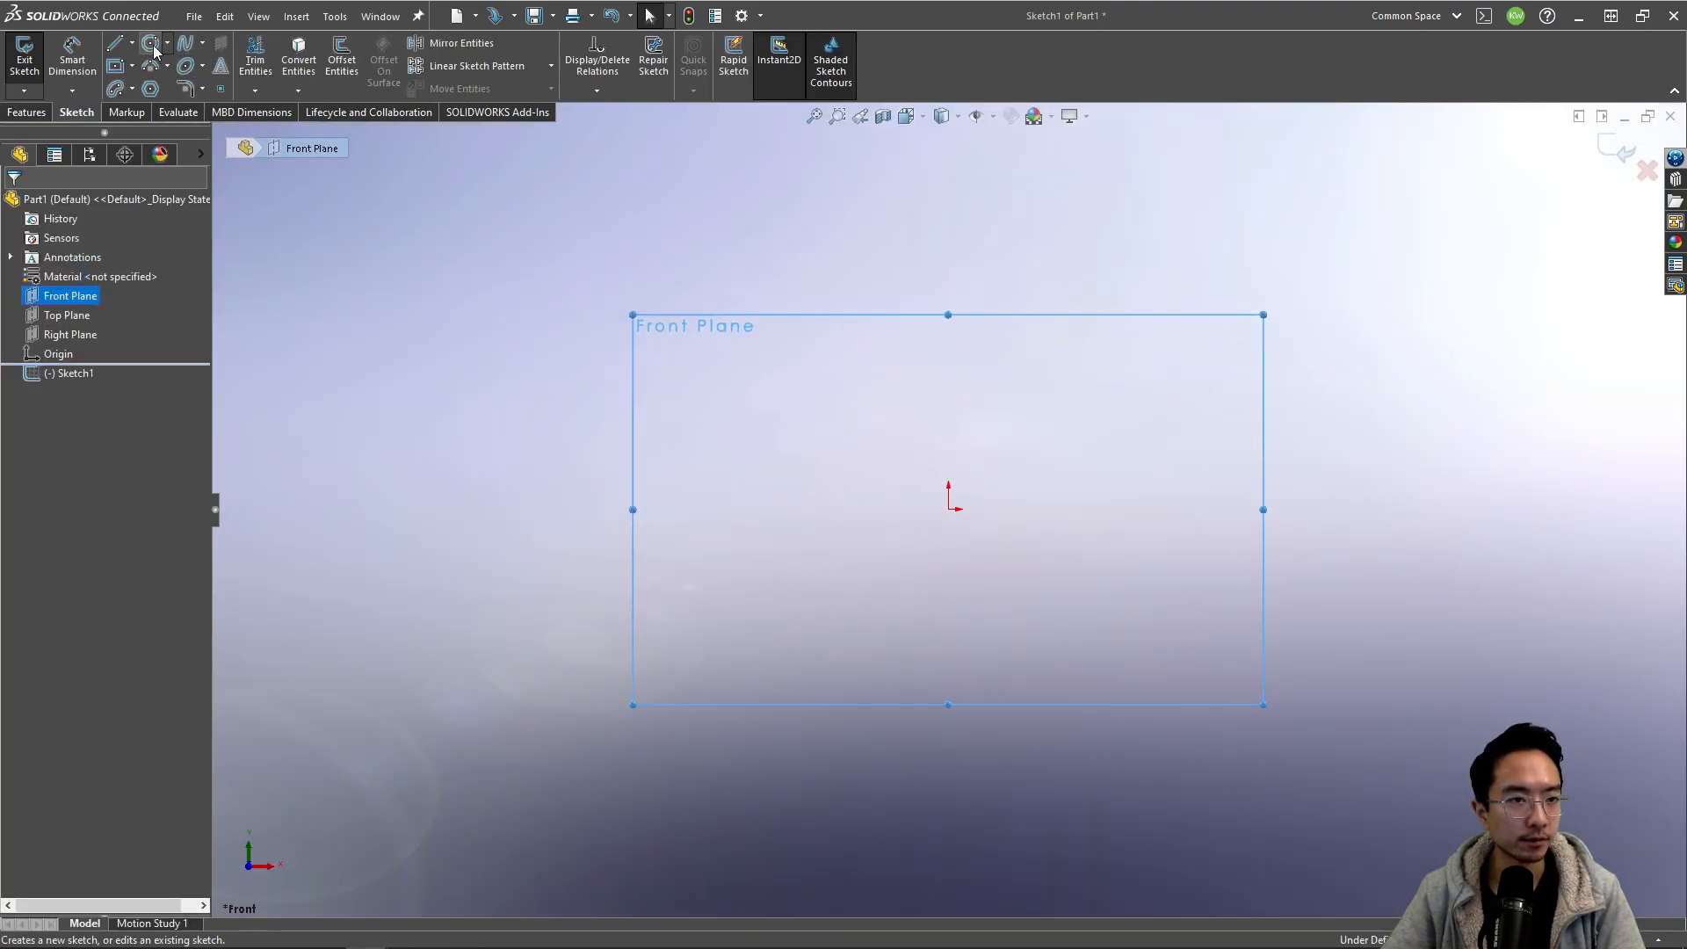
left_click(148, 42)
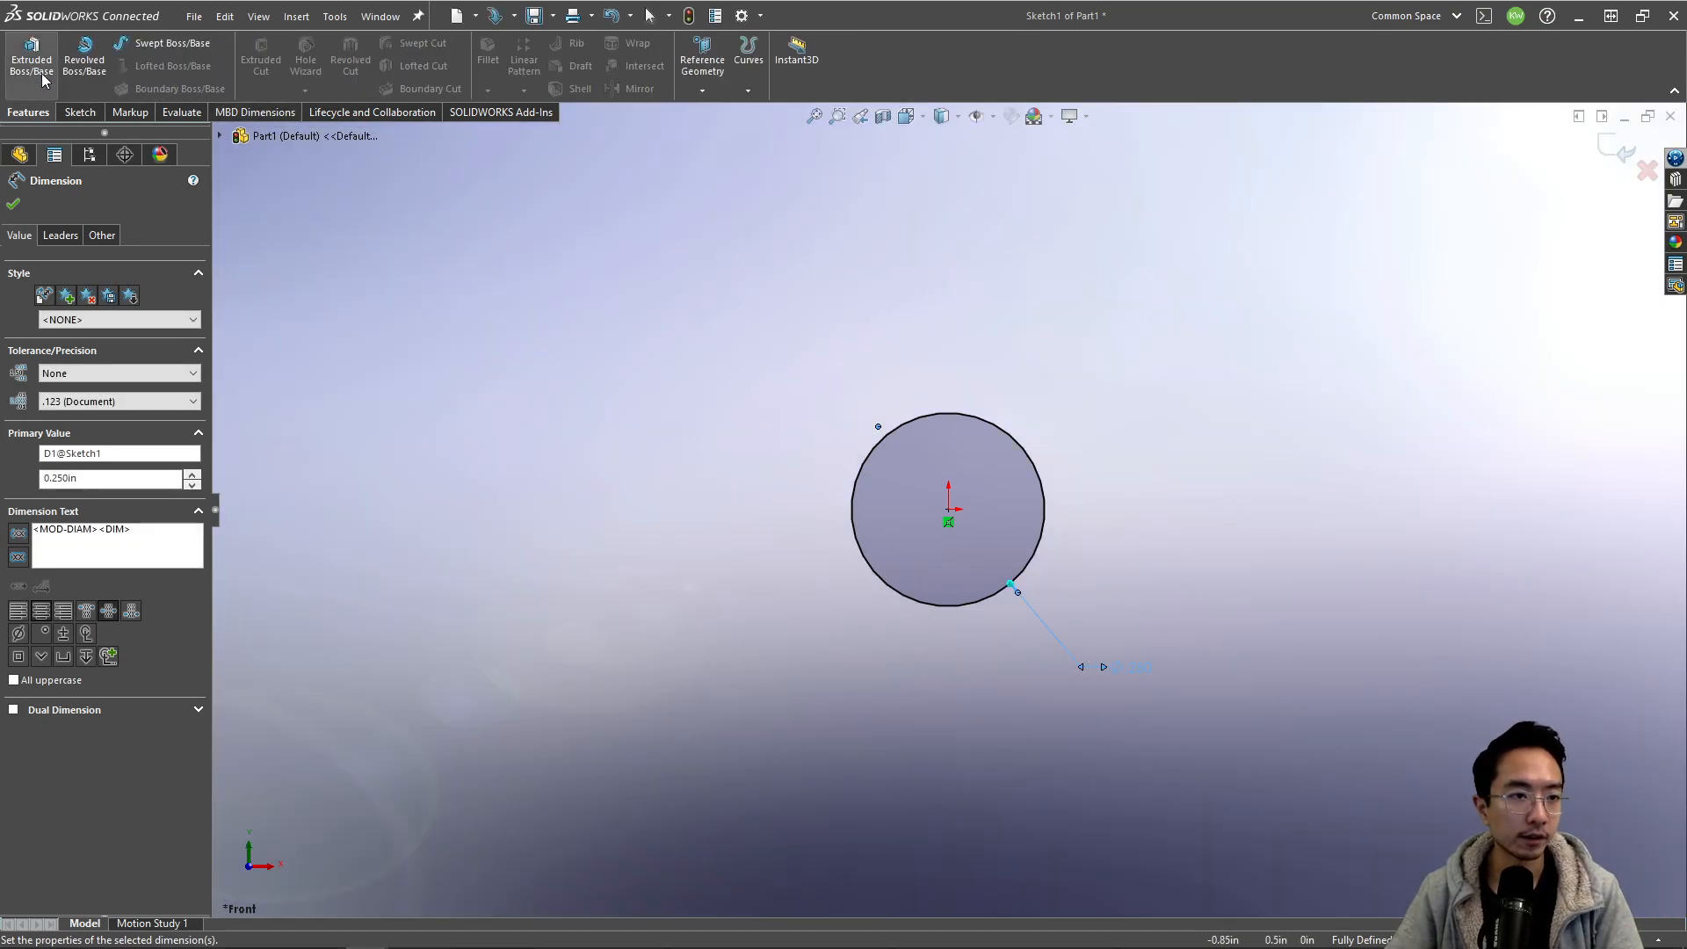
left_click(30, 59)
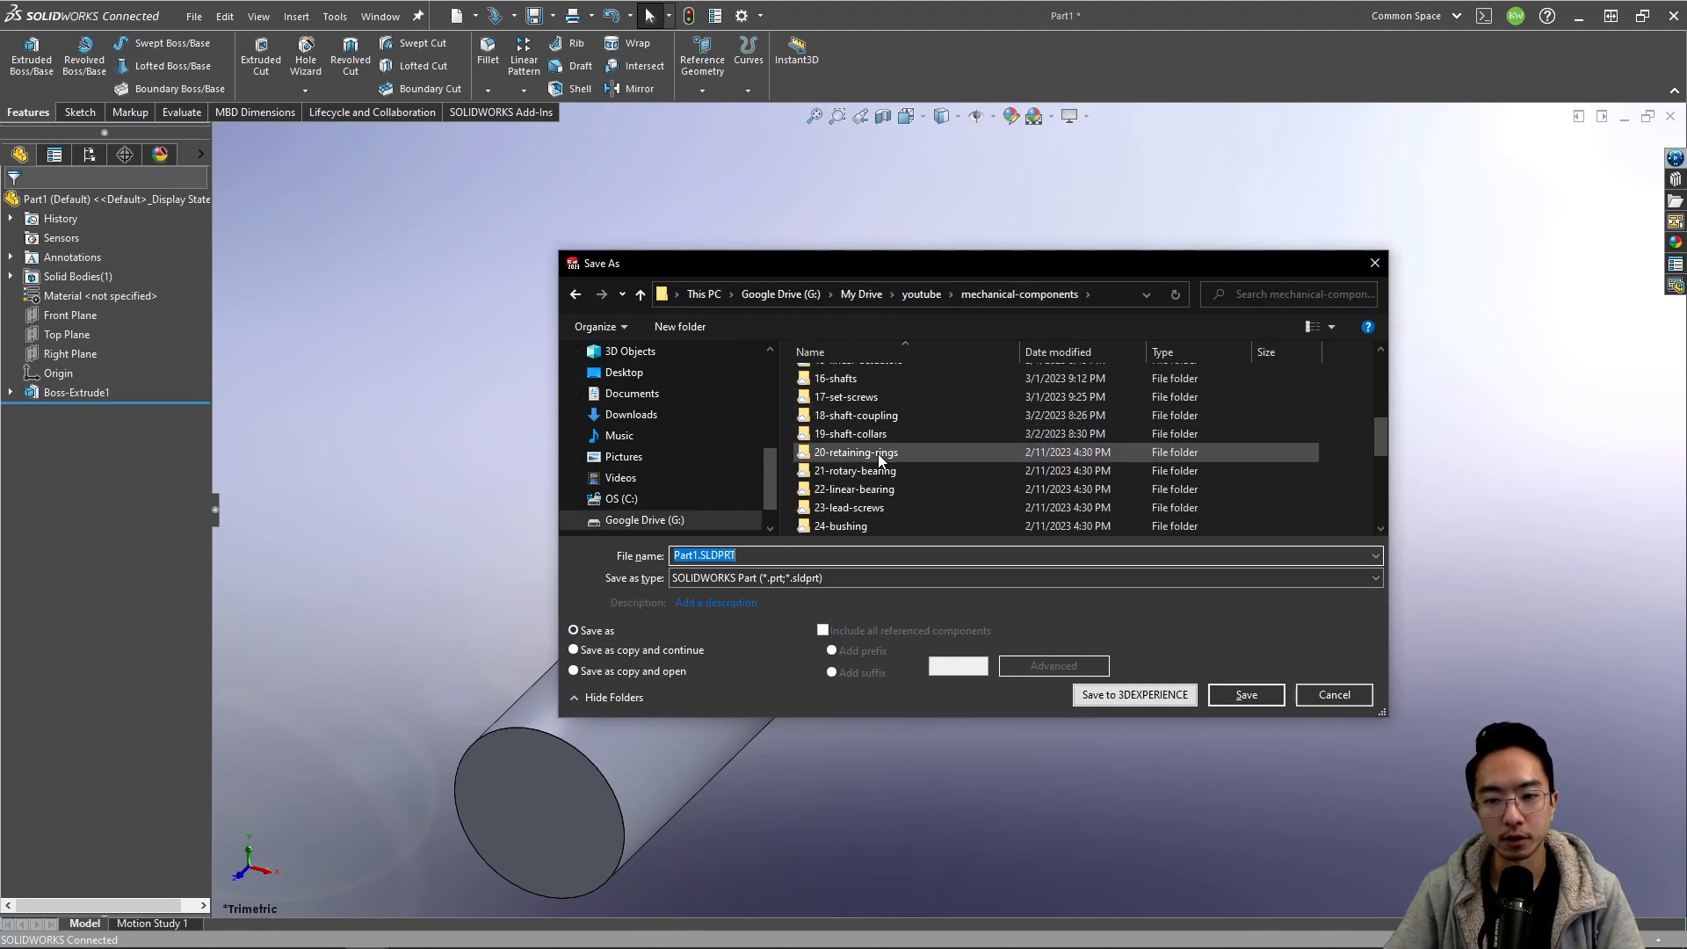
Step: Save the cylinder as shaft in 19-shaft-collars and tile its window right
double_click(849, 433)
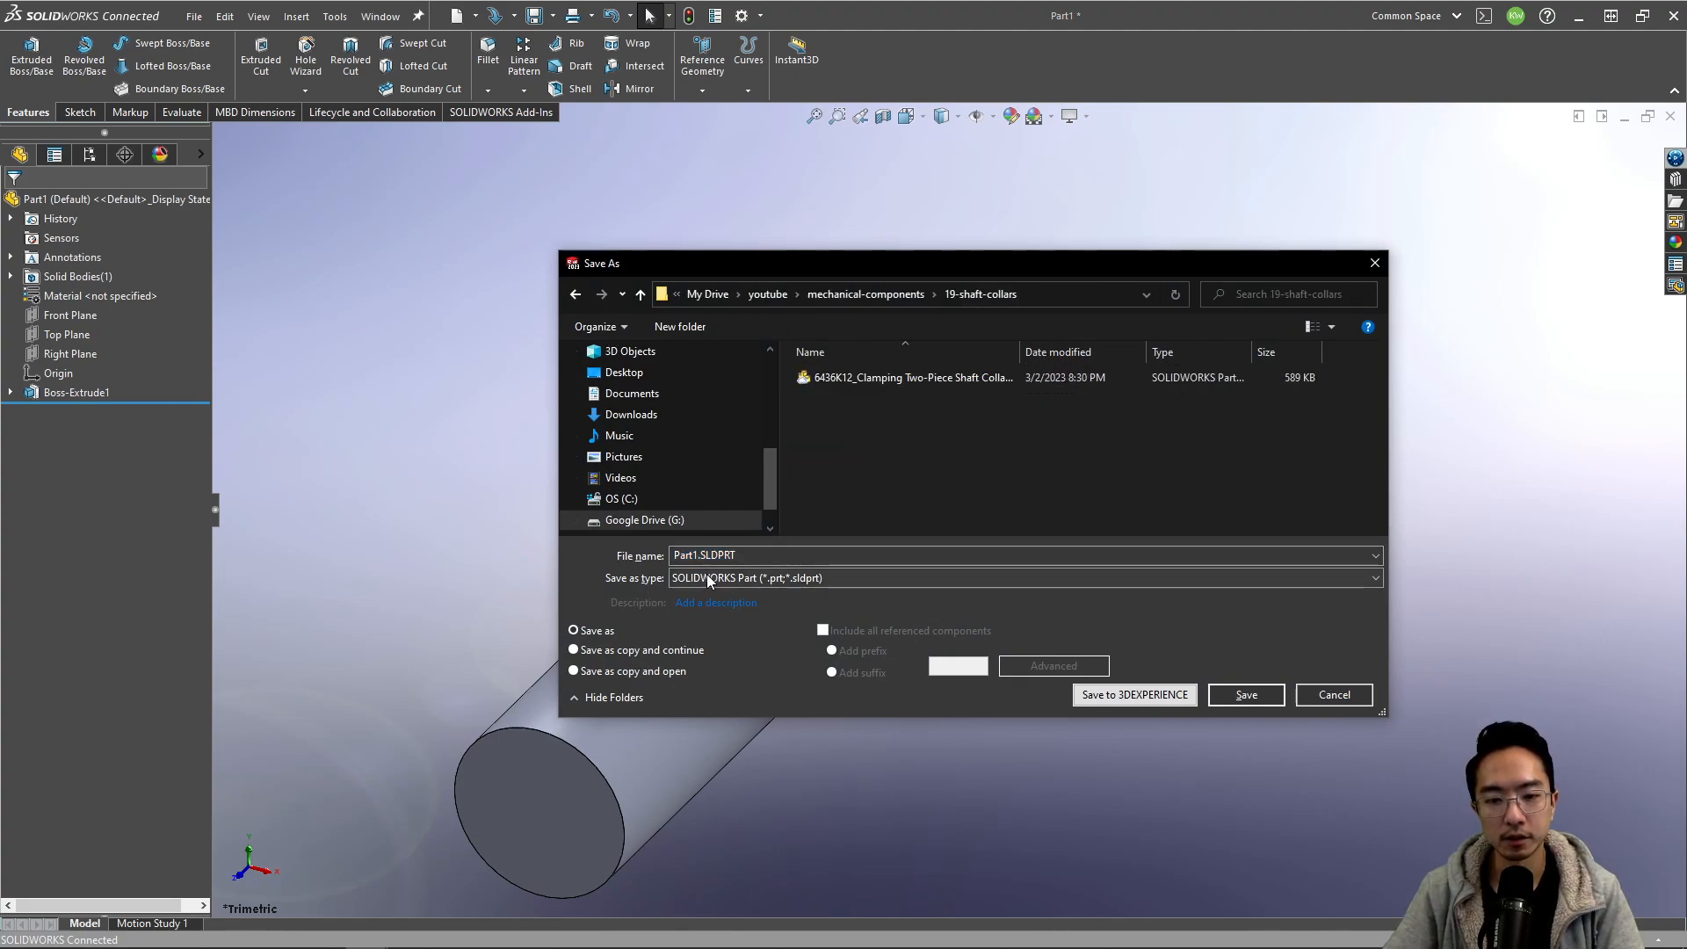
type("shaf")
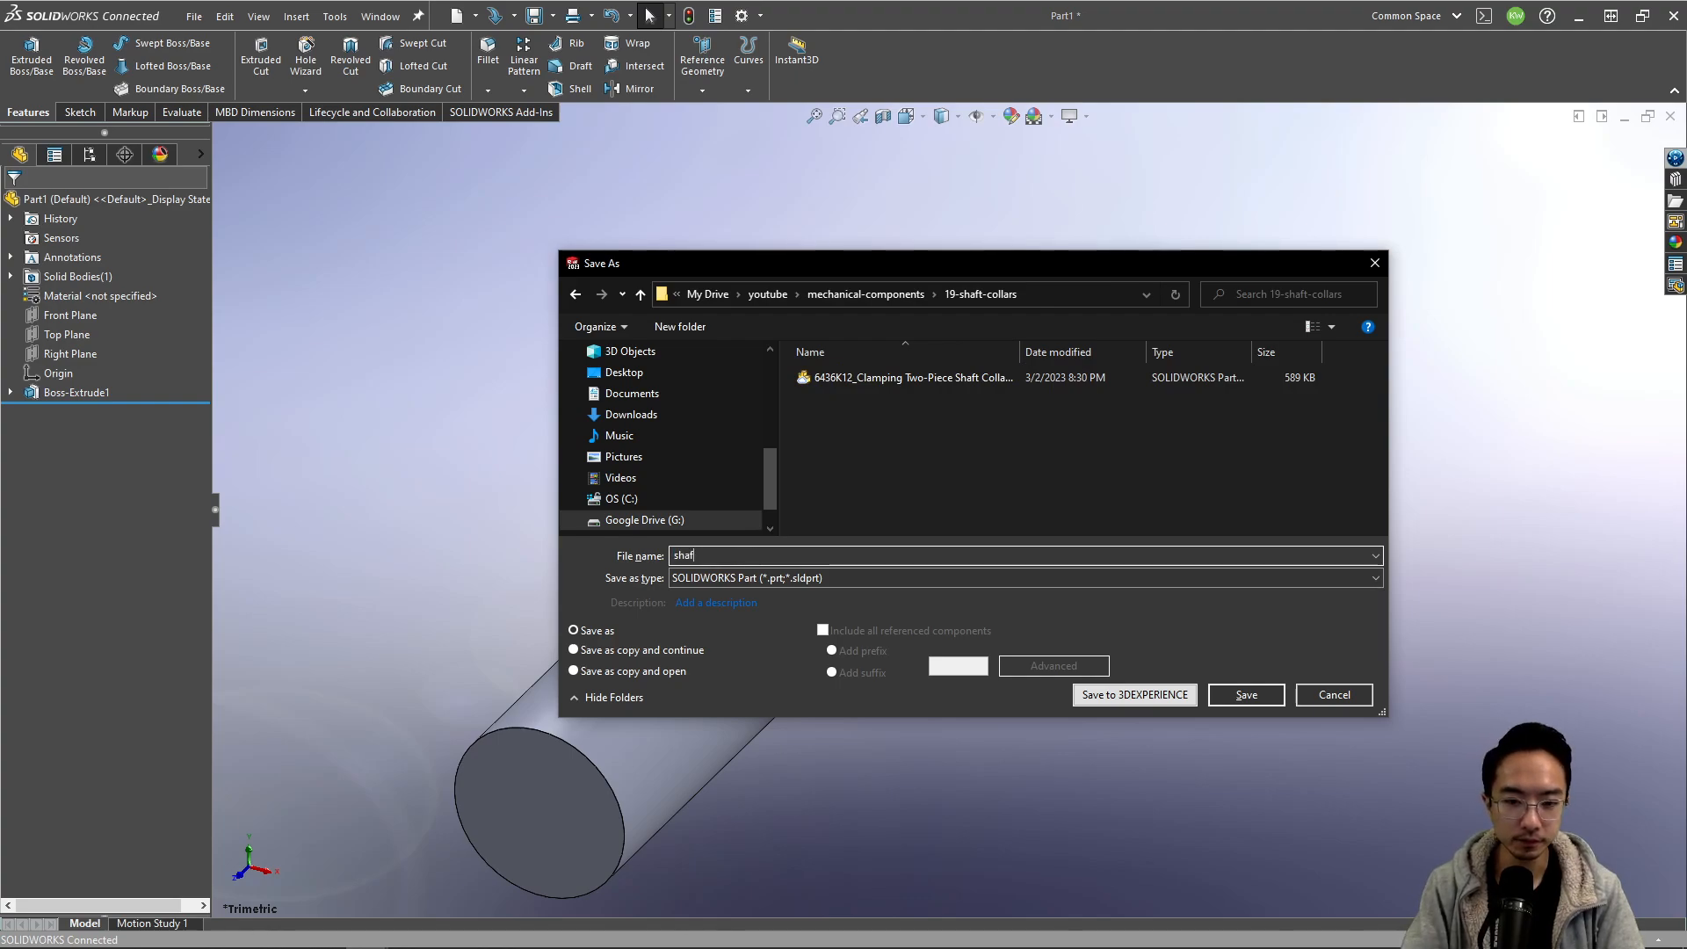
left_click(1245, 695)
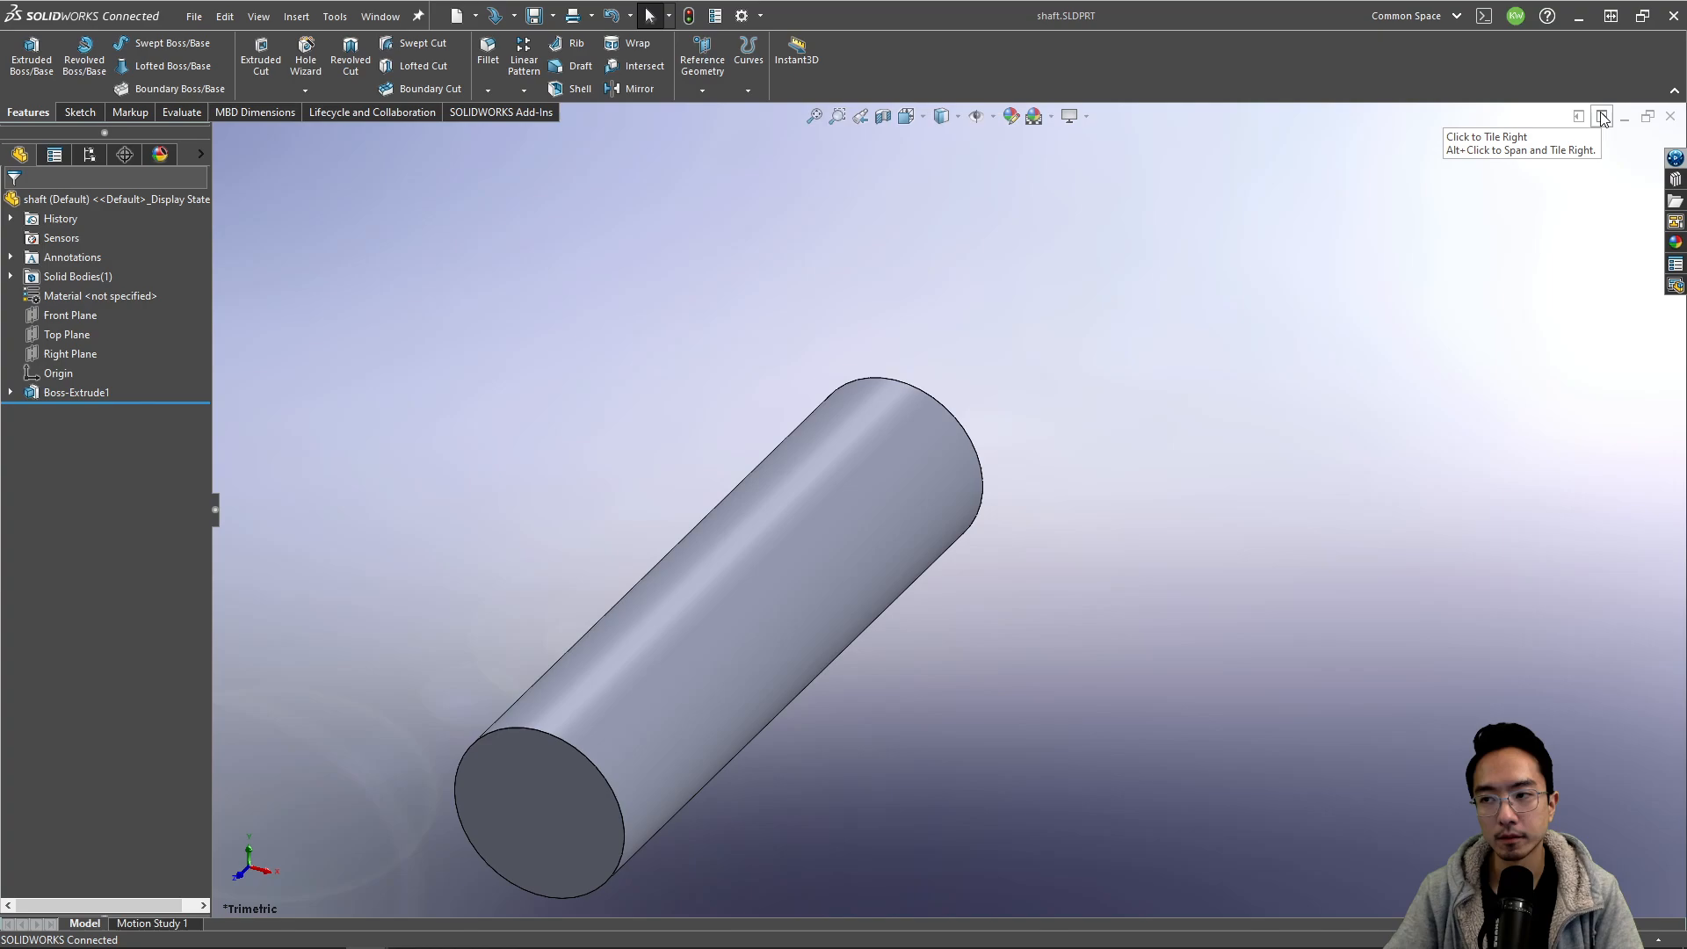
left_click(1602, 116)
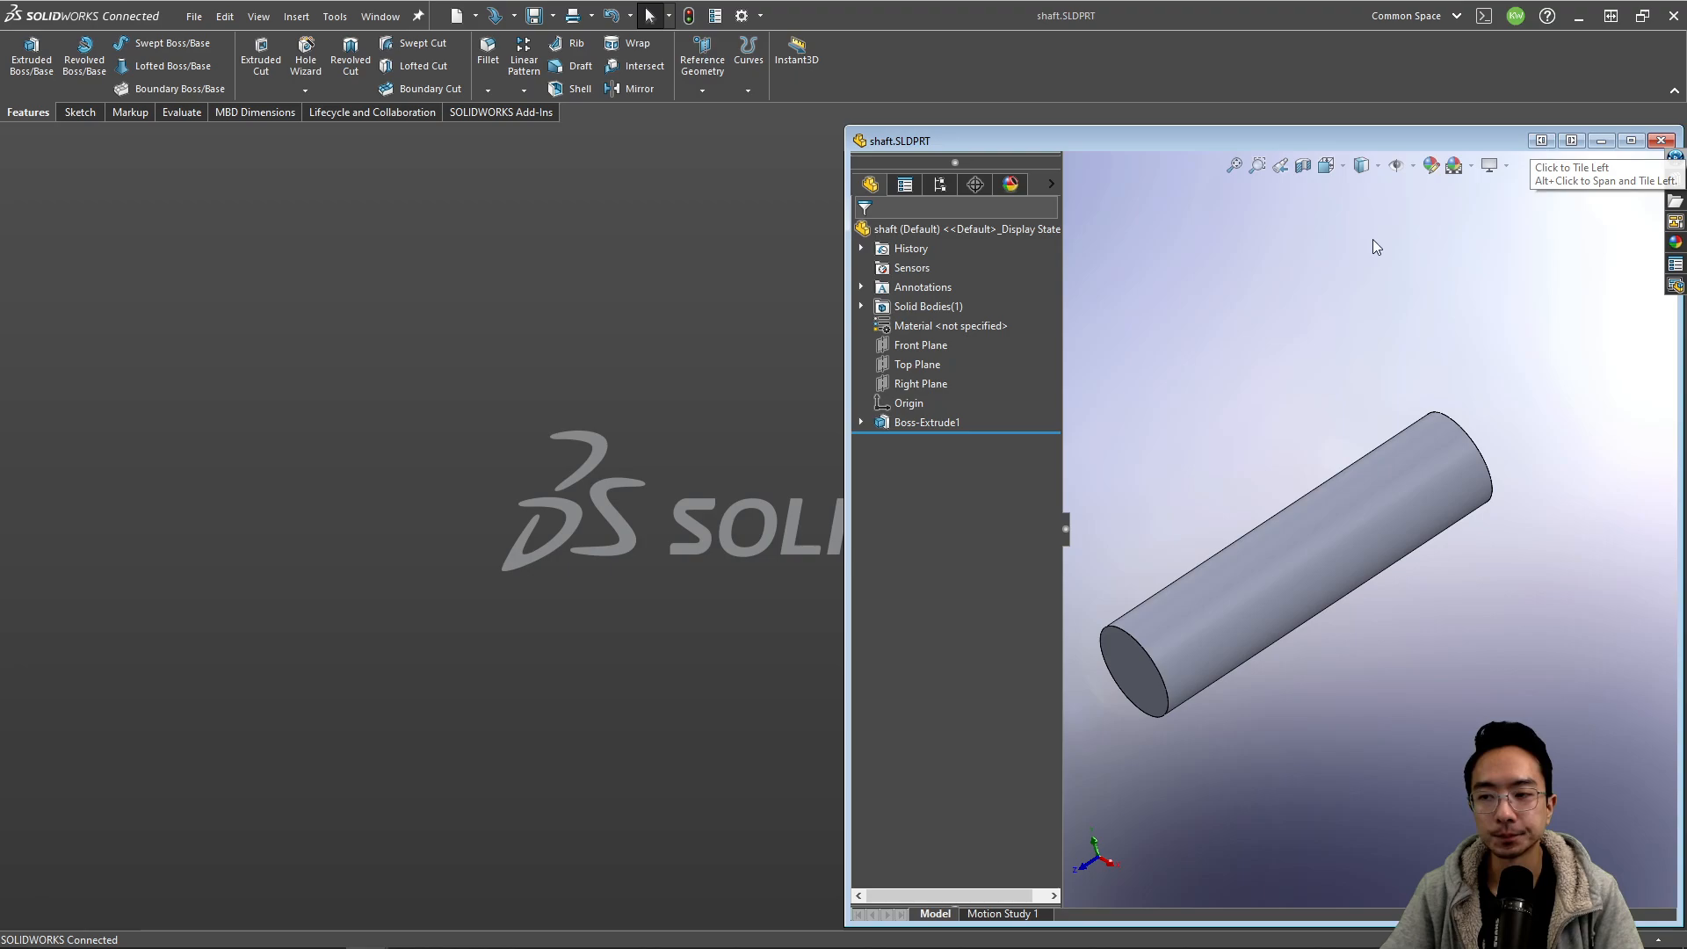
Step: Create another new part document
left_click(193, 14)
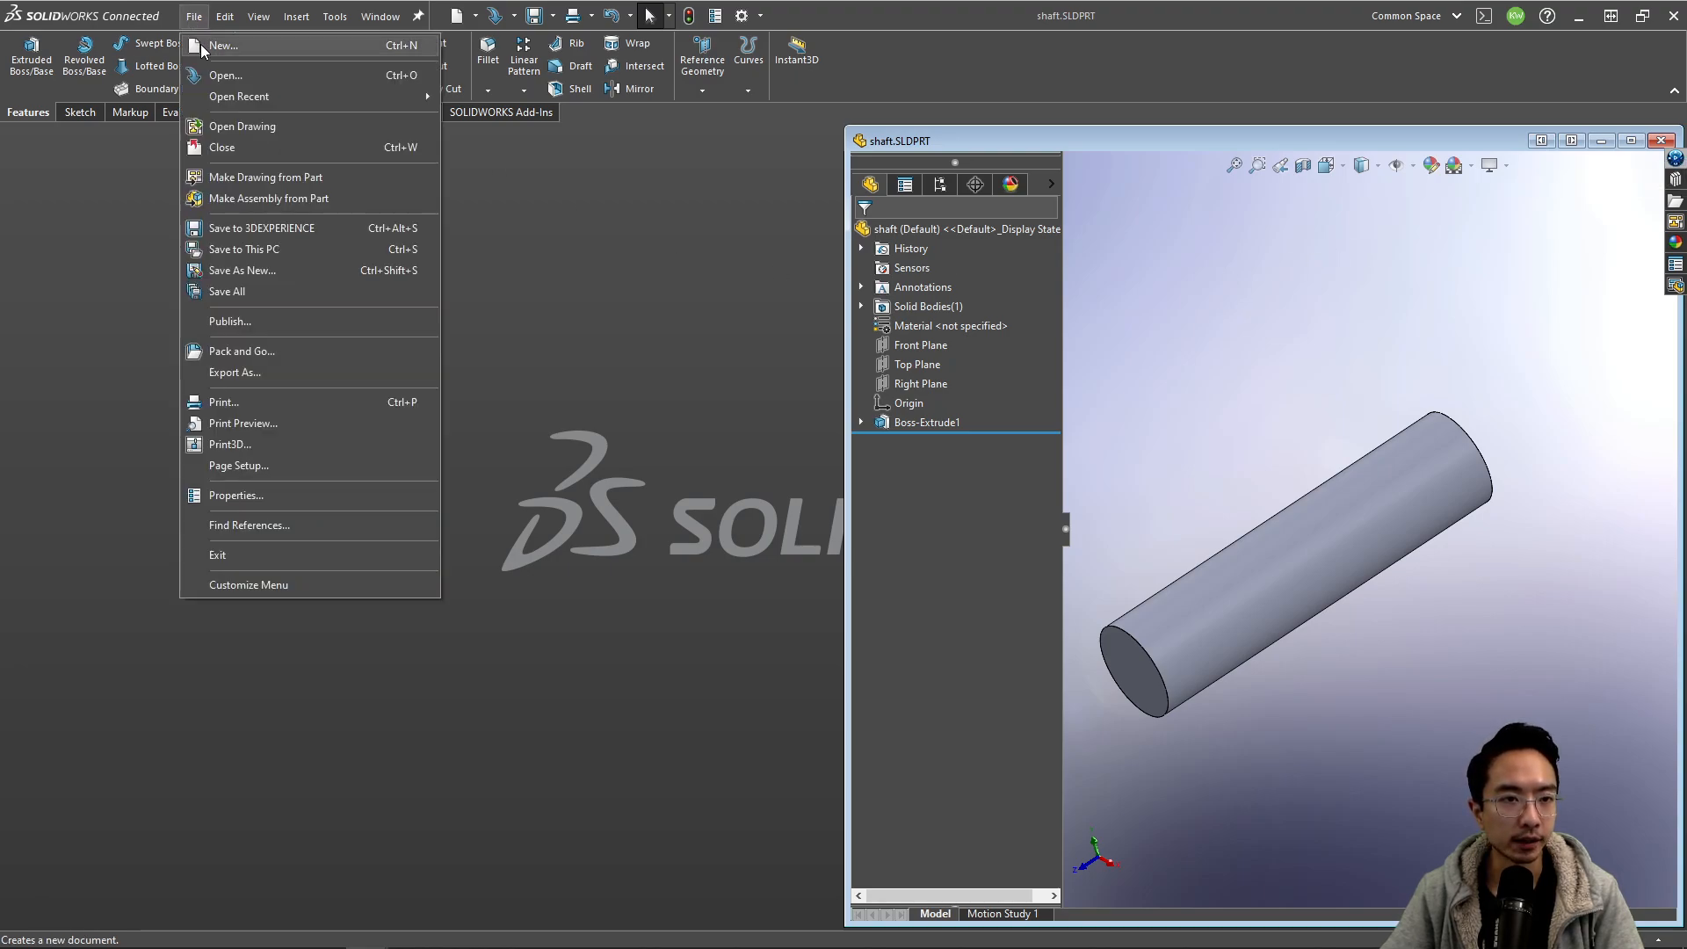
left_click(224, 45)
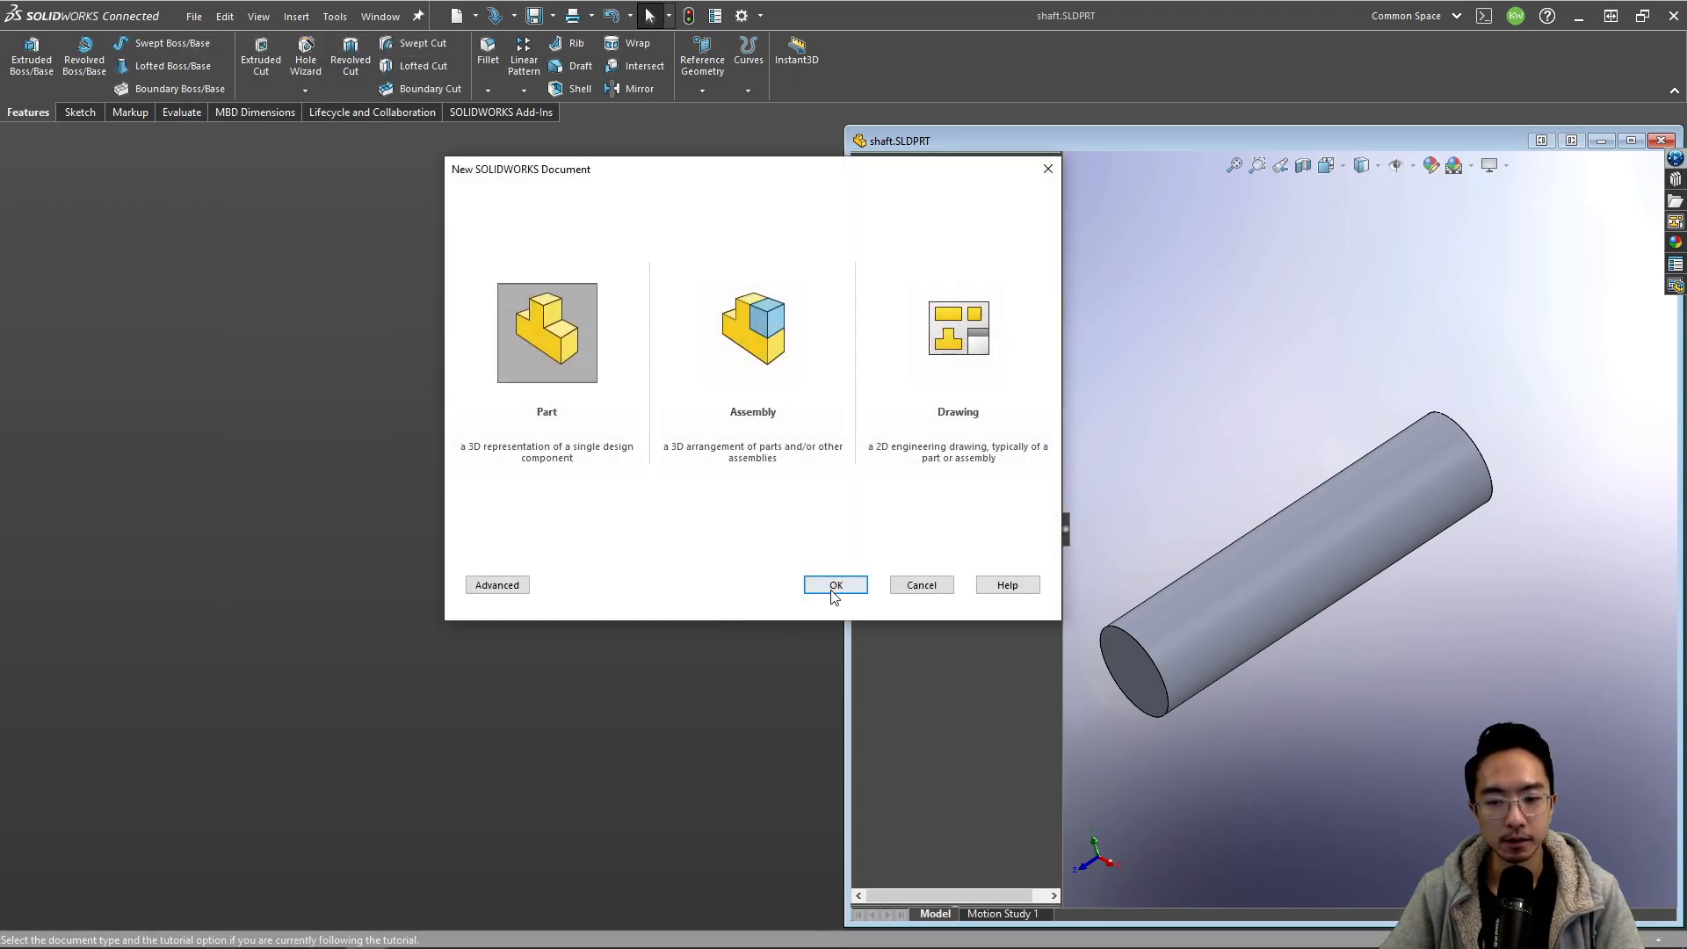
left_click(836, 584)
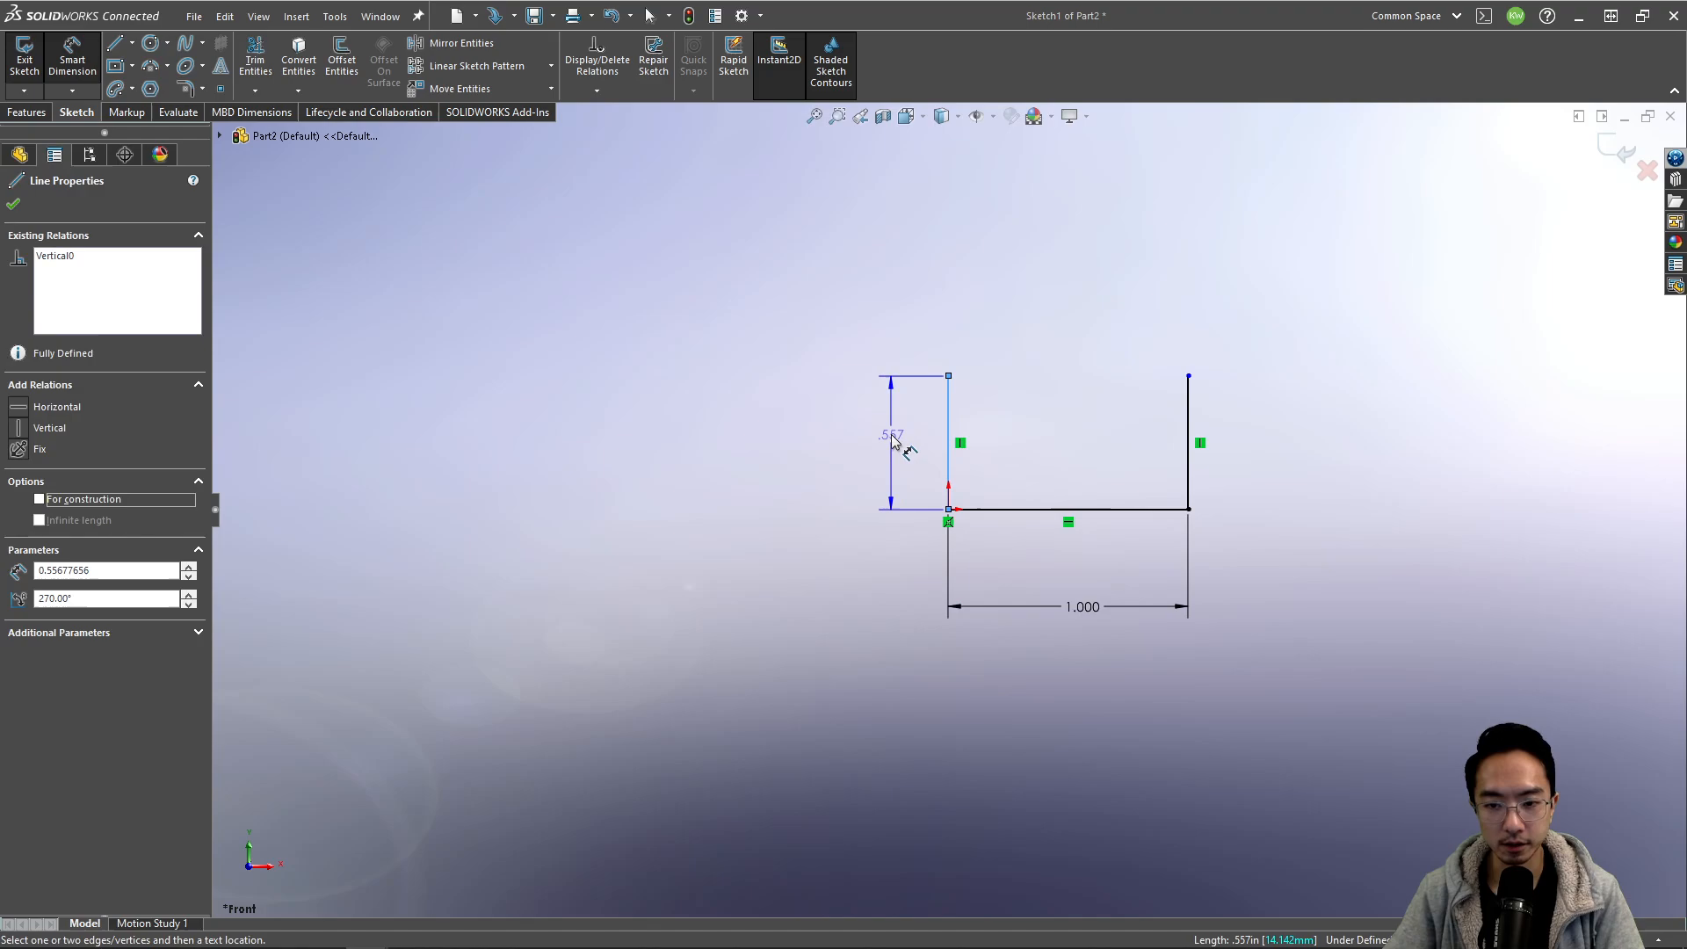
Step: Dimension the U profile, thin-extrude it 0.50 in deep, and name it u channel
double_click(891, 435)
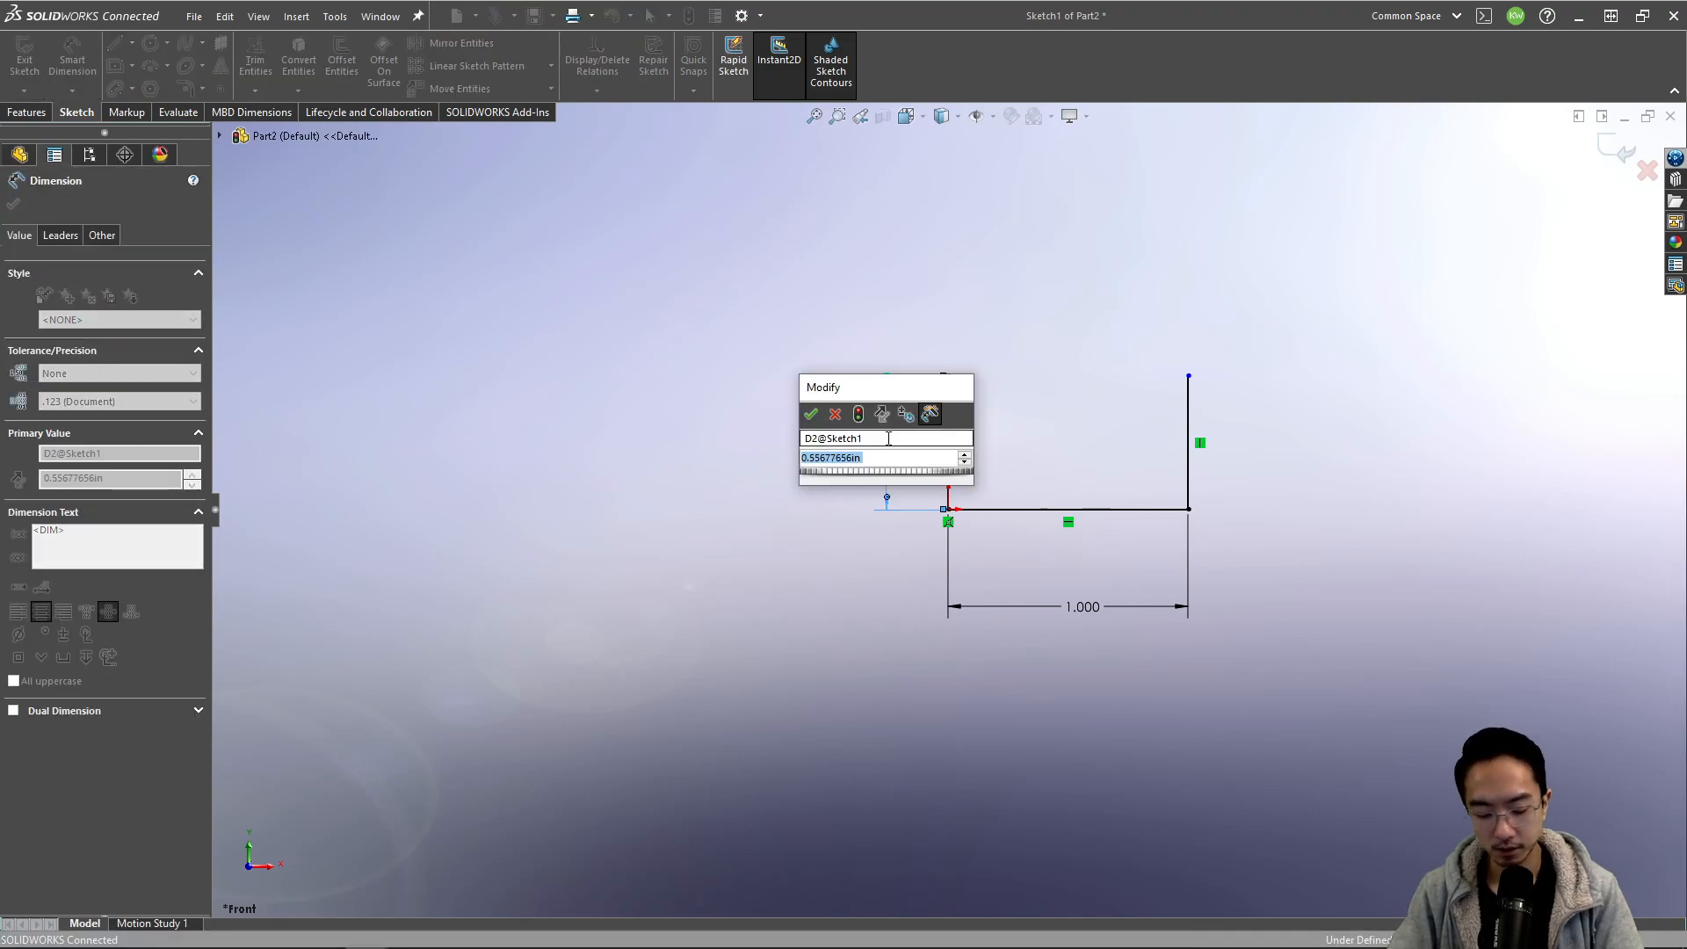
left_click(810, 414)
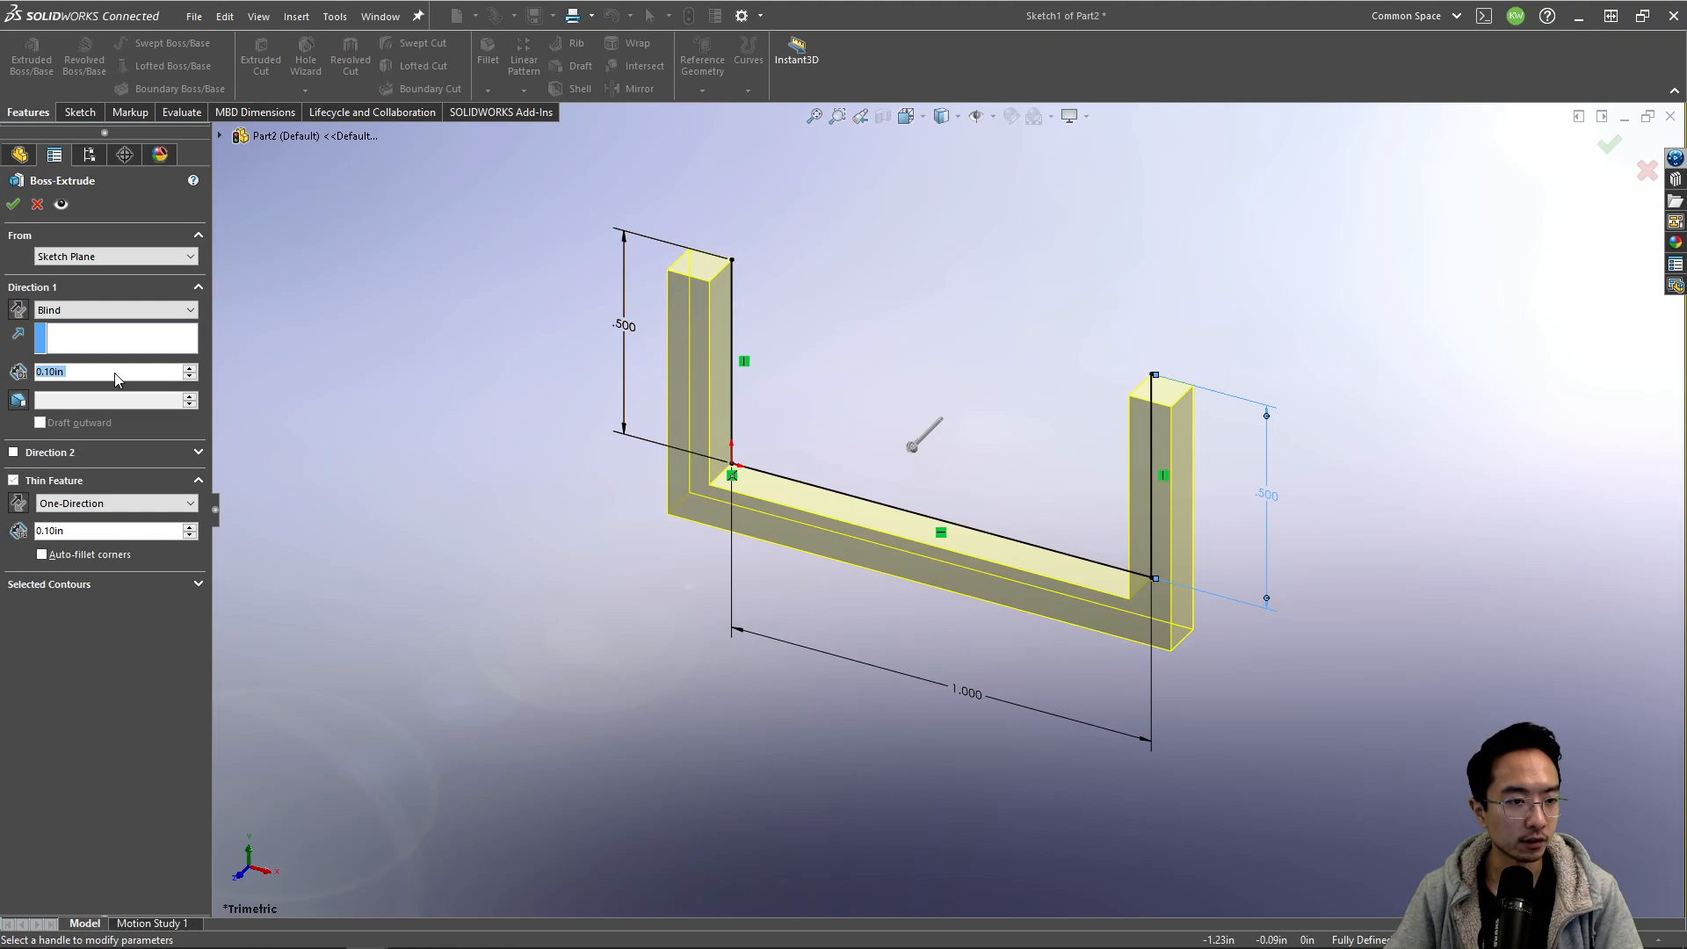
type("0.1")
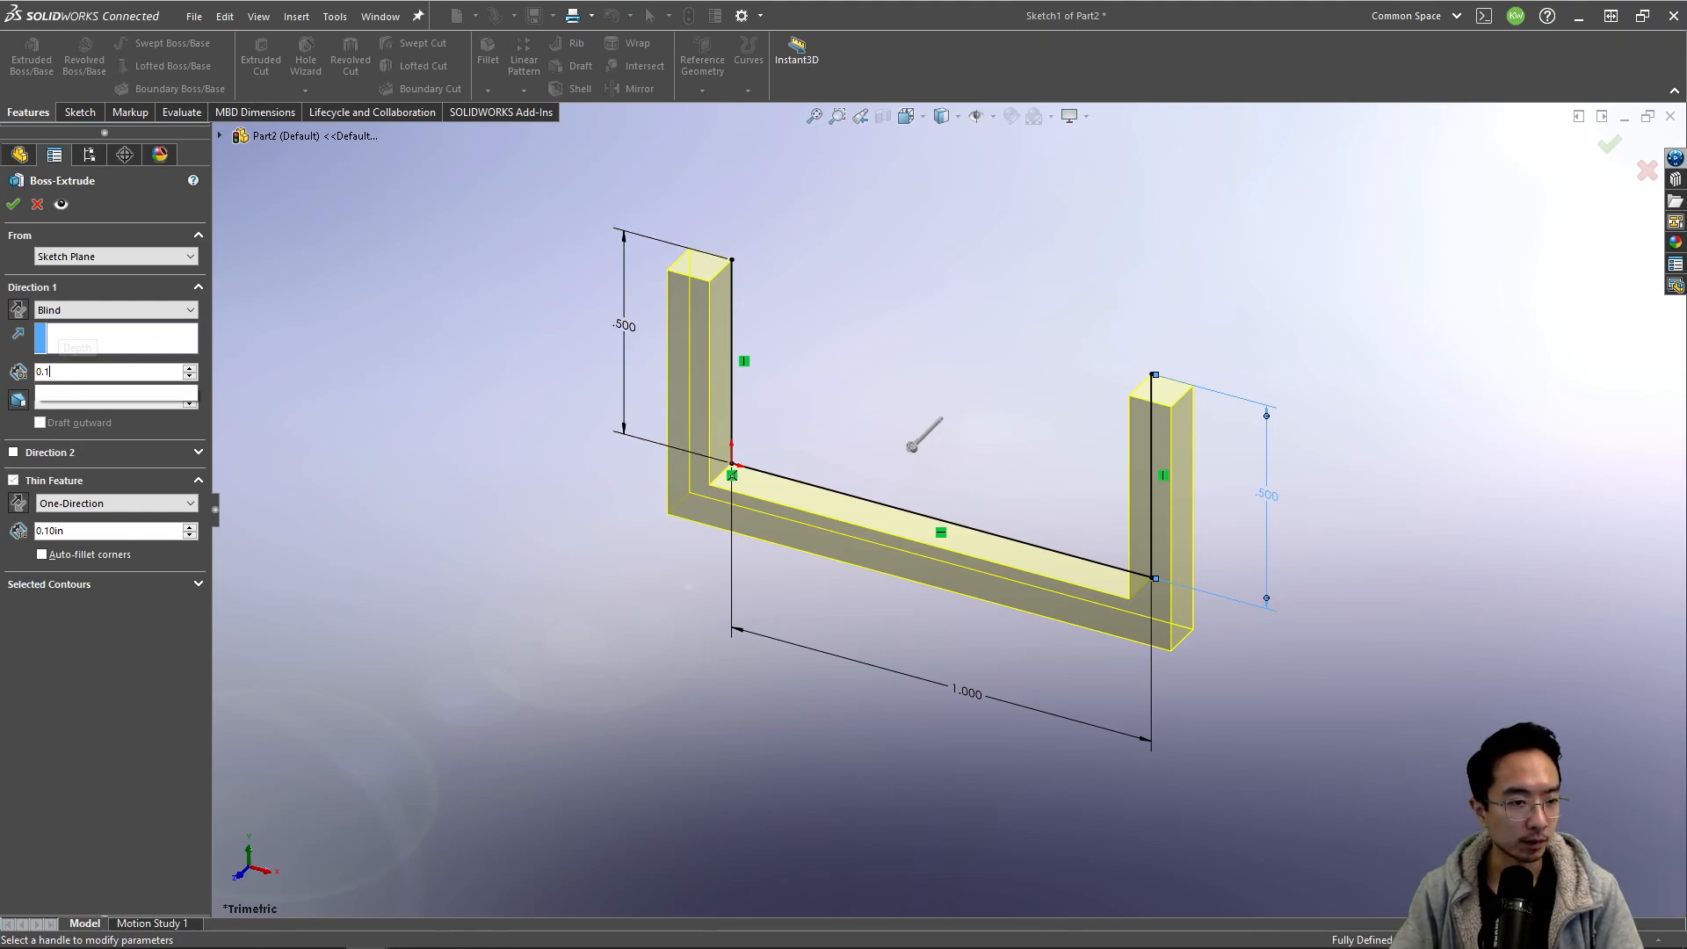
type("0.125in")
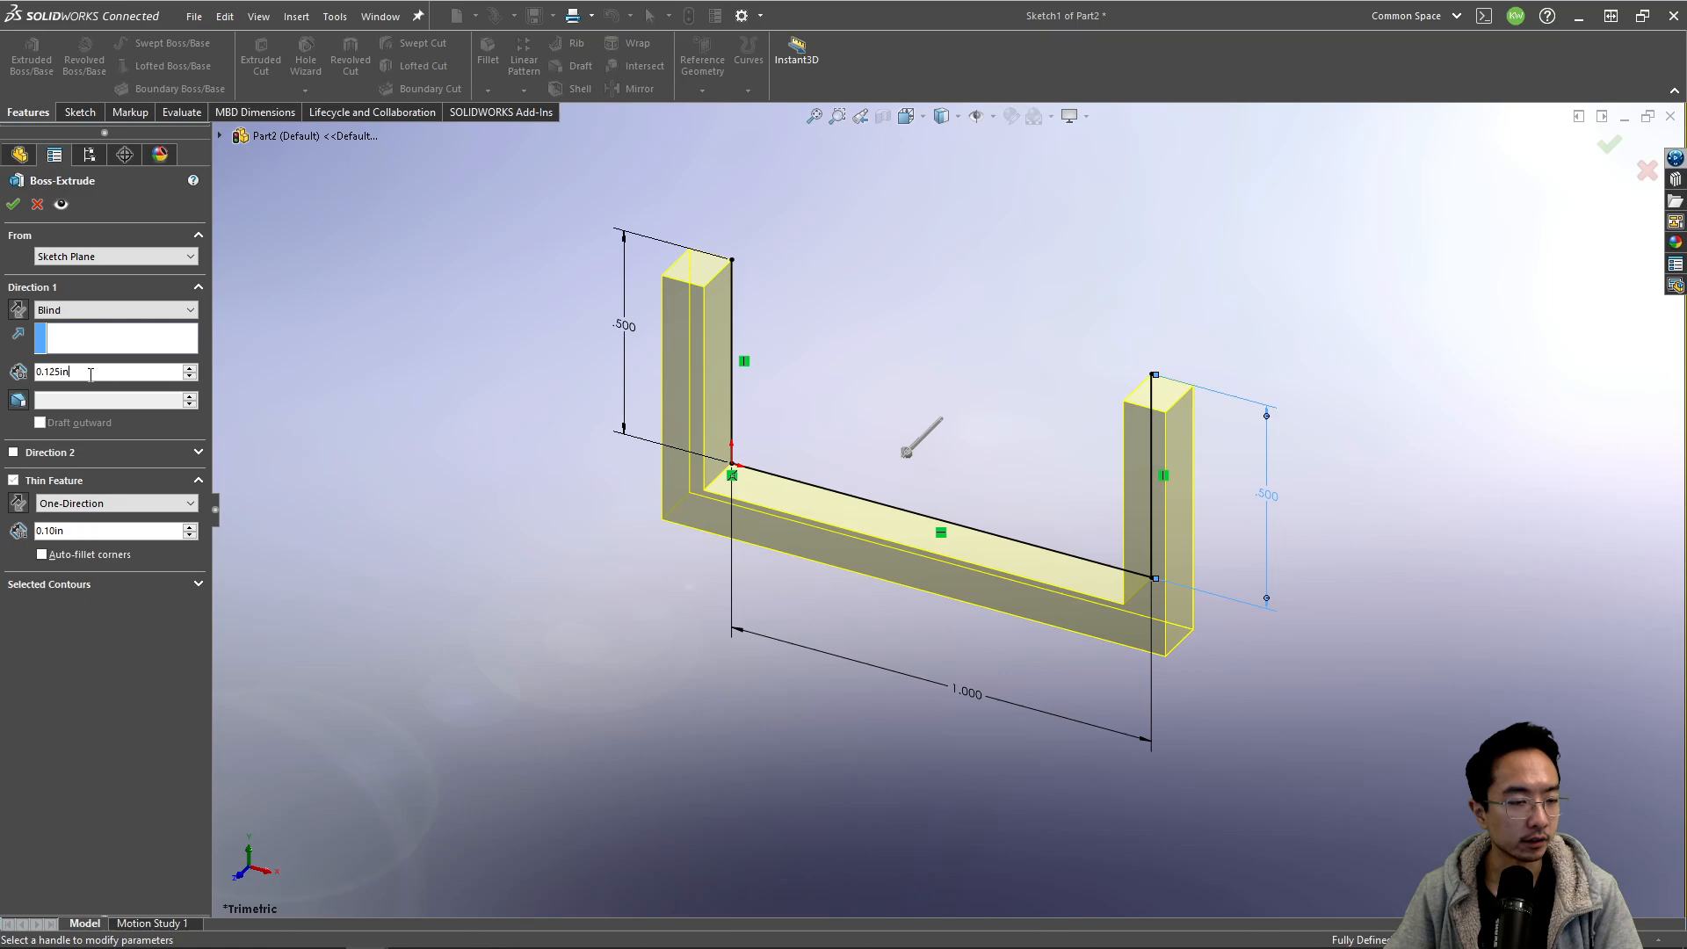
type("1.125in")
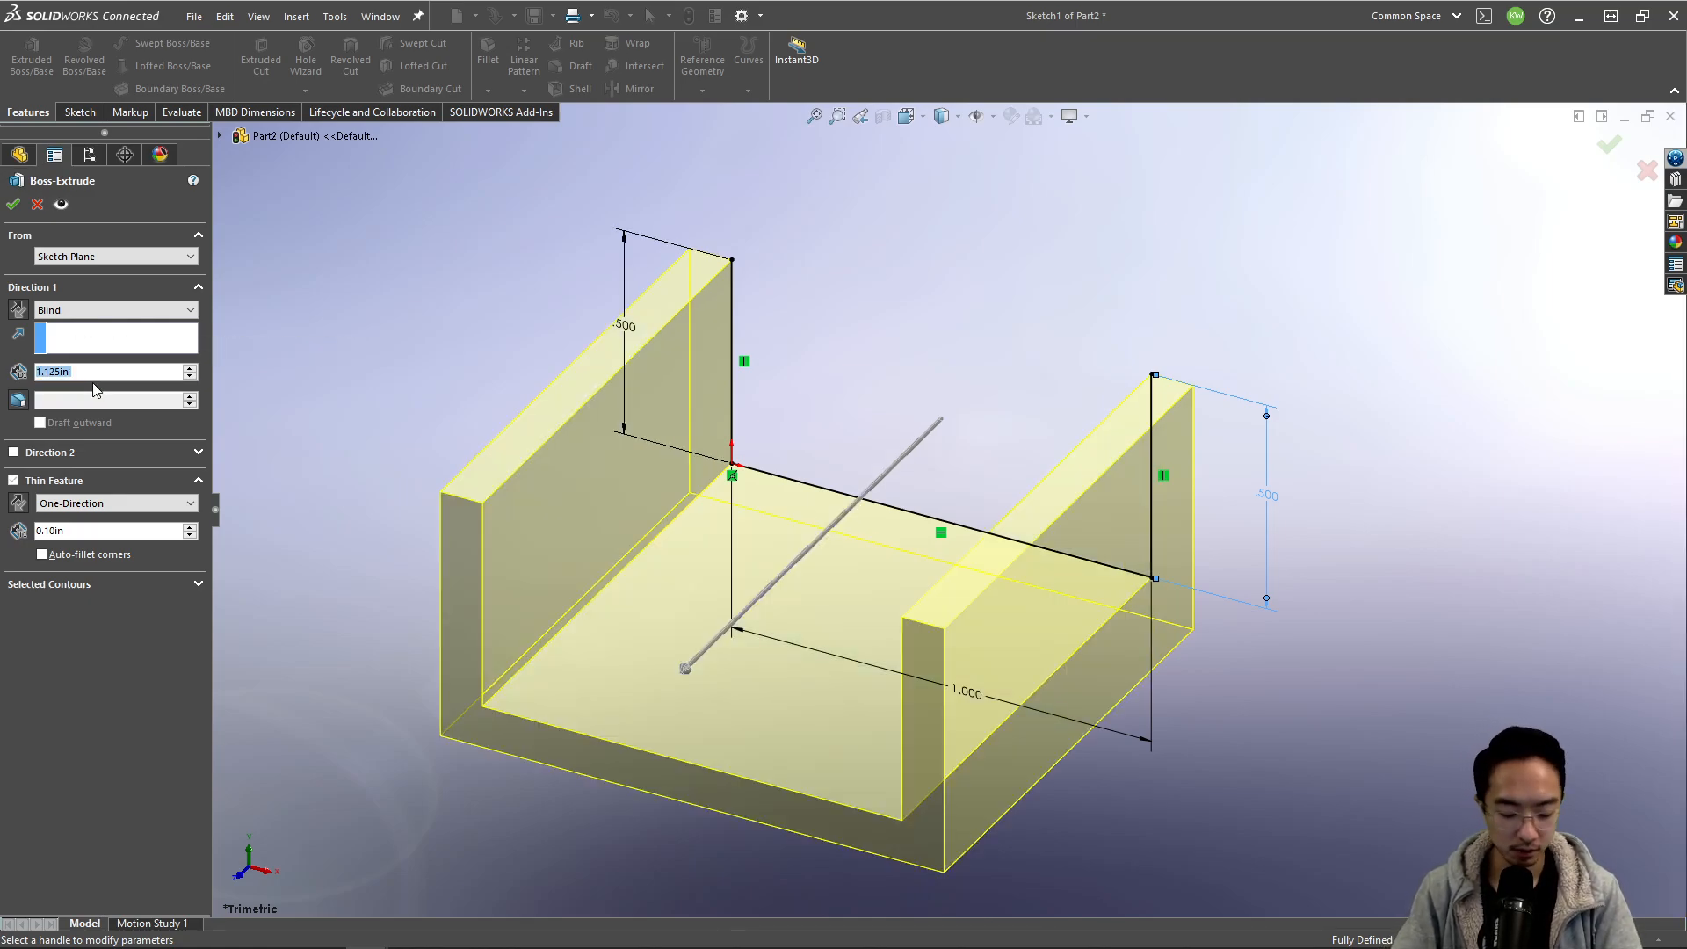
type("0.50in")
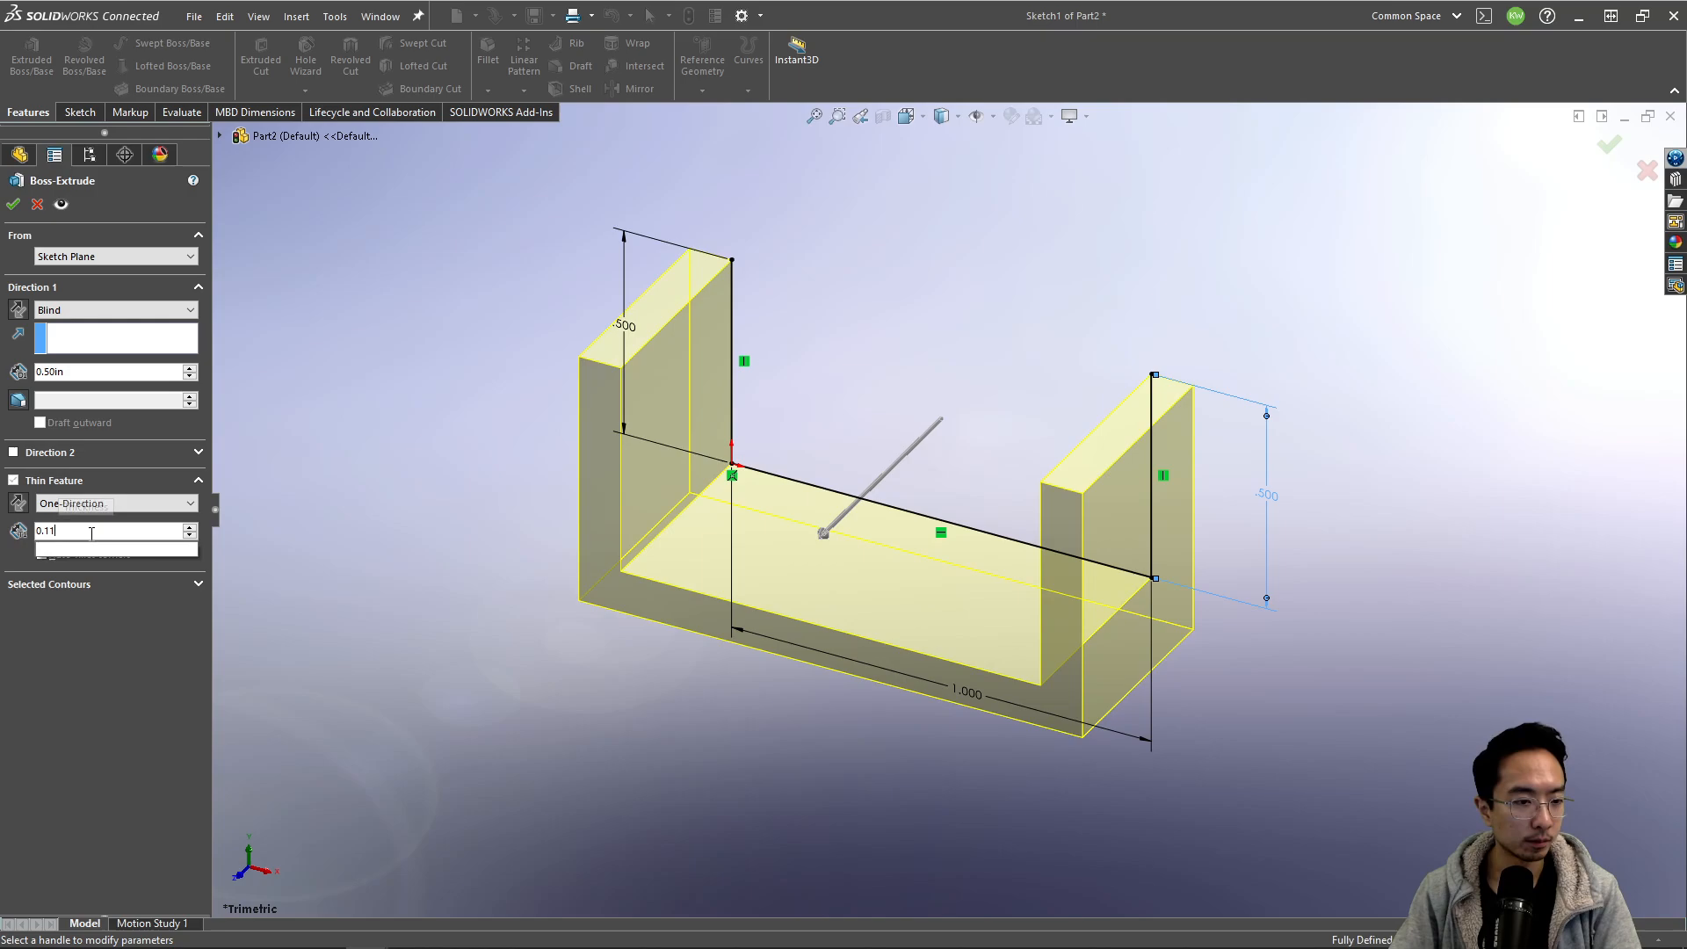
type("0.125in")
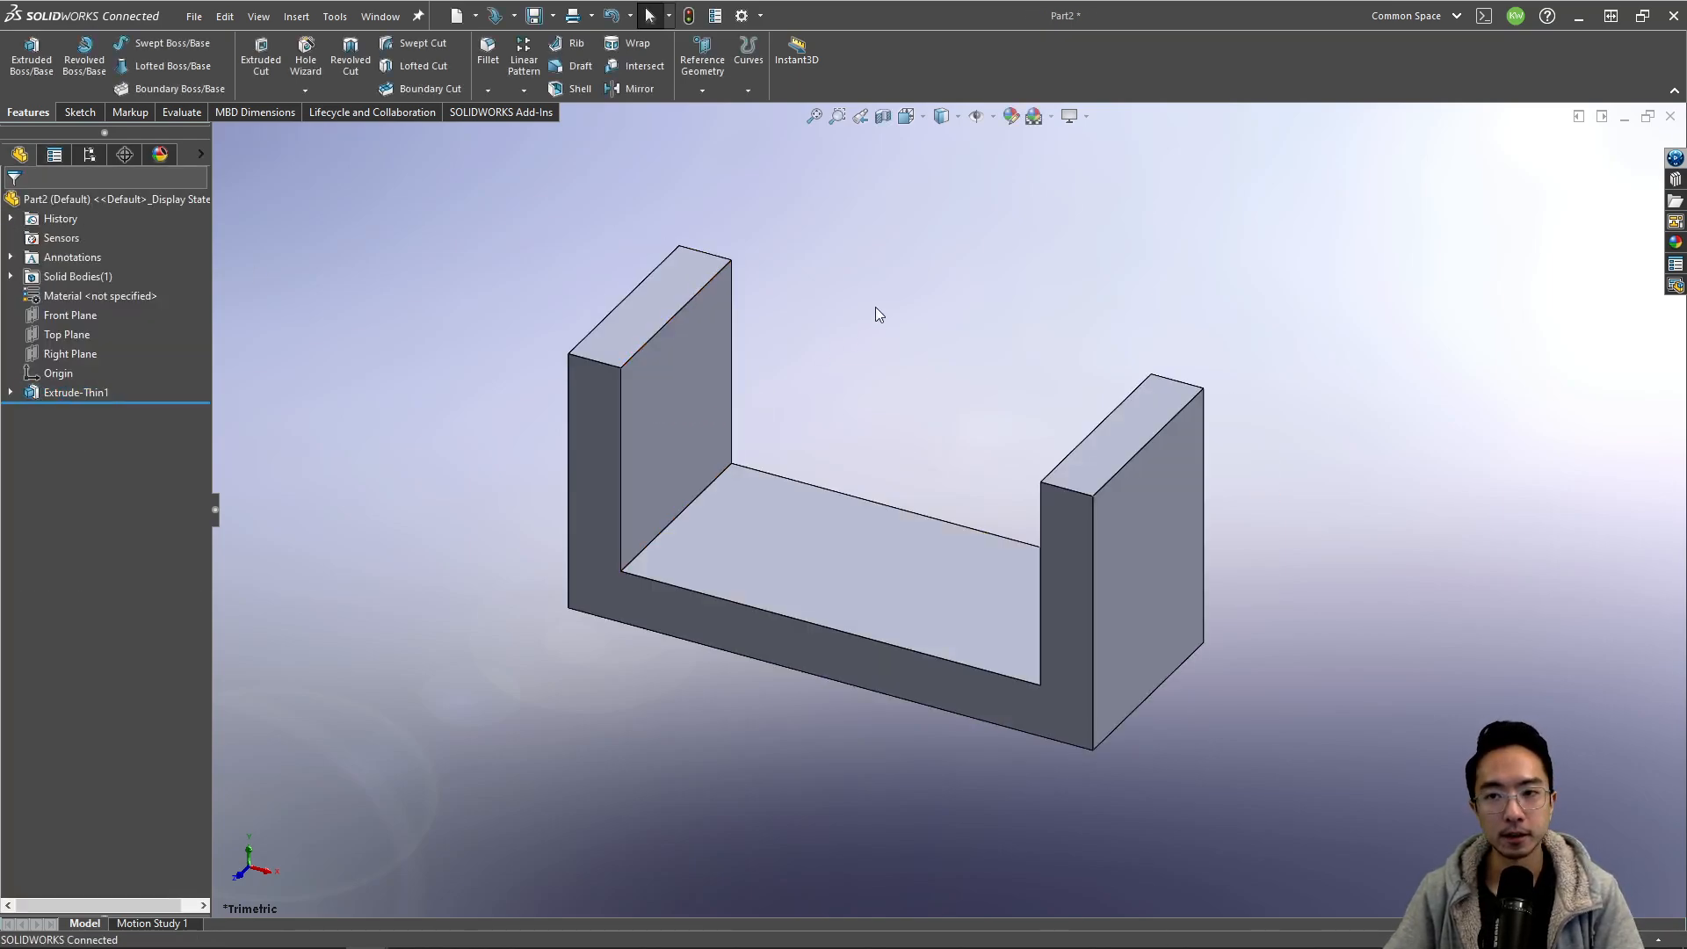
type("u ch")
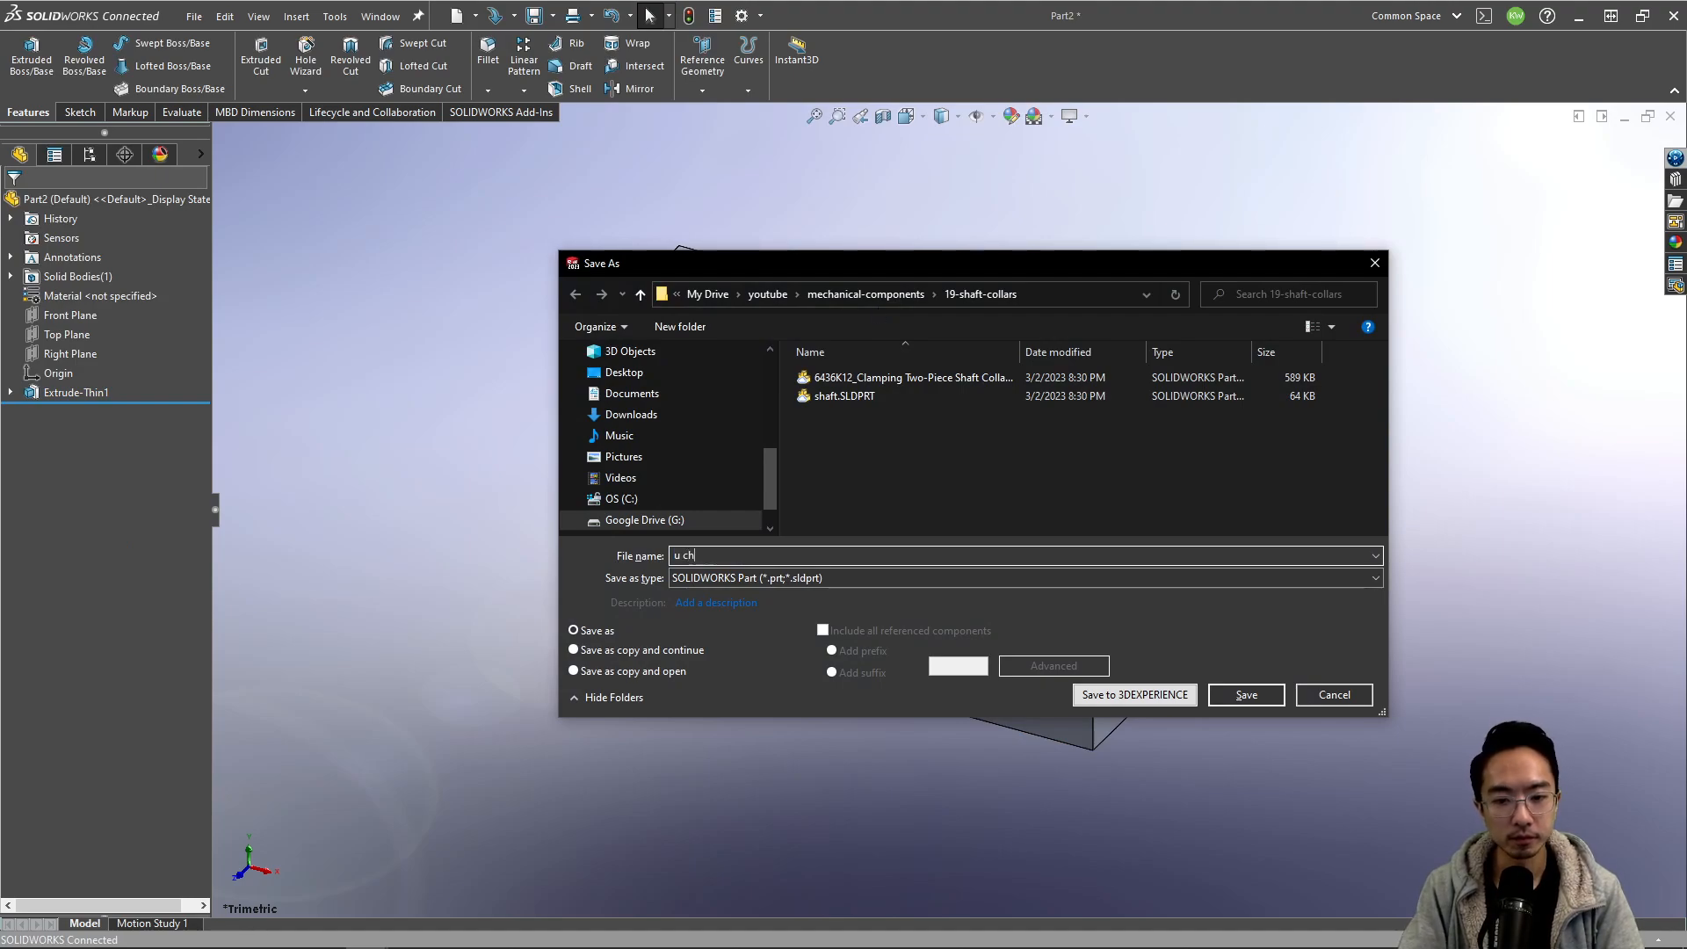
Step: Save the part as u channel and cut a 0.250 in hole through both walls
left_click(1246, 695)
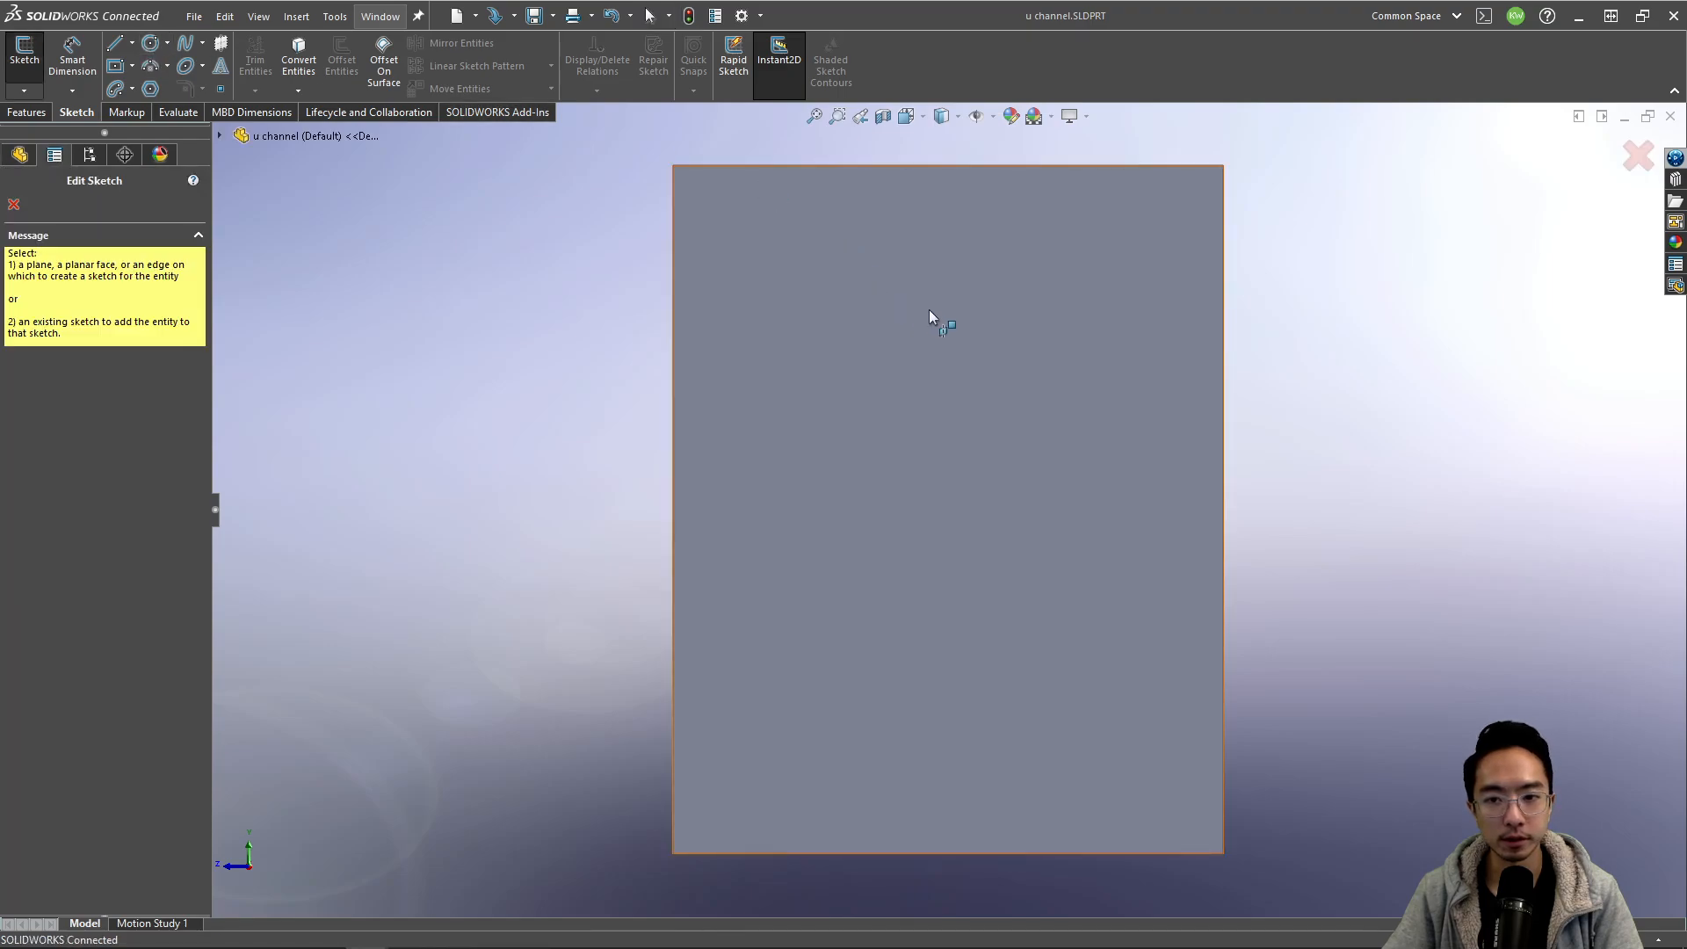
left_click(152, 42)
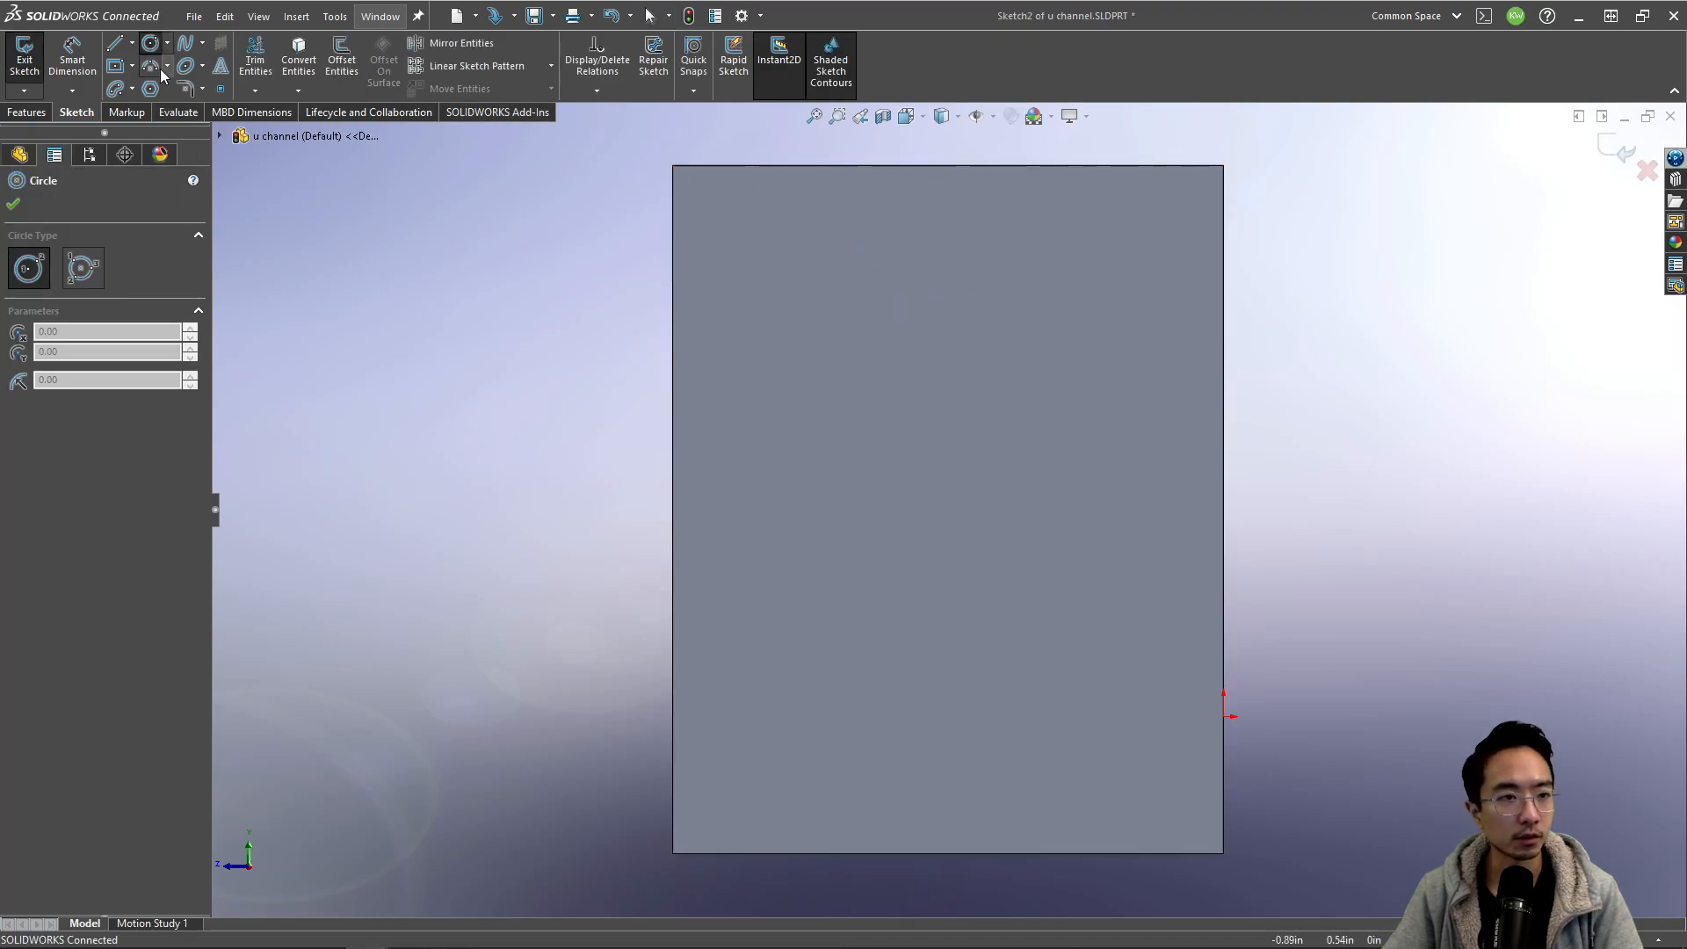
left_click(115, 43)
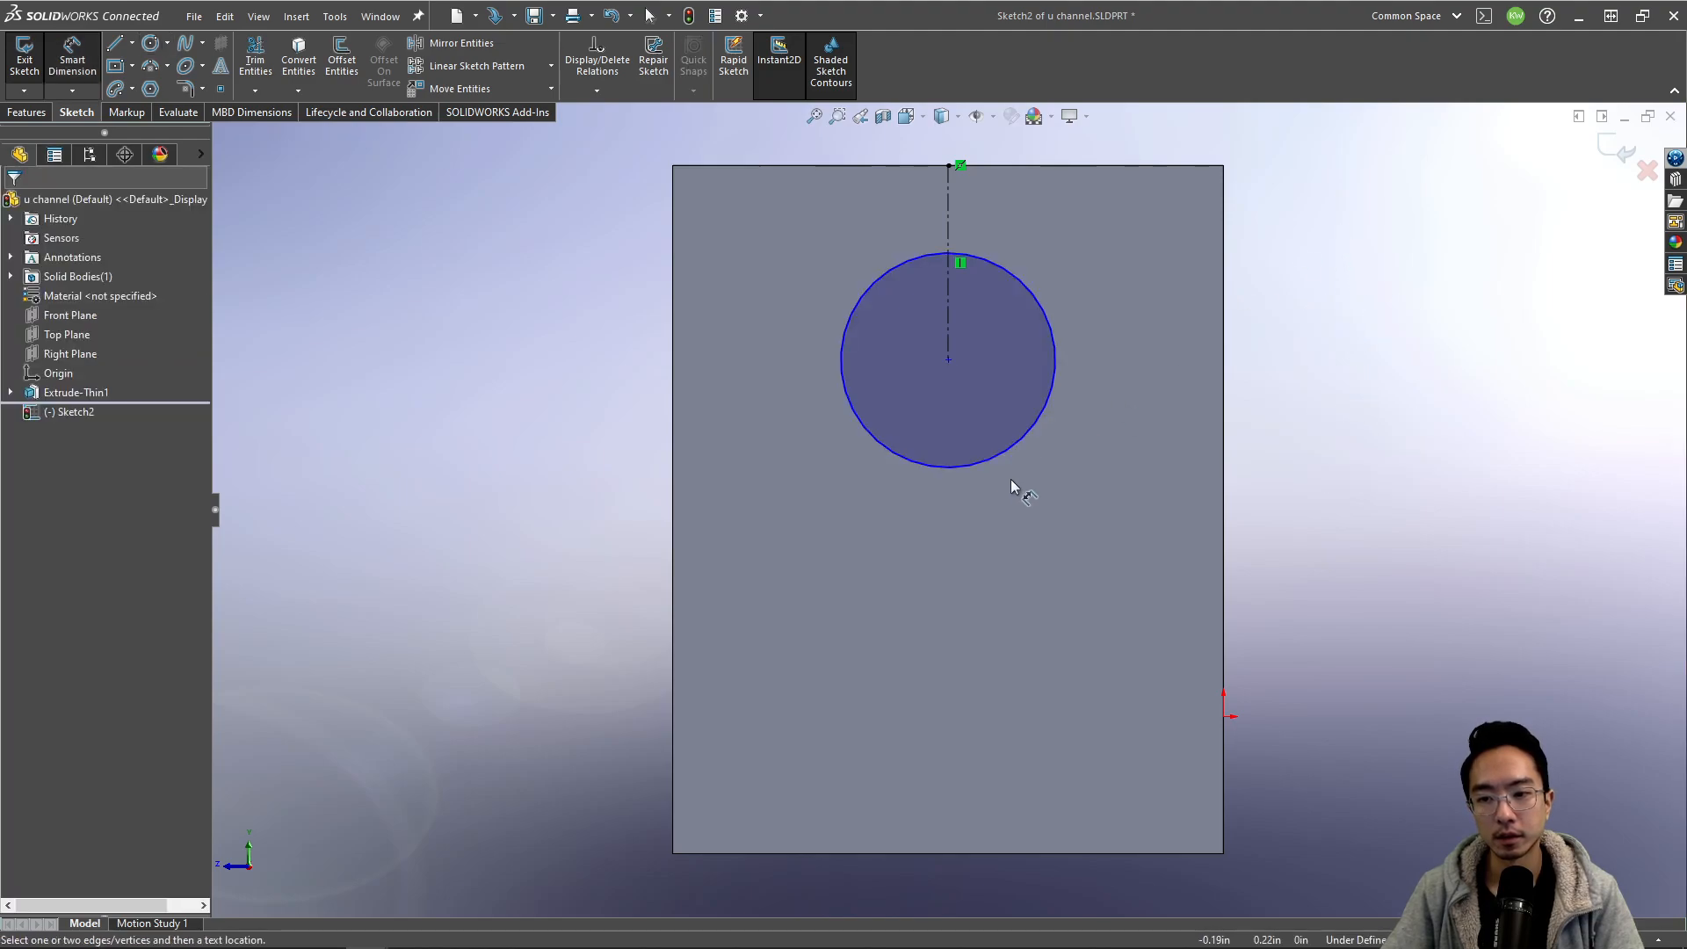
left_click(1049, 418)
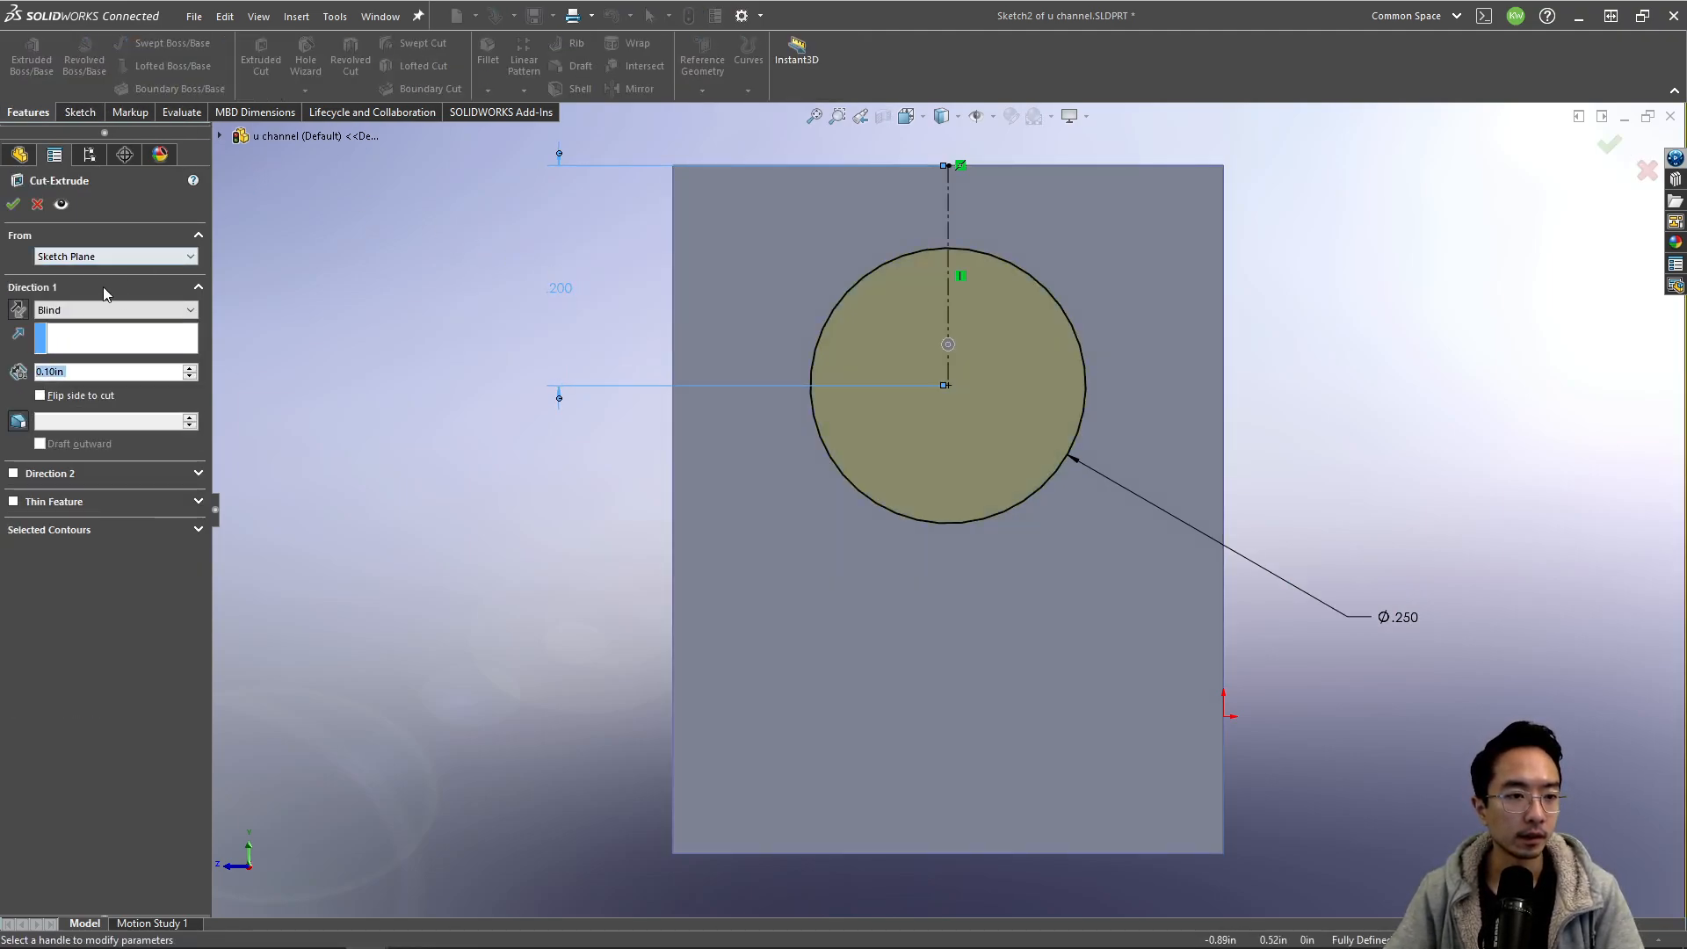
left_click(113, 310)
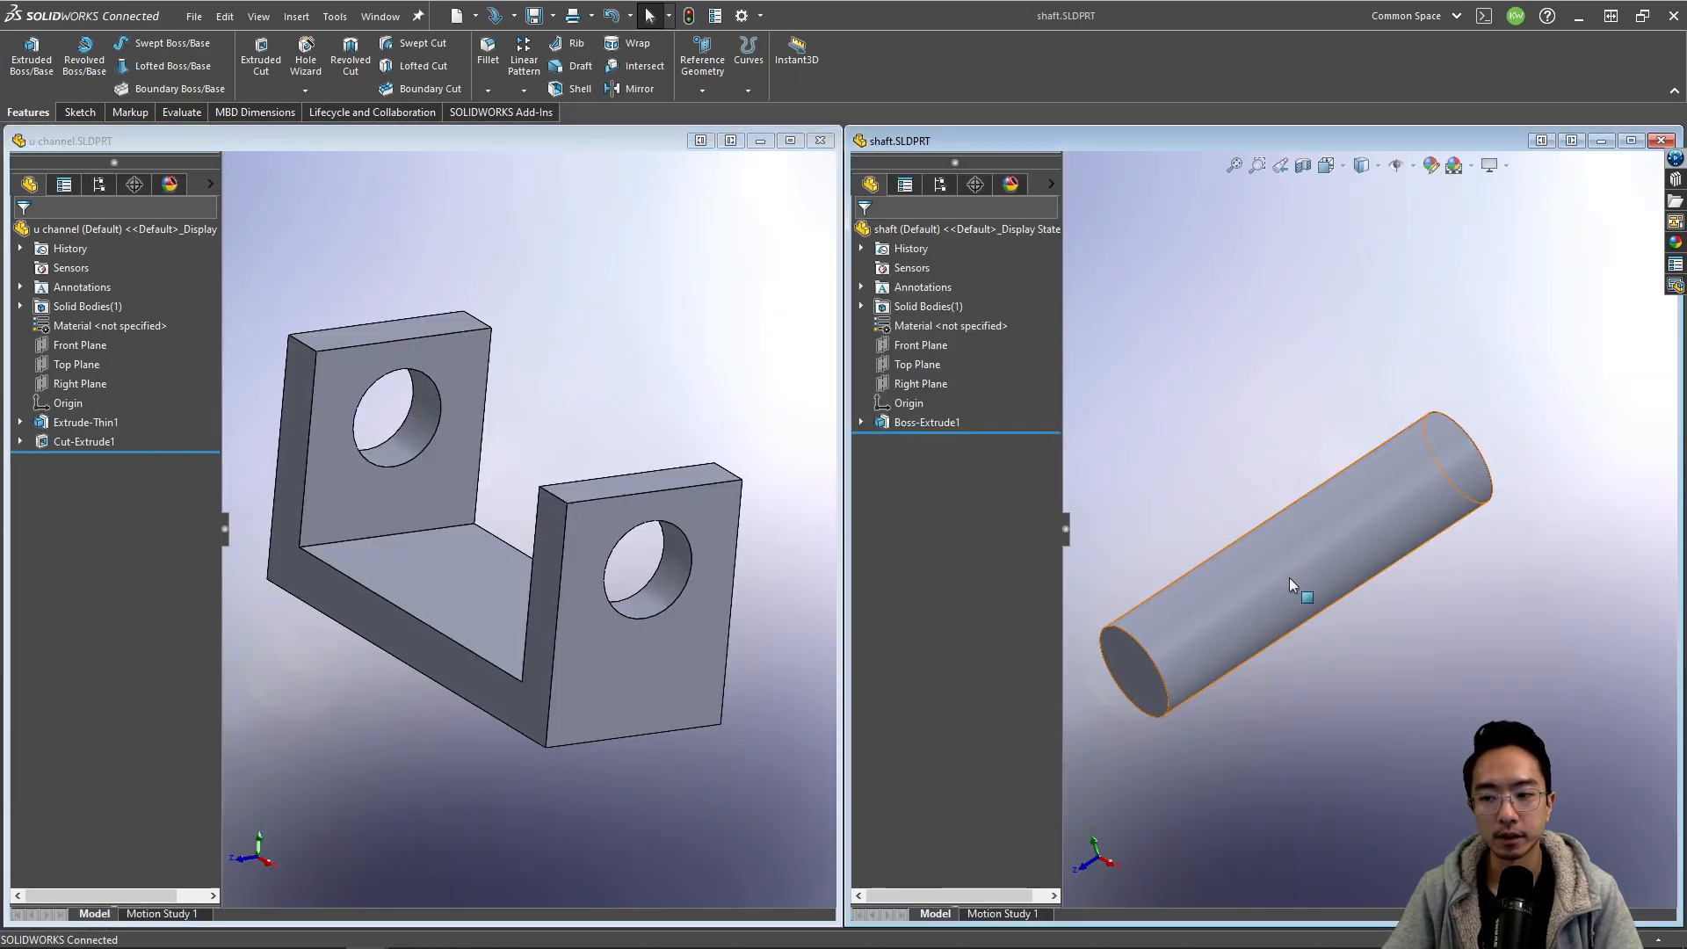
Step: Edit the shaft's Boss-Extrude1 diameter dimension to thin it, then start a new assembly
left_click(926, 422)
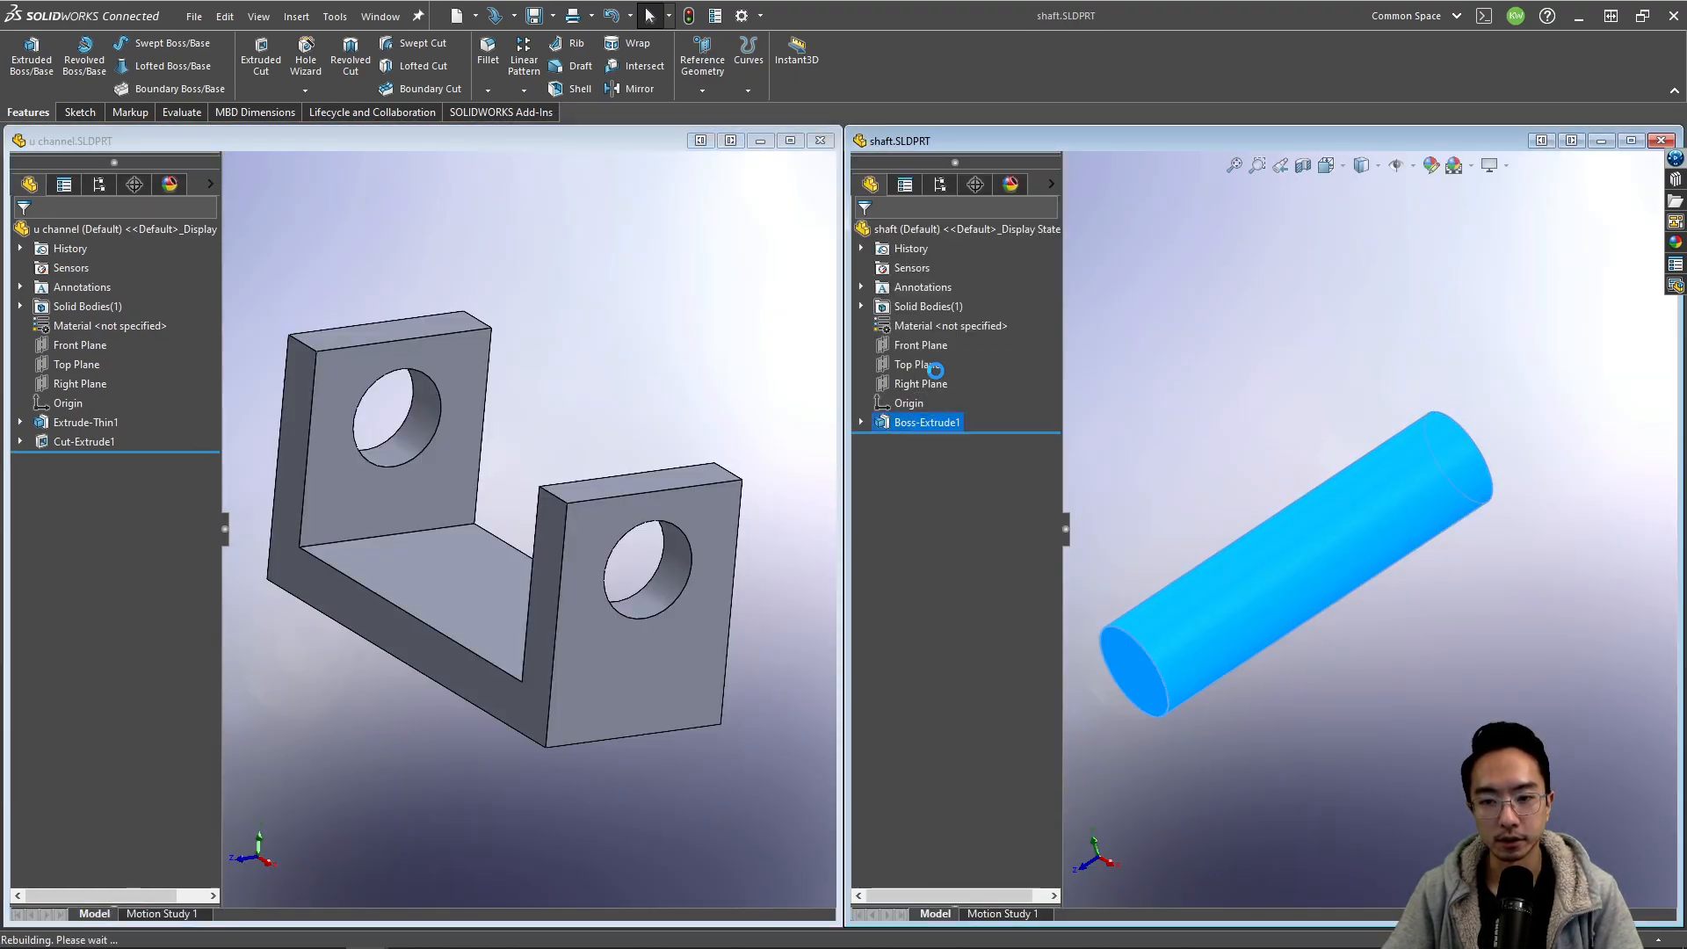
double_click(926, 422)
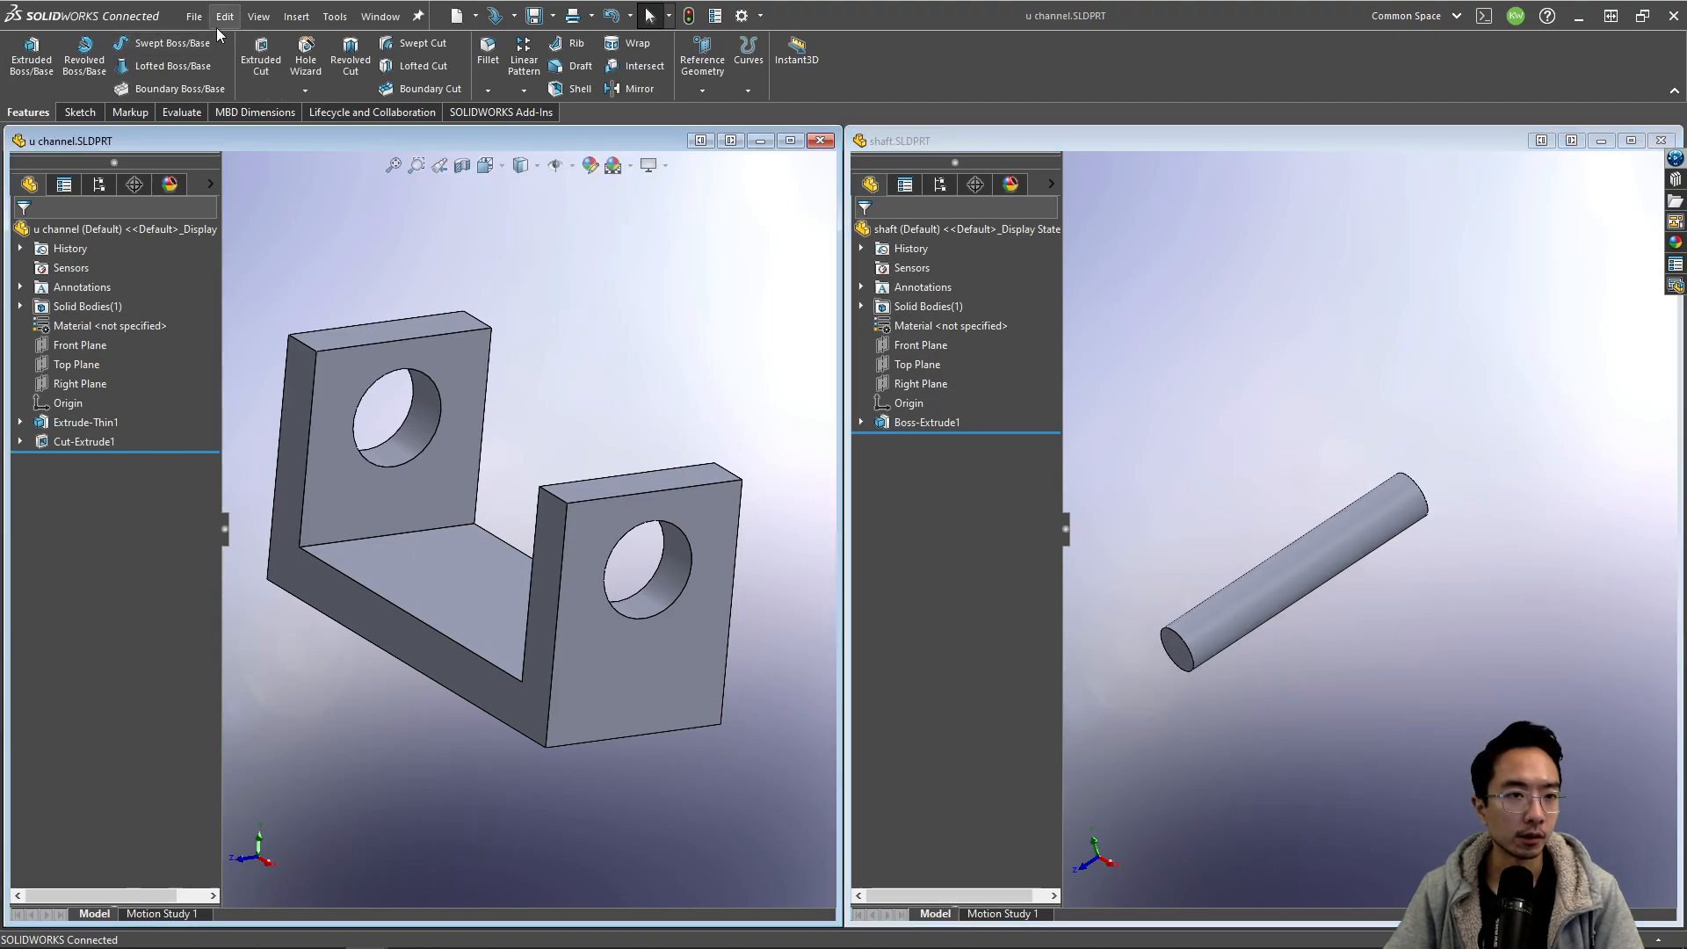
left_click(193, 15)
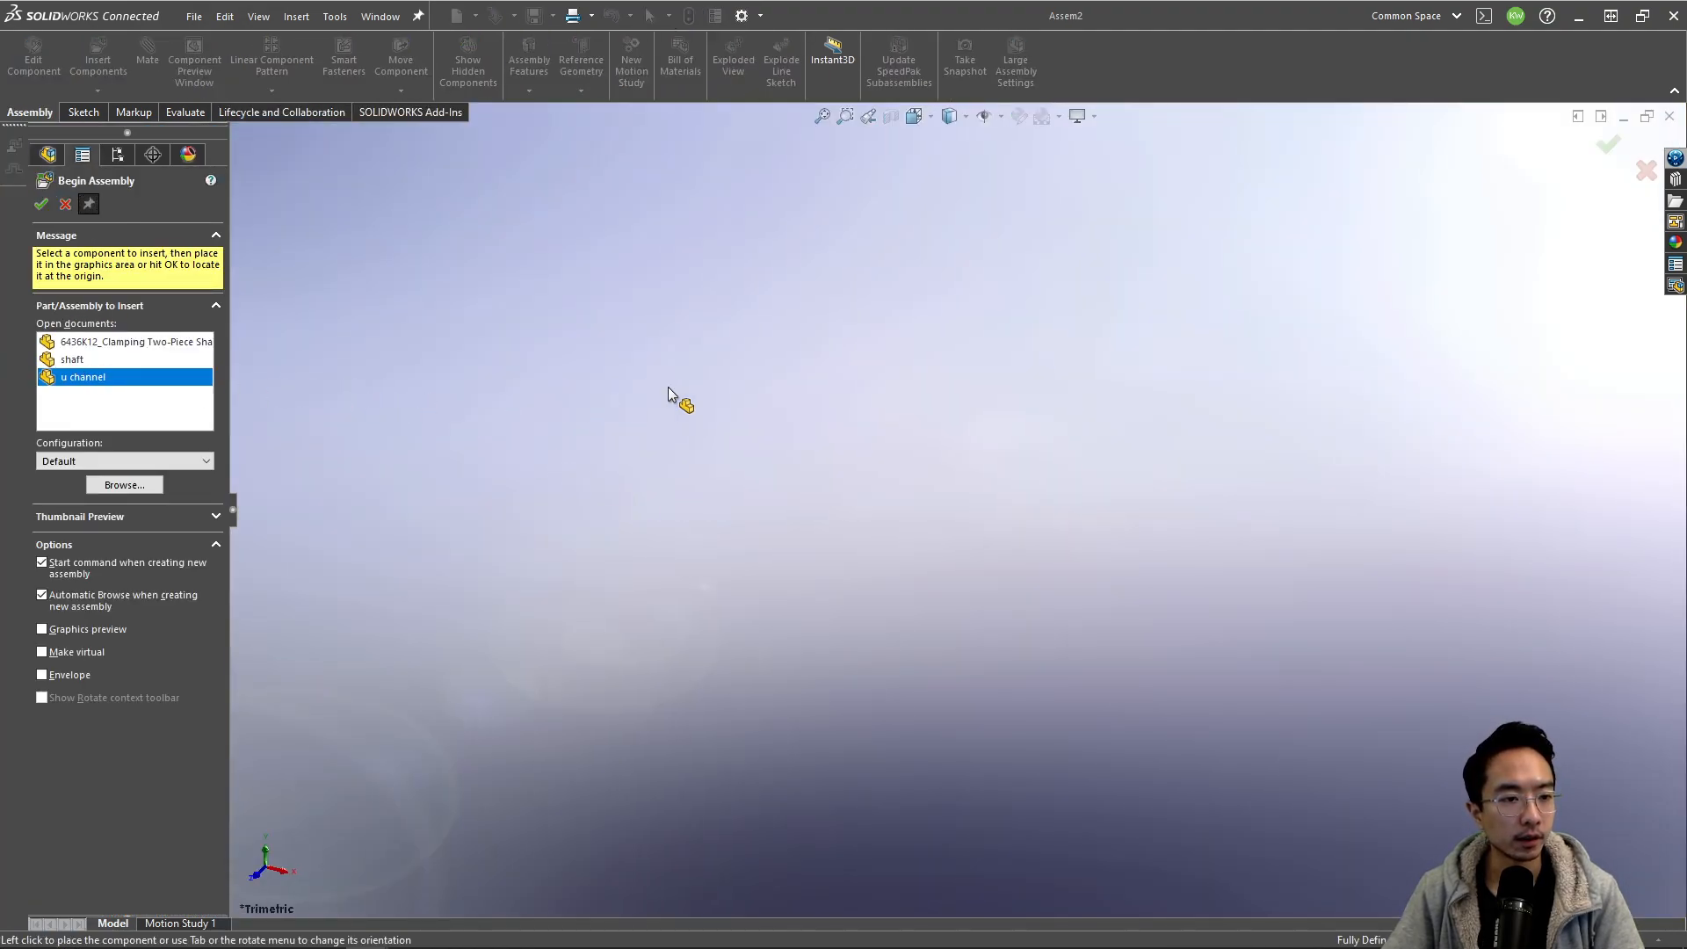
Step: Place u channel and shaft into the assembly, then open the shaft part
left_click(72, 358)
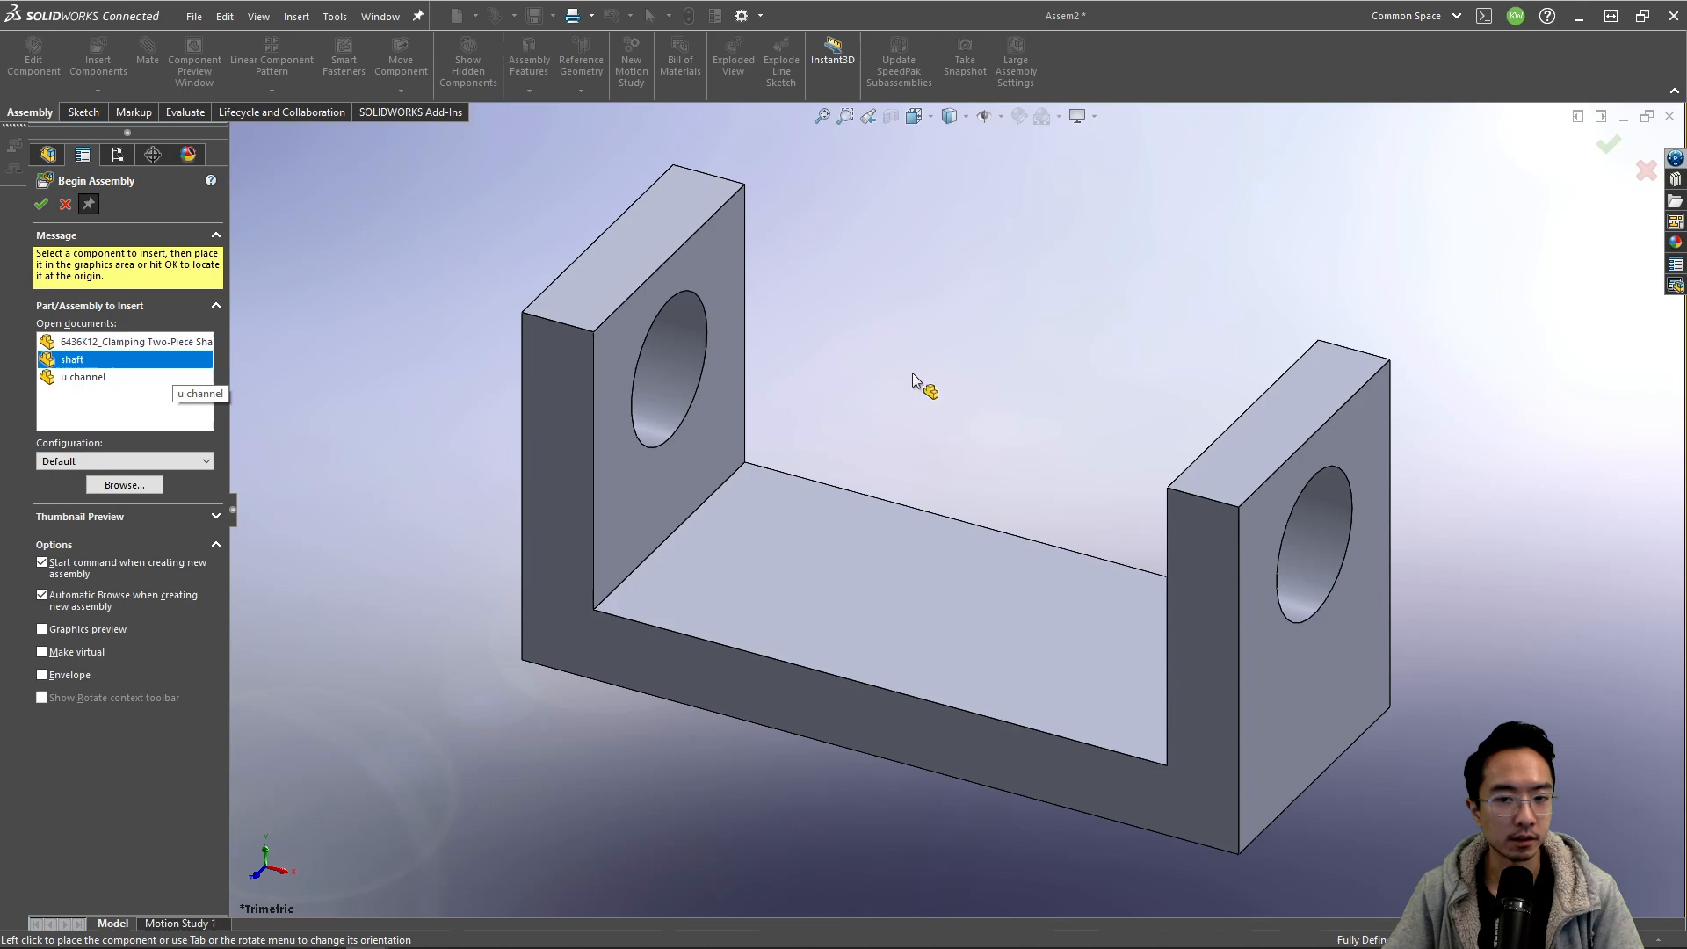
left_click(130, 341)
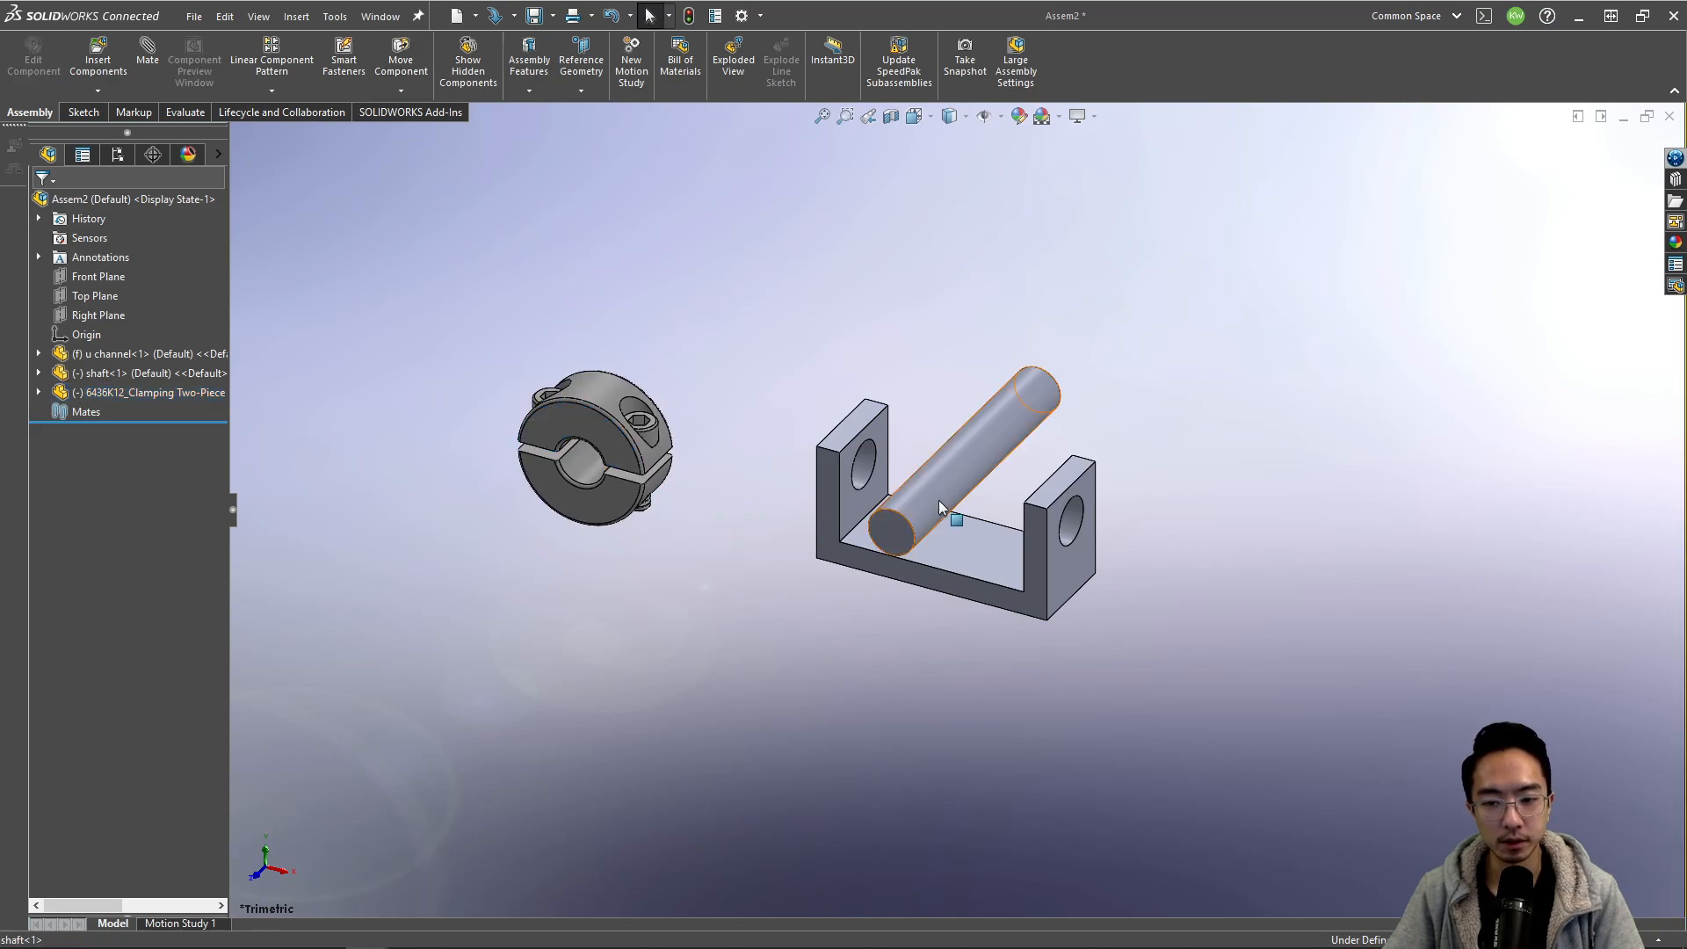
left_click(147, 54)
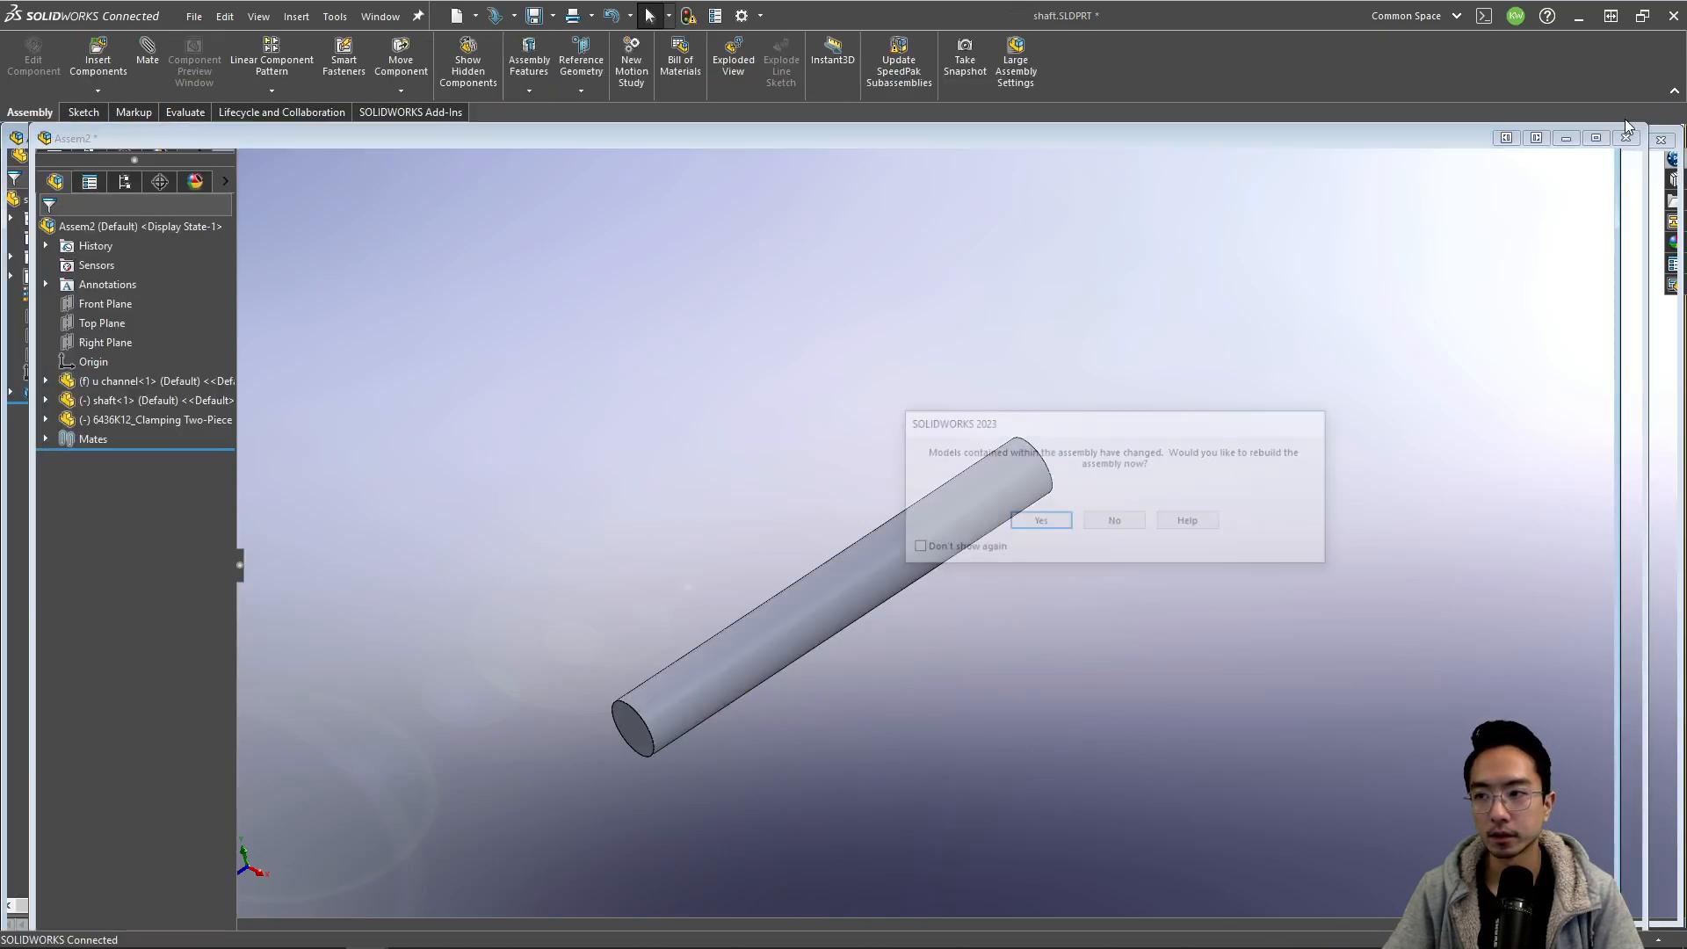
Step: Rebuild, then mate the collar concentric with the shaft and flush to a wall
left_click(1039, 520)
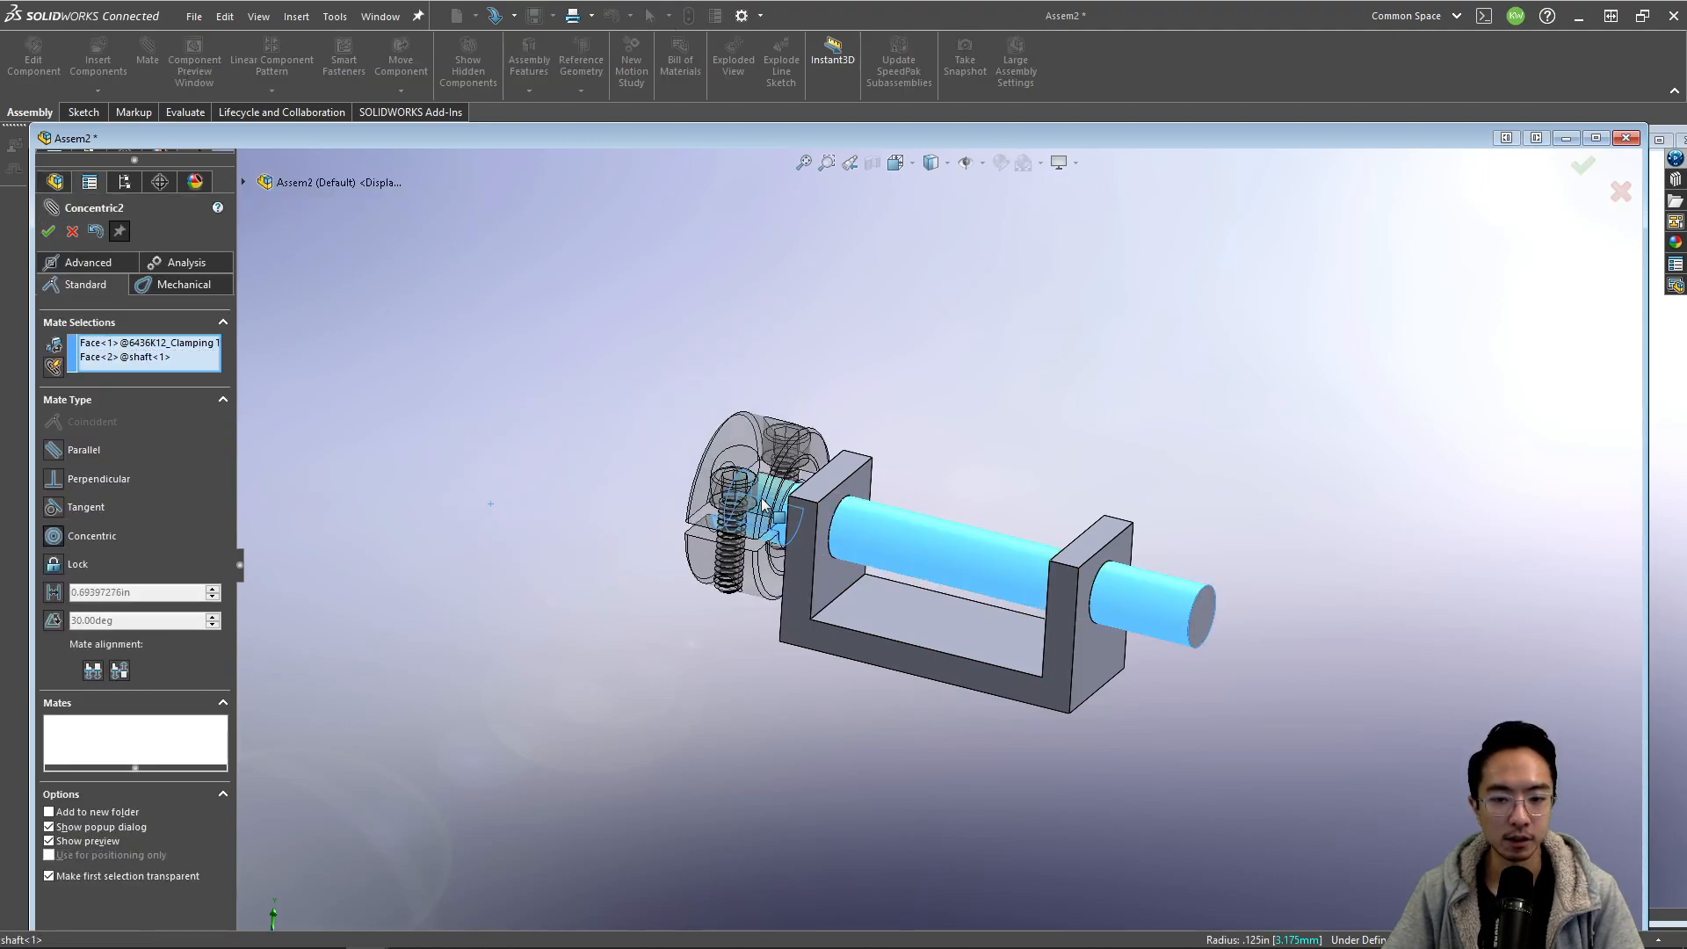
left_click(48, 231)
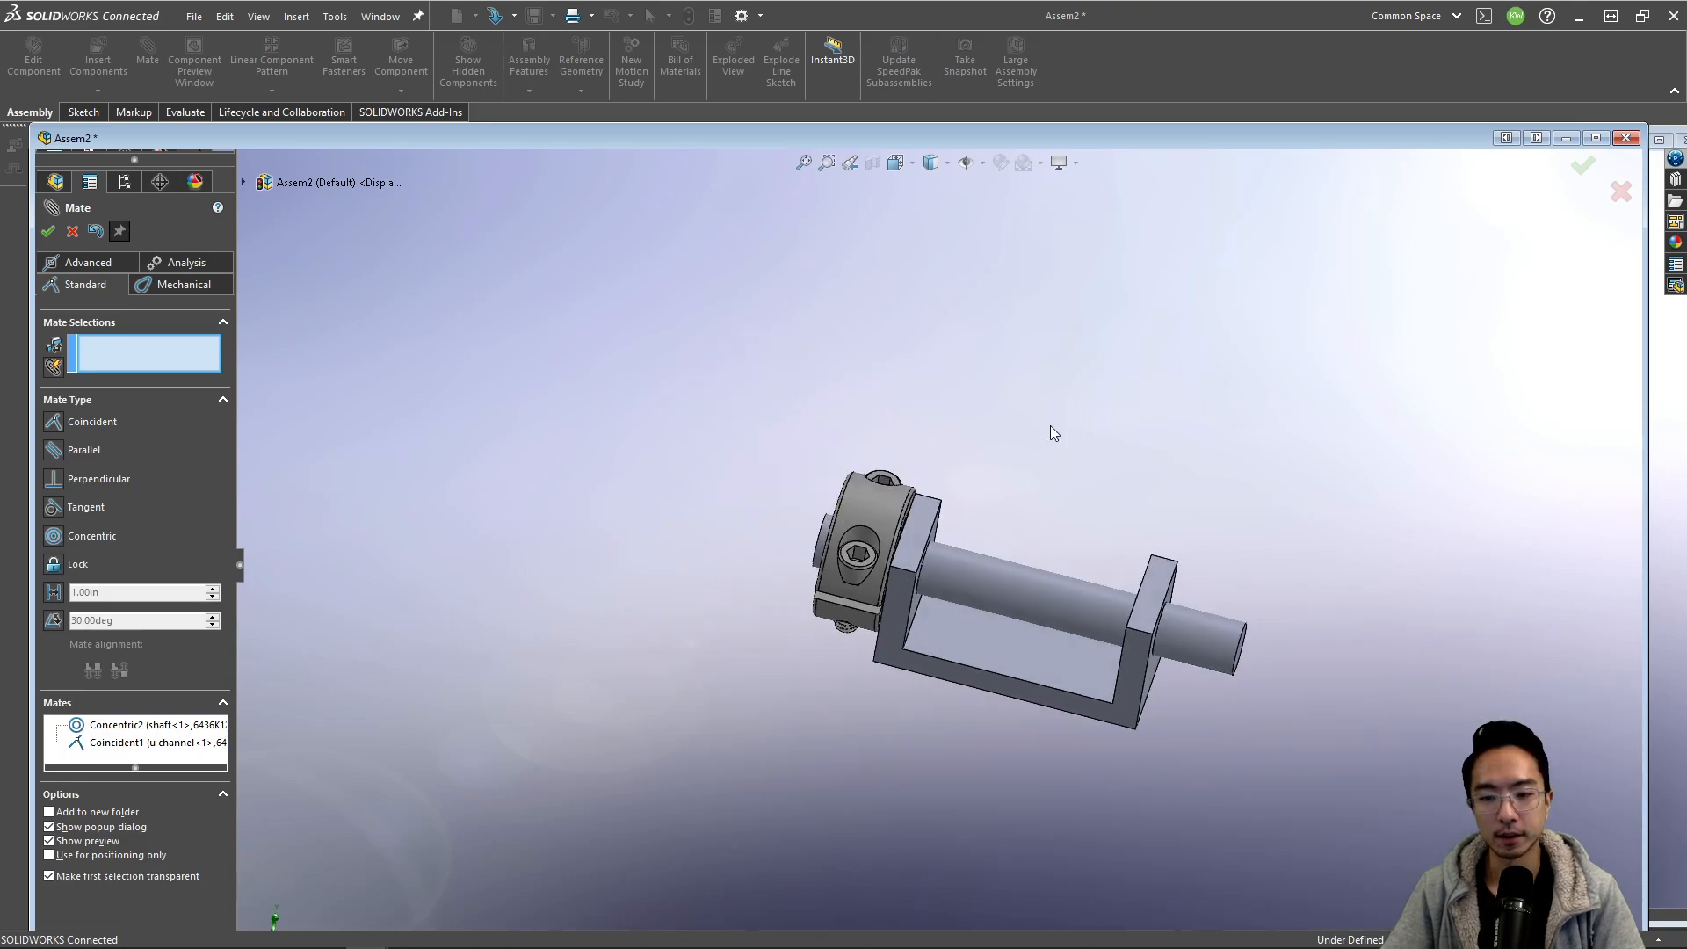
left_click(1001, 575)
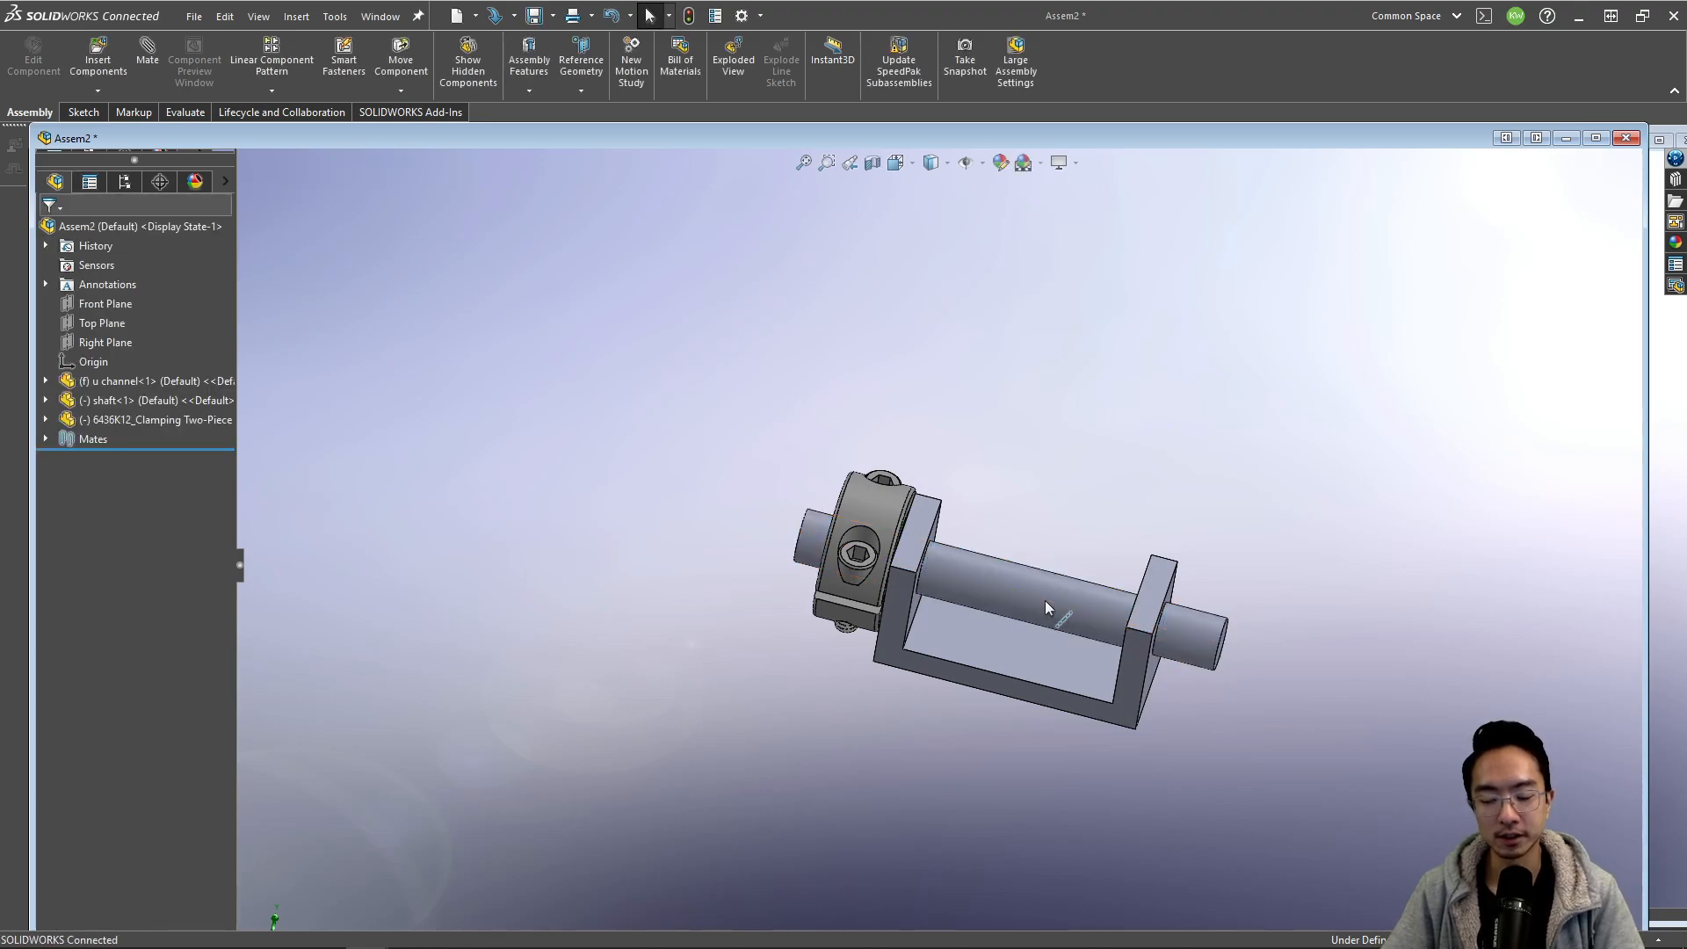
Step: Insert a second 6436K12 collar, mate it to the opposite wall, and add a shaft distance mate
left_click(858, 552)
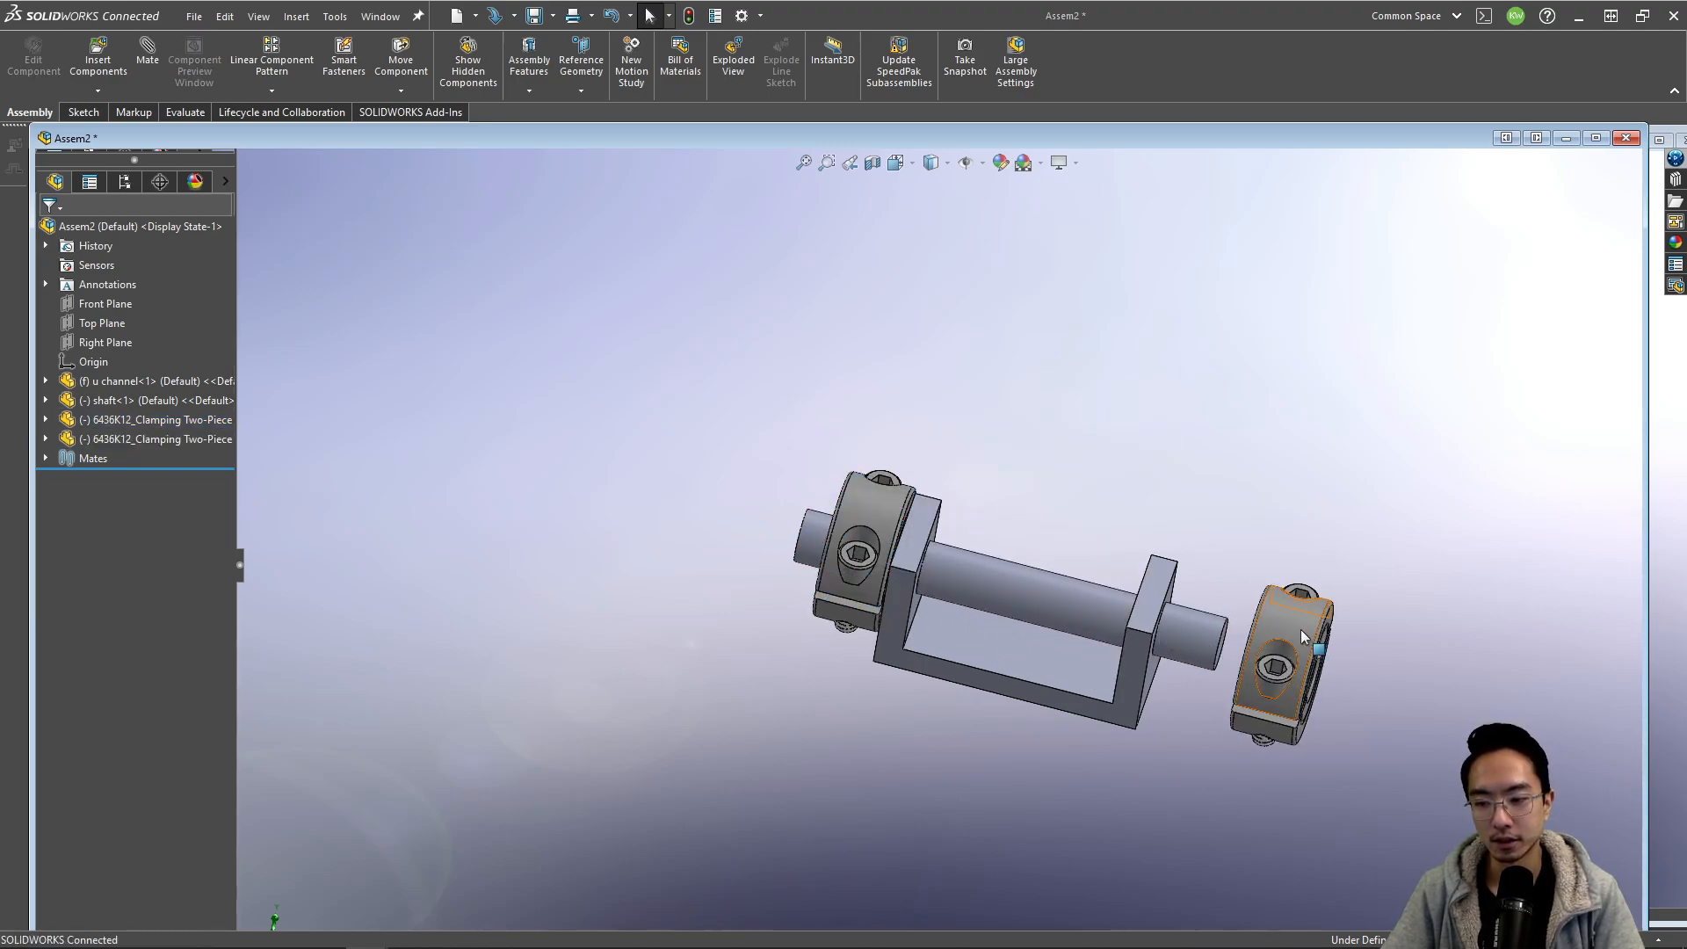
left_click(146, 52)
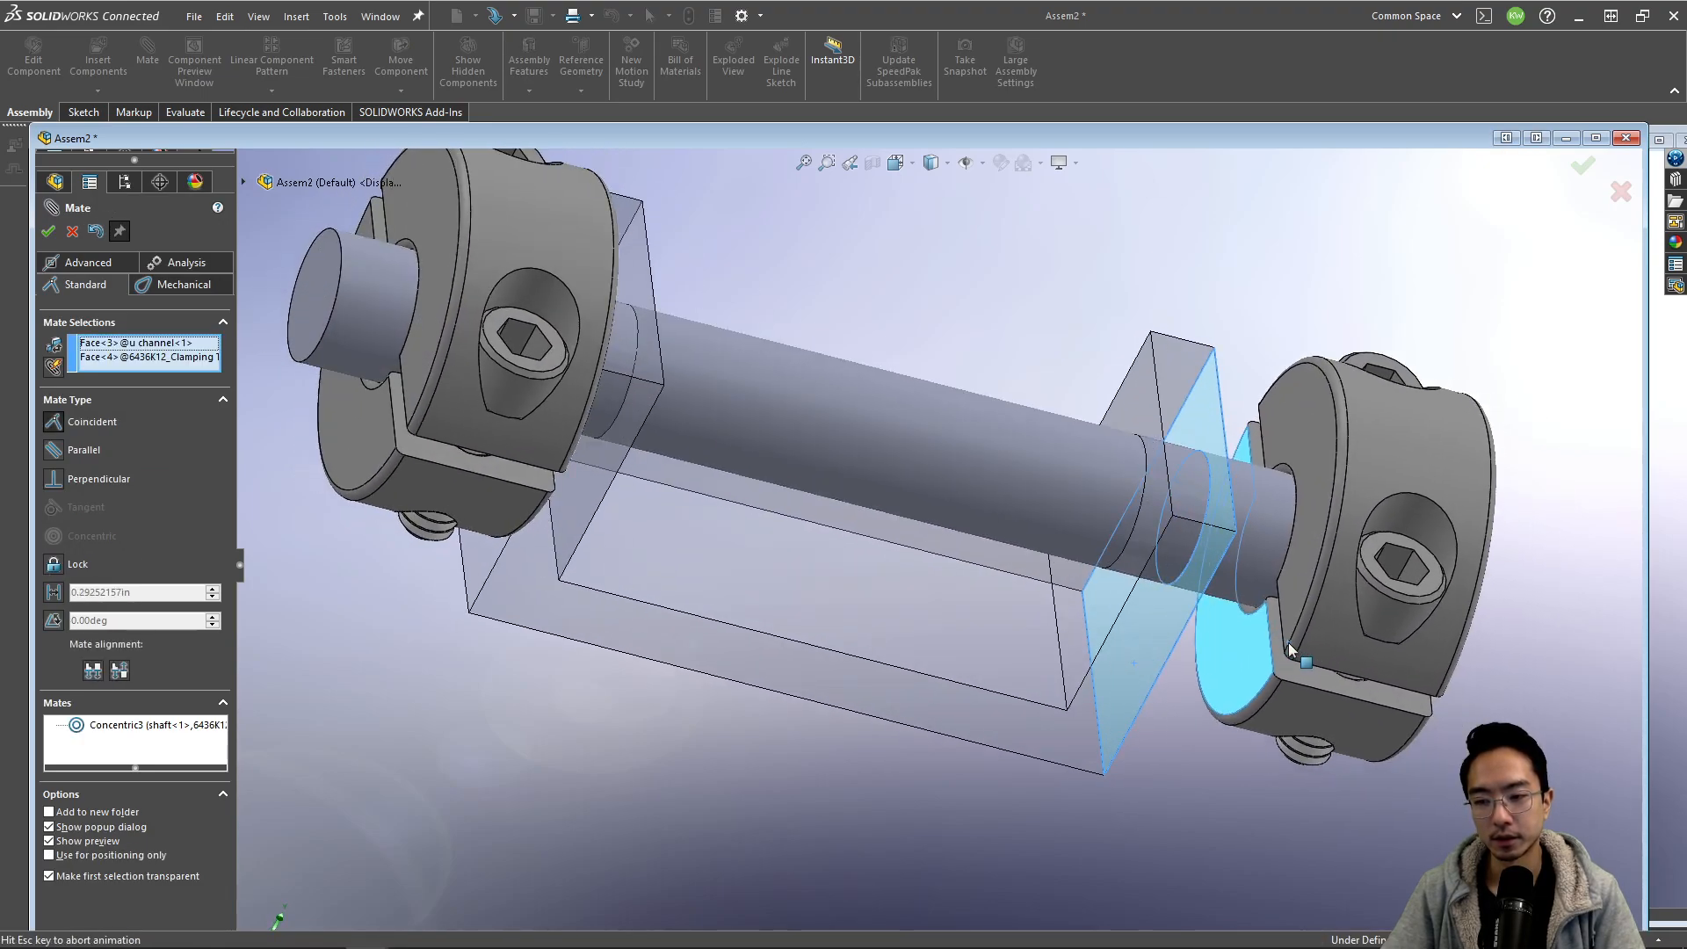
left_click(48, 231)
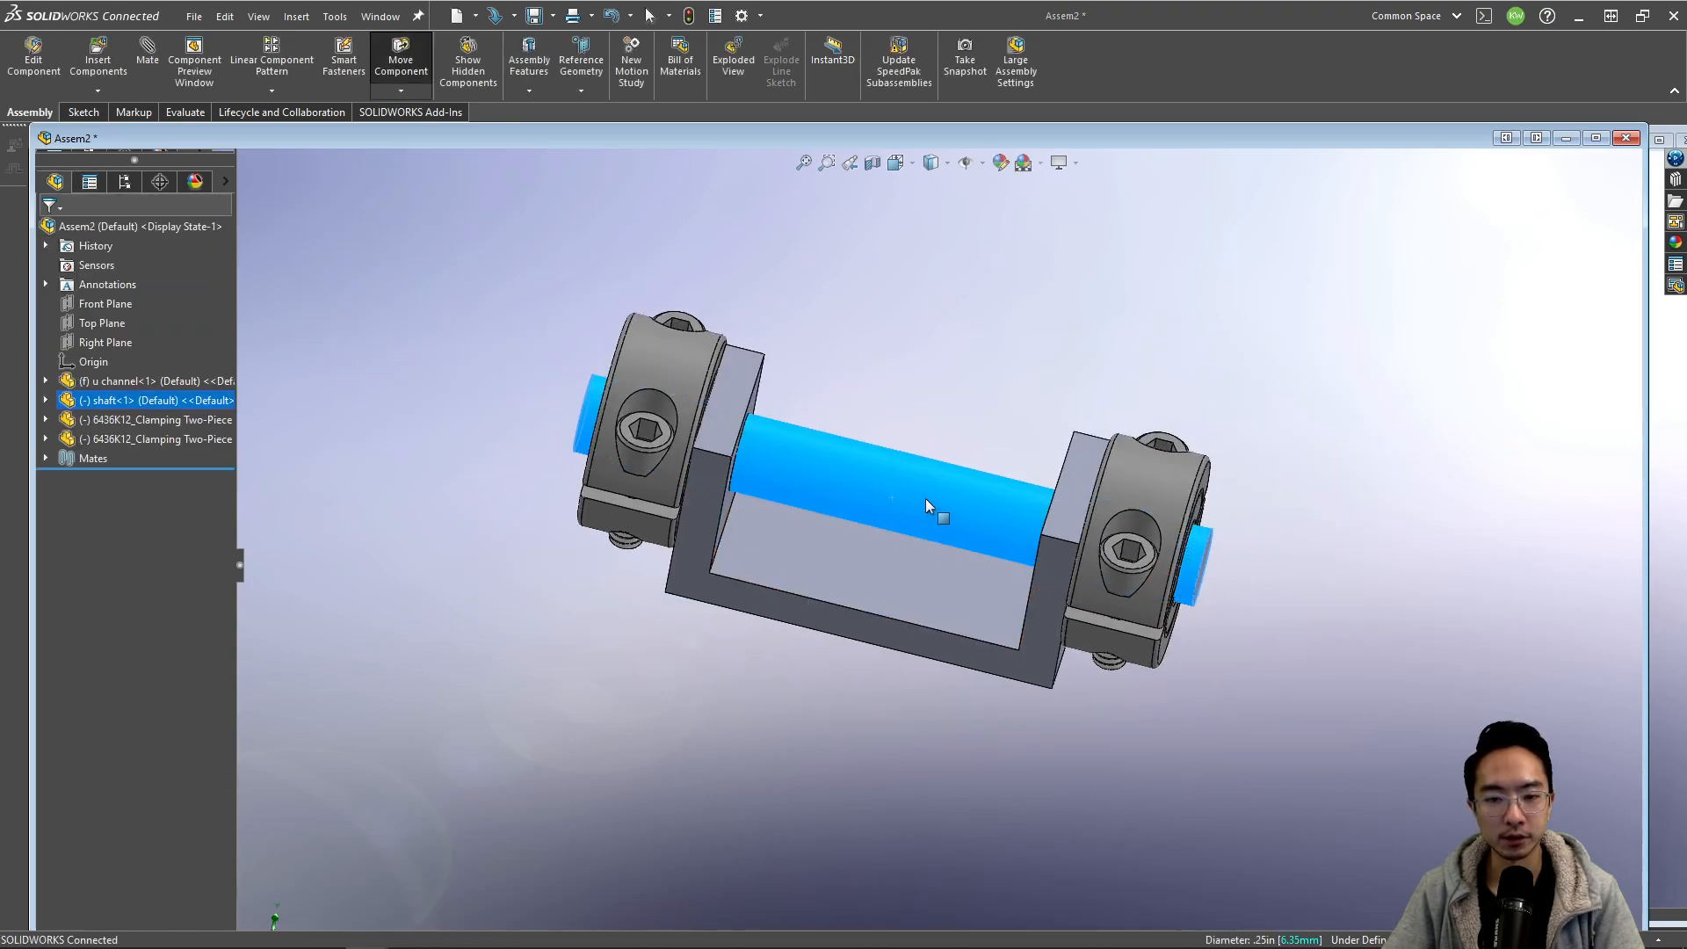
mouse_move(898, 490)
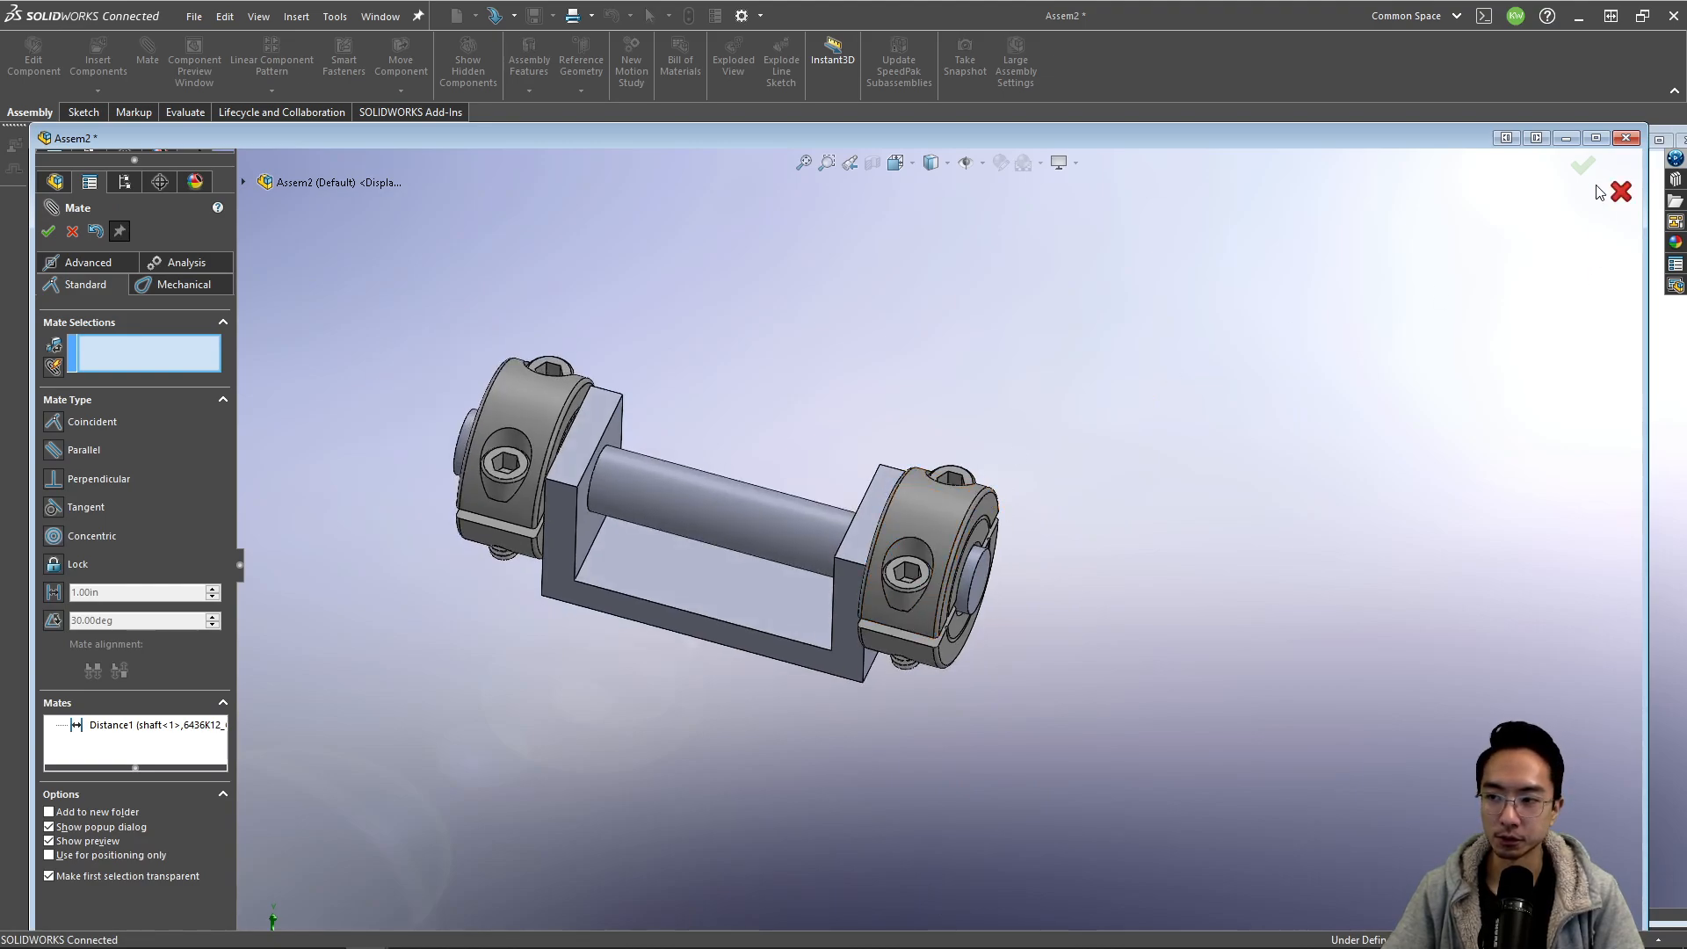
left_click(1581, 166)
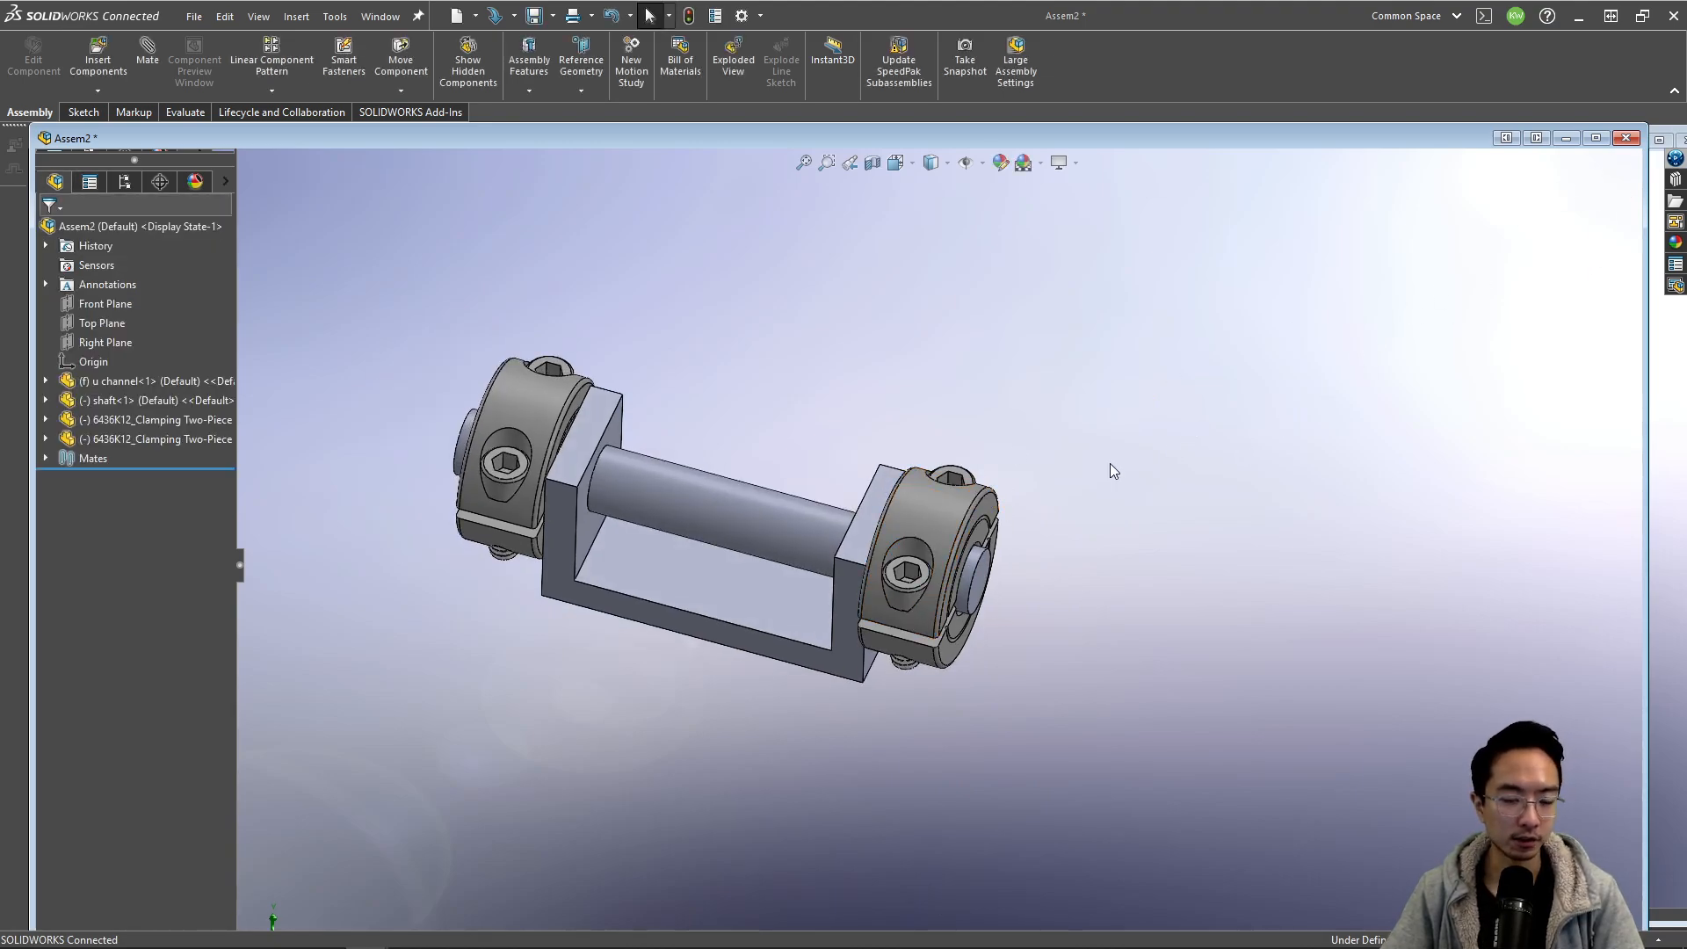
left_click(667, 517)
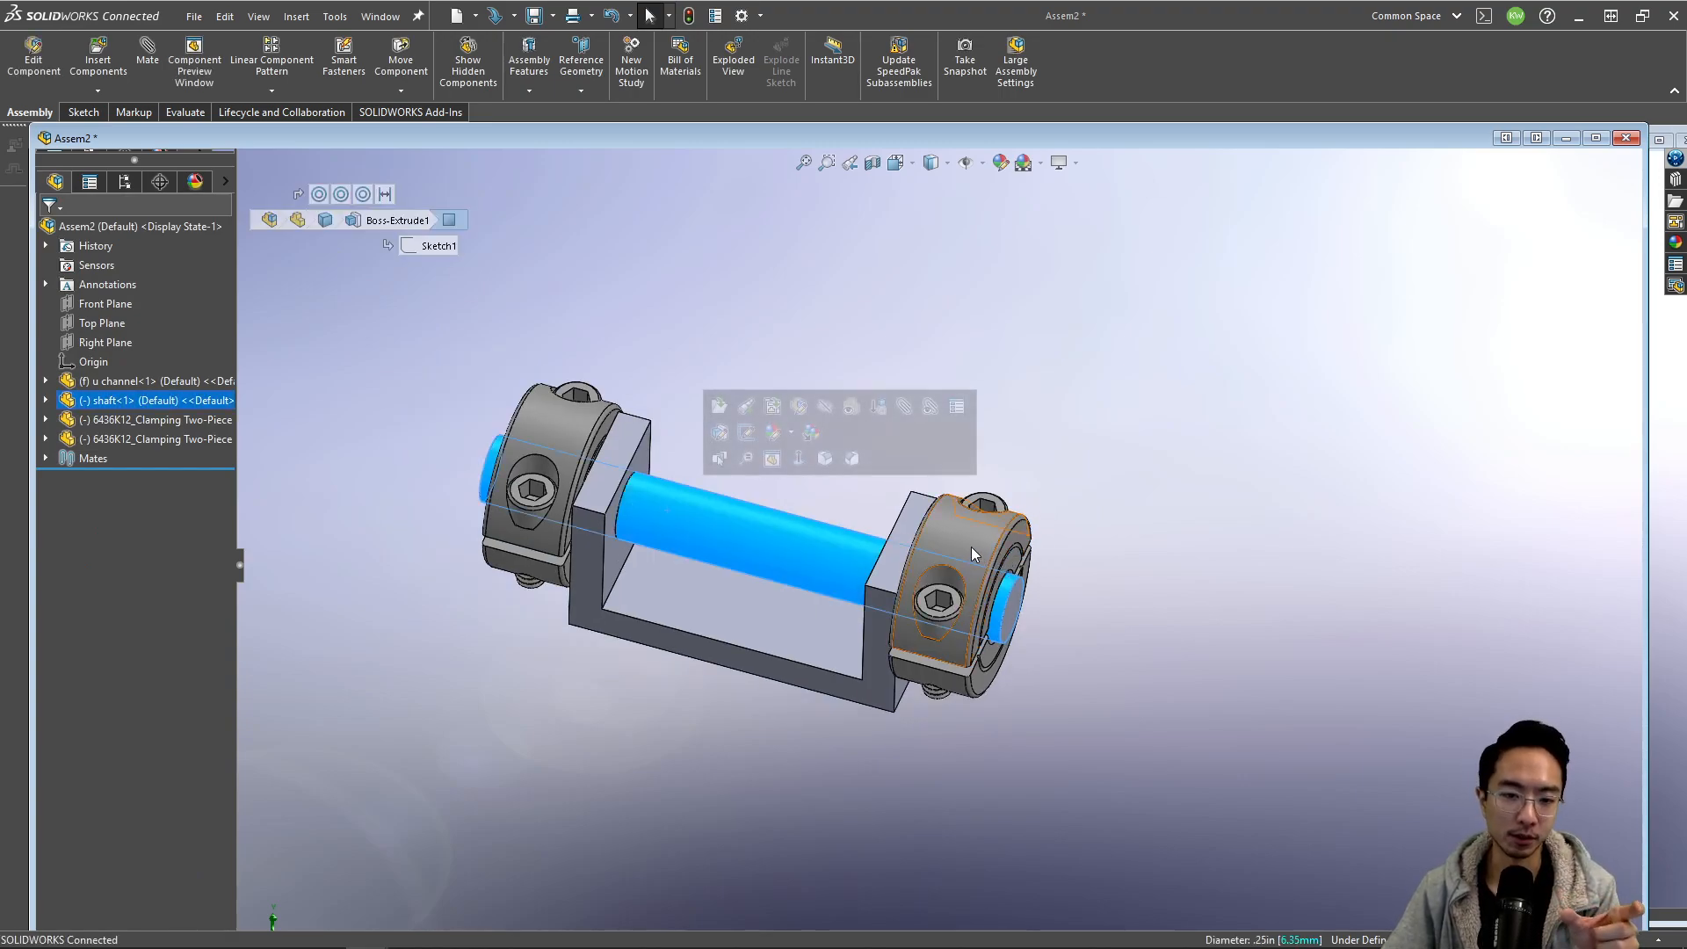
mouse_move(972, 554)
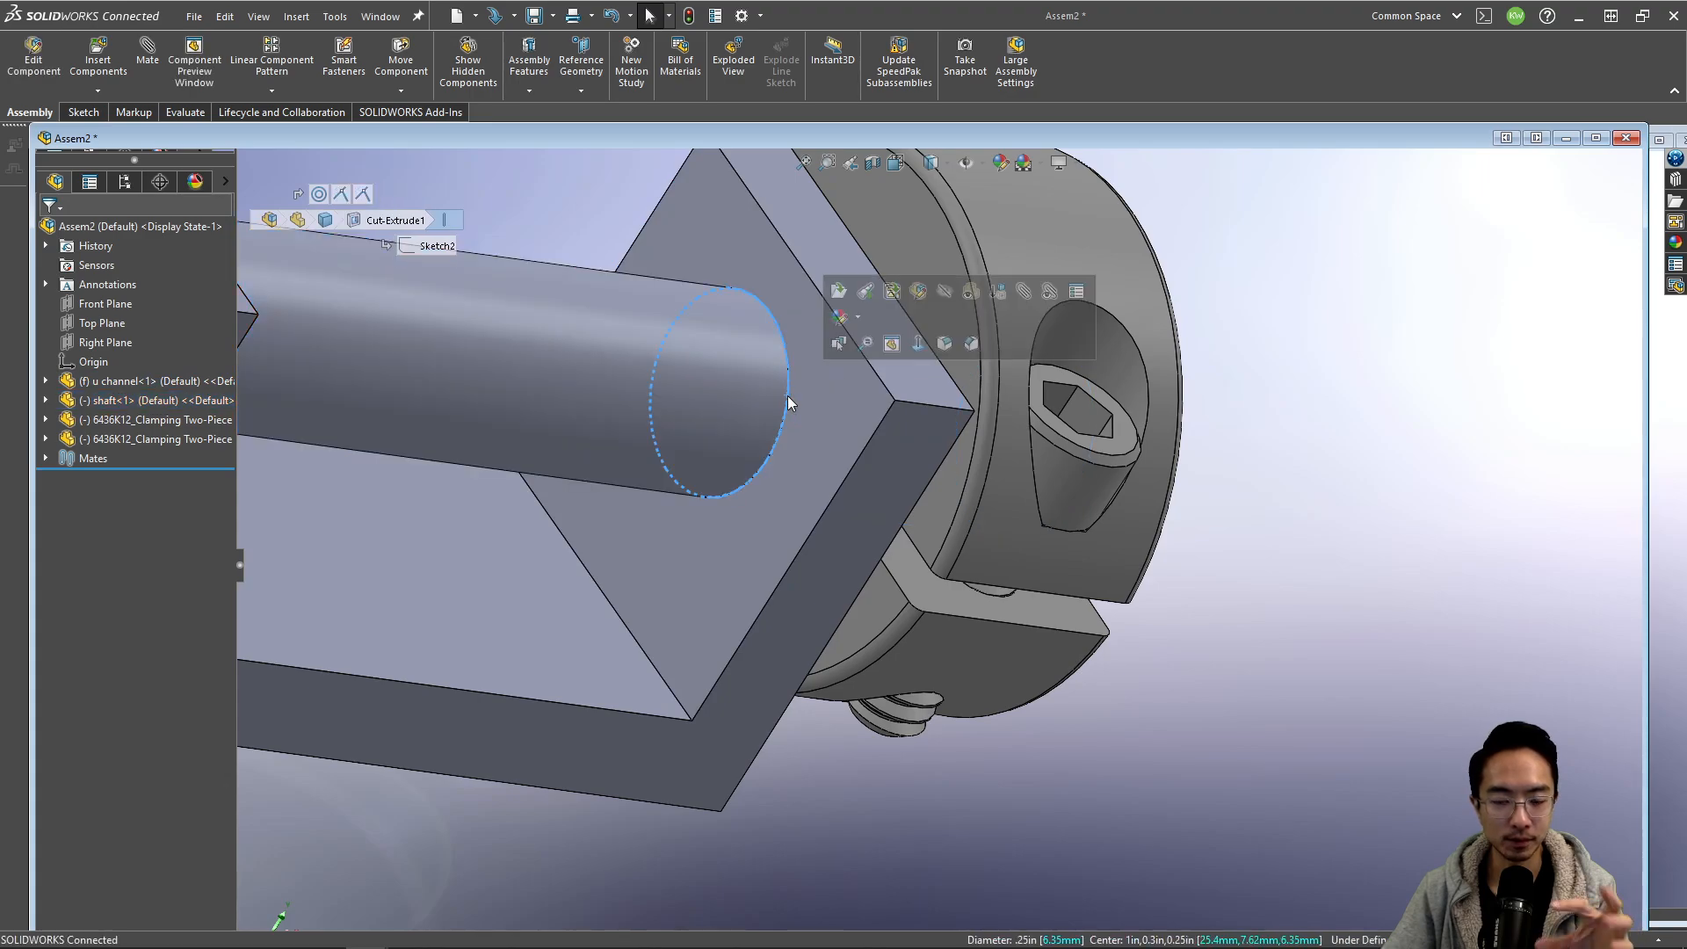
mouse_move(818, 445)
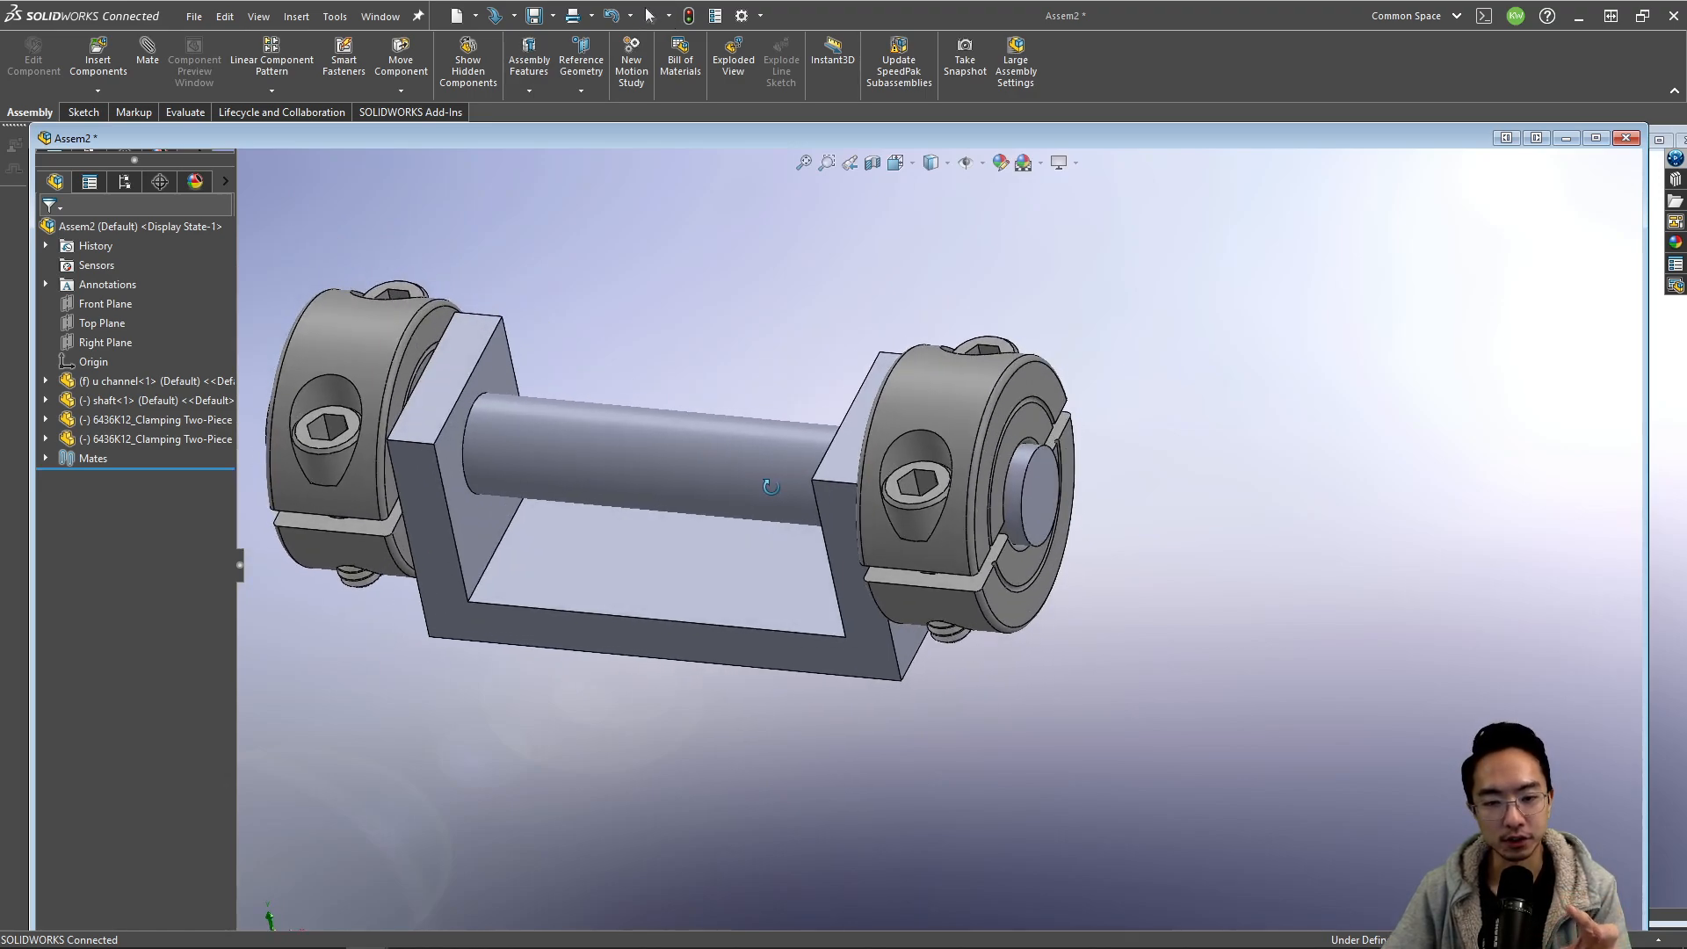
mouse_move(922, 463)
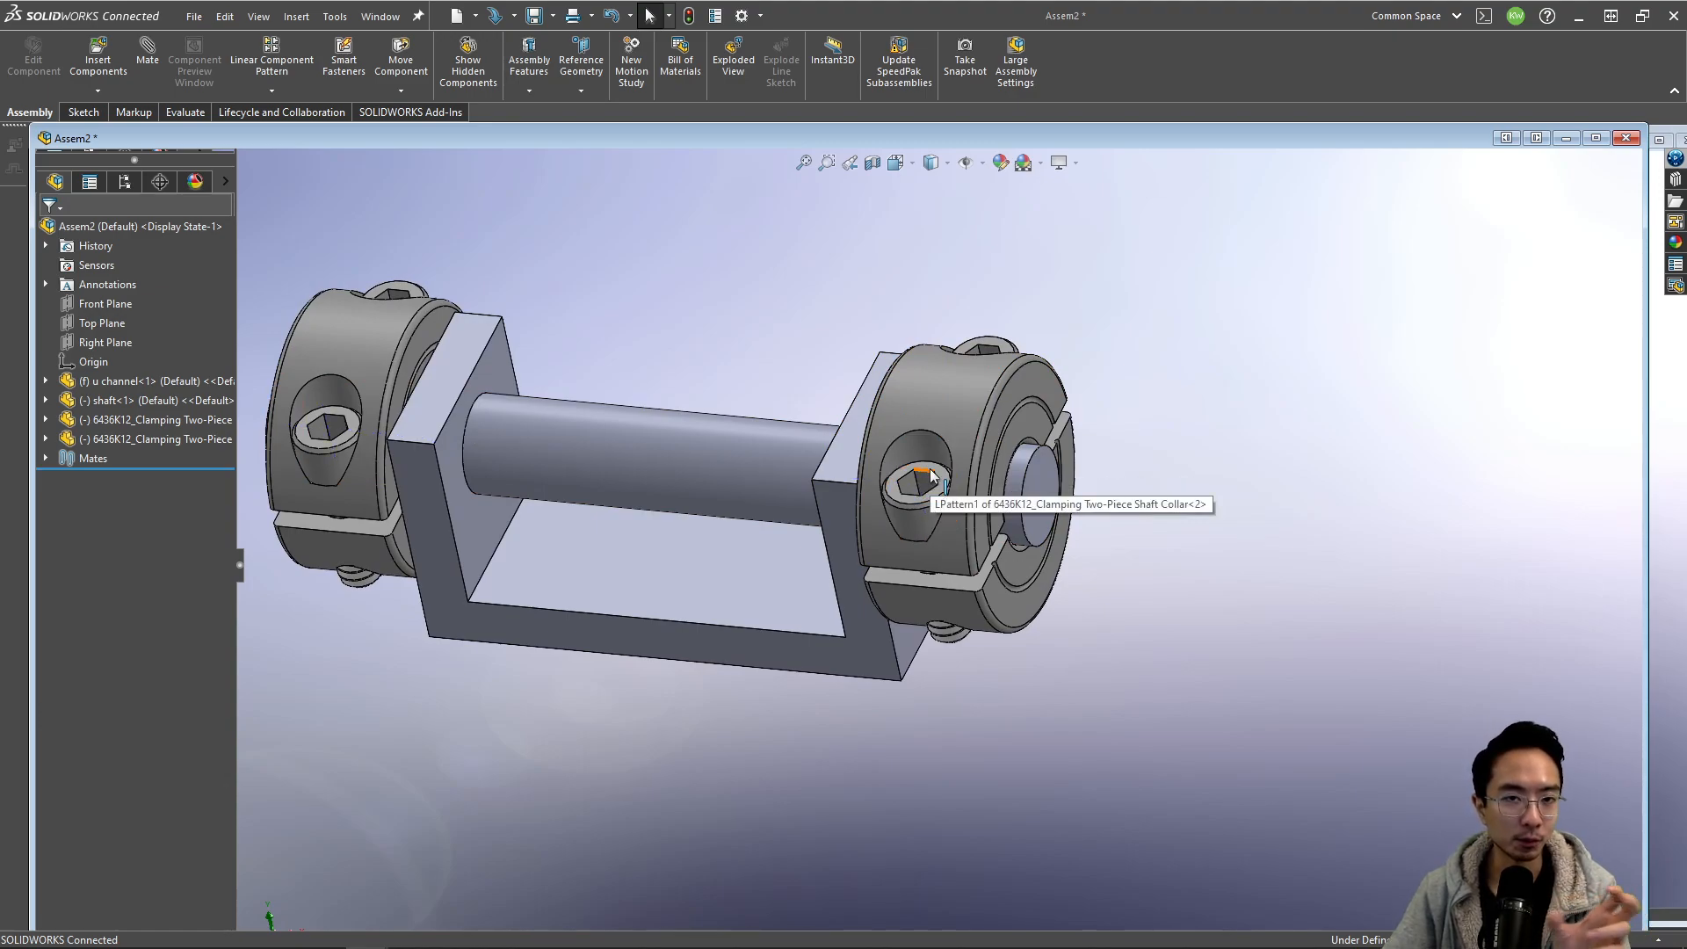
mouse_move(1213, 366)
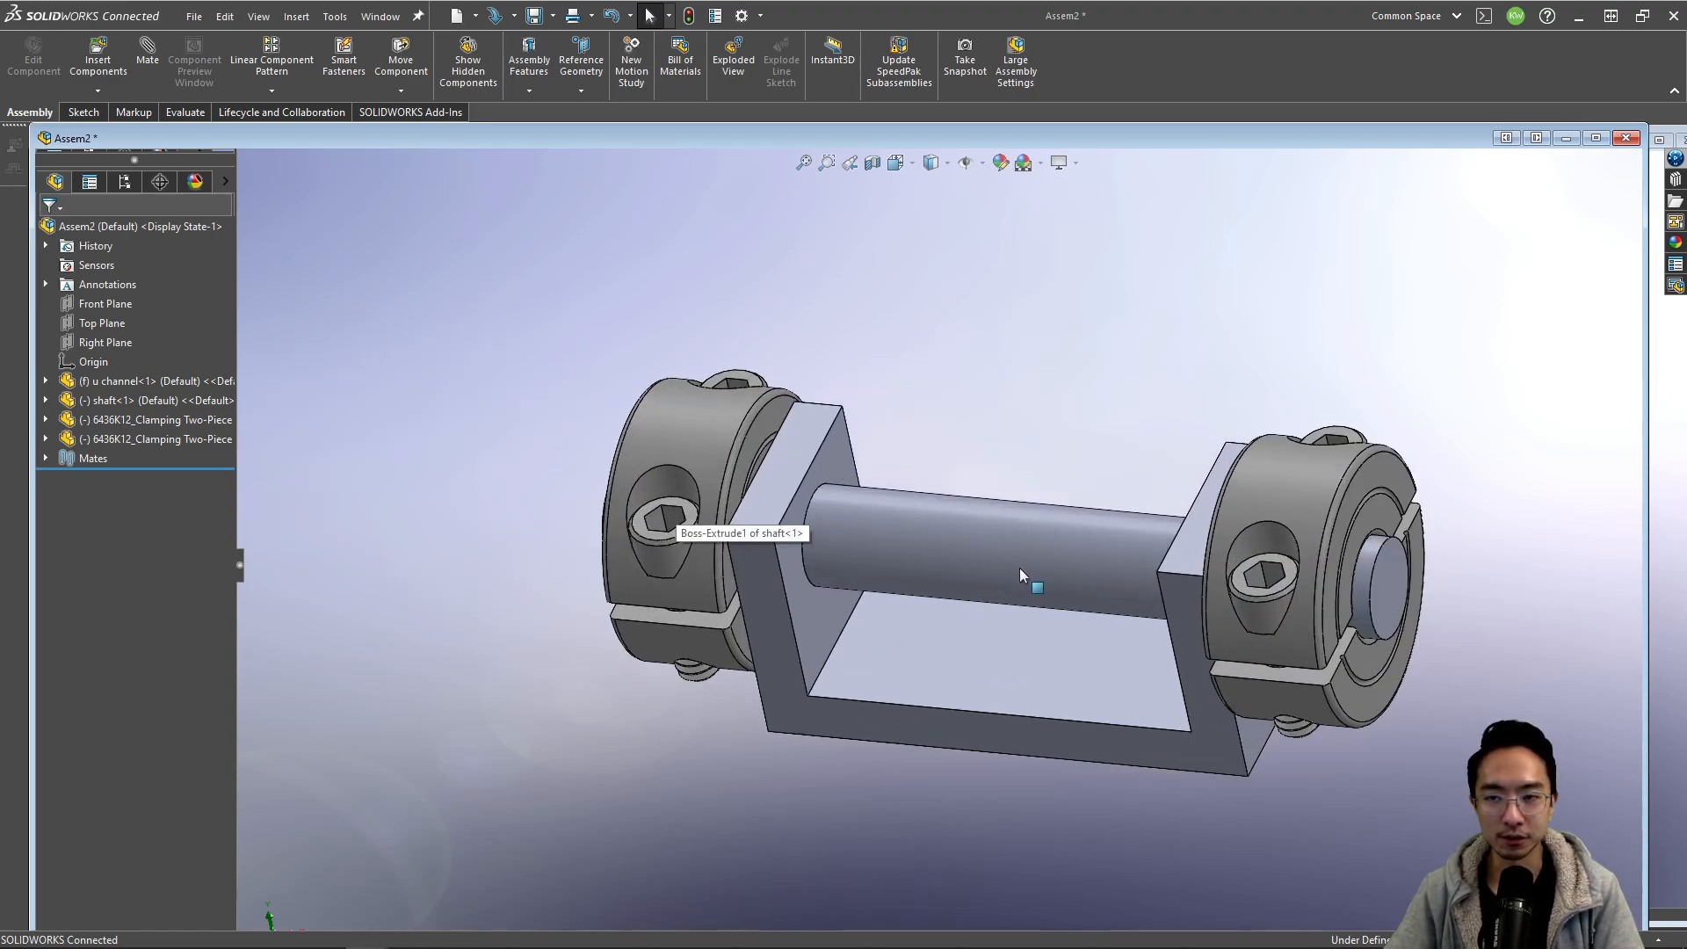
left_click(1023, 560)
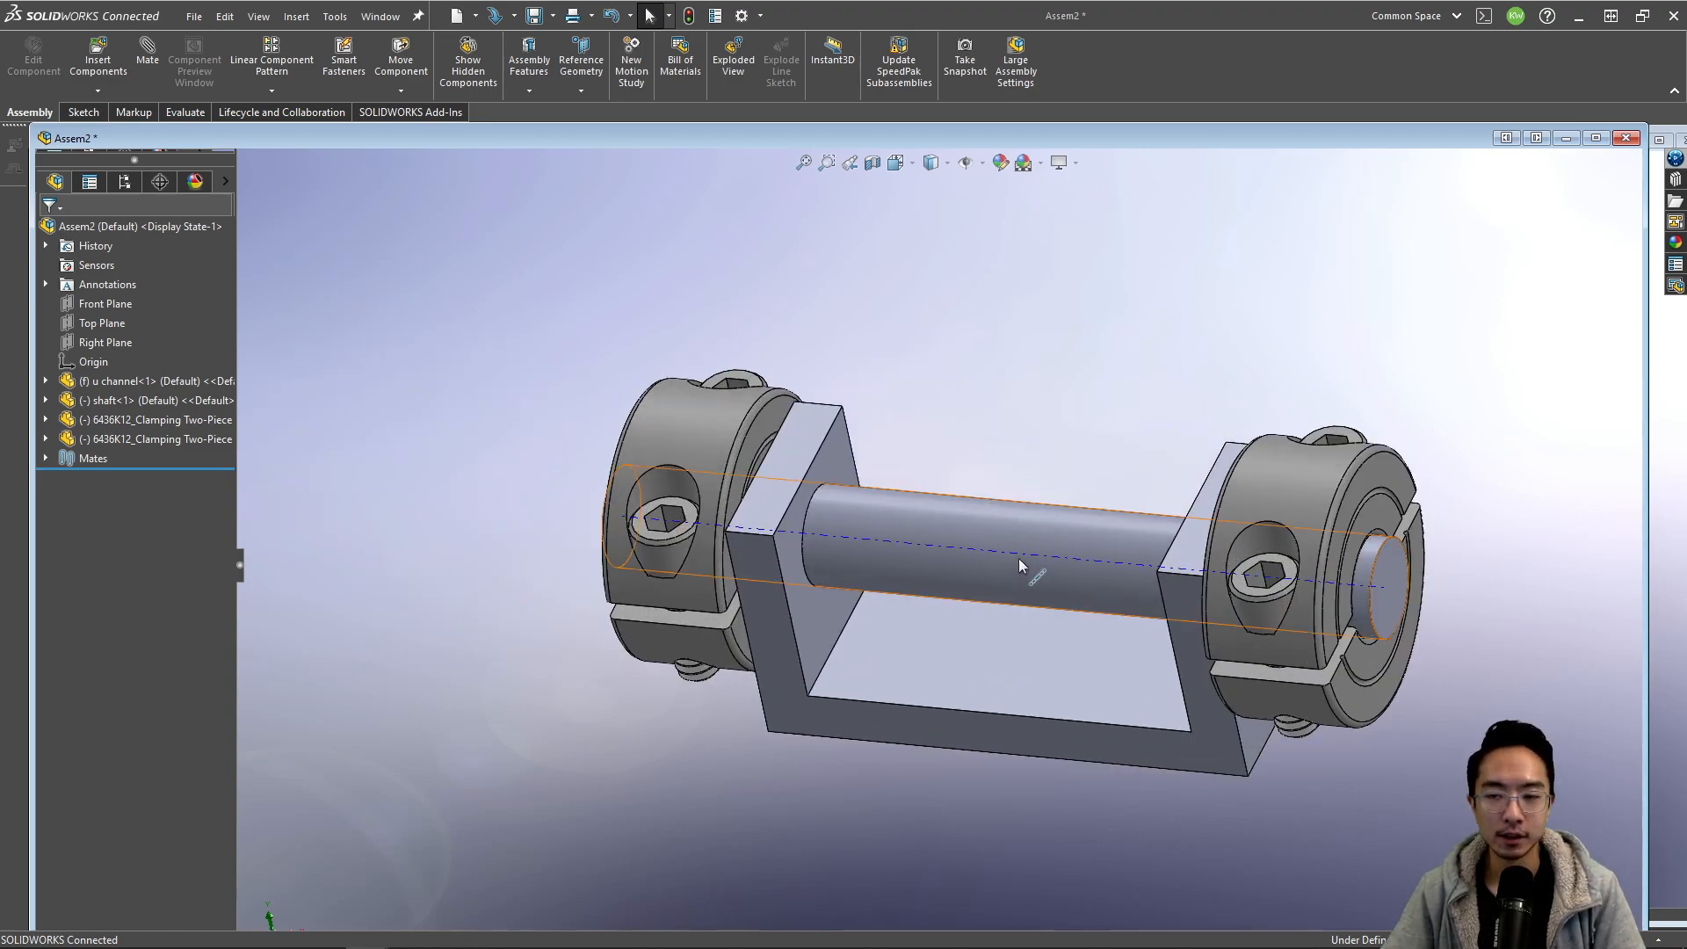
left_click(1022, 564)
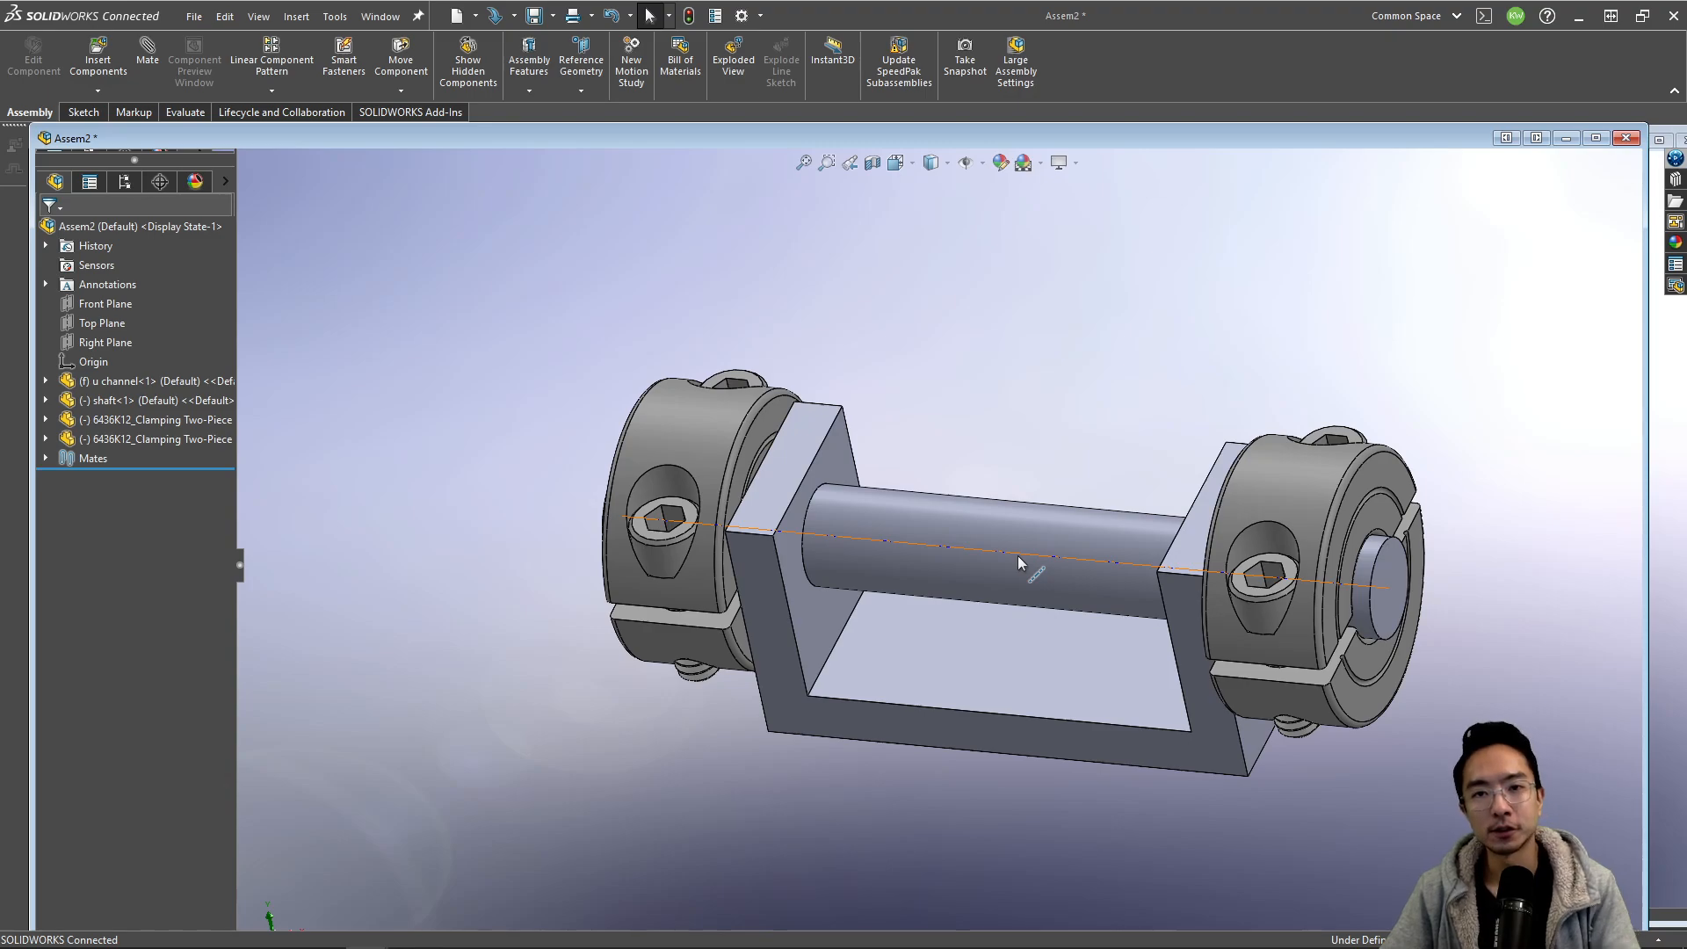